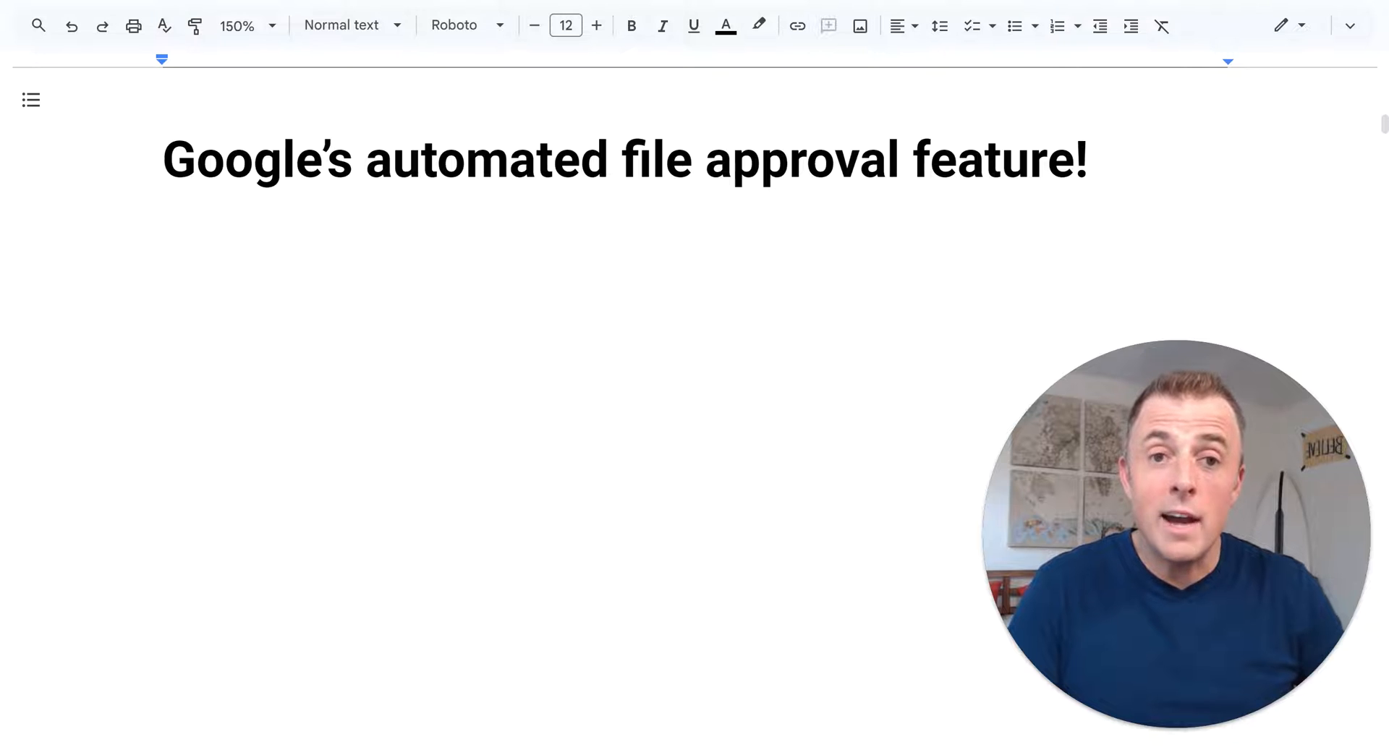
- Write the intro bullets: 'Automated file approval process,' 'For any type of file on Google Drive' and 'Then yes!'
text(z)
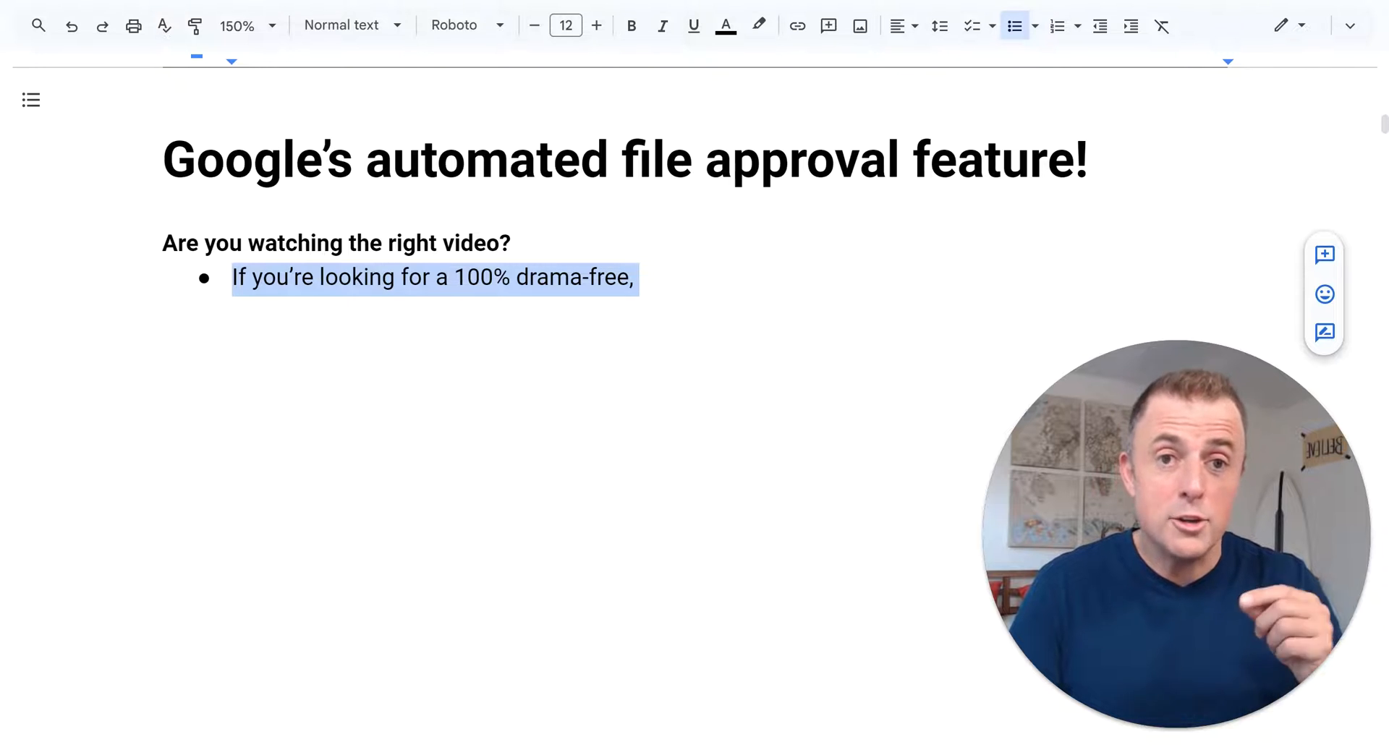
text(Automated file approval process,)
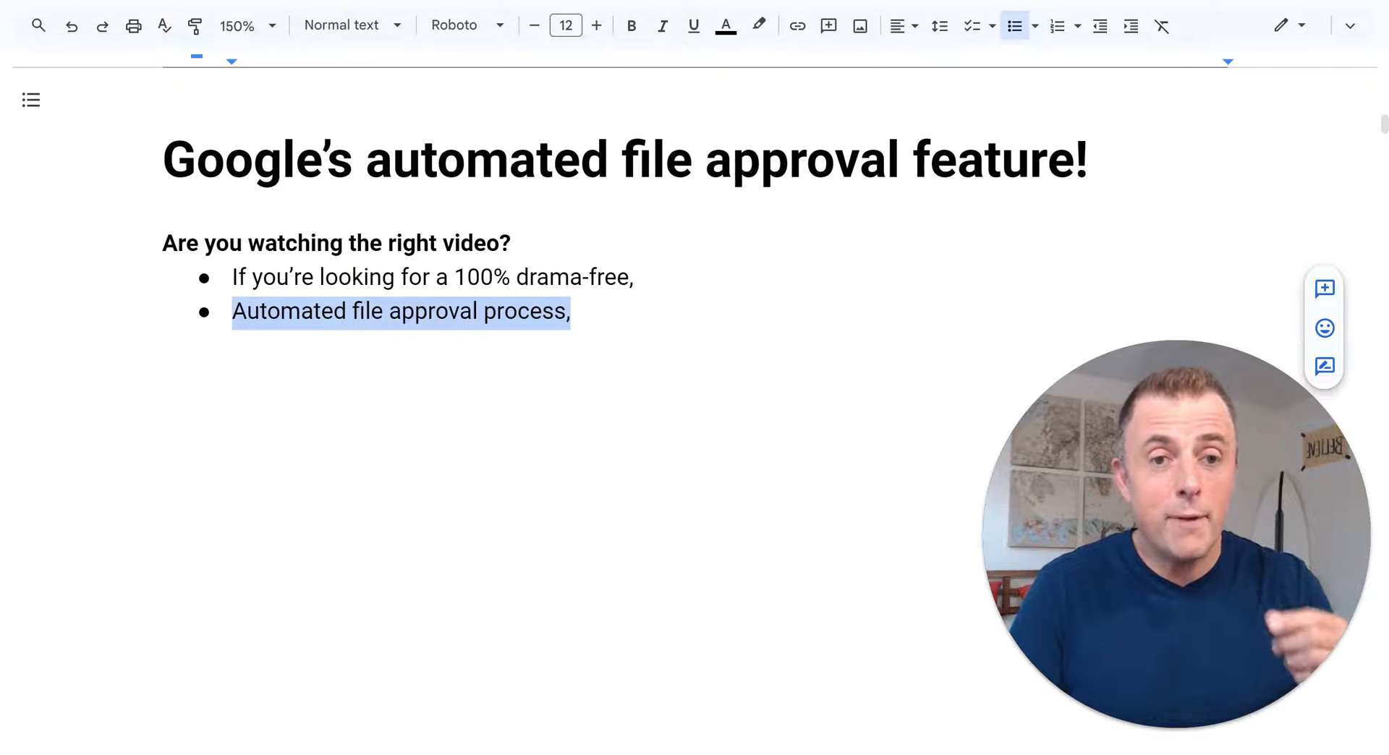
text(For any type of file on Google Drive)
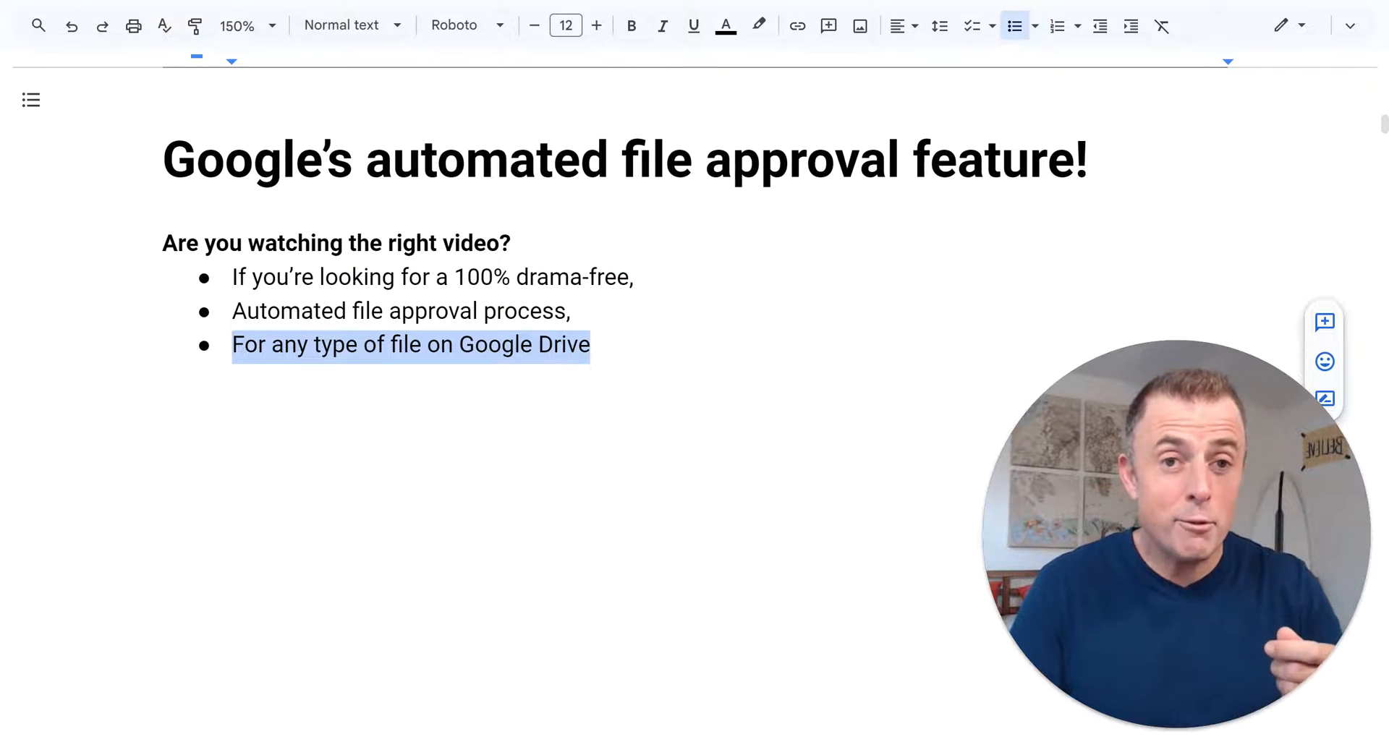
text(Then yes!)
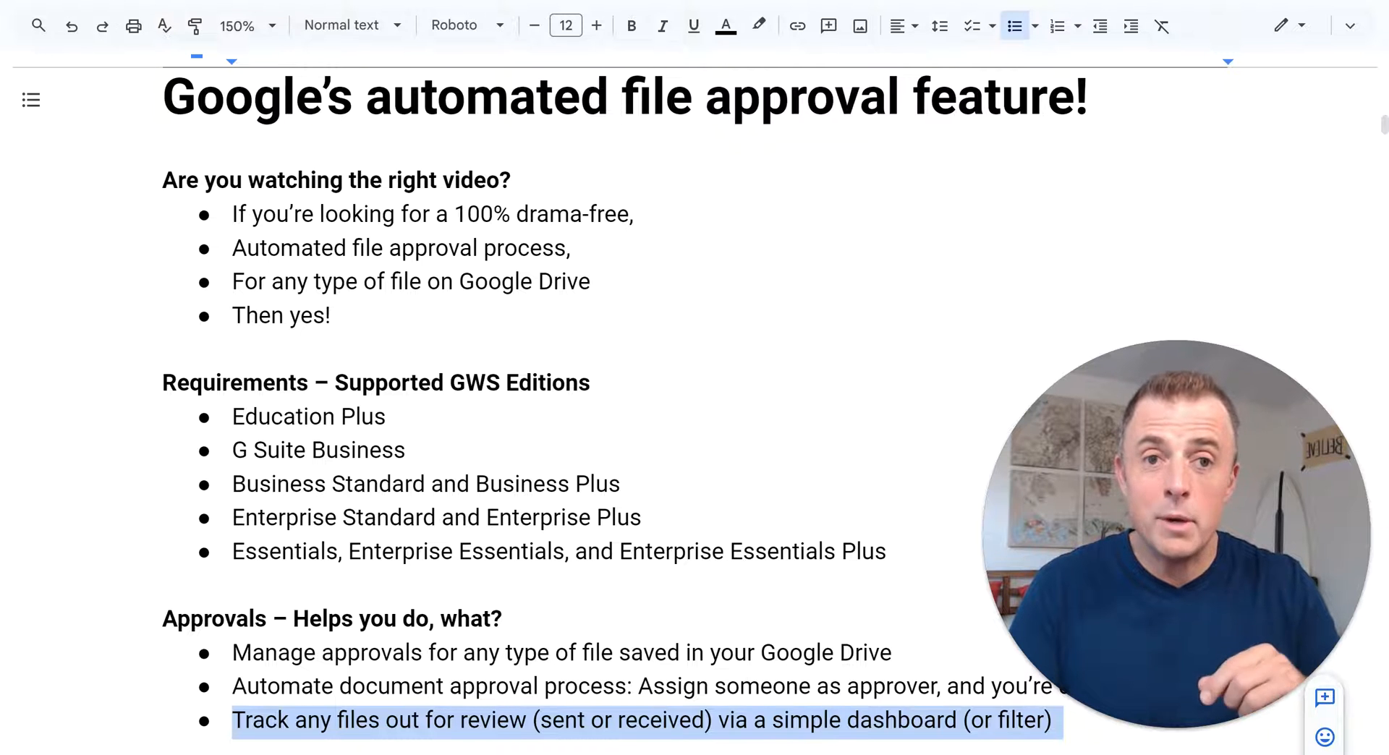
- Add the how-to bullets ending 'Once all assigned reviewers approve the file → You're done!' and 'Lock before routing'
scroll(down, 3)
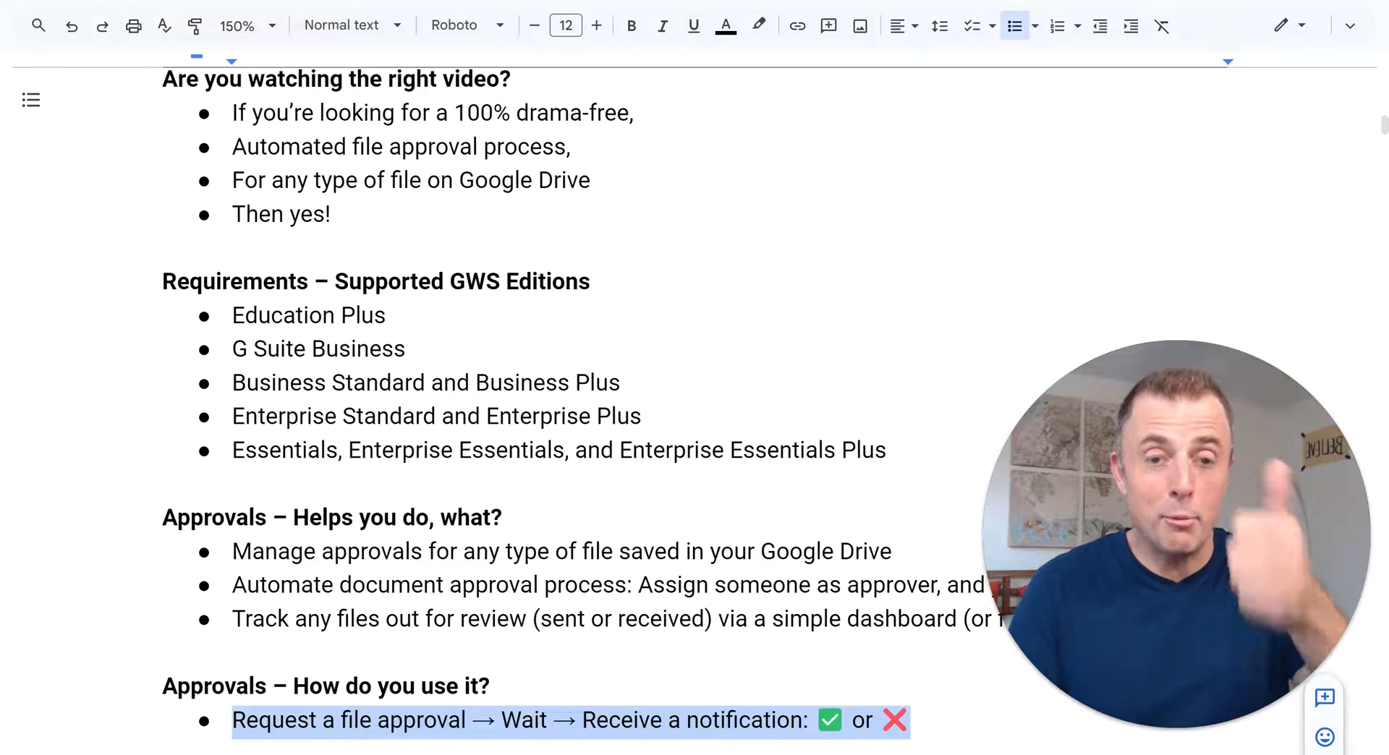
scroll(down, 3)
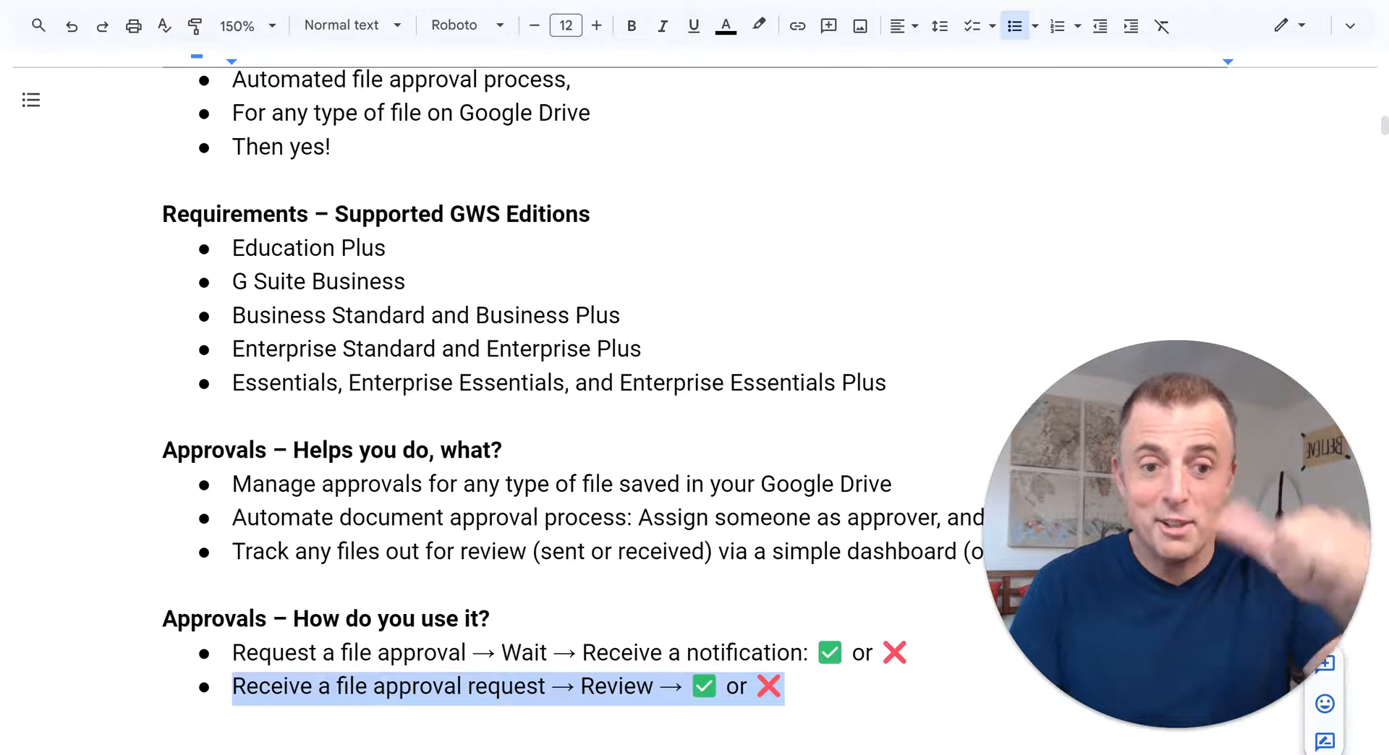
text(Once all assigned reviewers approve the file →)
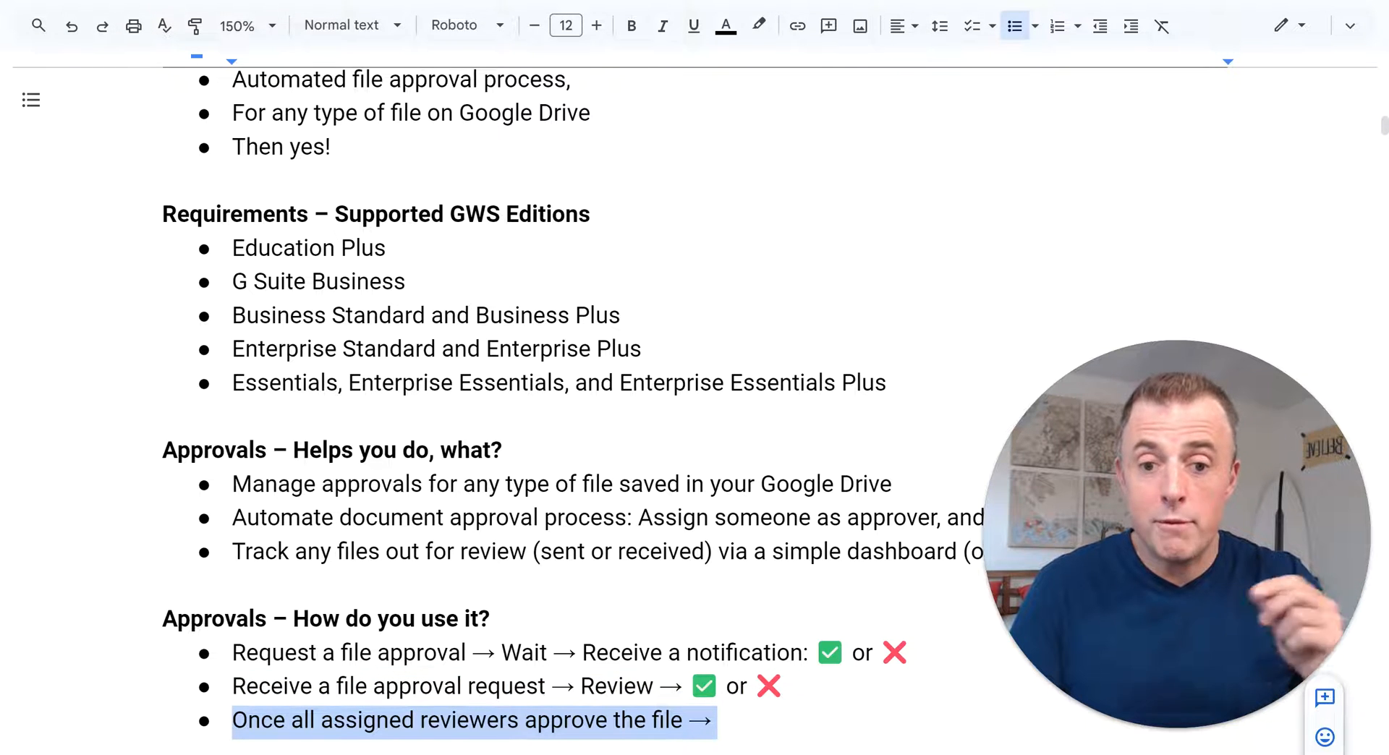
text(You're done!)
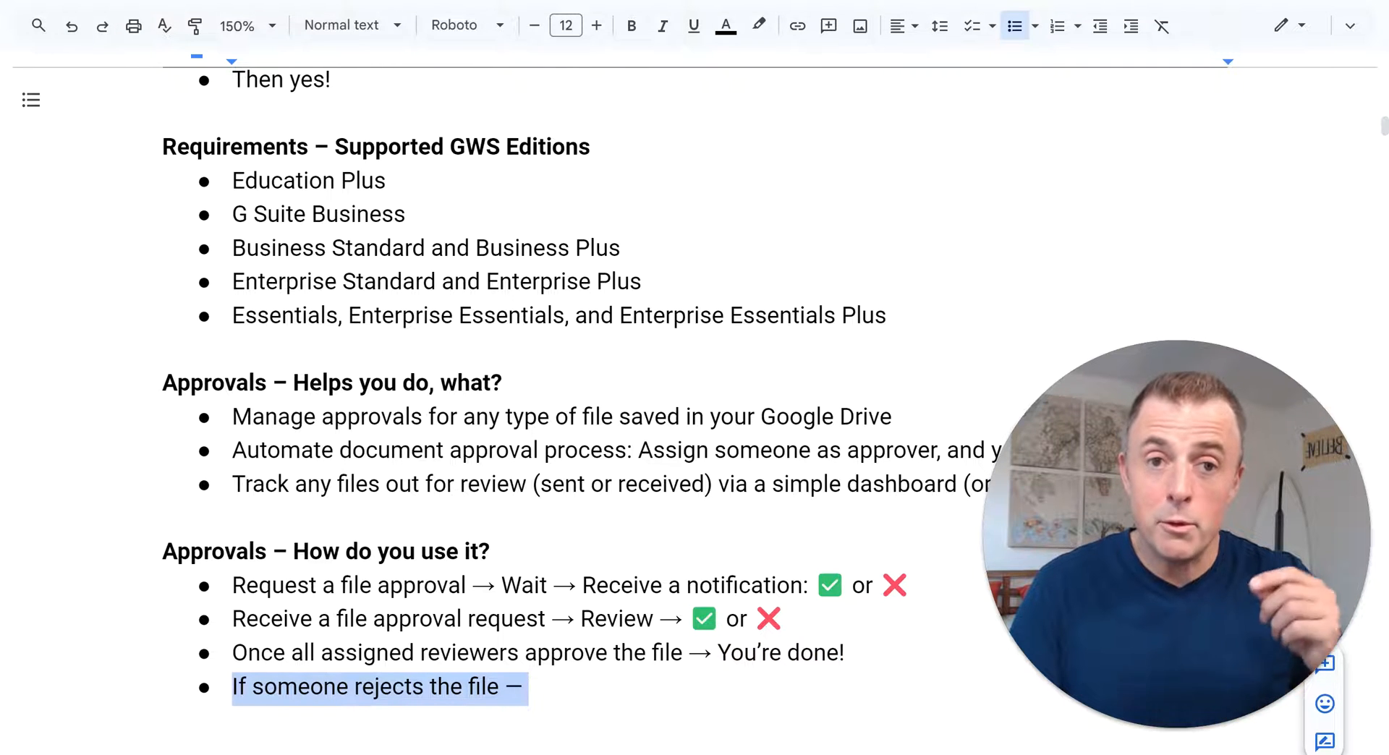
text(You're done!)
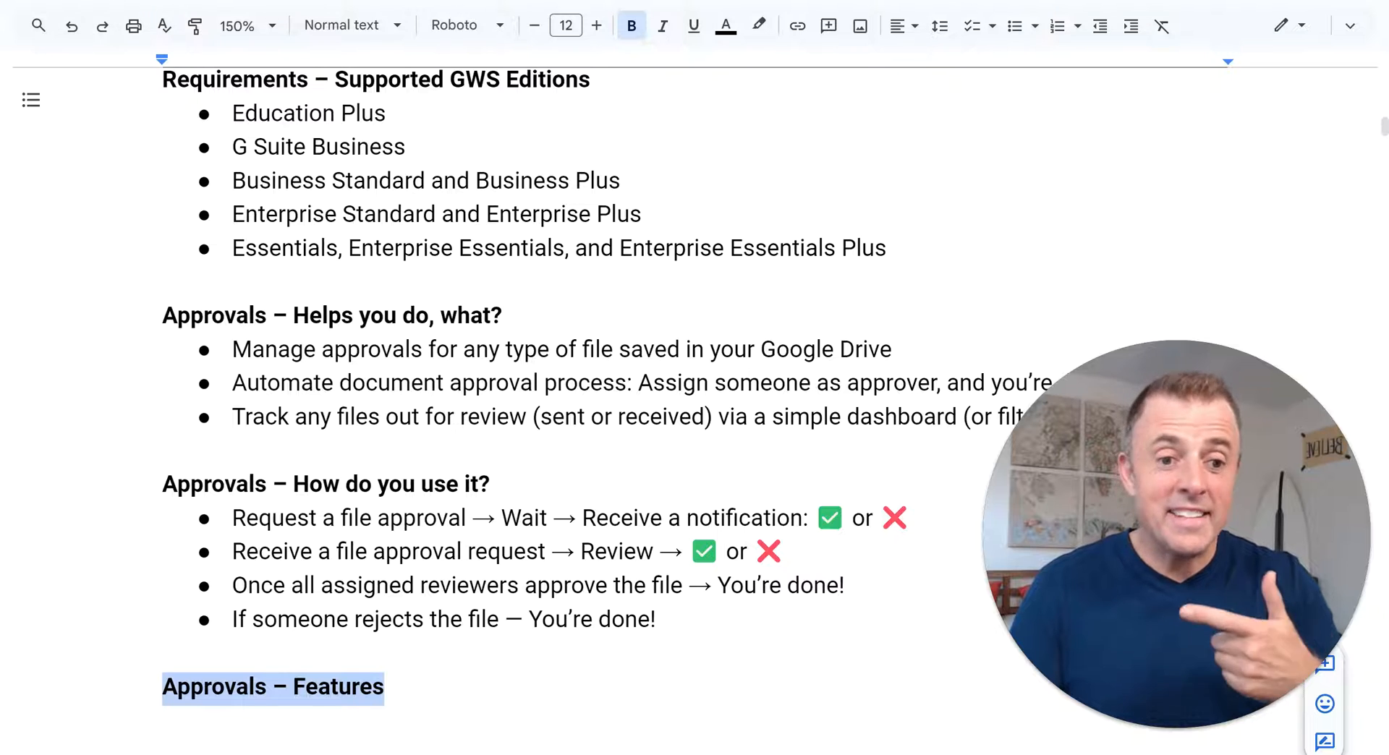
text(Lock before routing)
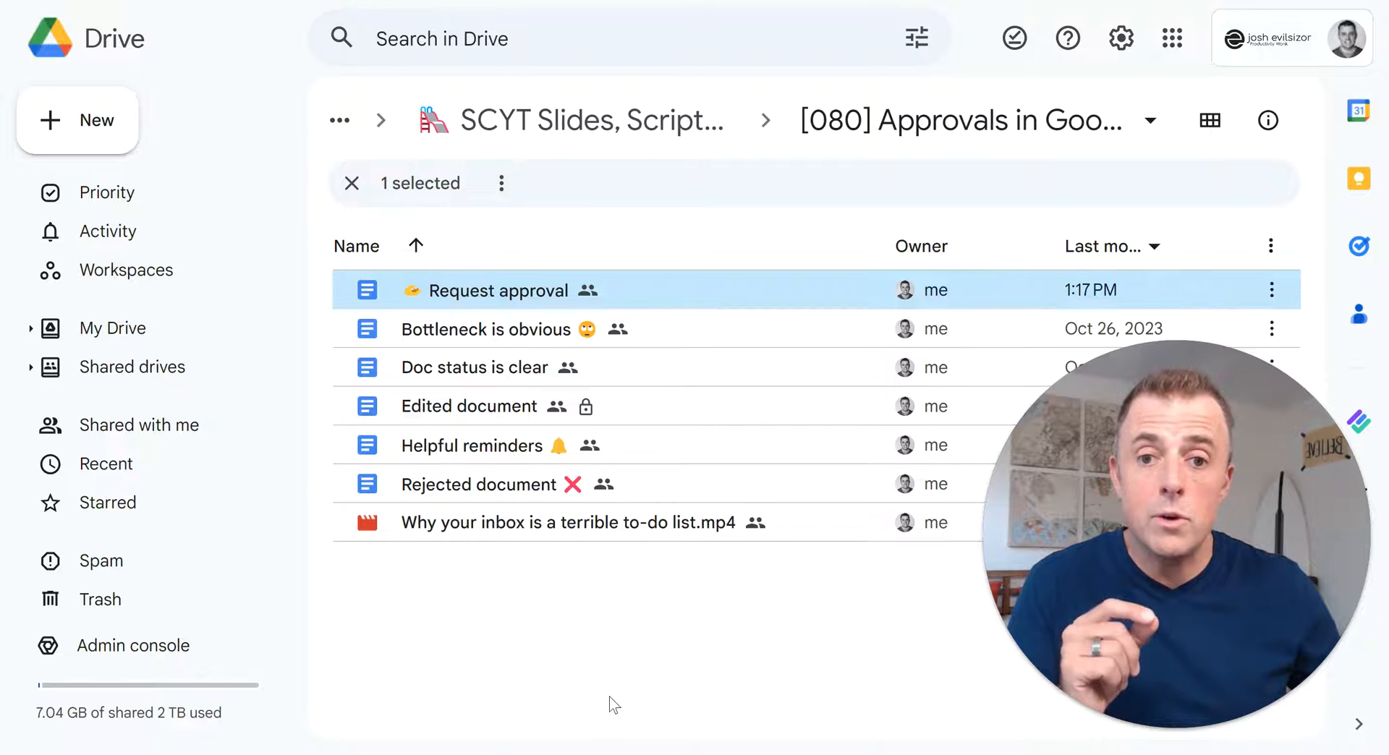
mouse_move(1245, 622)
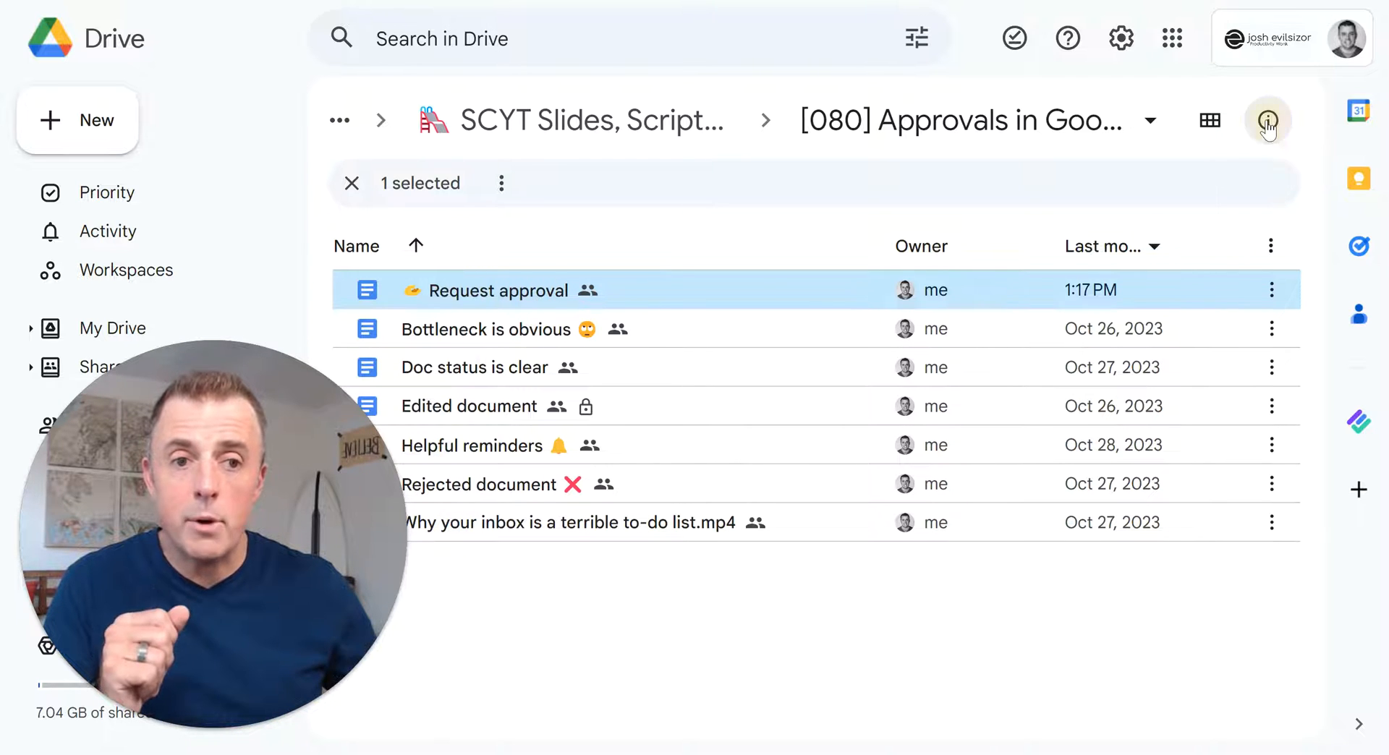
click(1268, 120)
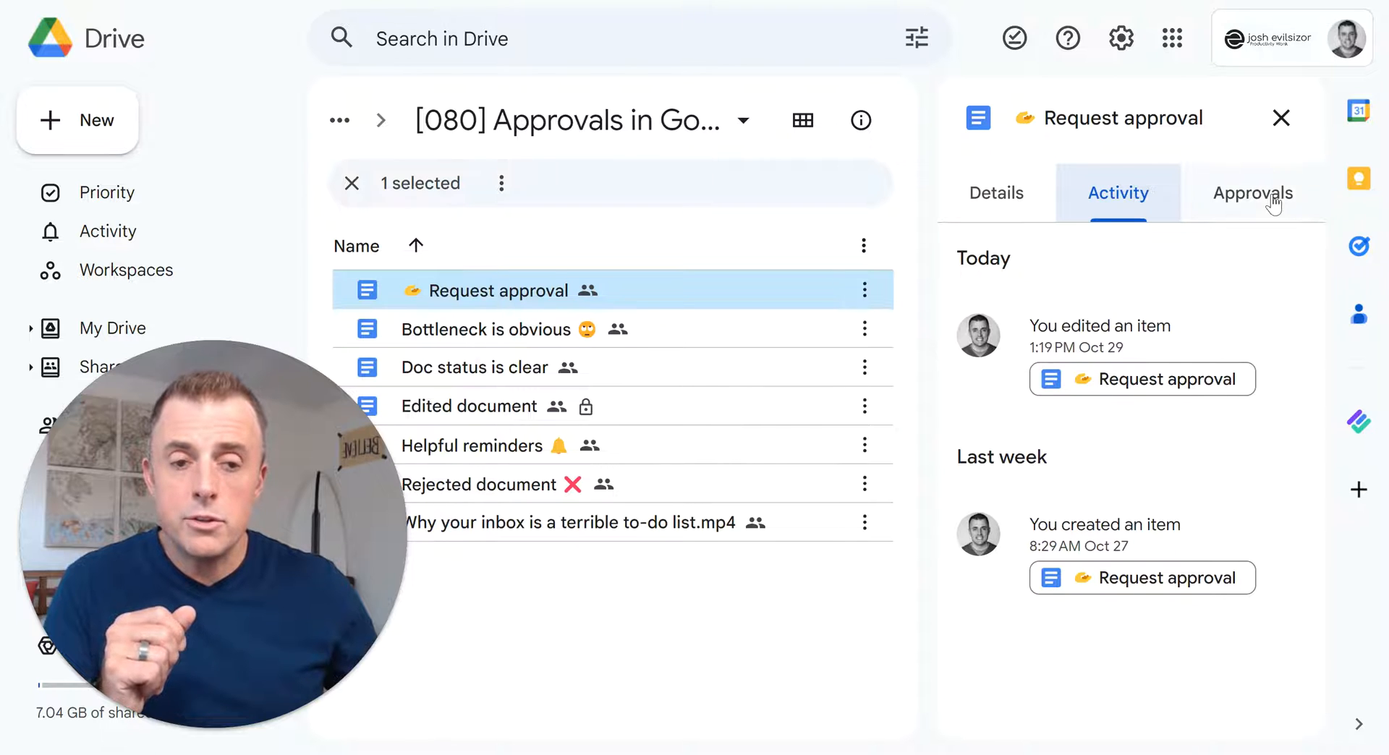
click(1253, 192)
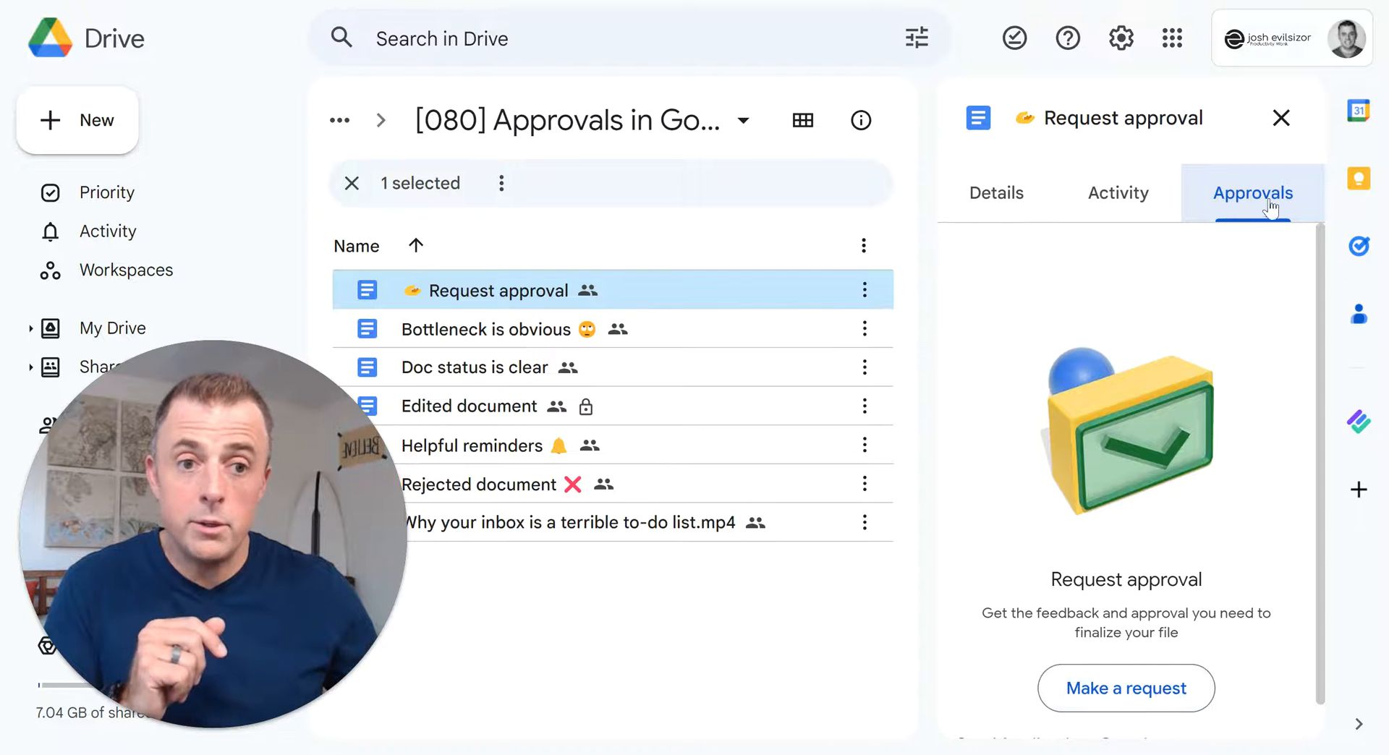
click(1281, 117)
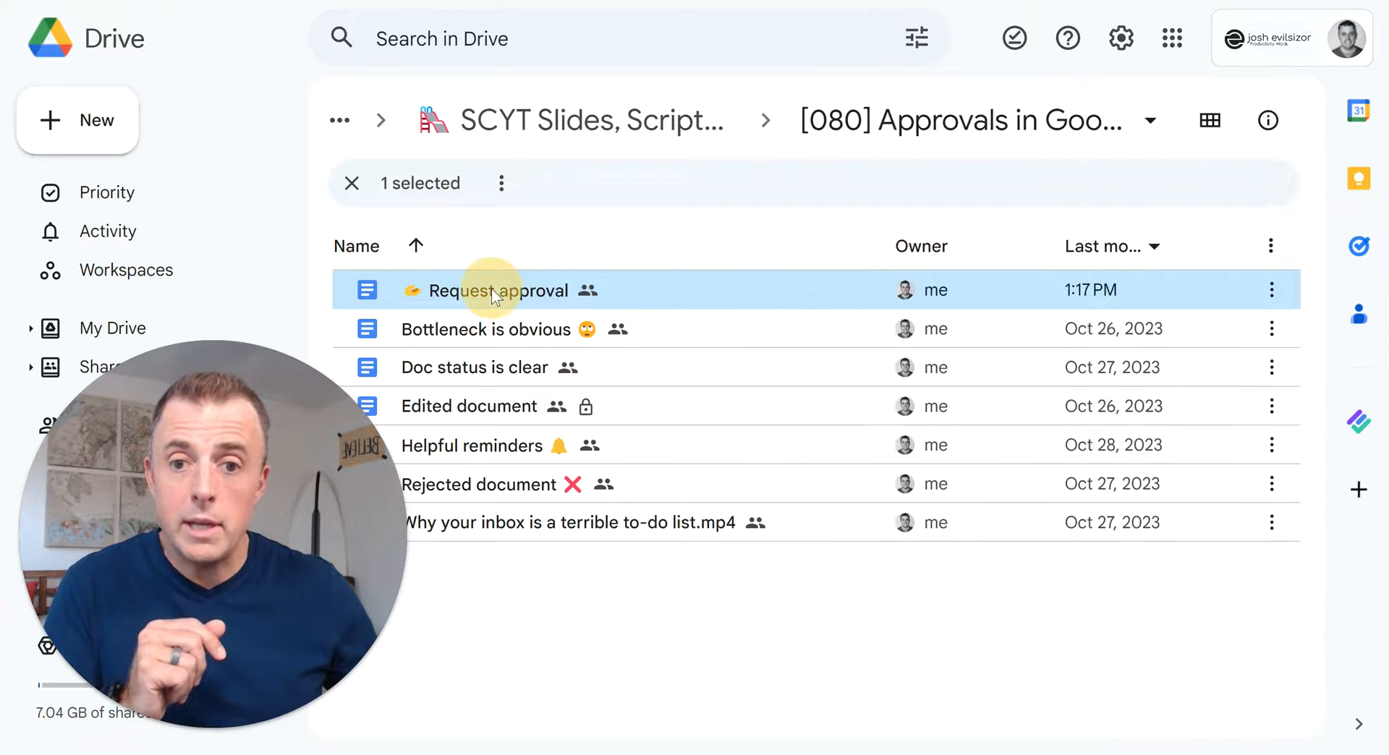
- Open the Request approval document, focus its text and zoom to 150%
double_click(499, 291)
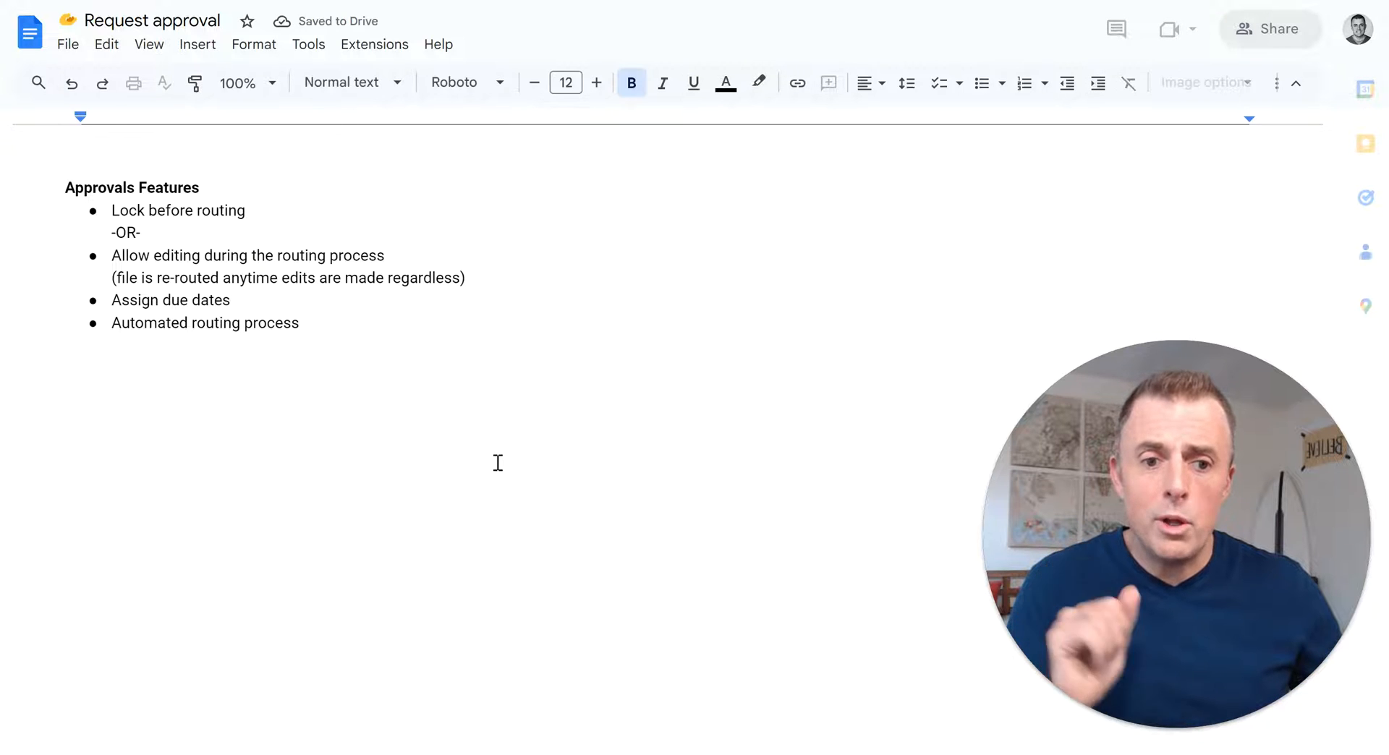
click(128, 187)
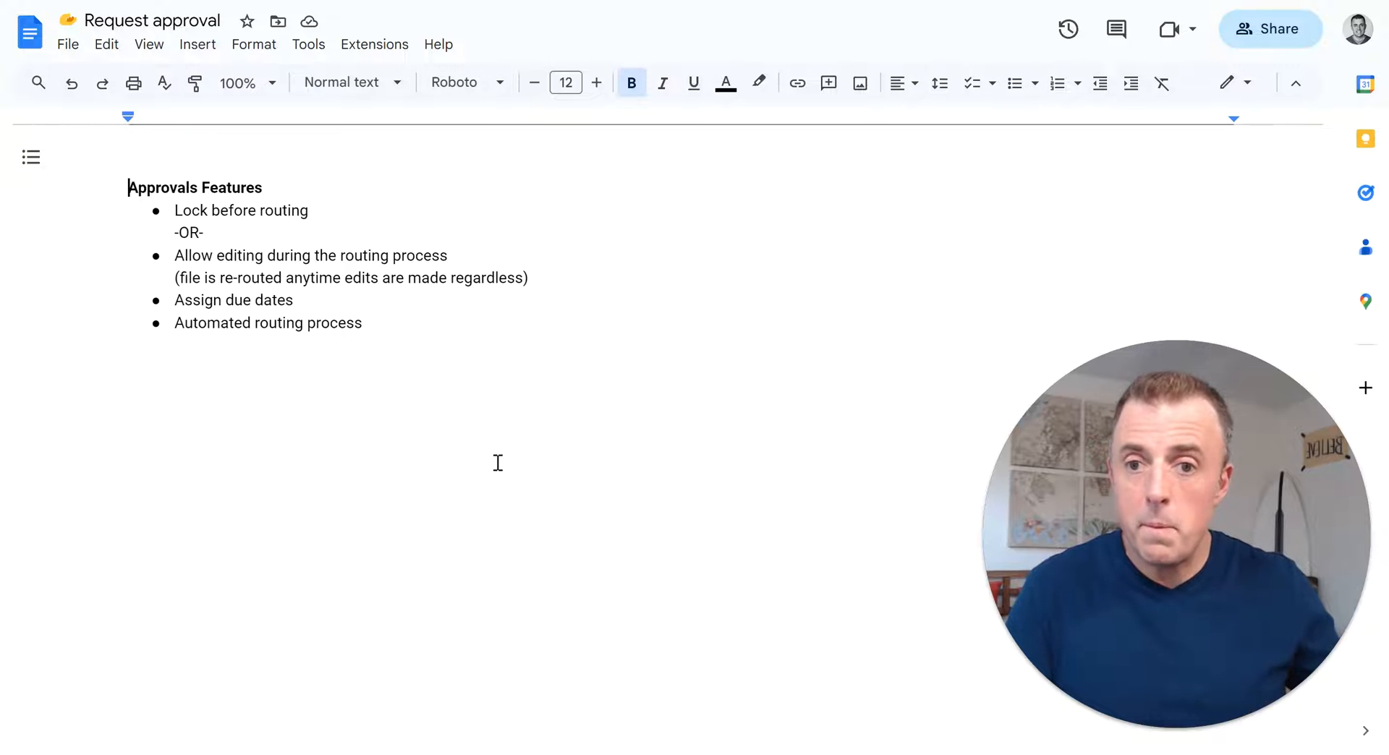
click(235, 83)
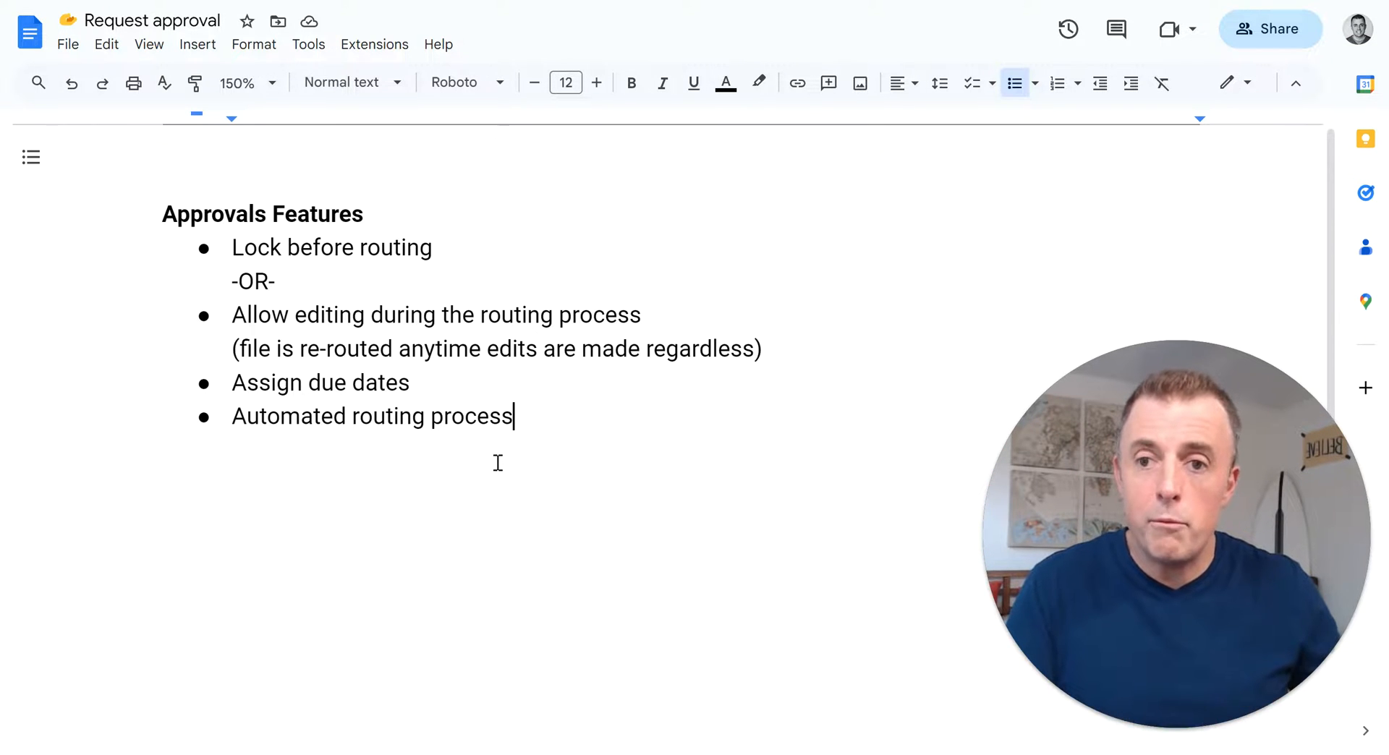
mouse_move(68, 44)
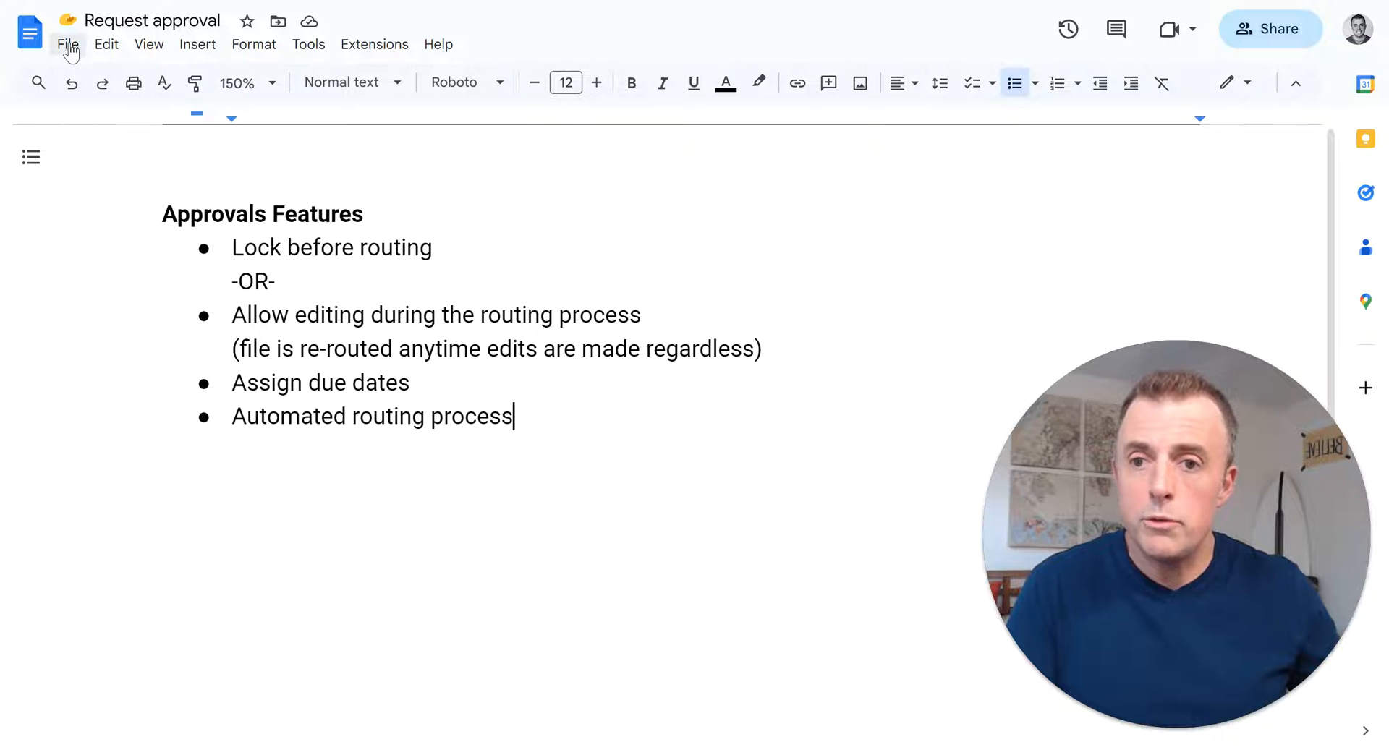
- Start a new approval request from File > Approvals via Make a request
click(68, 44)
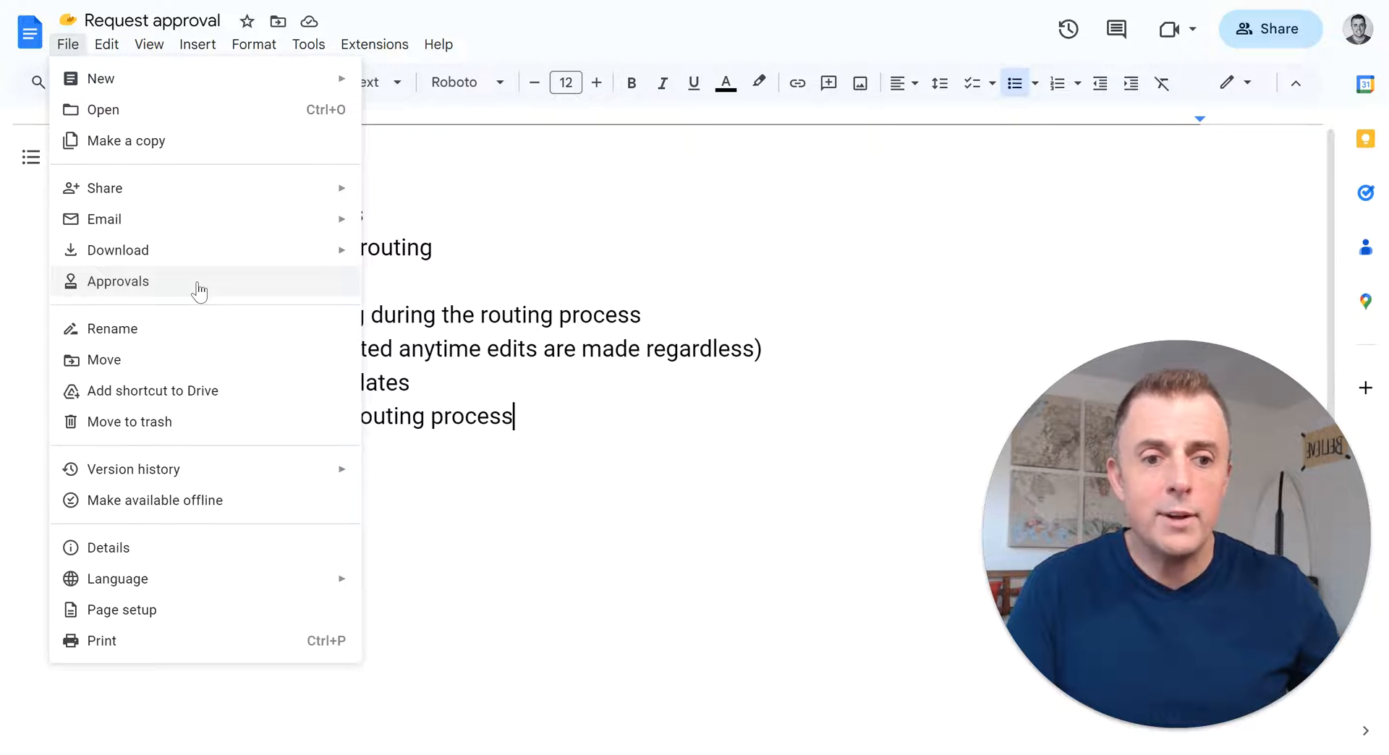
click(117, 281)
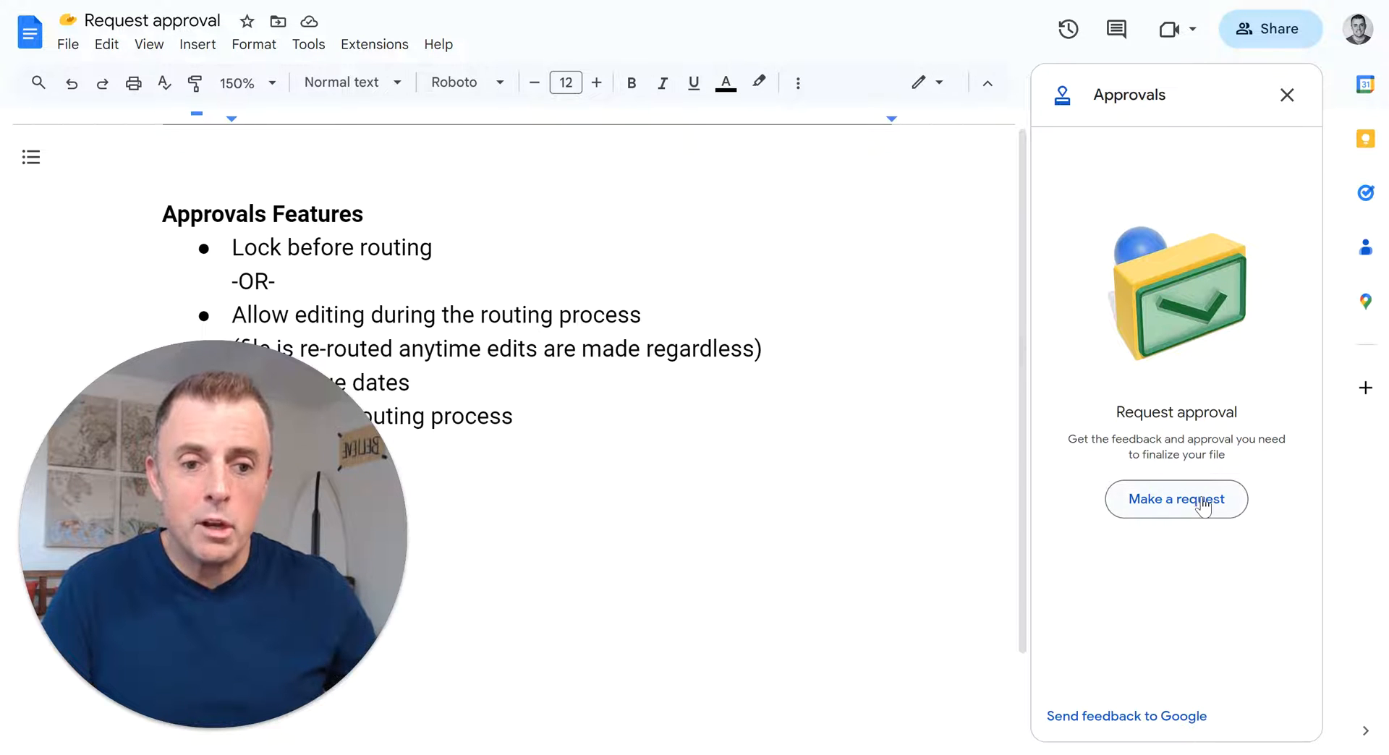
click(1175, 499)
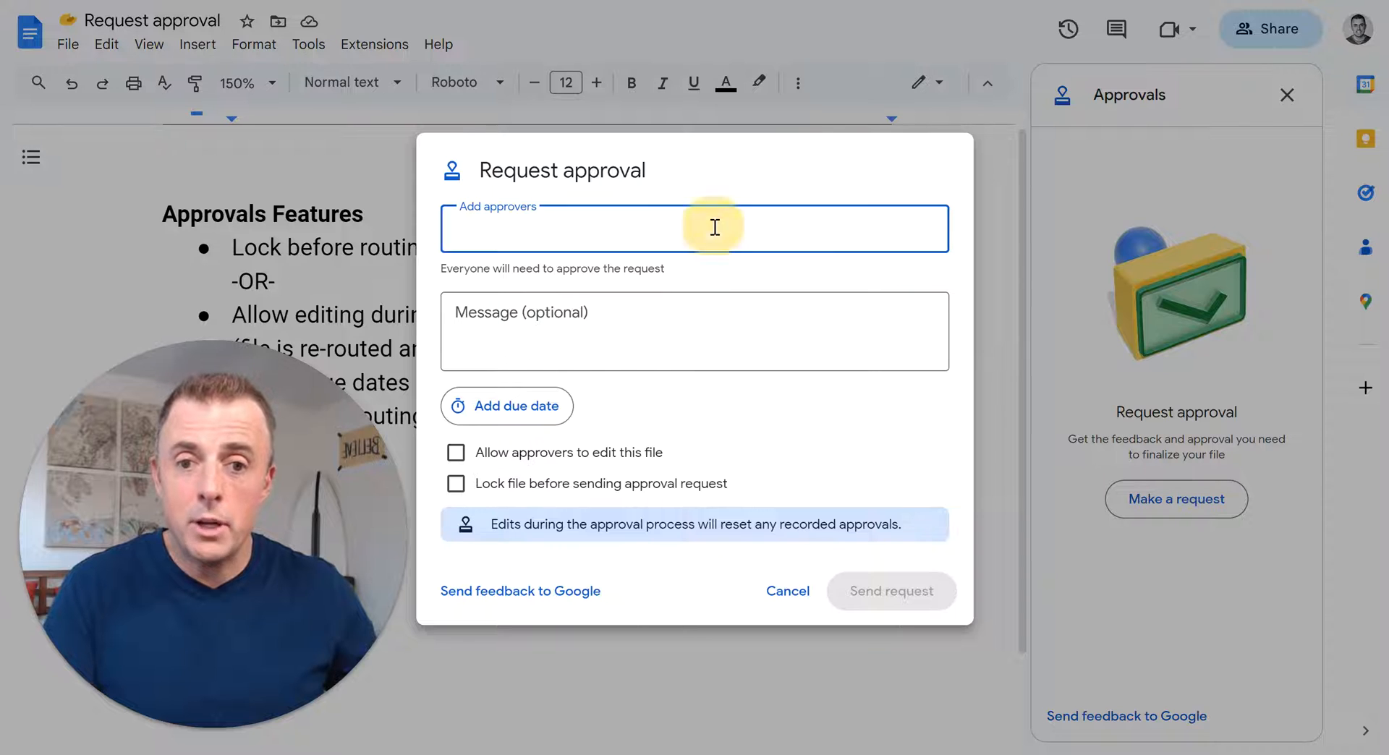
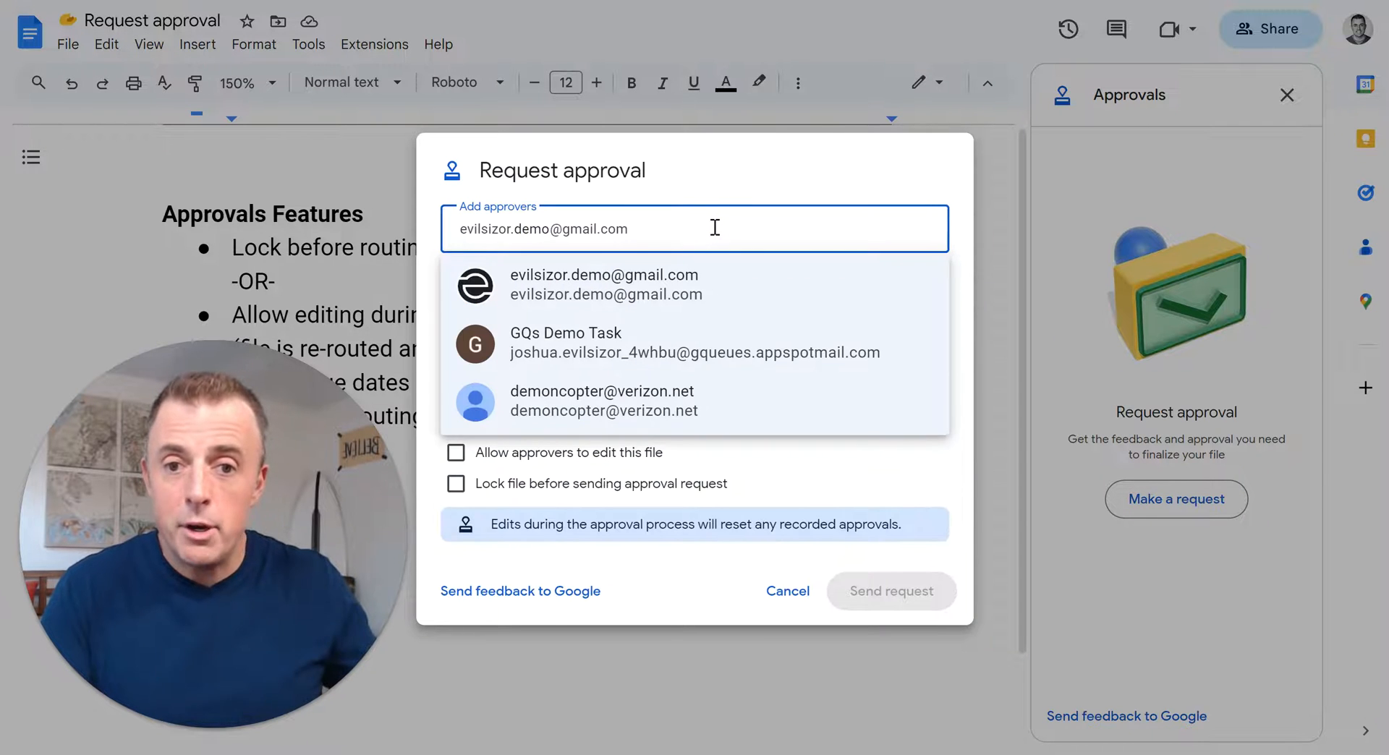
click(605, 283)
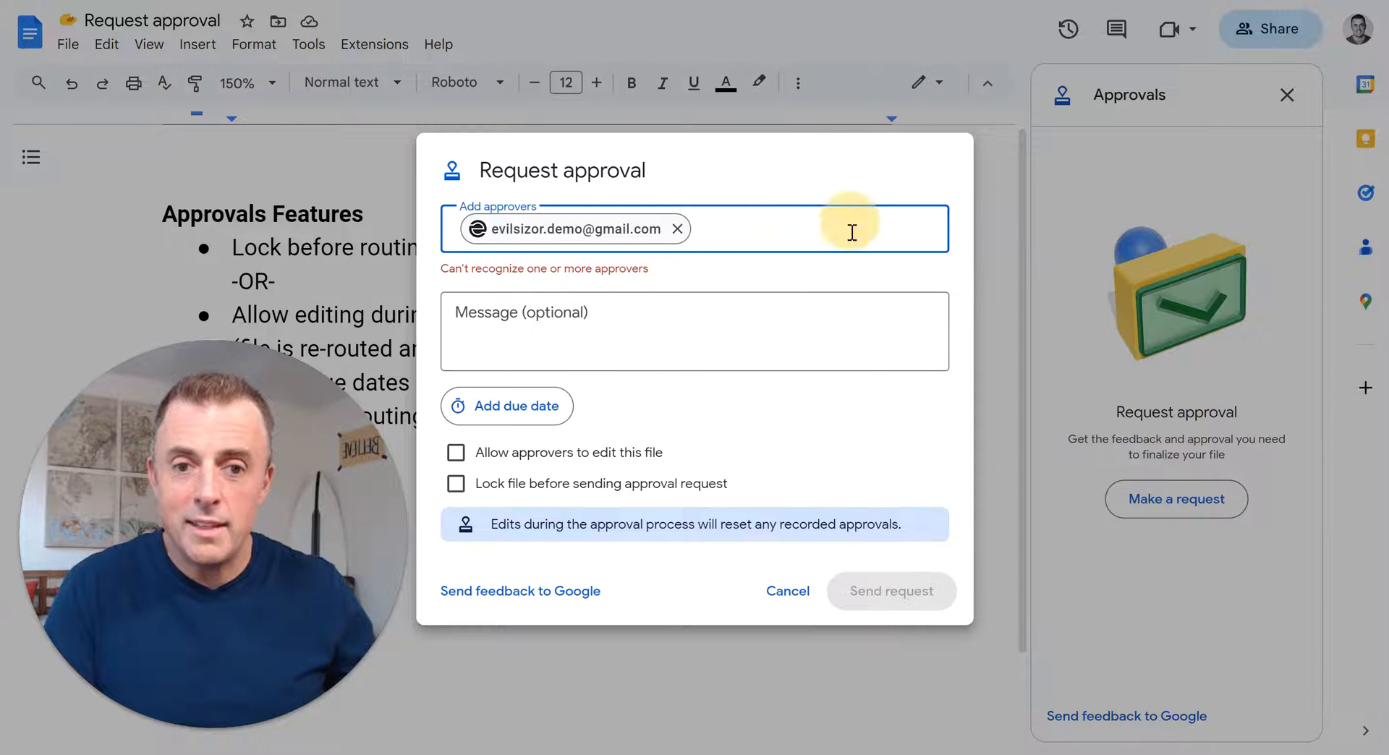
click(694, 331)
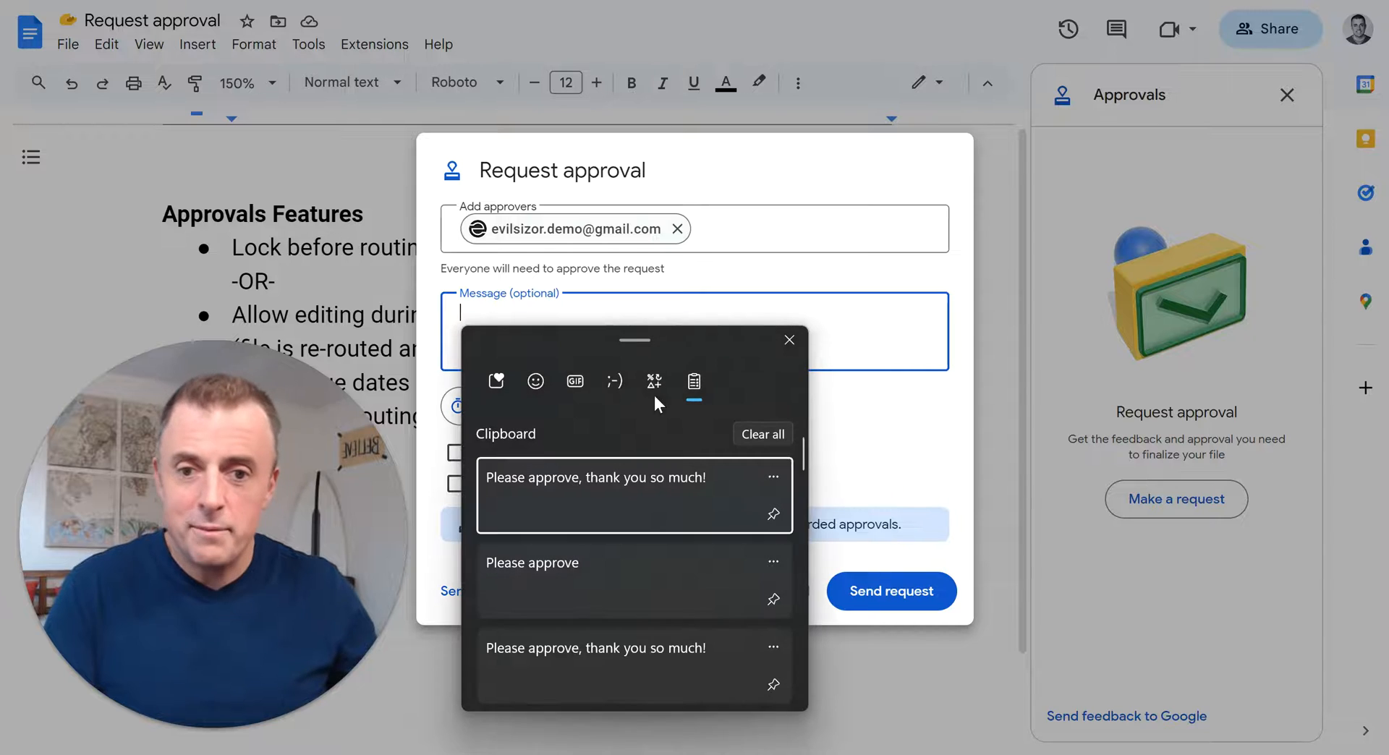
click(595, 495)
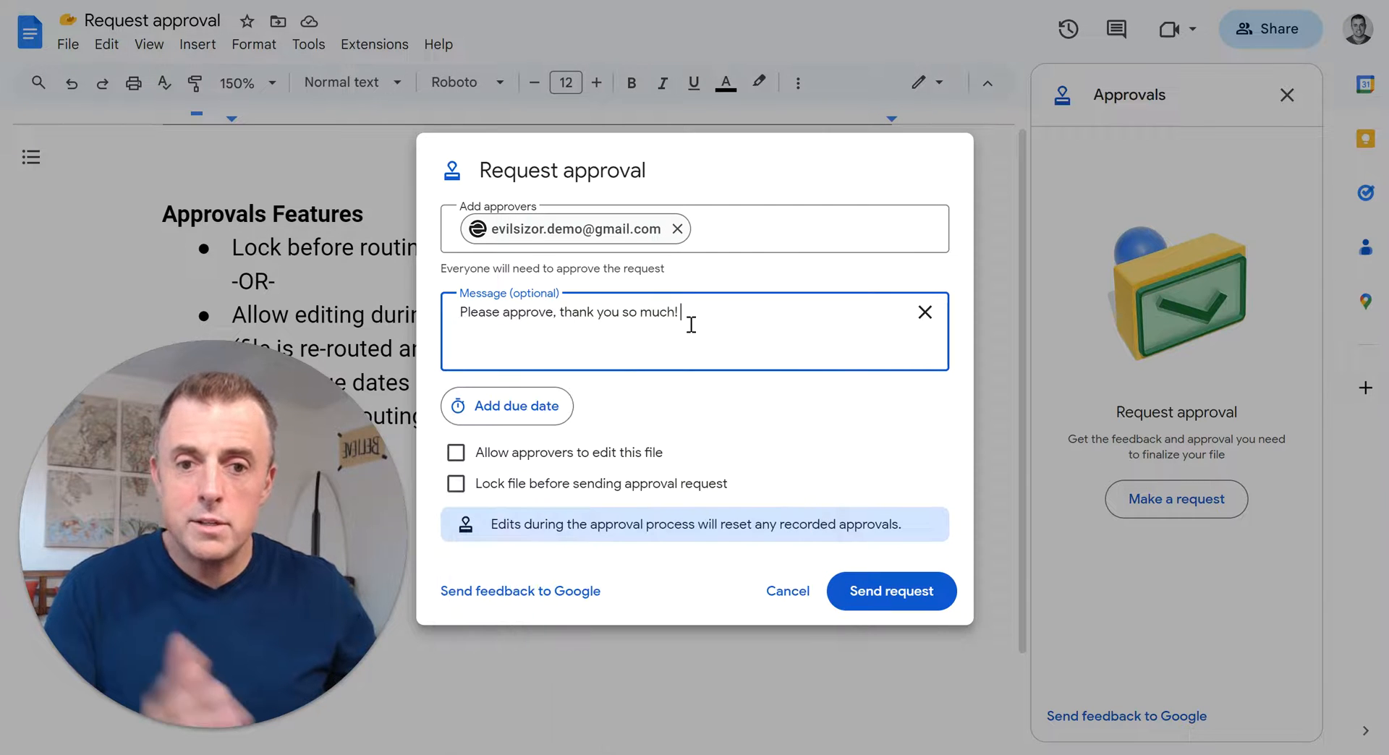
mouse_move(524, 405)
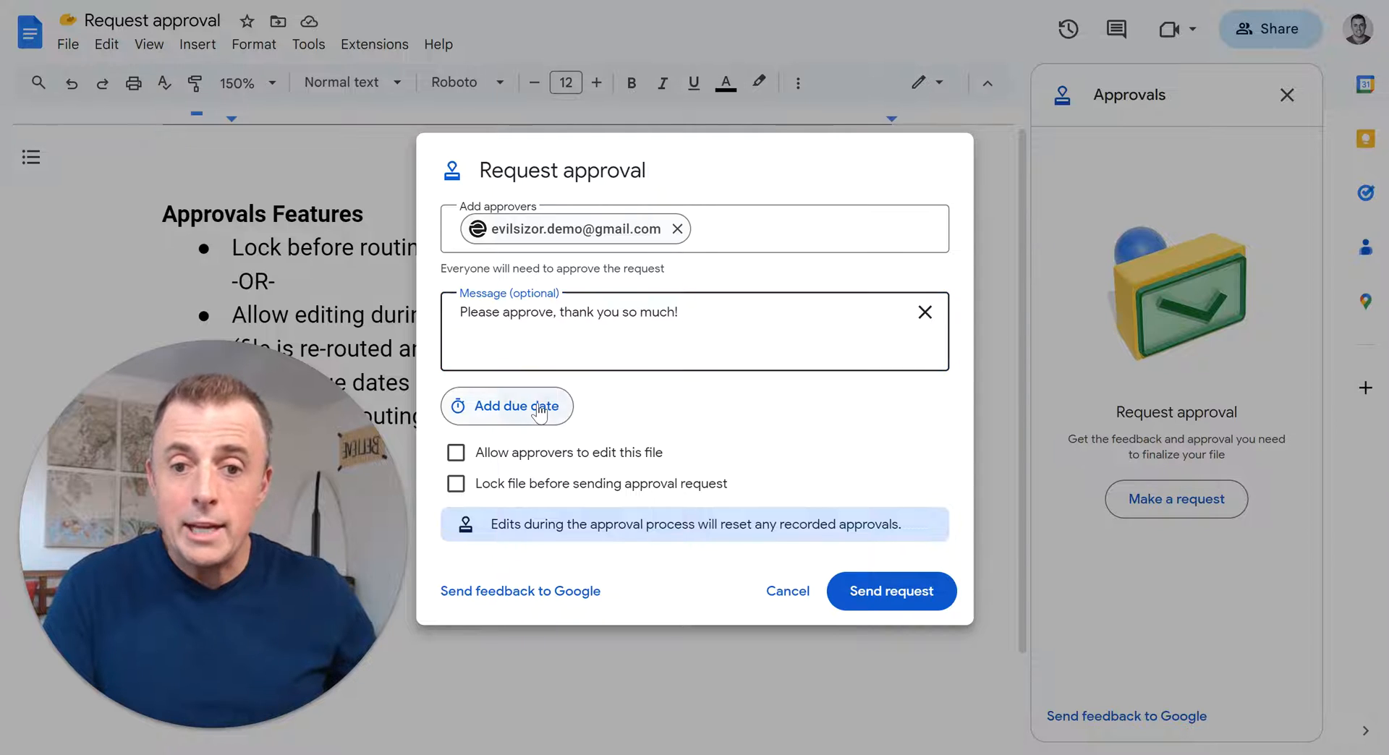
- Set the request's due date to Mon, Oct 30, 6:00 PM
click(506, 405)
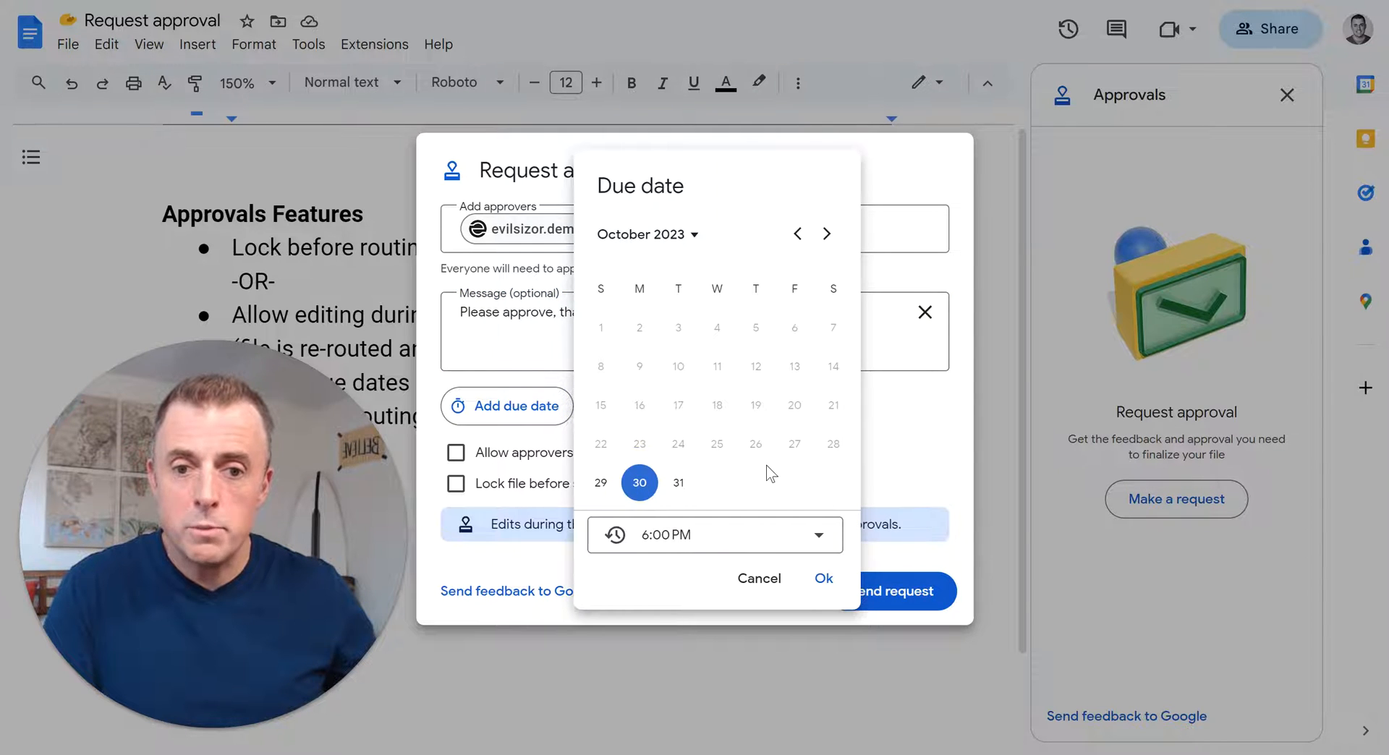
click(822, 578)
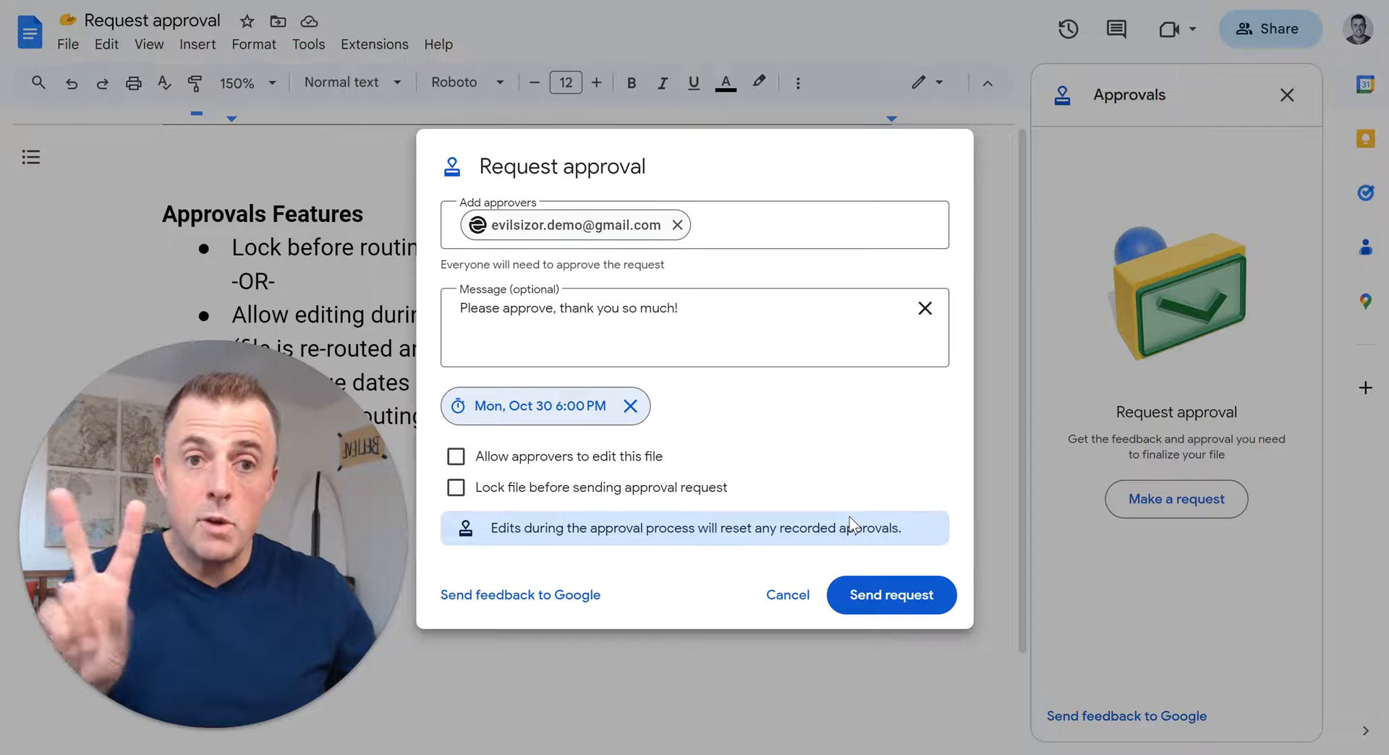
- Enable 'Allow approvers to edit this file' and 'Lock file before sending approval request'
click(455, 455)
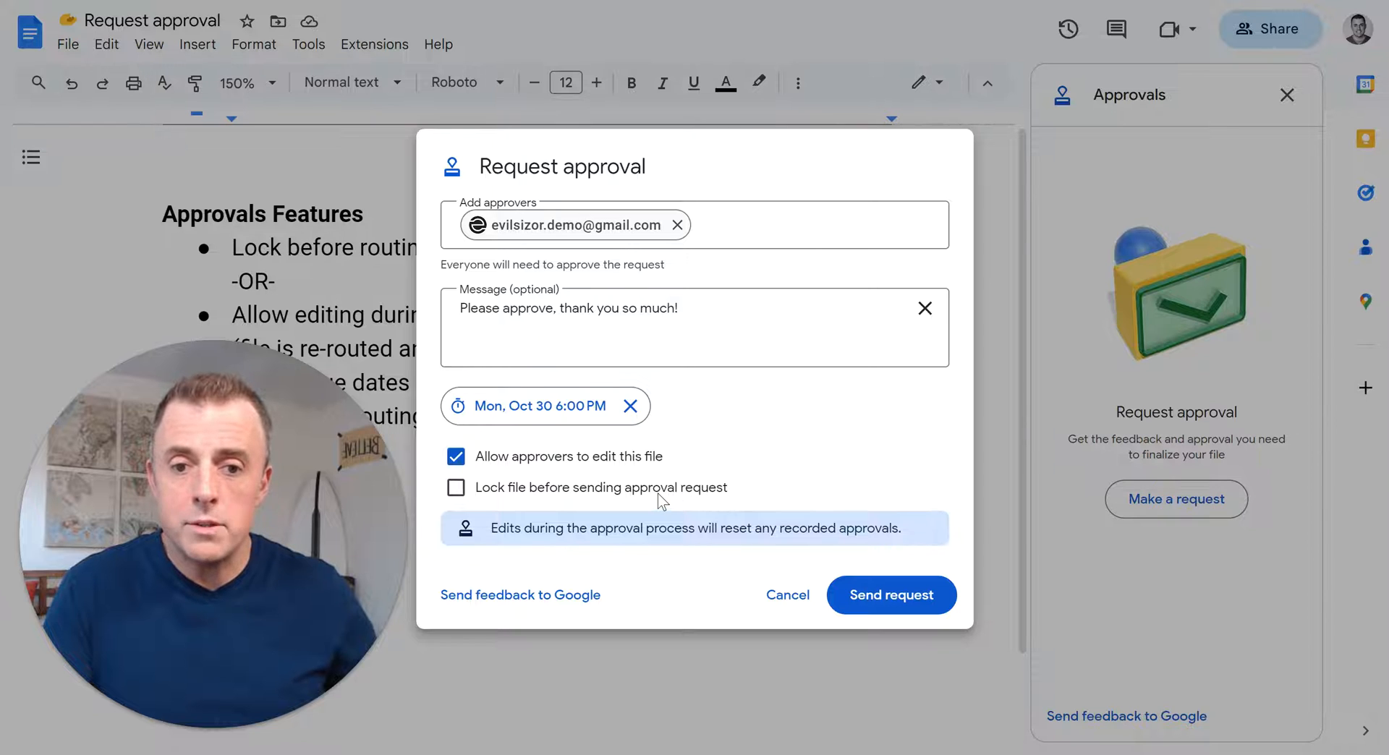
click(456, 487)
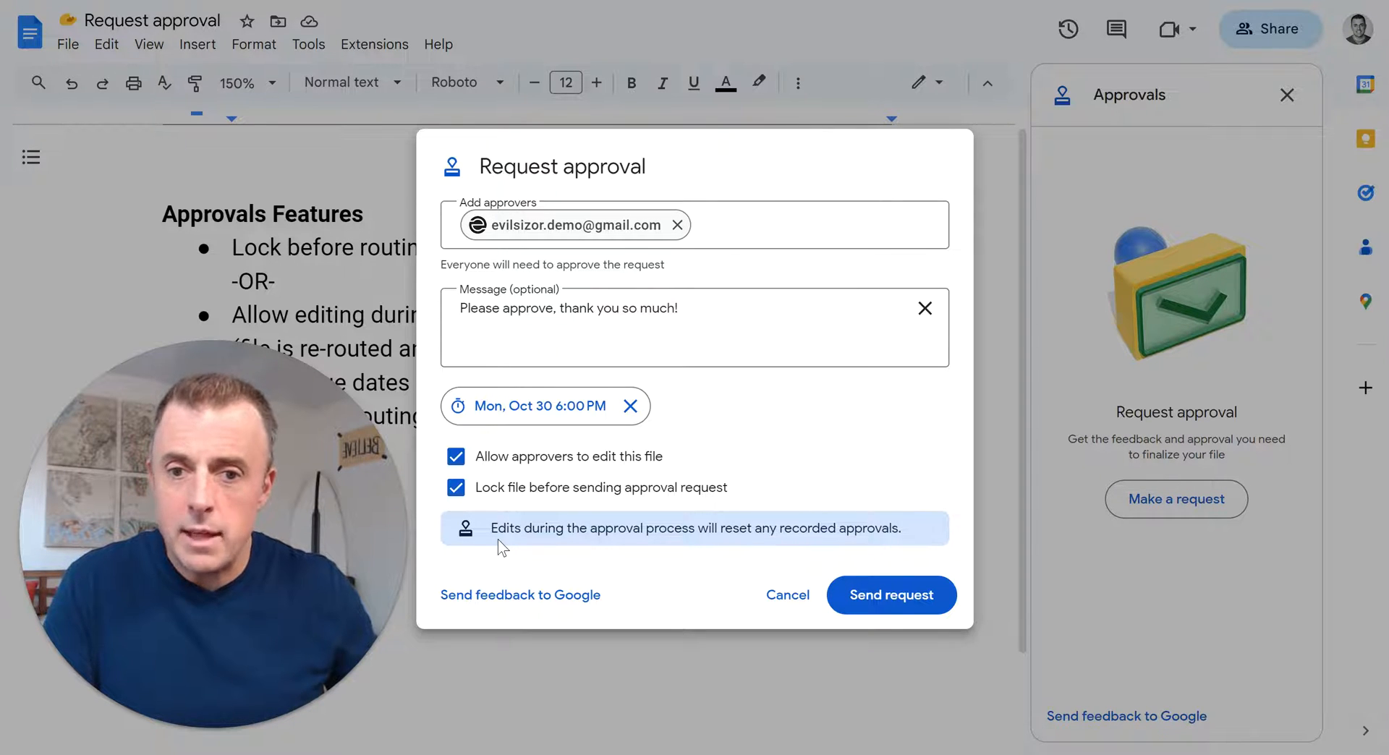
- Send the approval request and dismiss the 'This file is locked' notice
click(890, 595)
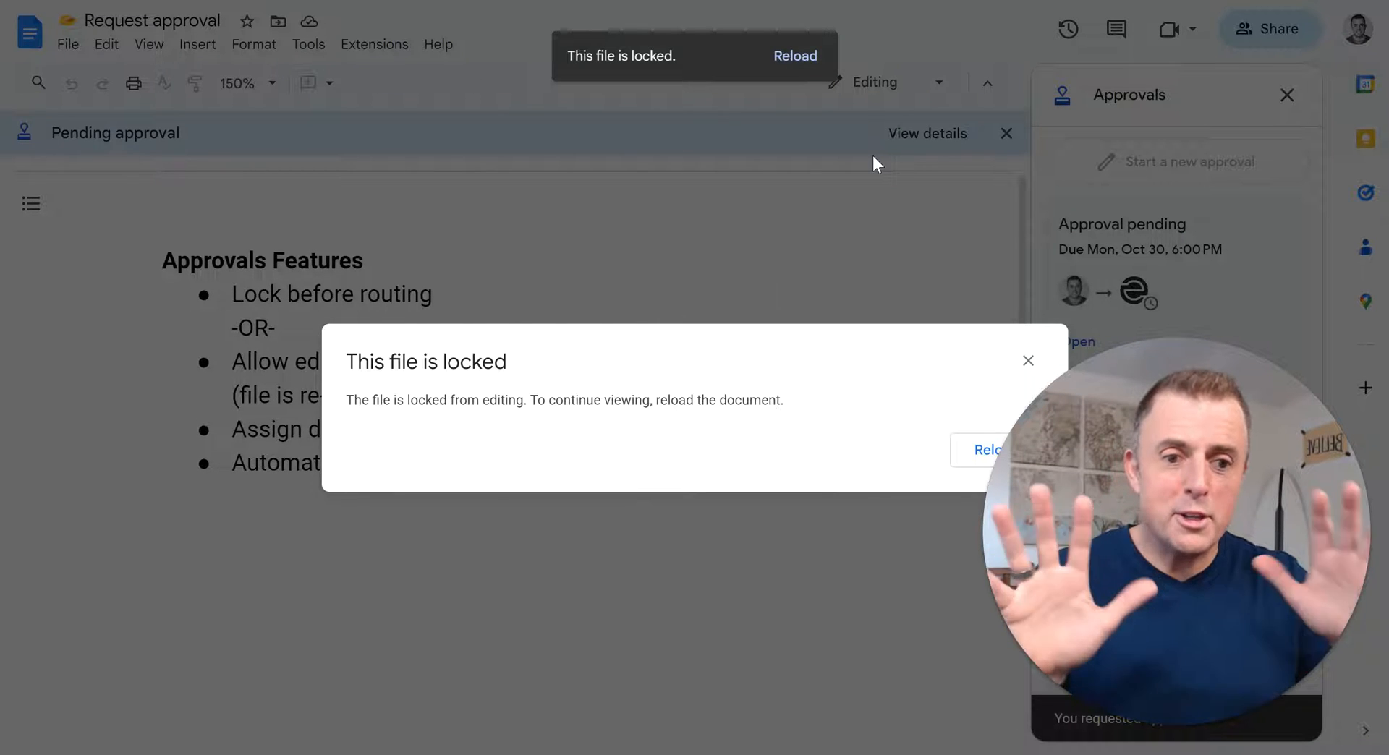
mouse_move(723, 145)
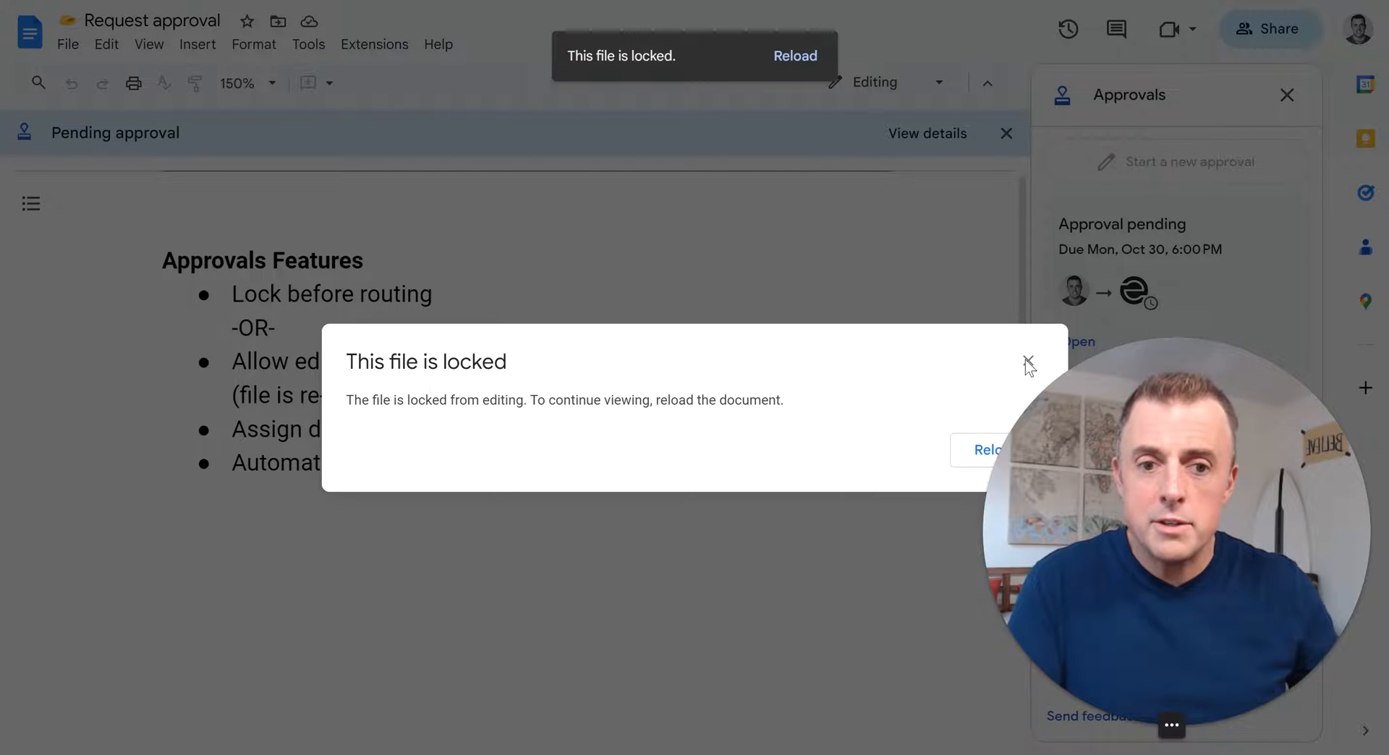
click(1029, 363)
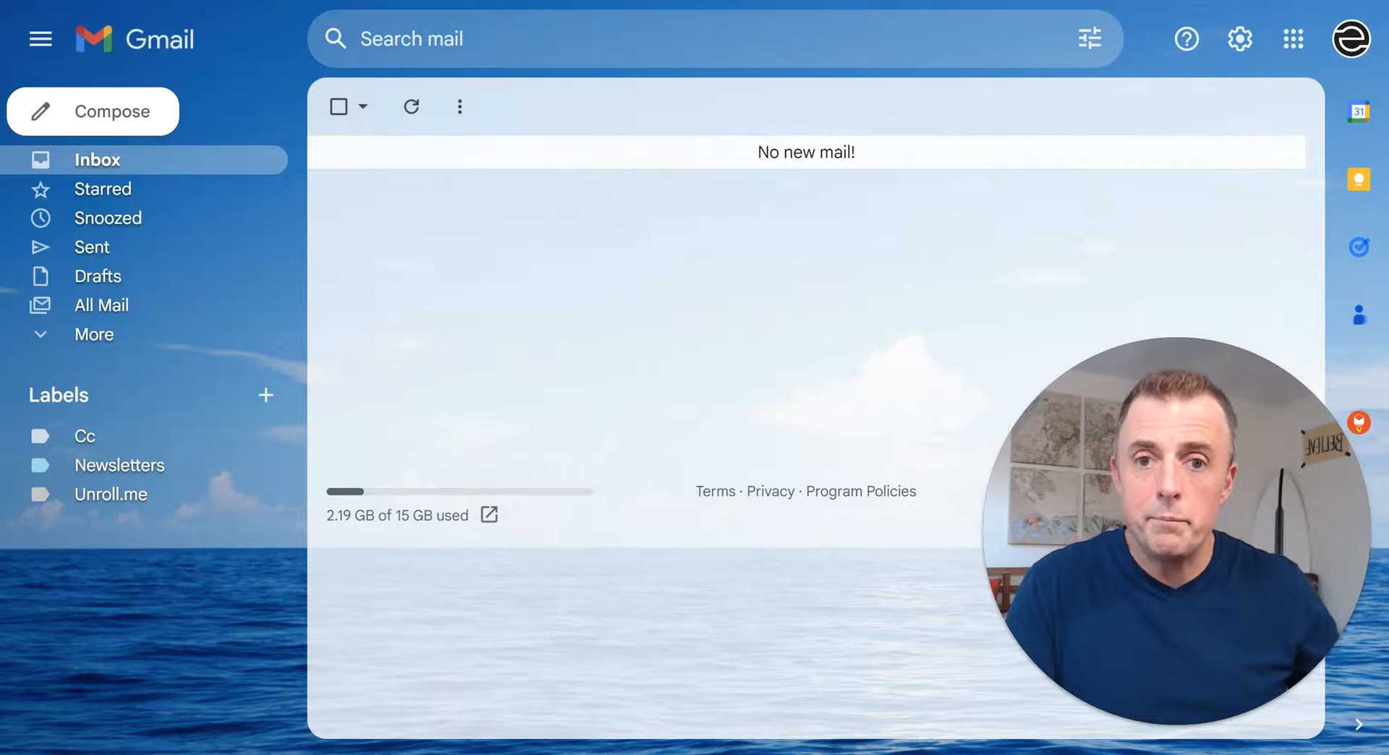
- Refresh Gmail, read the Approval request email and open the linked pending document
click(97, 161)
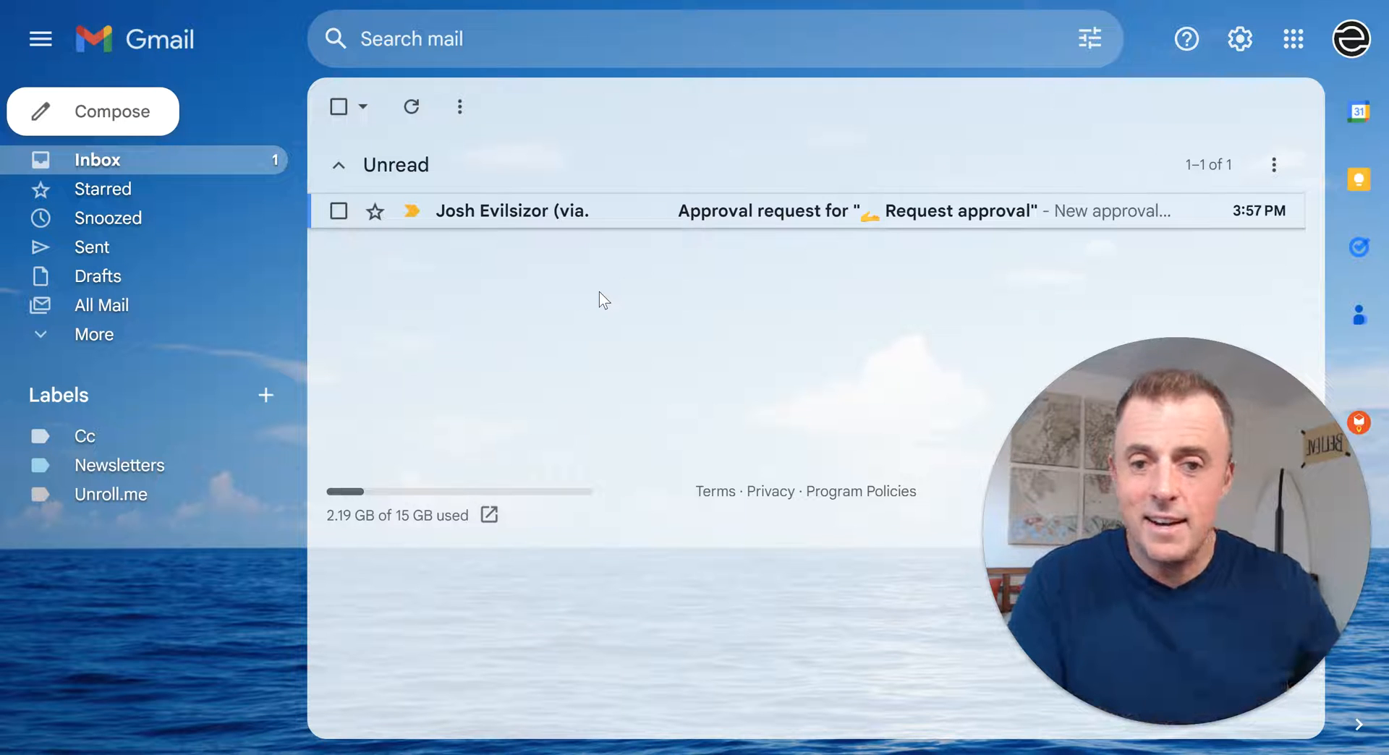
click(512, 211)
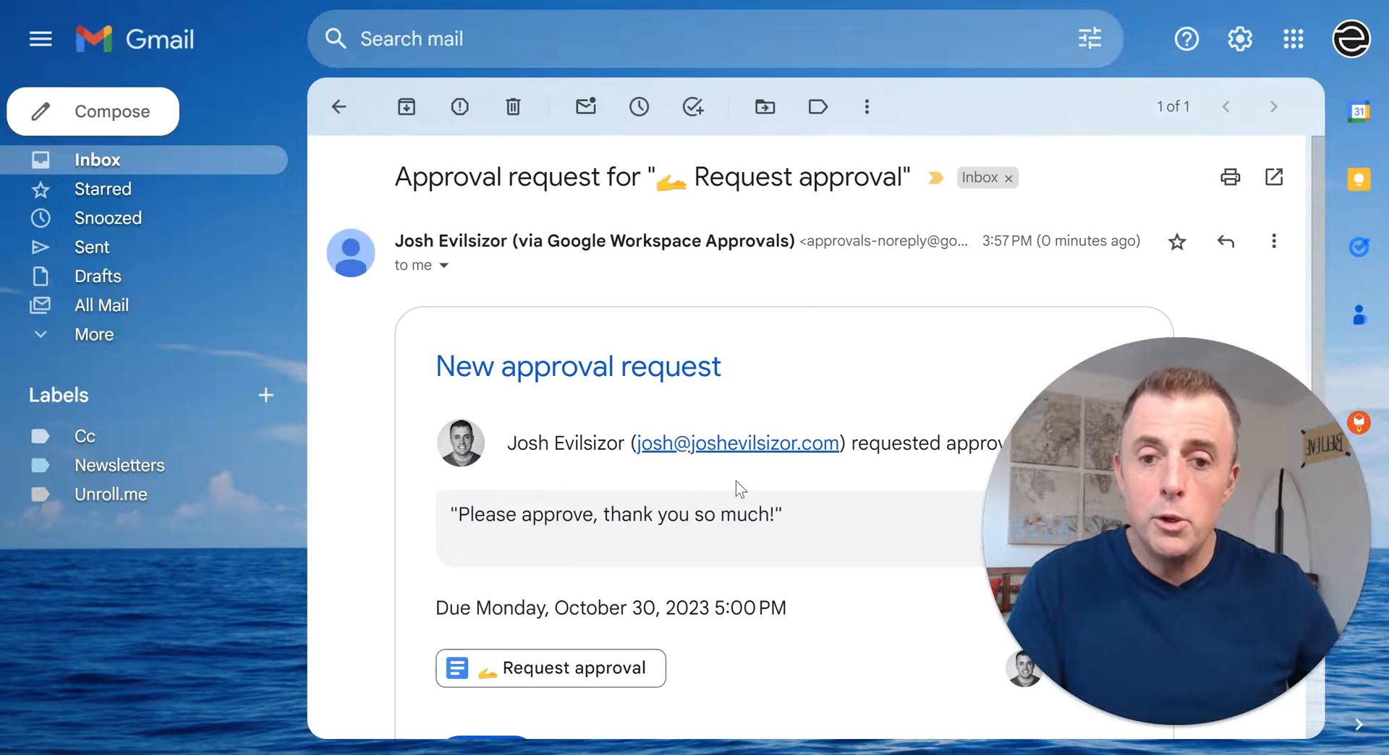
scroll(down, 3)
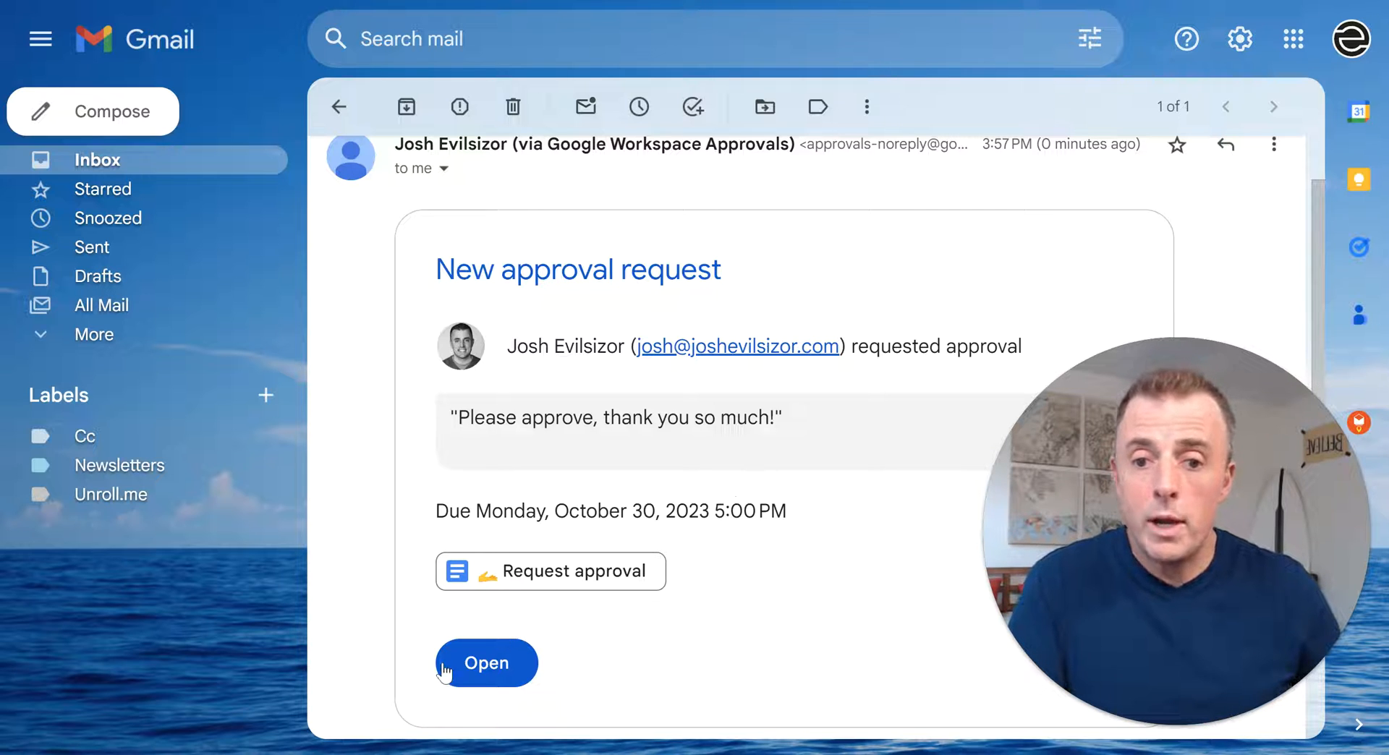
click(486, 663)
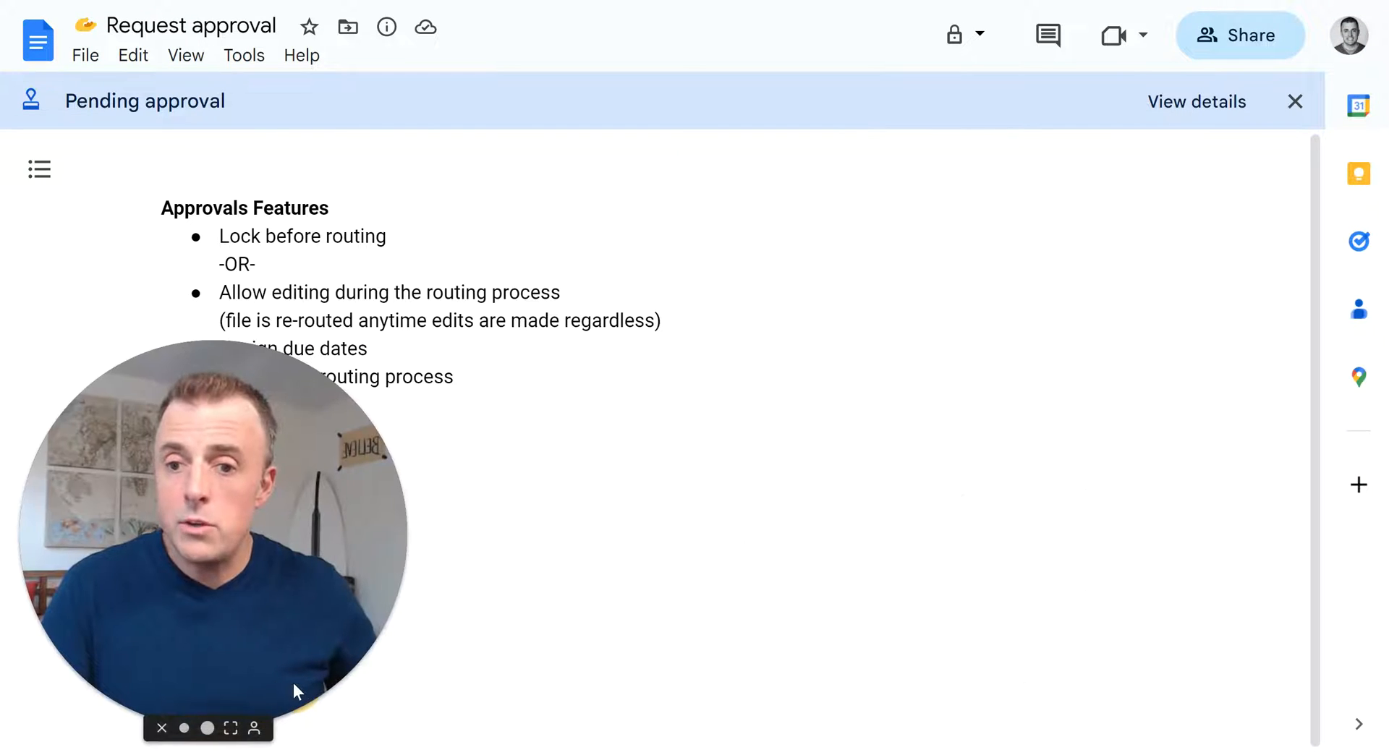
- View the pending approval details, close them, then view the document as the approver
click(1196, 101)
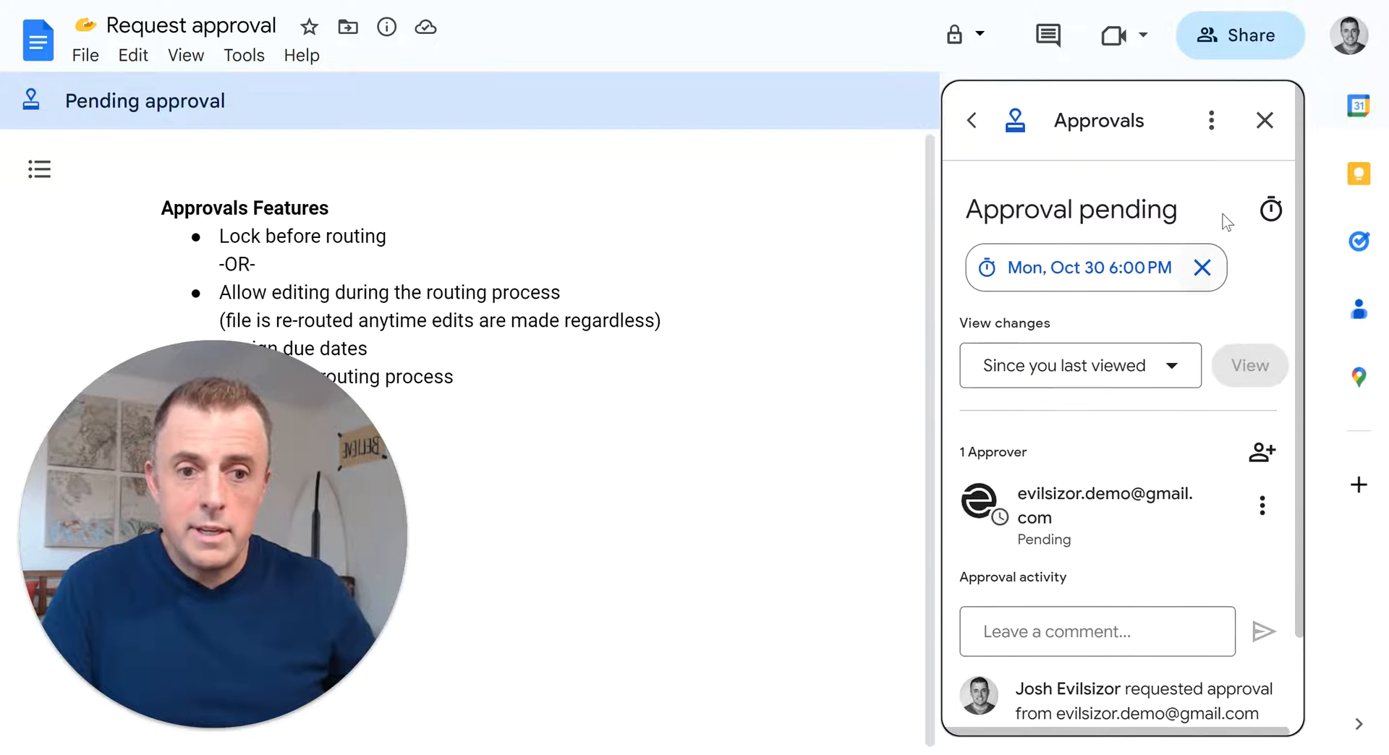
click(1265, 120)
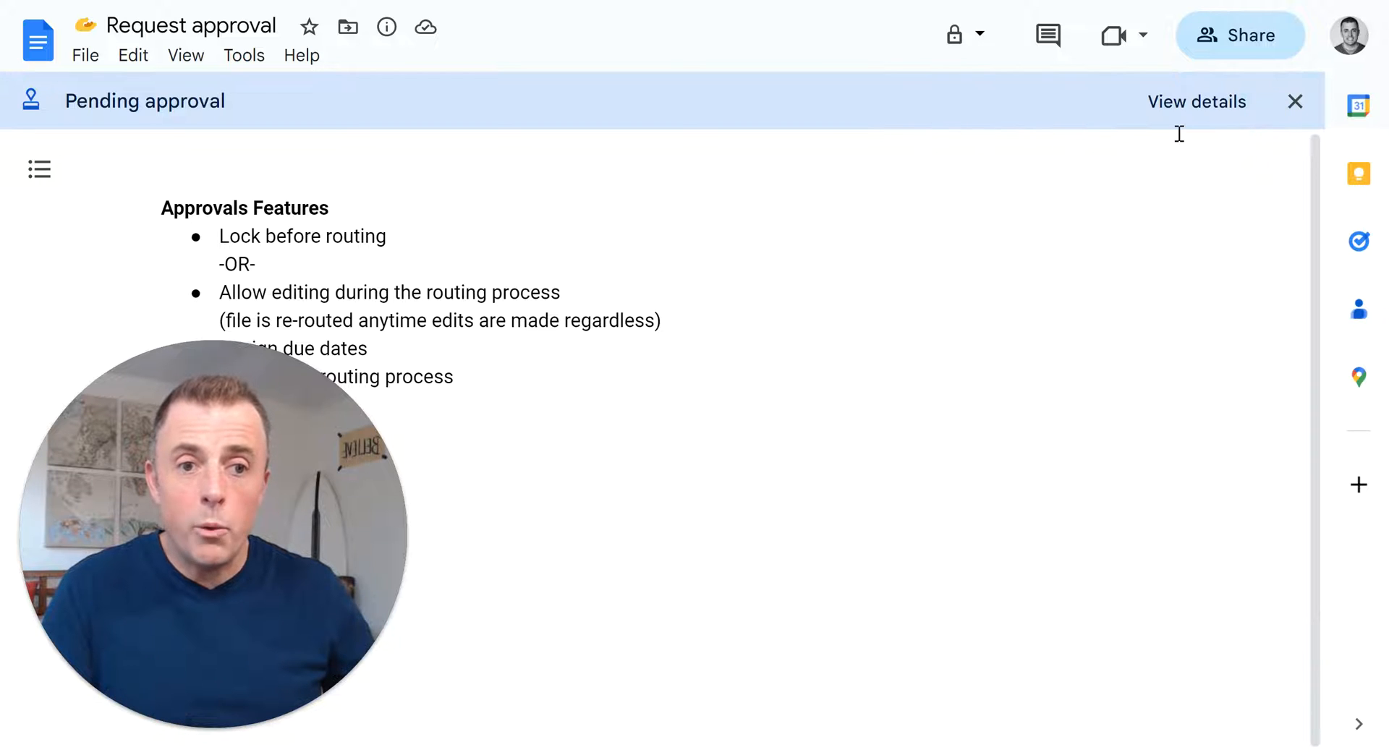
click(1196, 101)
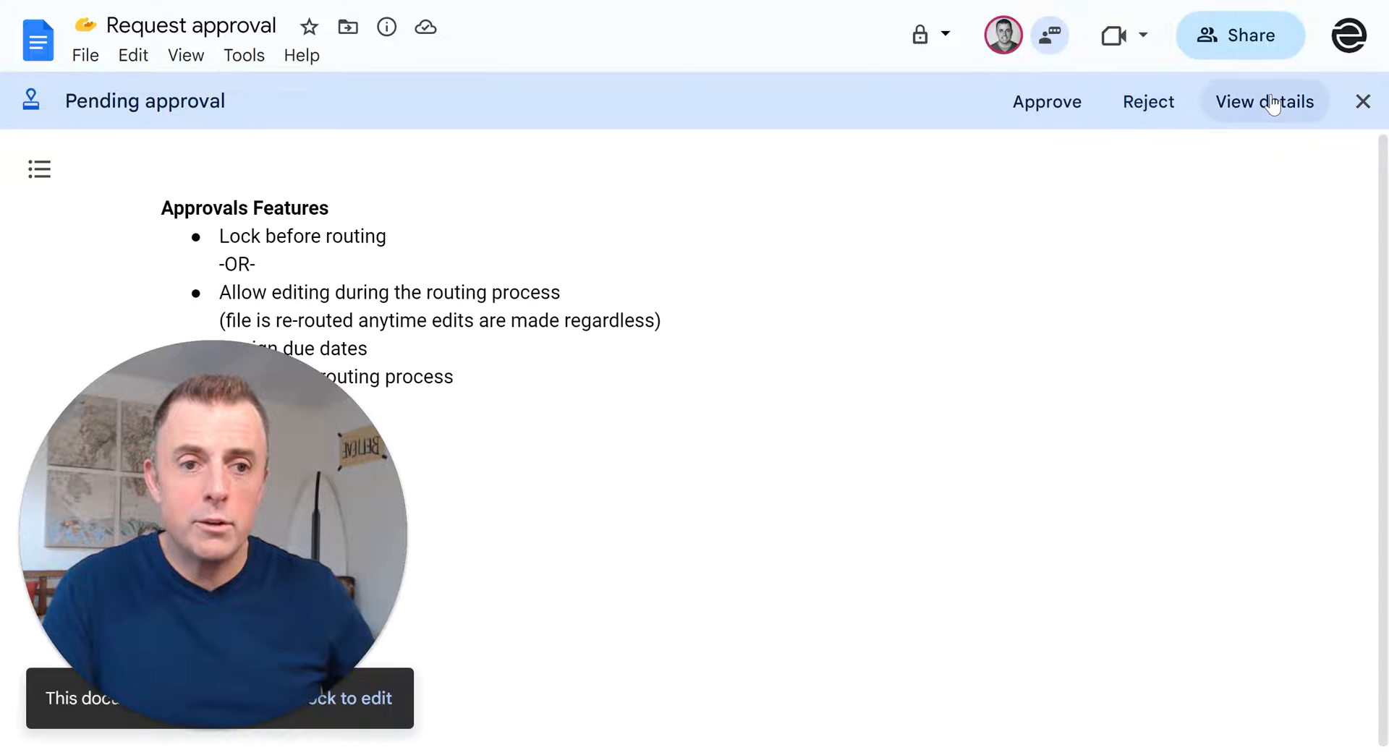
- Approve the document with the message "it's great!" and close the Approvals panel
click(1265, 101)
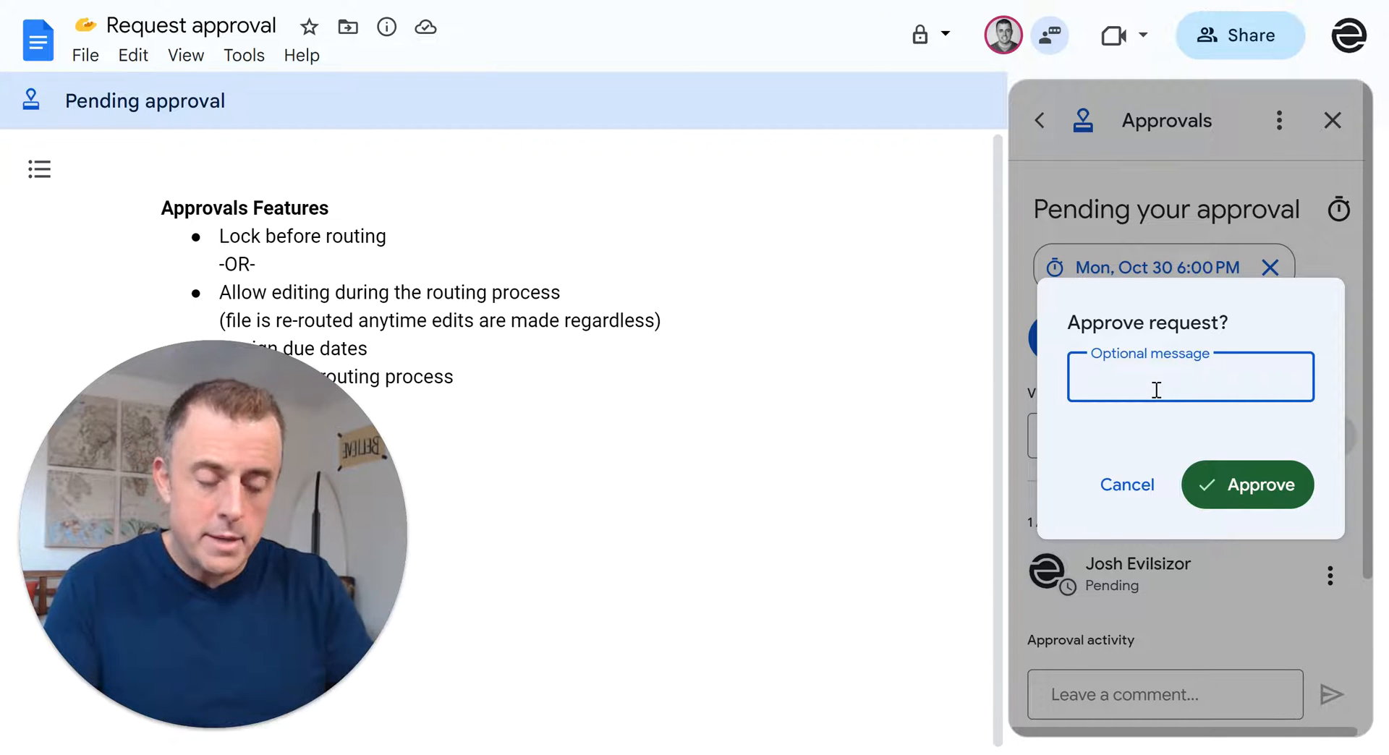
text(it's great!)
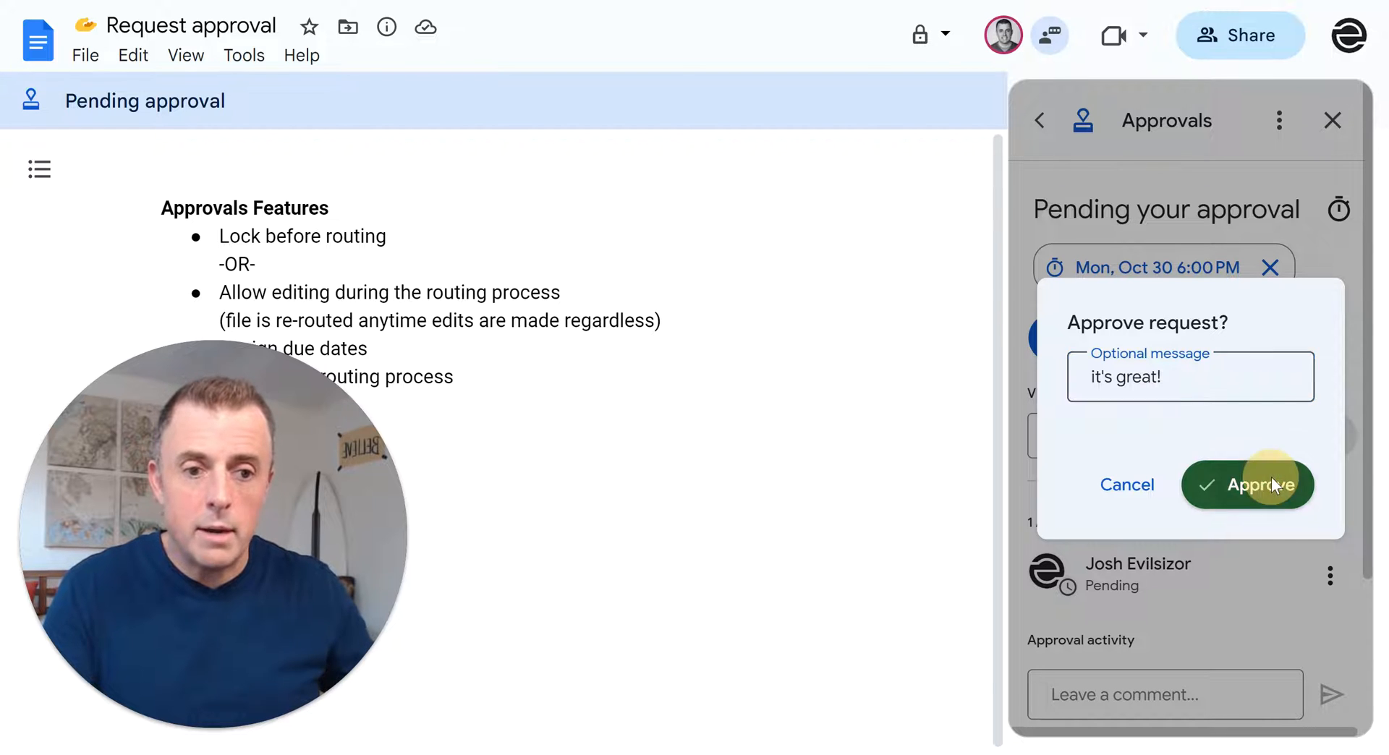
click(1246, 485)
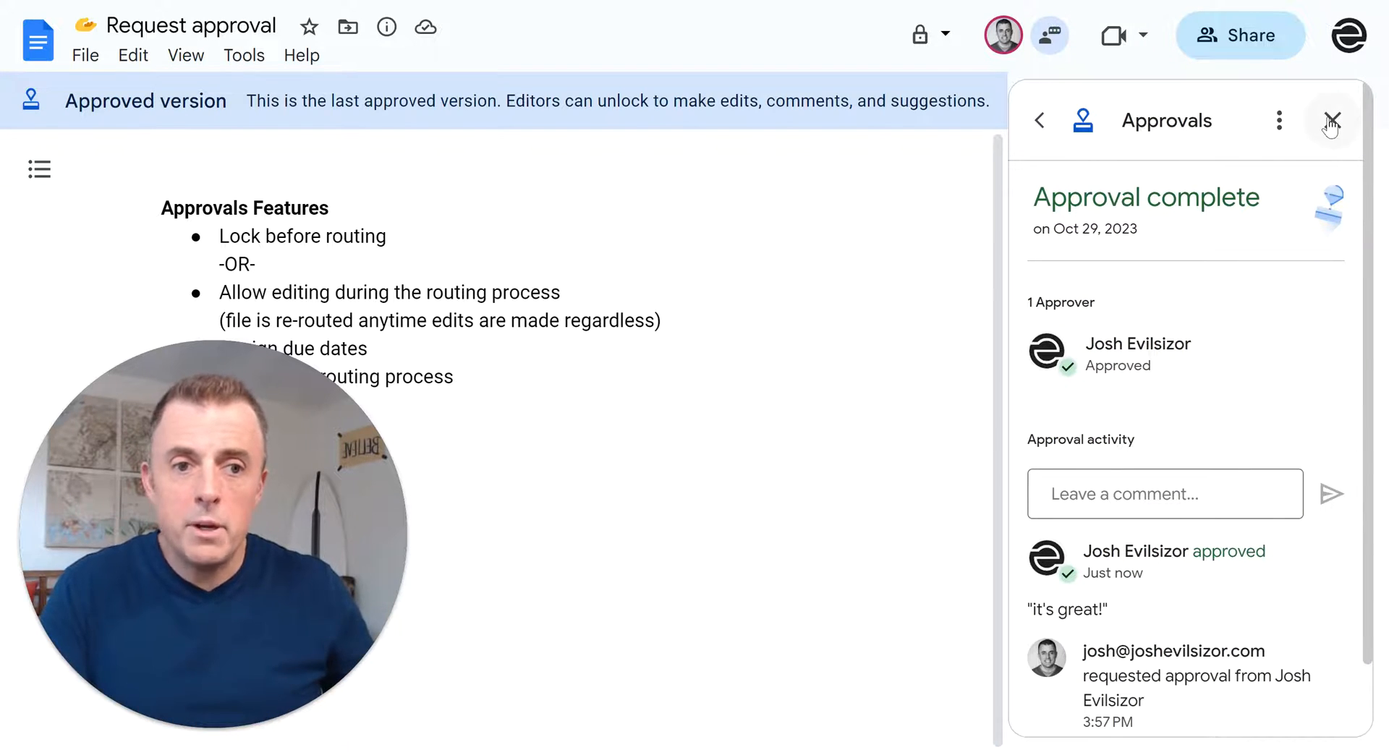
click(1333, 120)
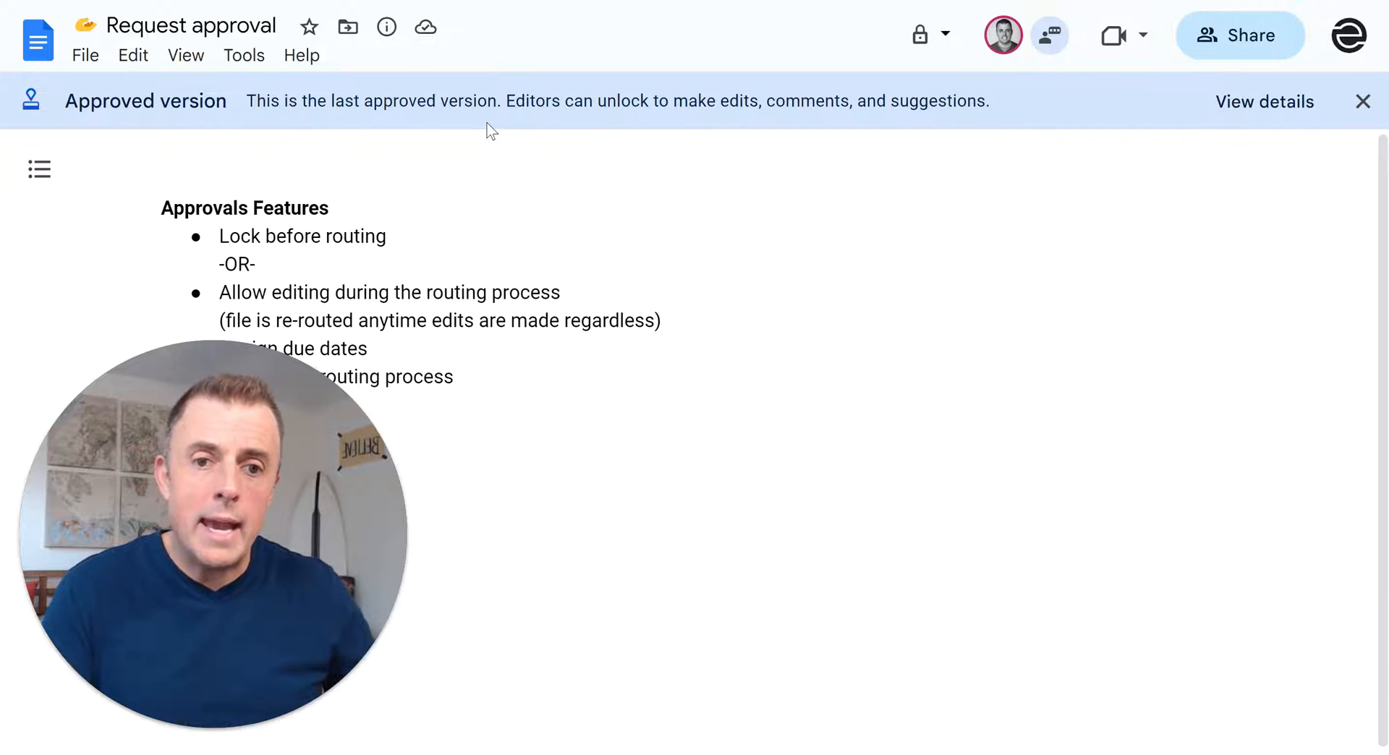
mouse_move(1363, 100)
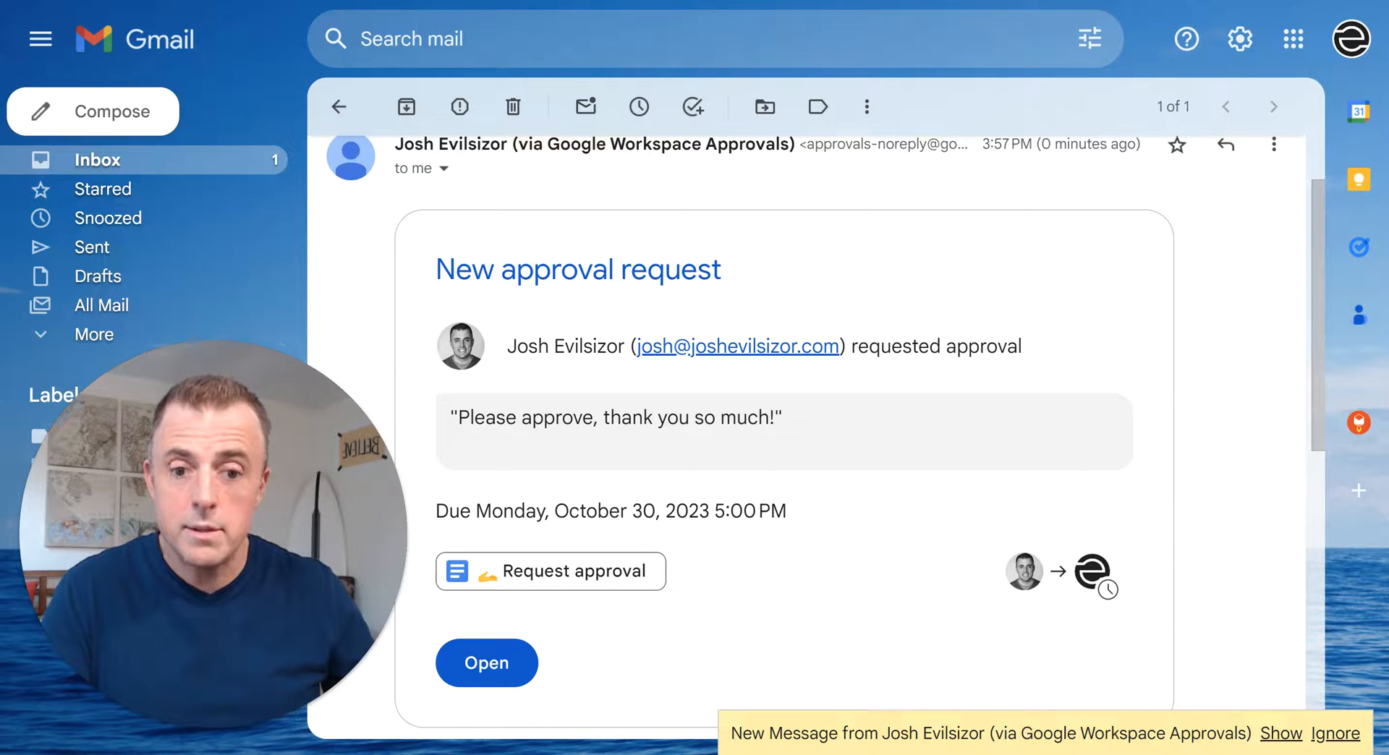
- Return to the approvals folder and open the 'Bottleneck is obvious' document
click(486, 663)
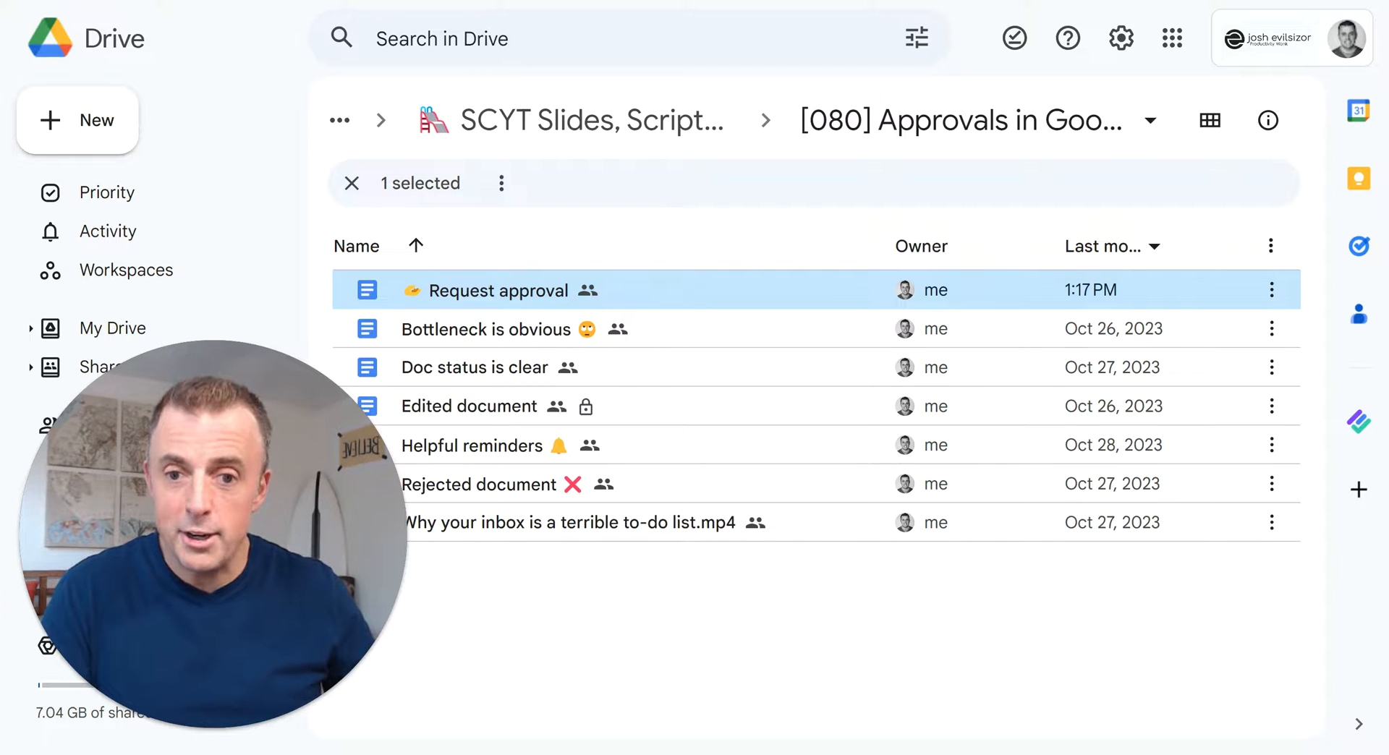
mouse_move(509, 291)
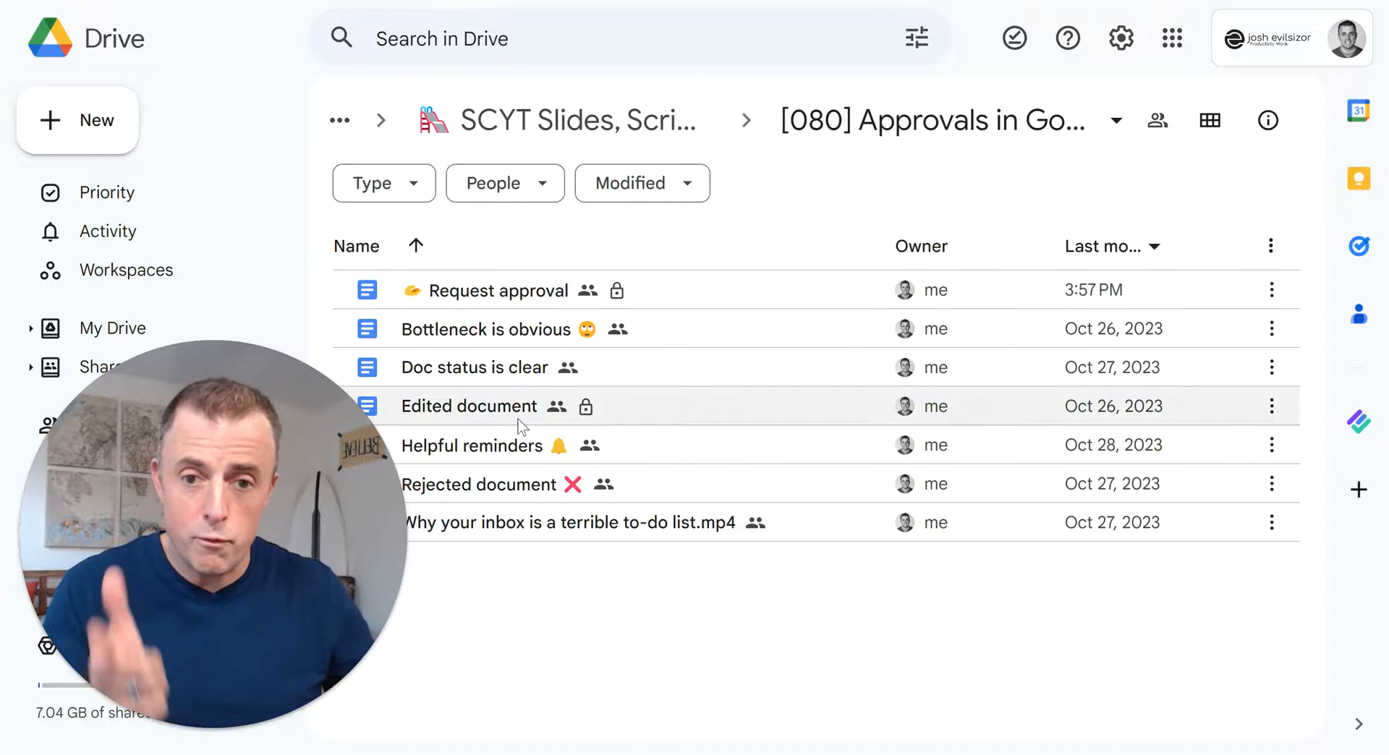
click(487, 329)
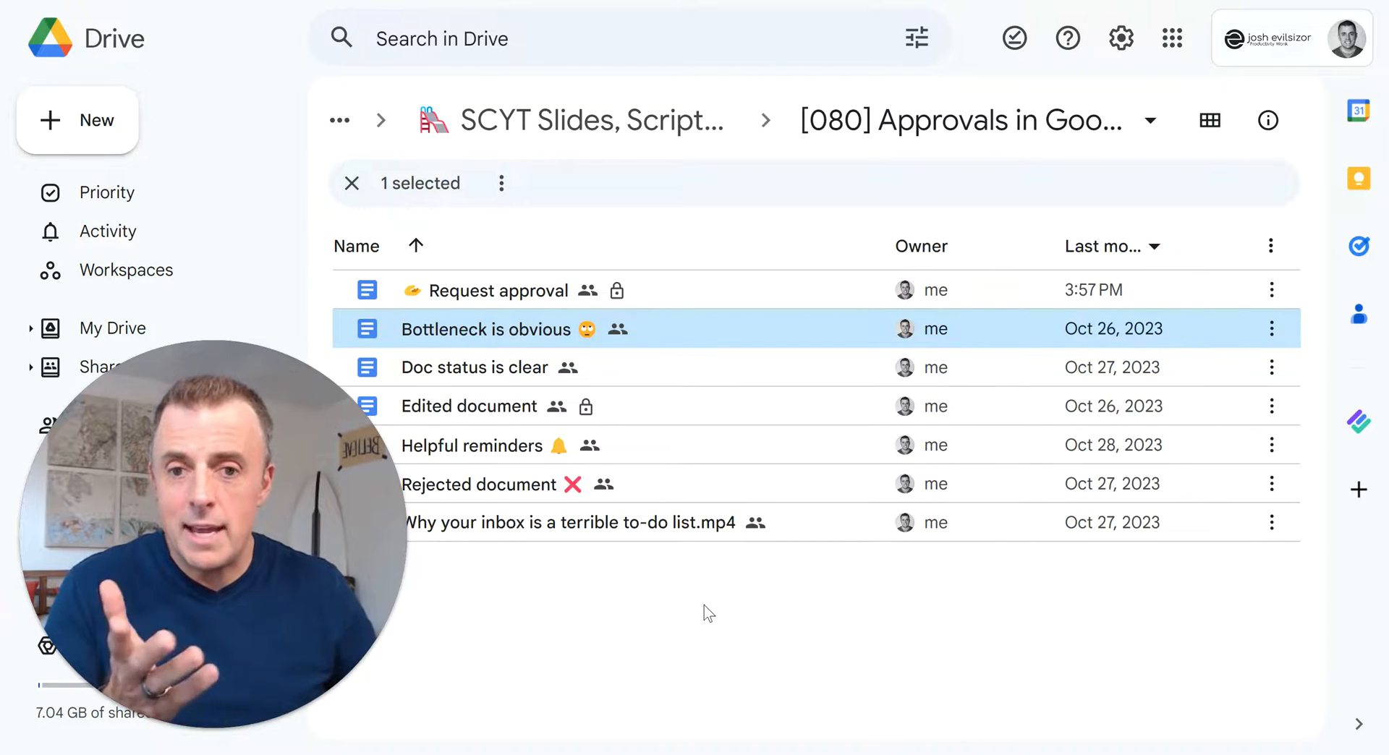
mouse_move(563, 306)
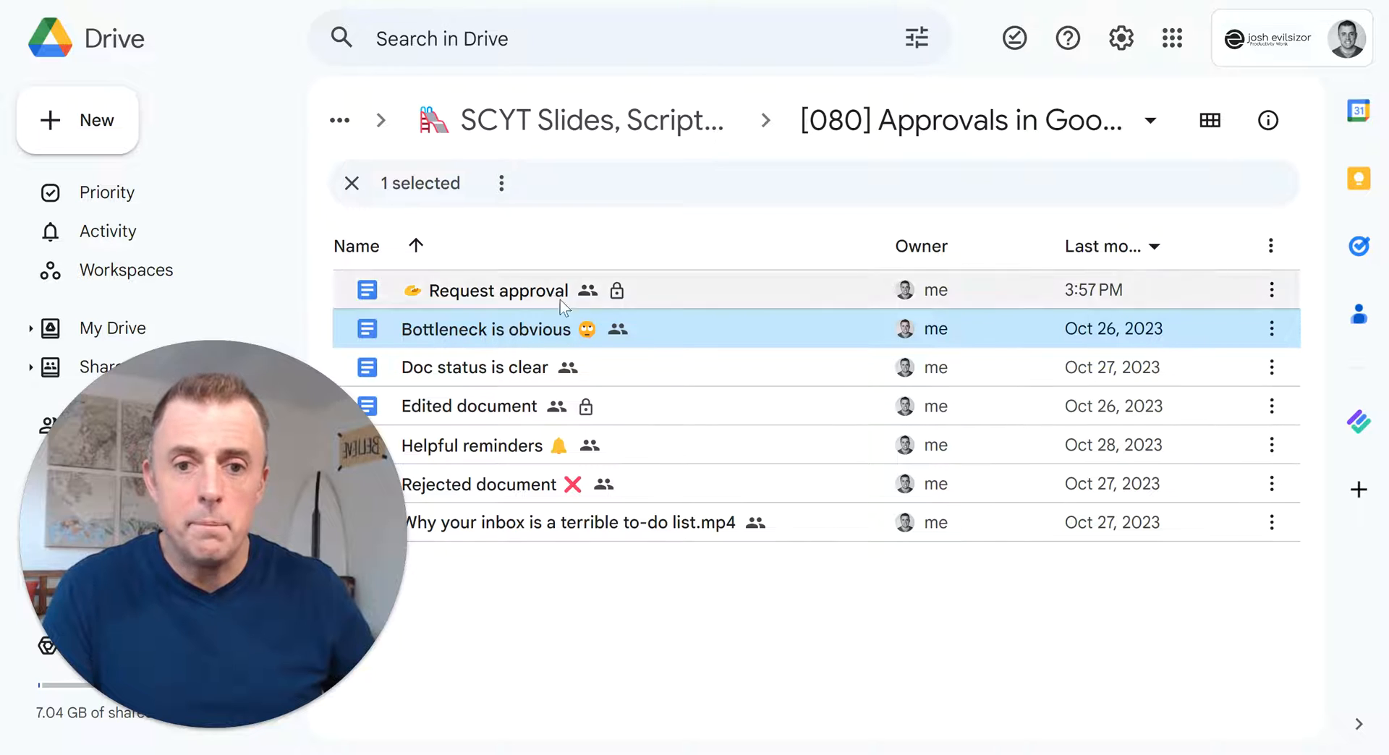
double_click(487, 328)
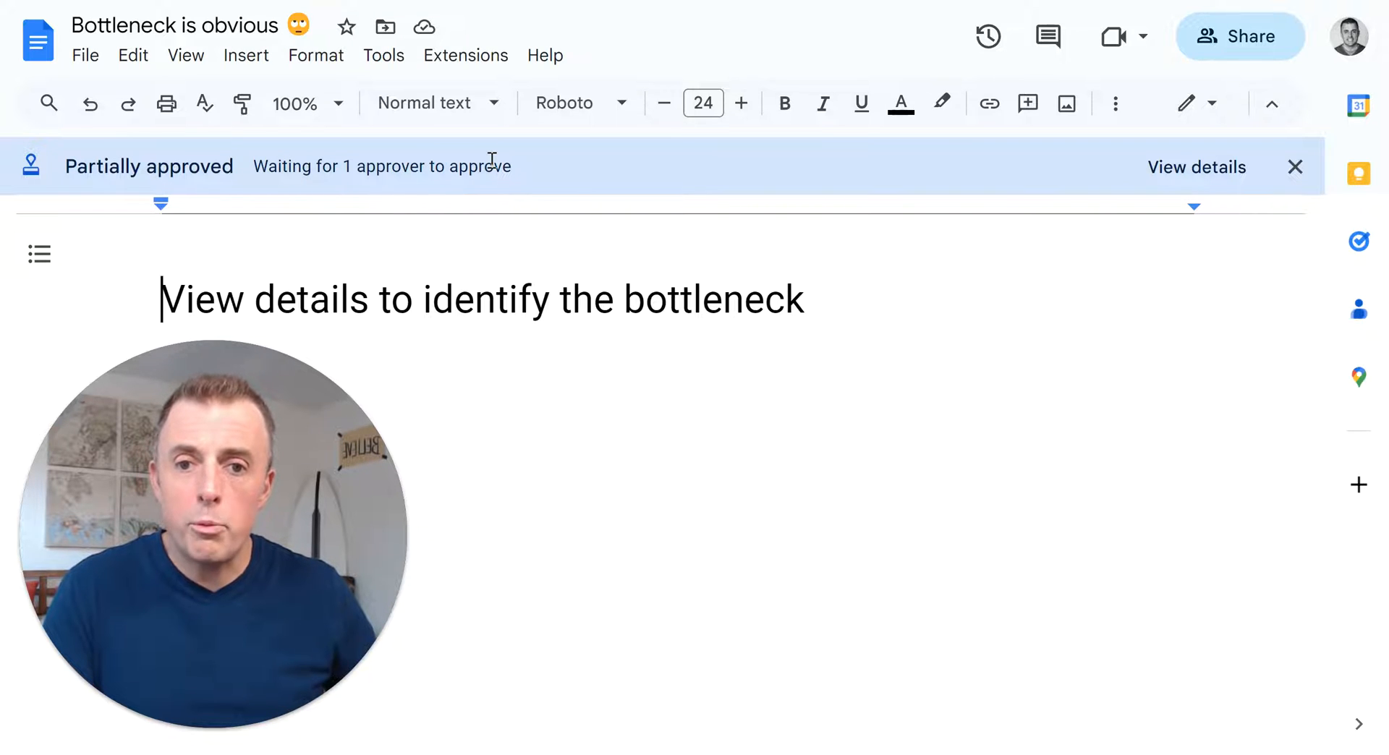
- Review the approval activity showing one pending approver of three, then dismiss the details and the notice
click(1196, 166)
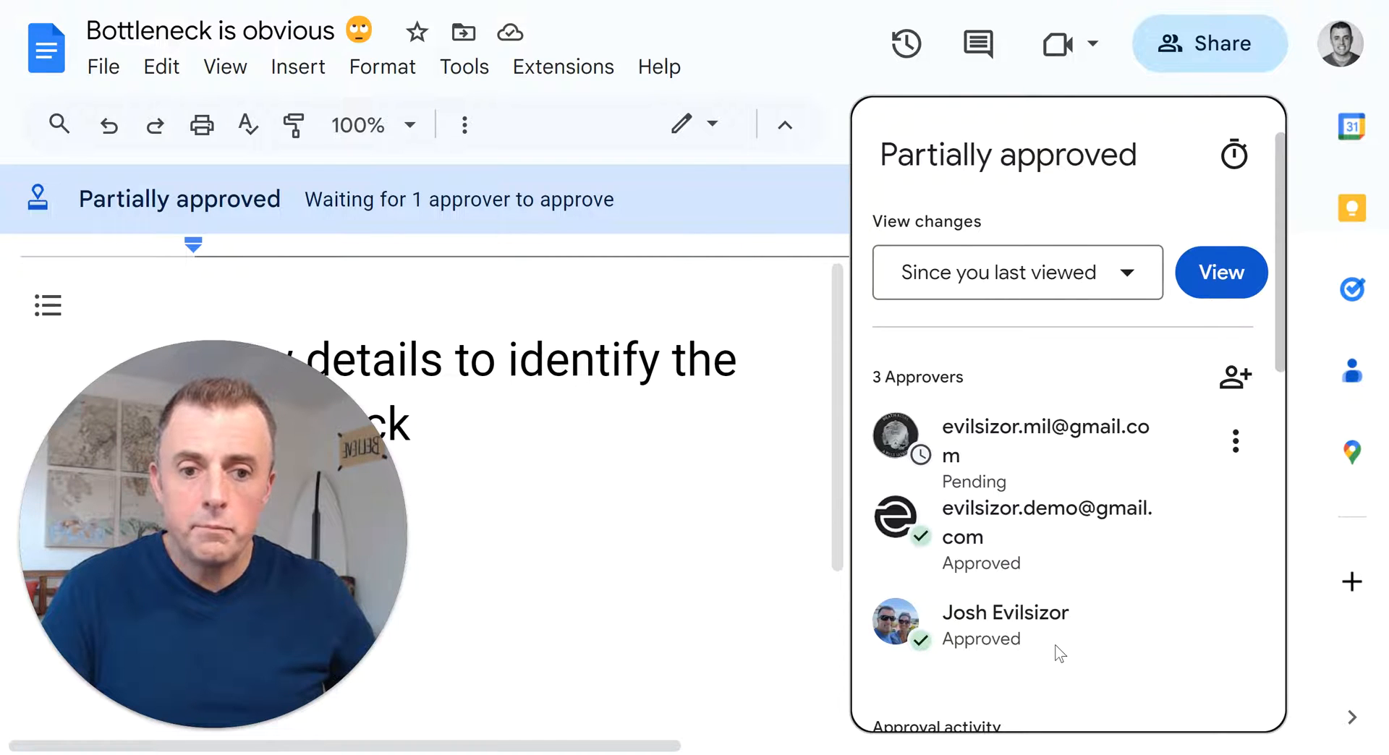
mouse_move(888, 667)
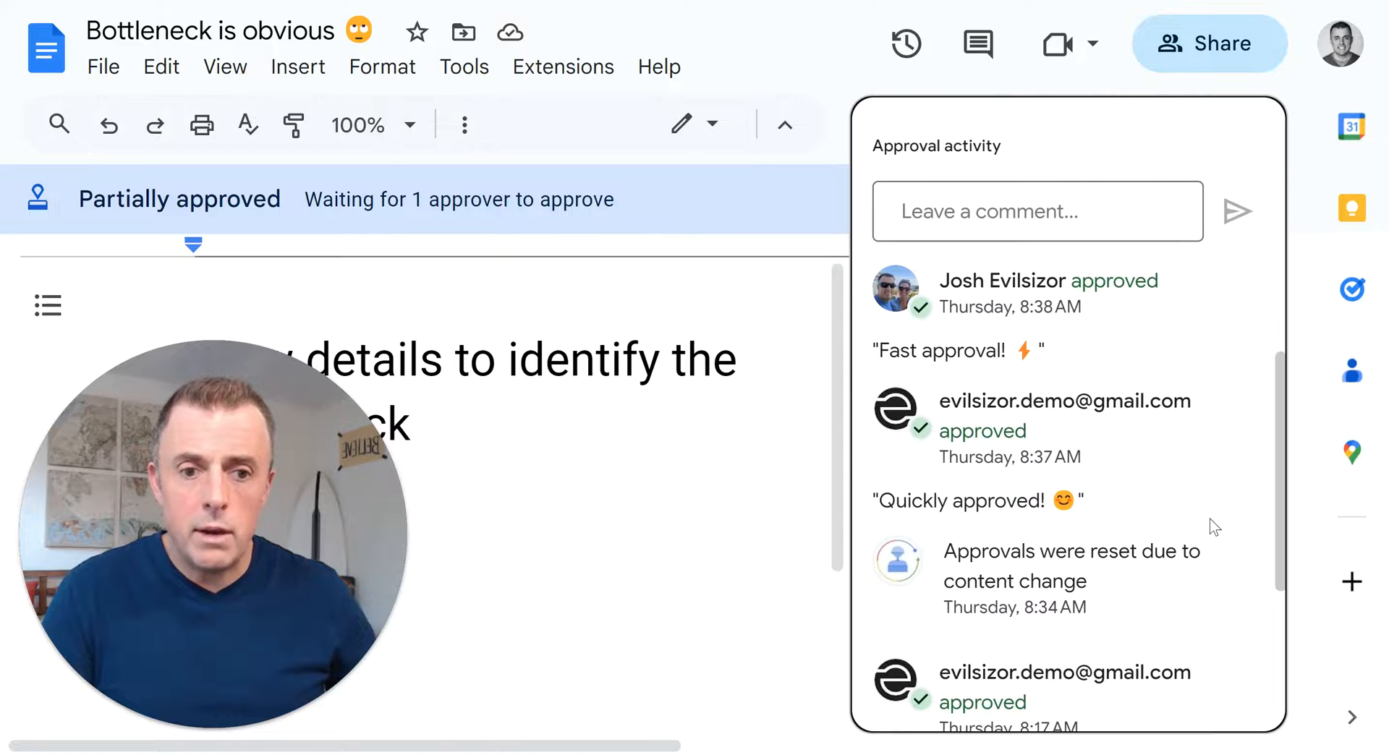
scroll(down, 3)
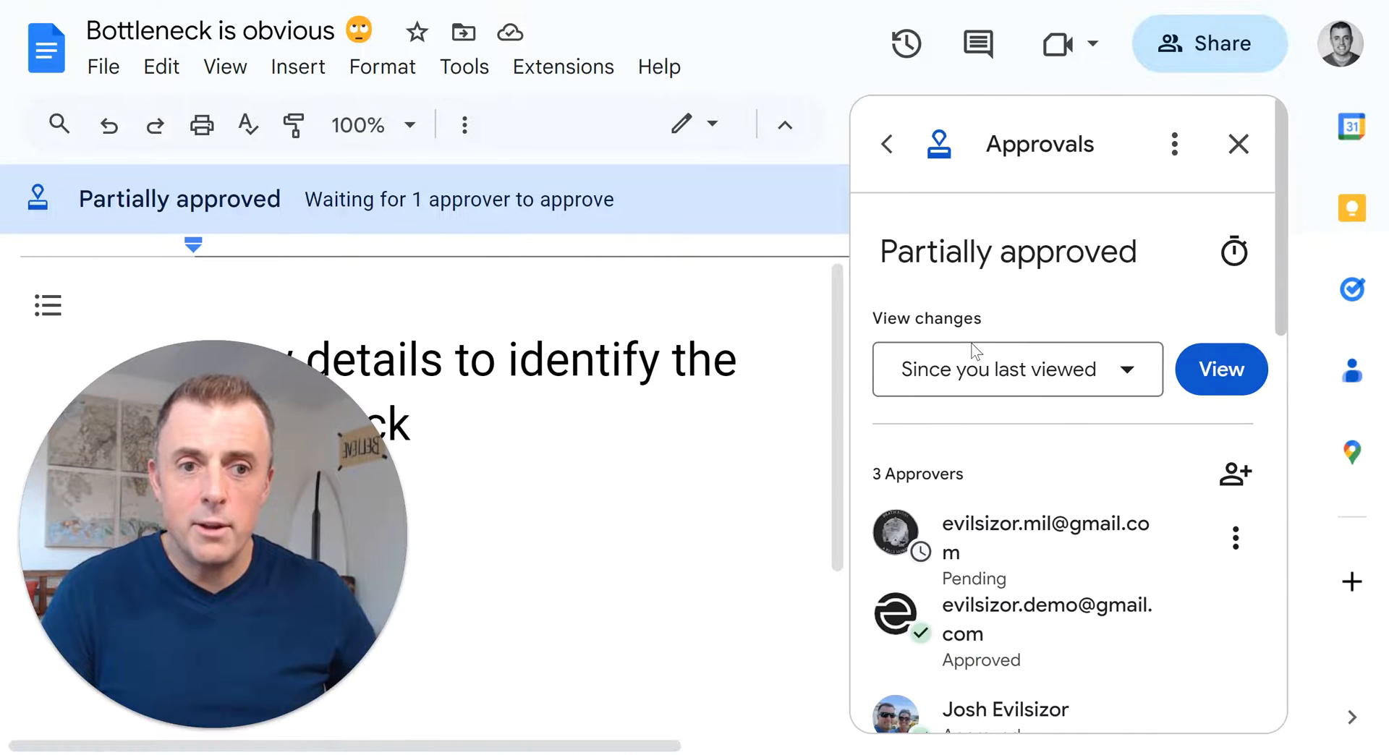
click(1239, 144)
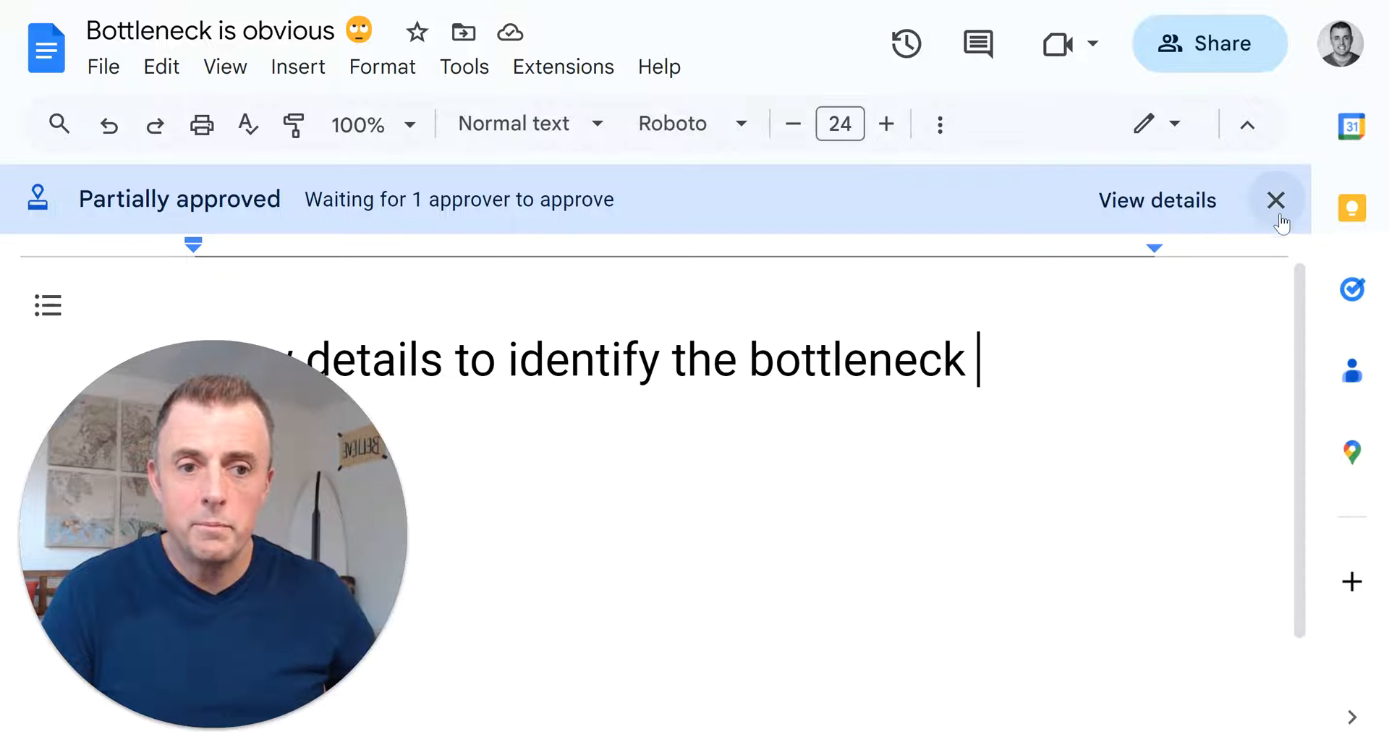
click(1276, 200)
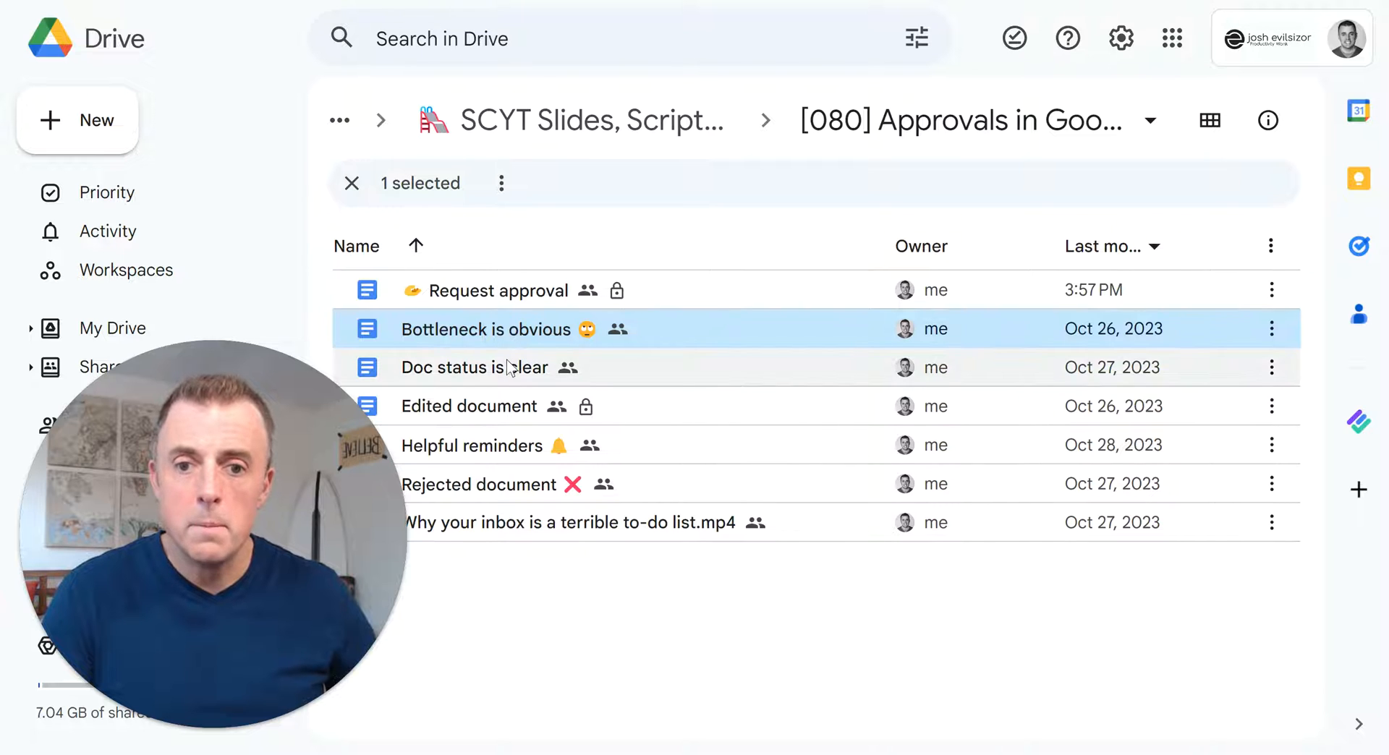
- Open the 'Doc status is clear' document from the Drive folder
click(475, 368)
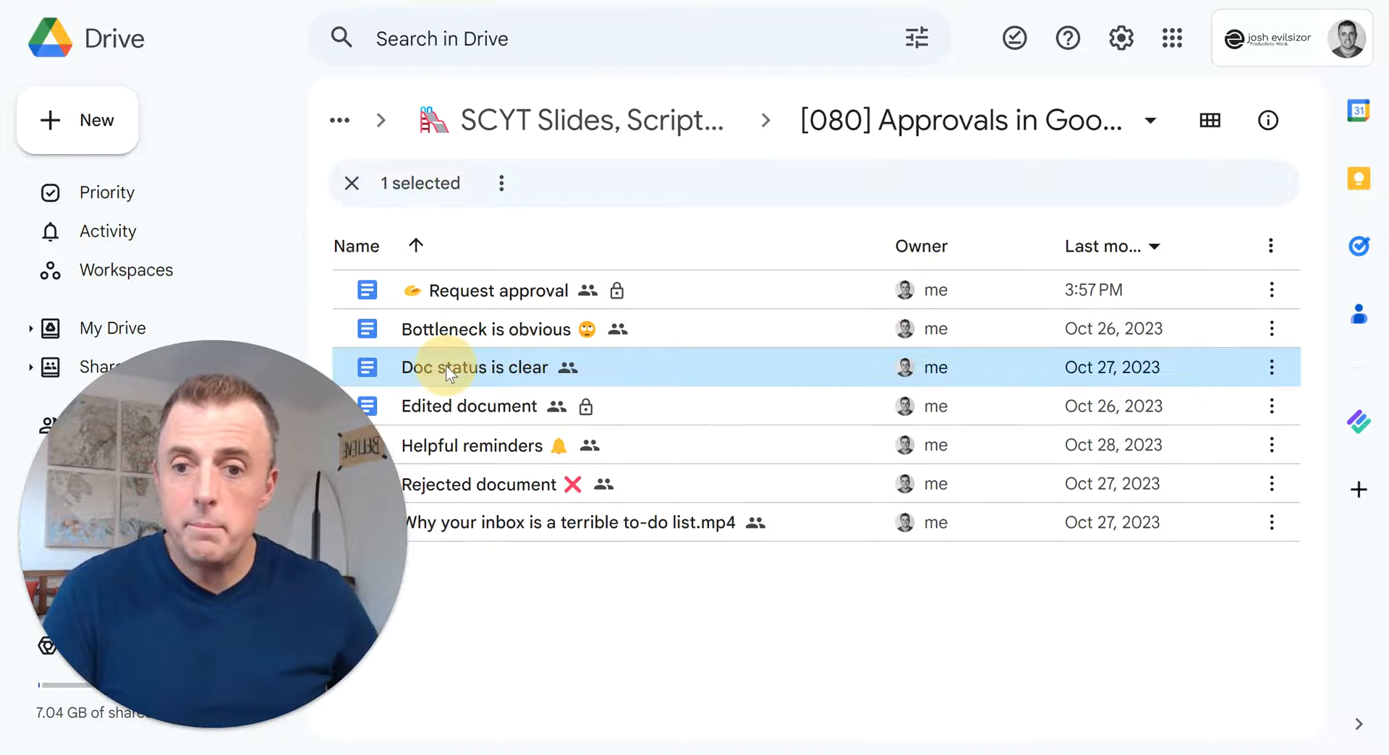
double_click(475, 368)
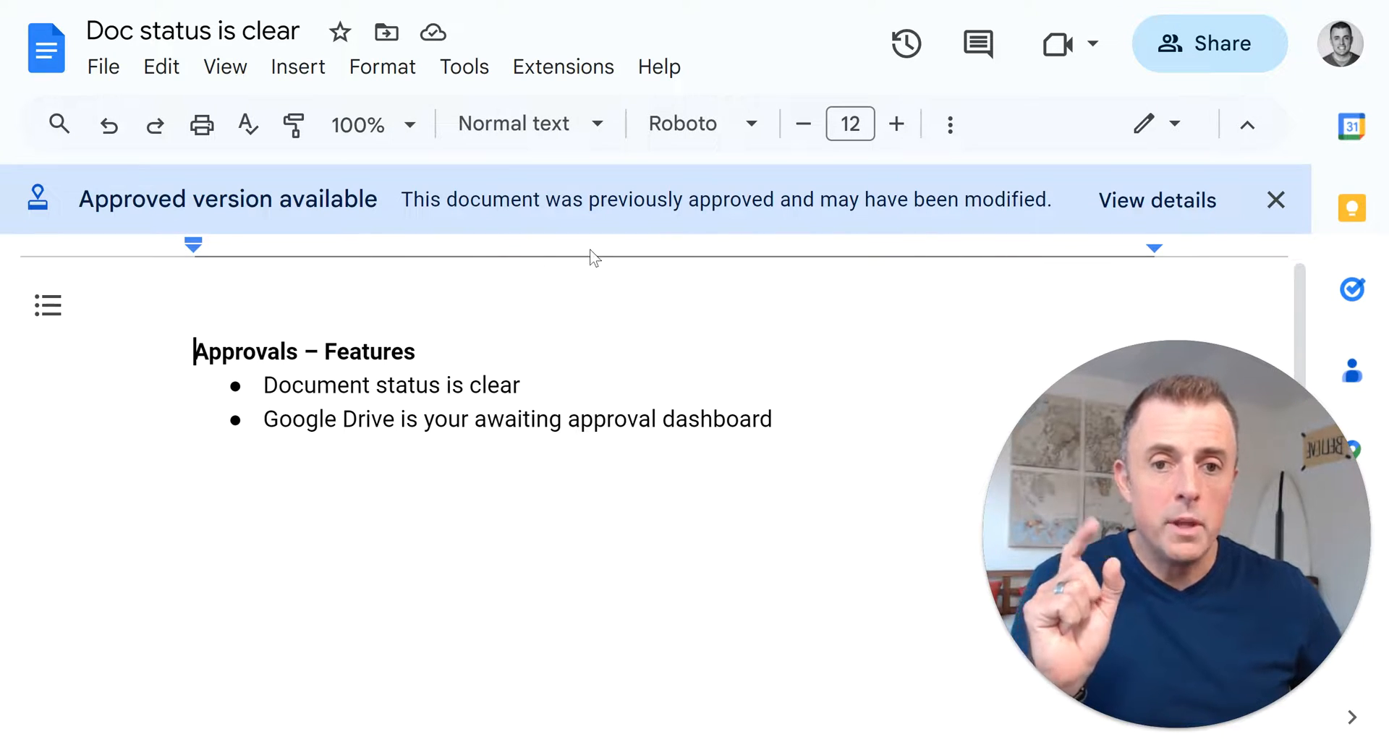
mouse_move(819, 221)
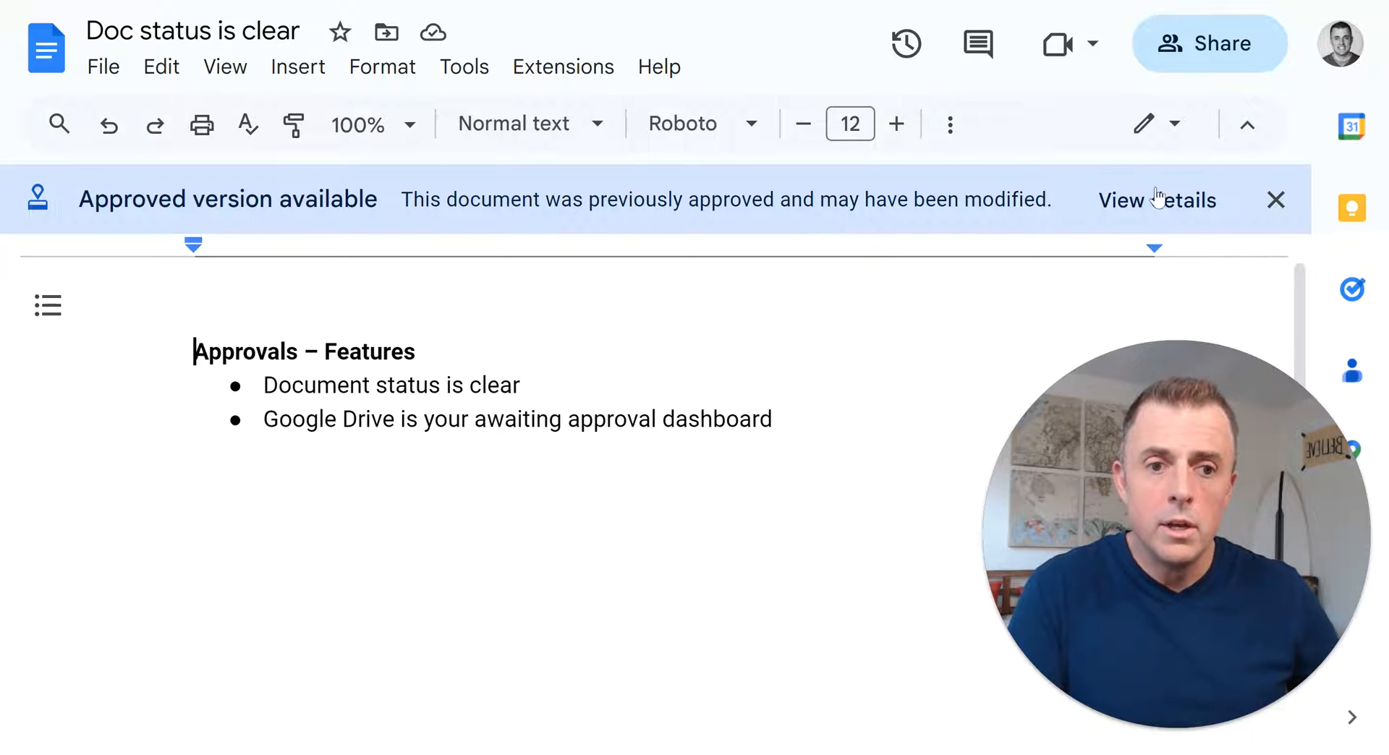
- View the approval details and the completed Version 1 approval from Oct 25, 2023 among older versions
click(1157, 200)
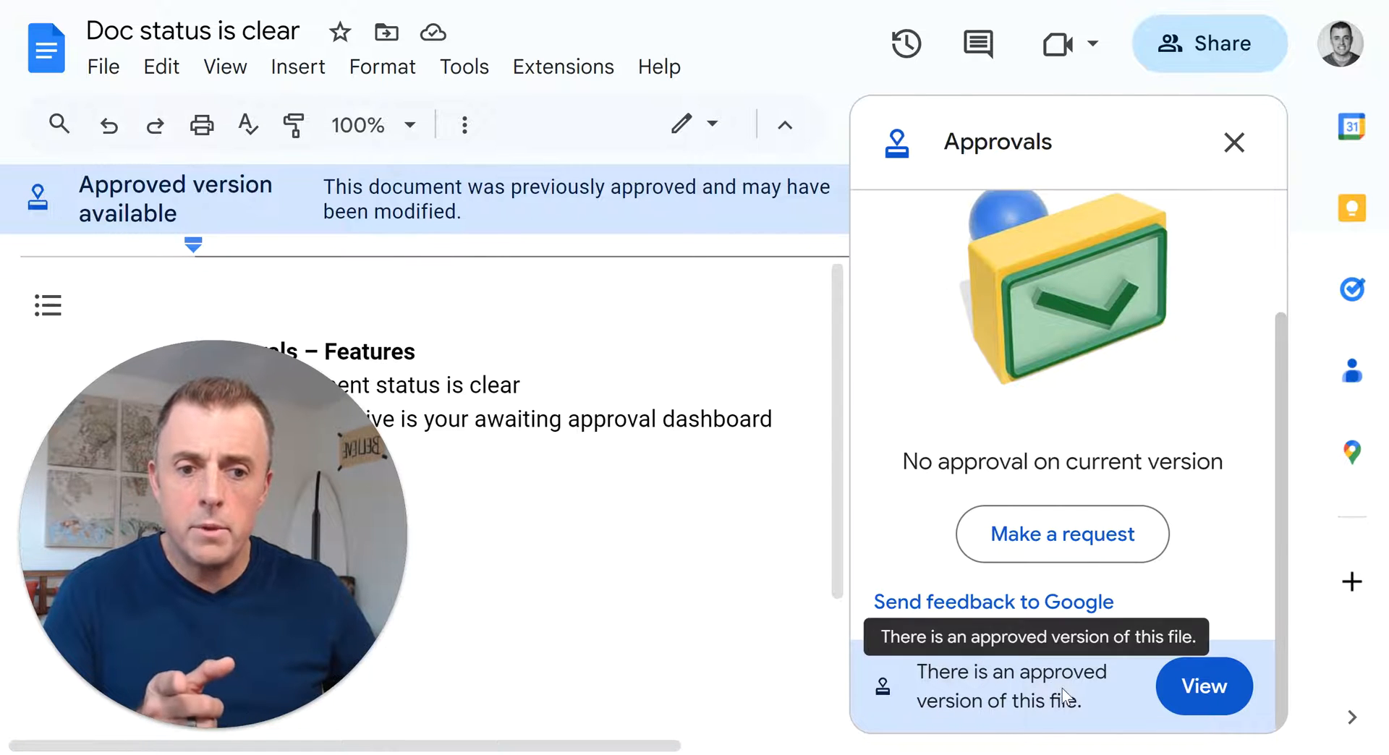
click(1204, 686)
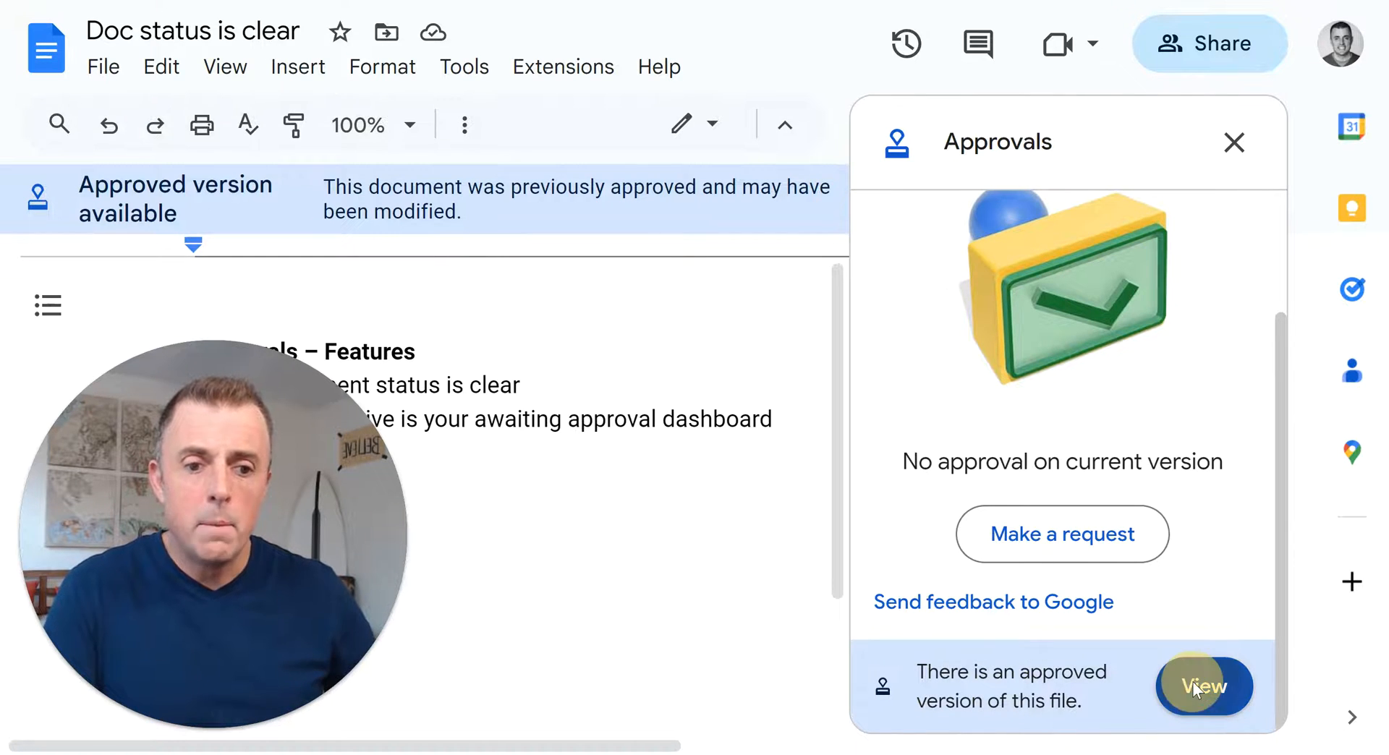
click(1202, 686)
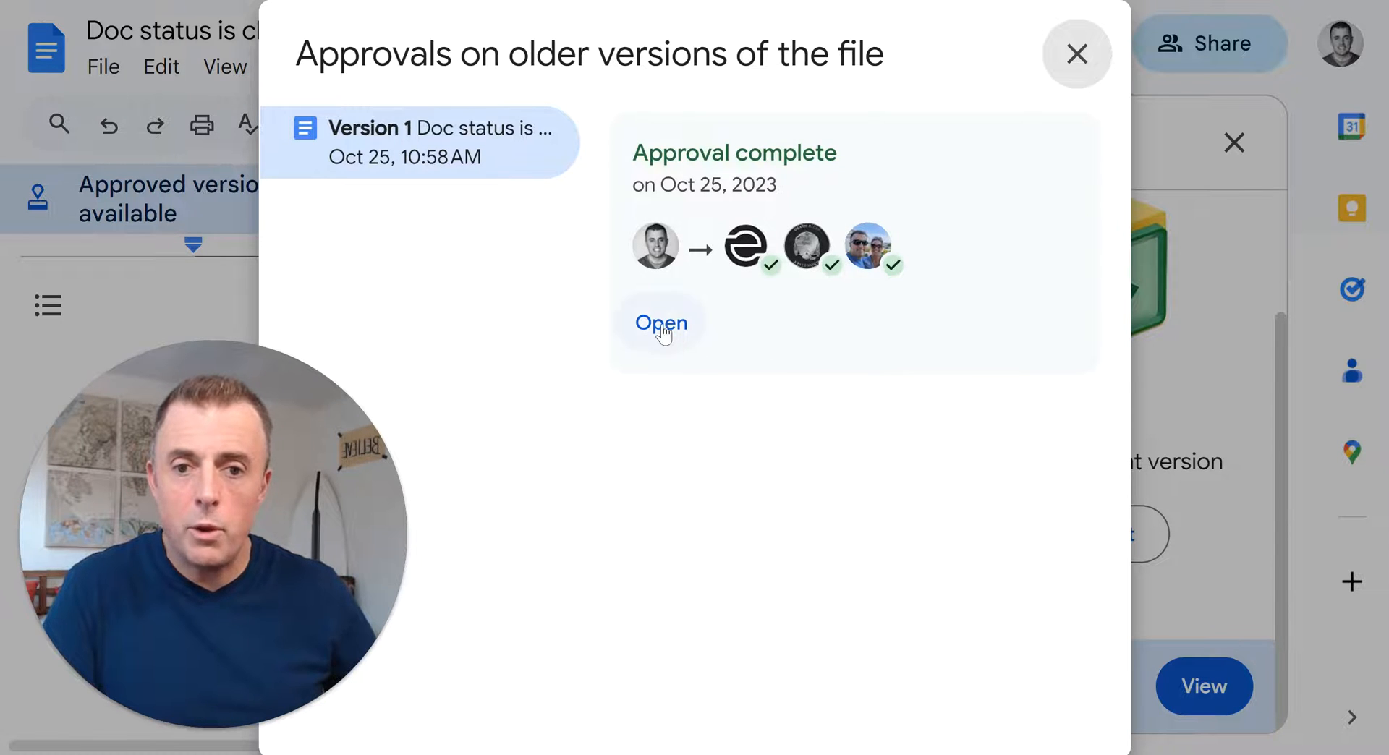
click(662, 323)
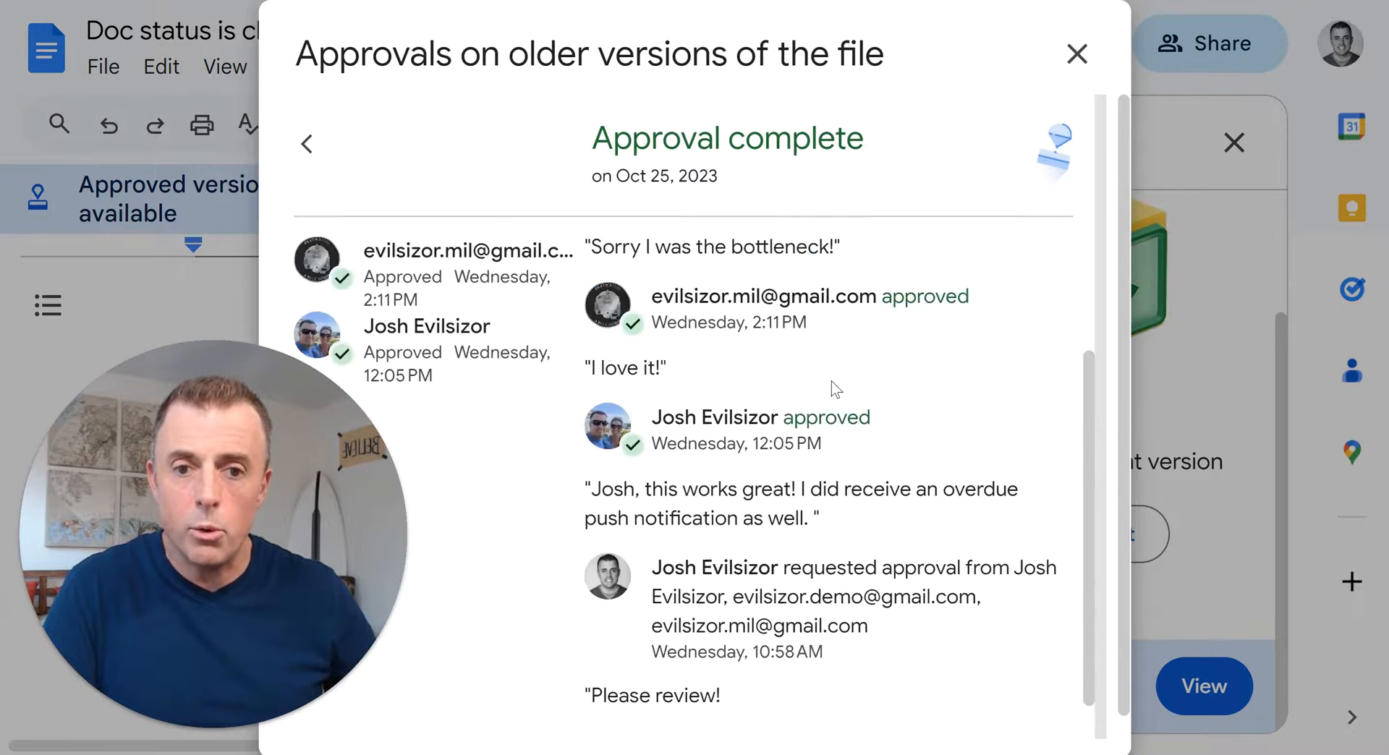
click(307, 143)
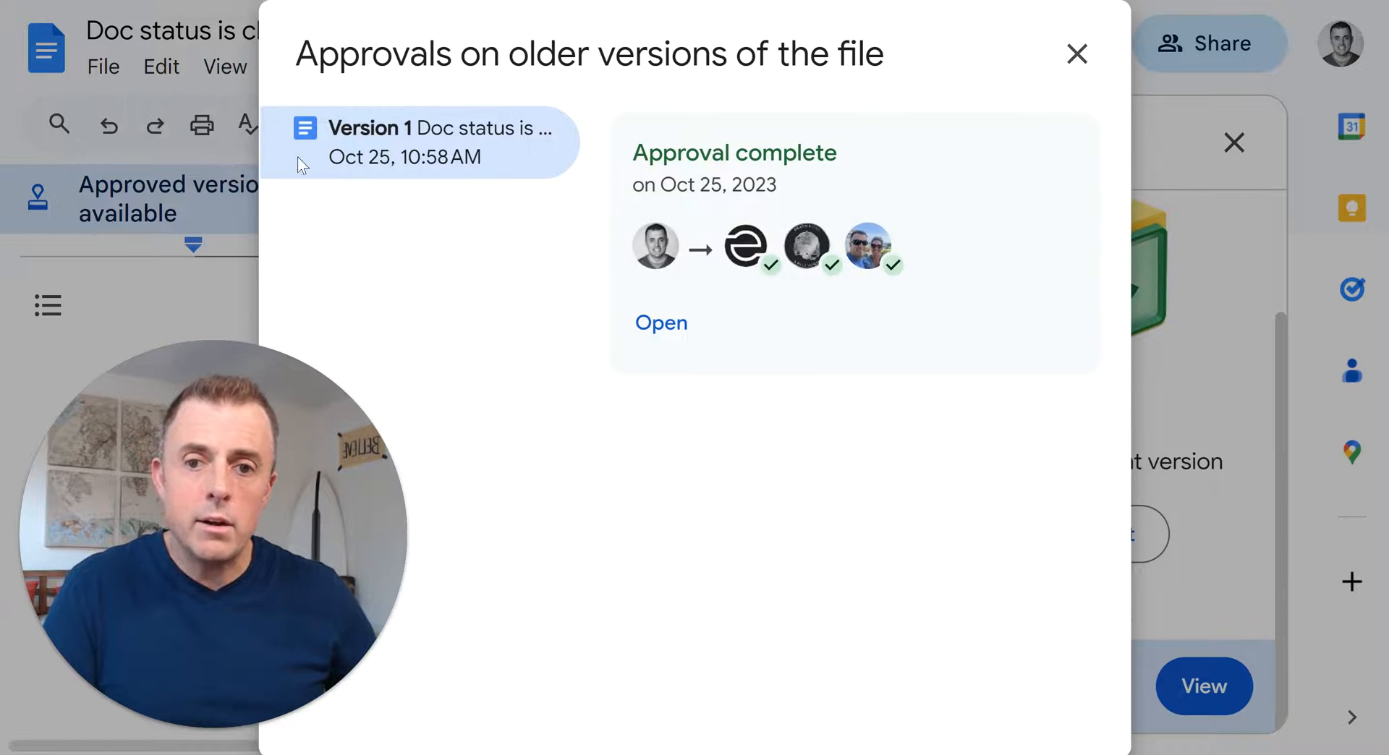
mouse_move(341, 177)
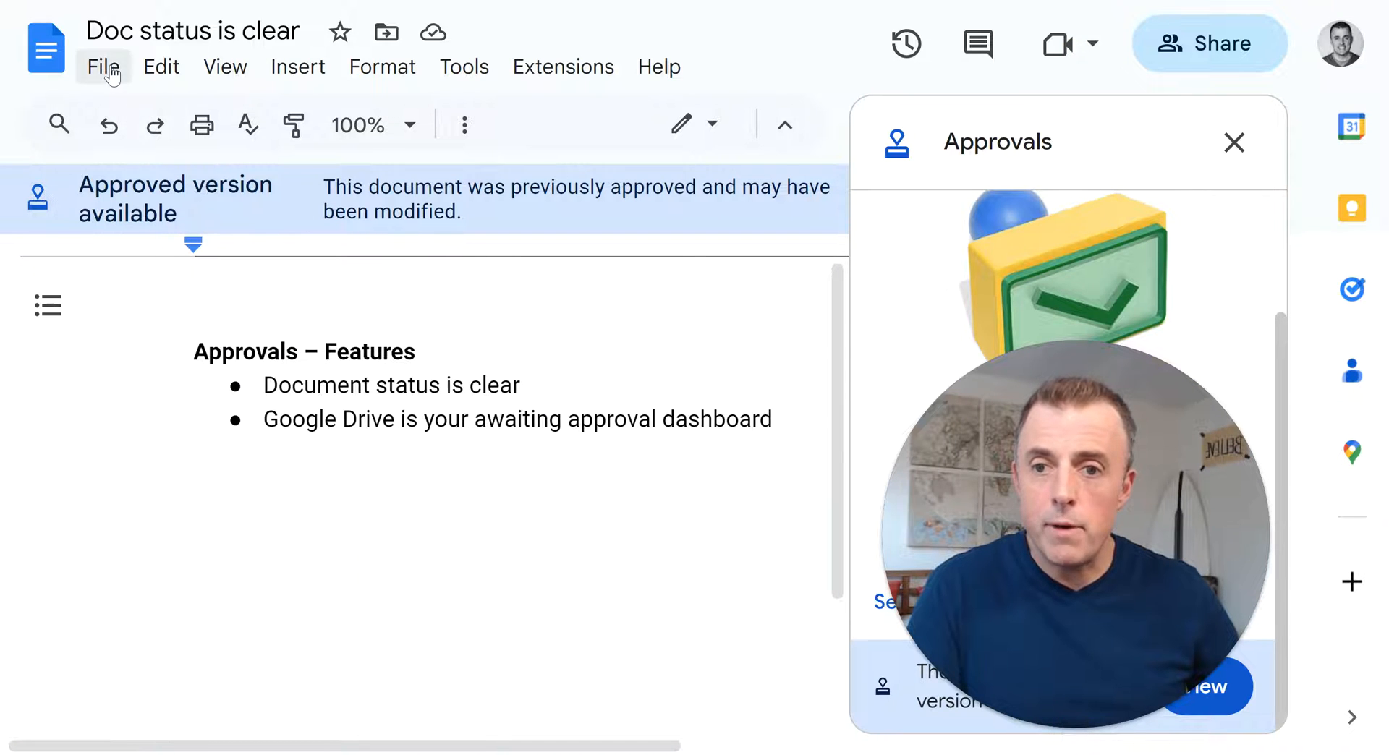
- Show version history, compare the October 25, 10:52 AM version and return to the current October 27 version
click(1233, 144)
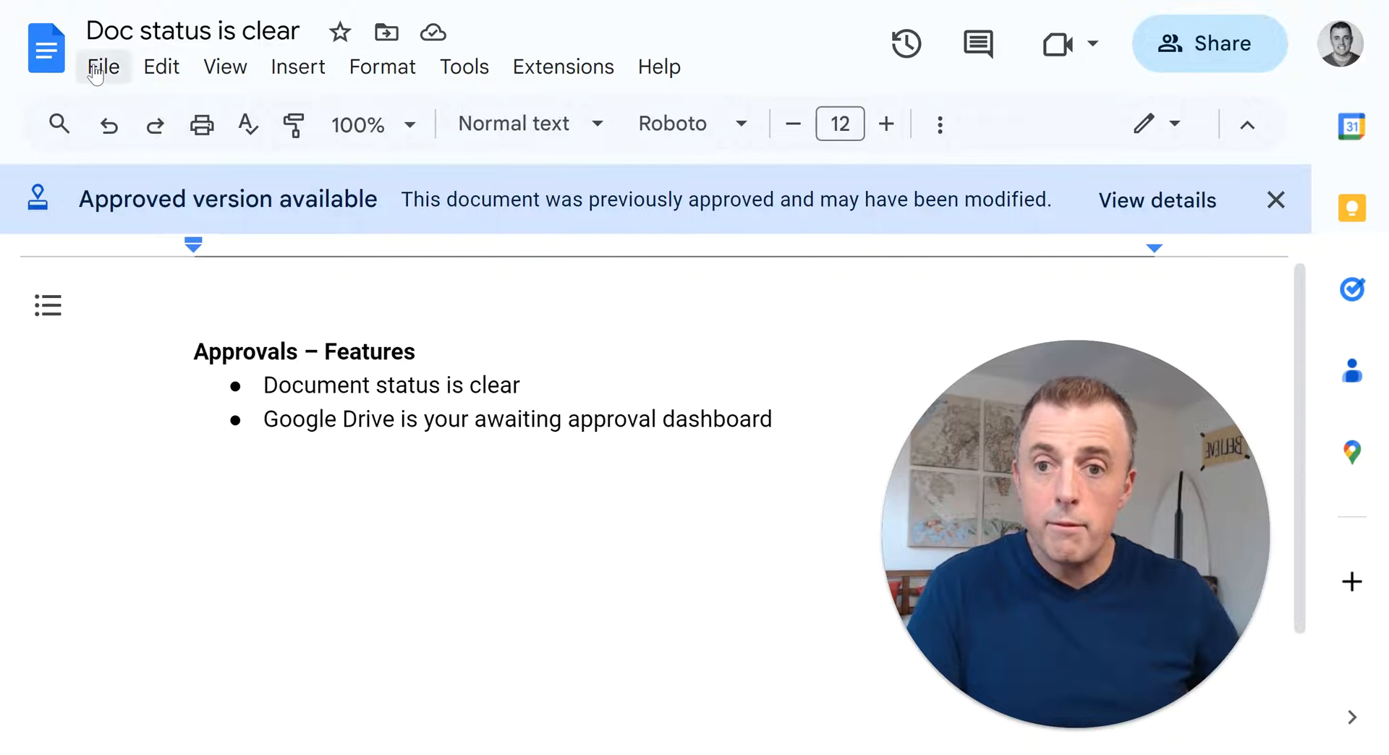
click(103, 66)
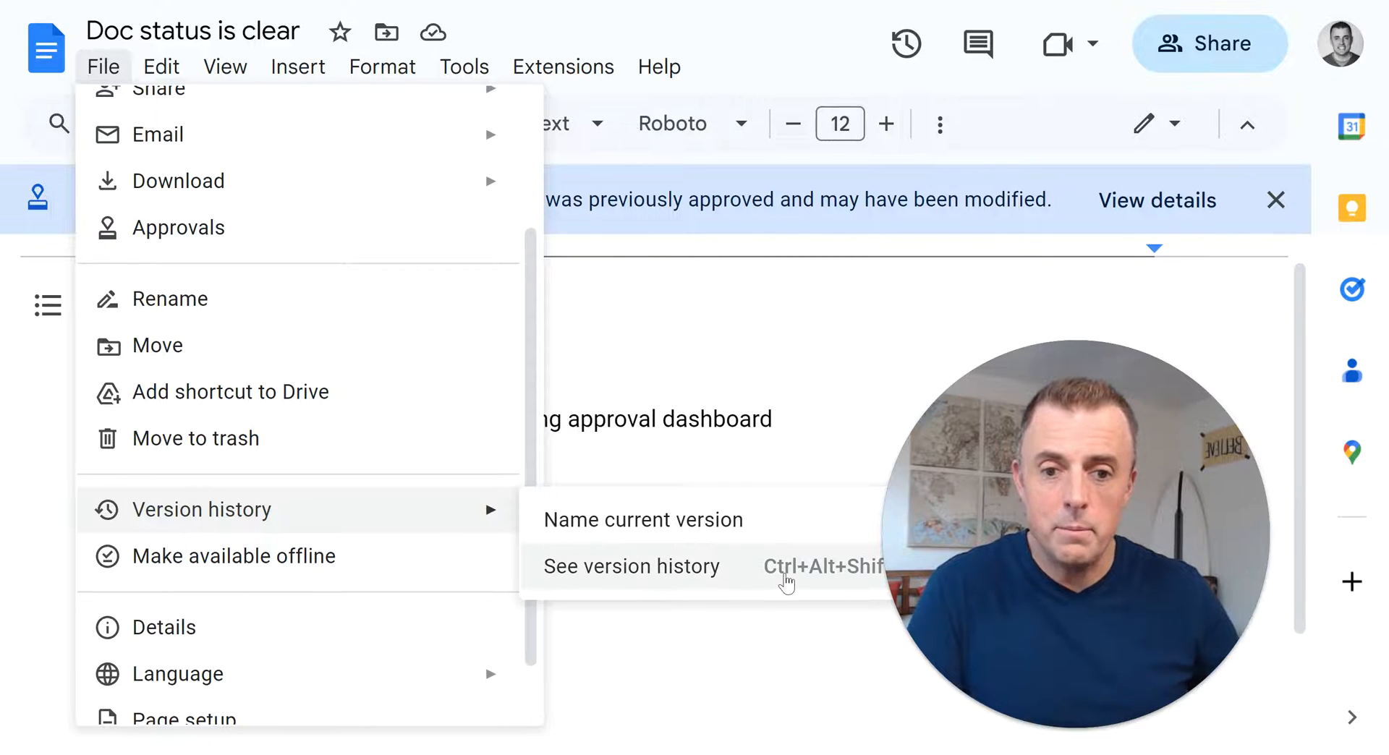
click(633, 567)
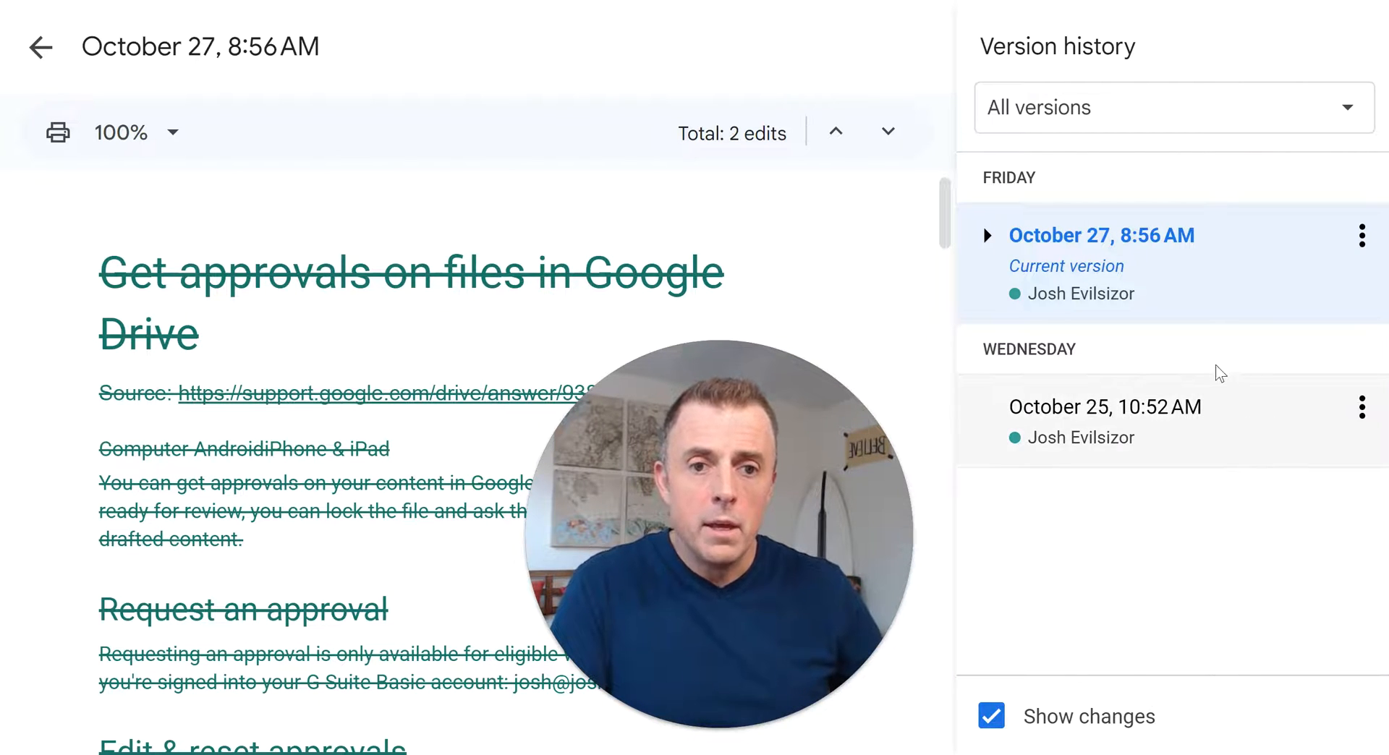
mouse_move(988, 235)
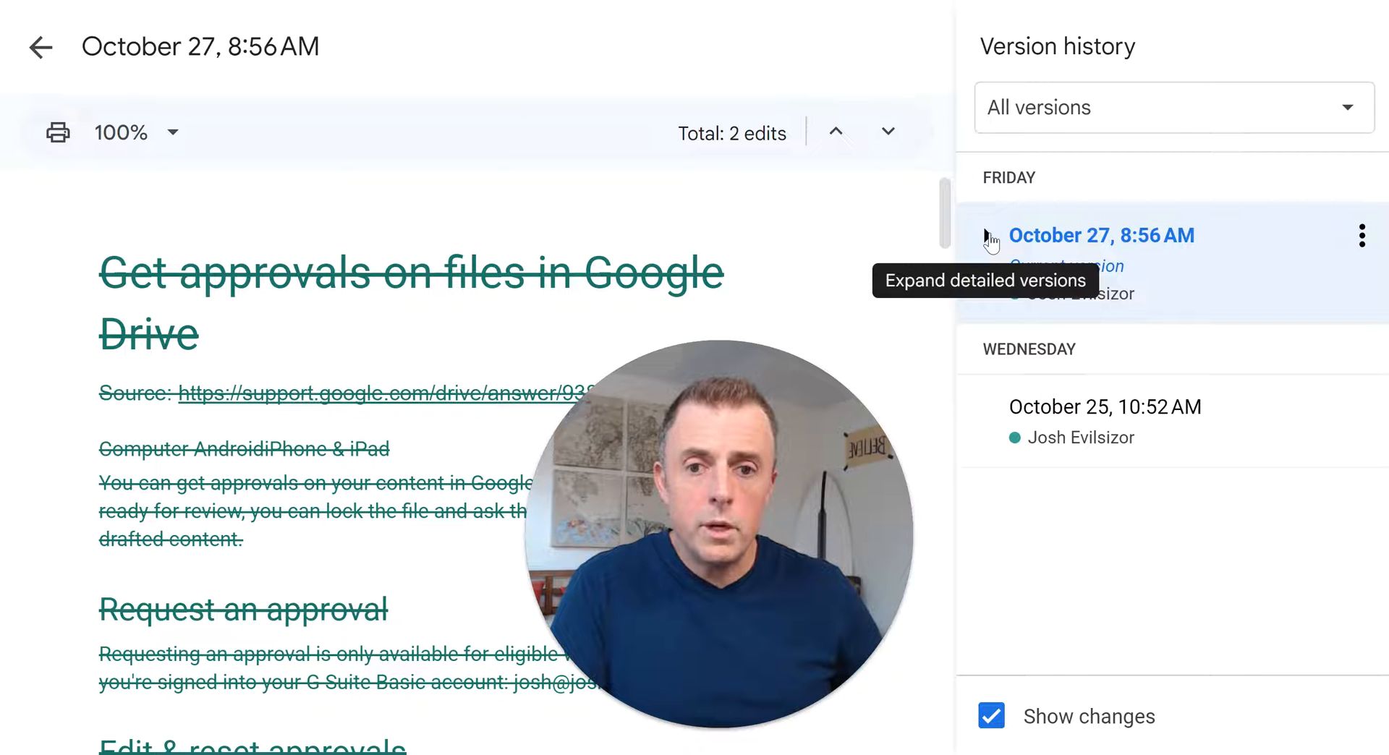
mouse_move(902, 164)
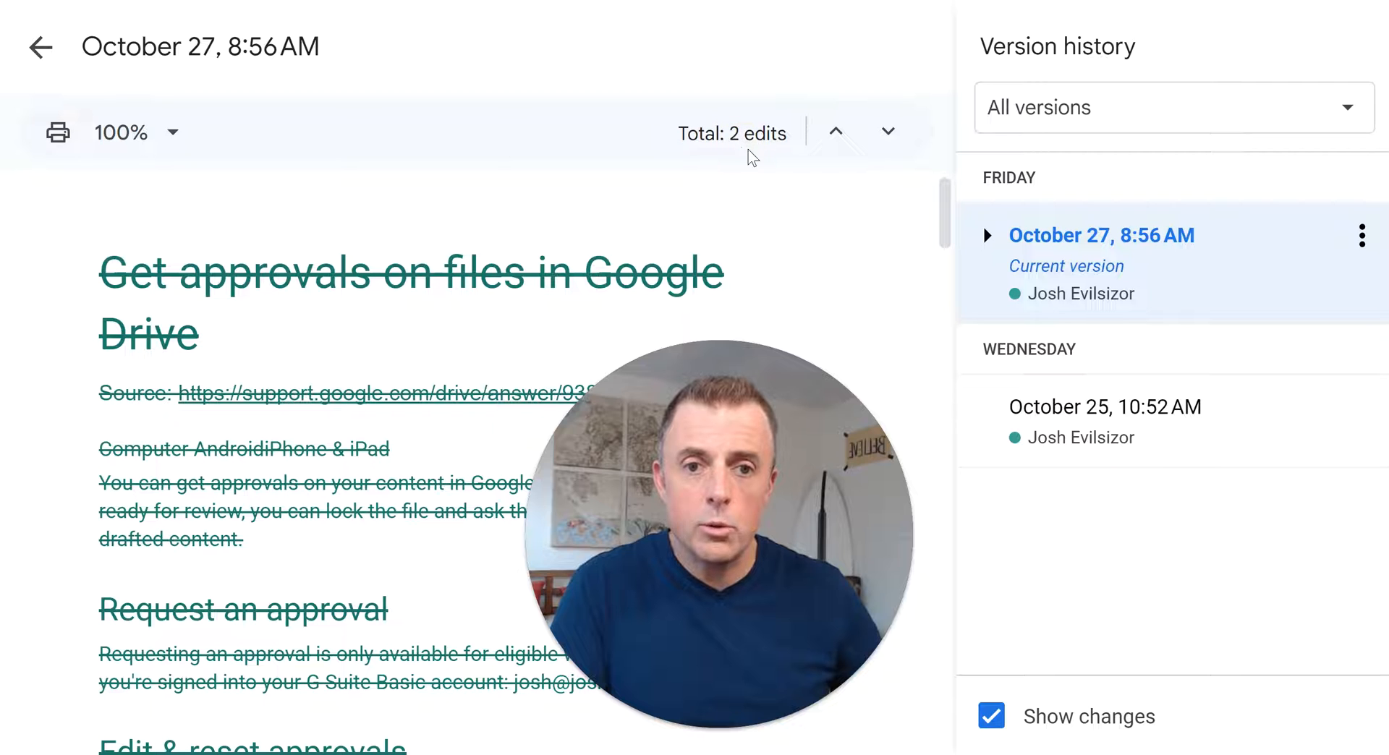
mouse_move(888, 132)
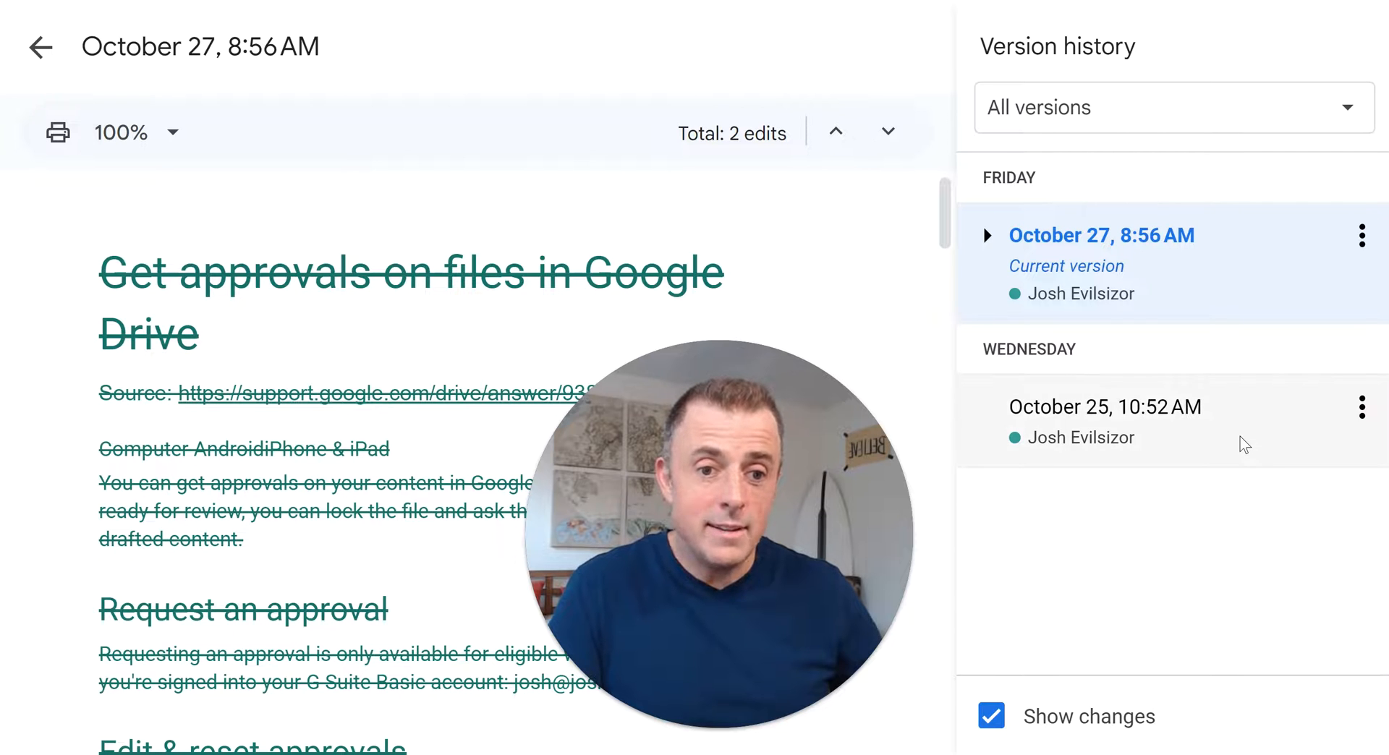
click(1104, 407)
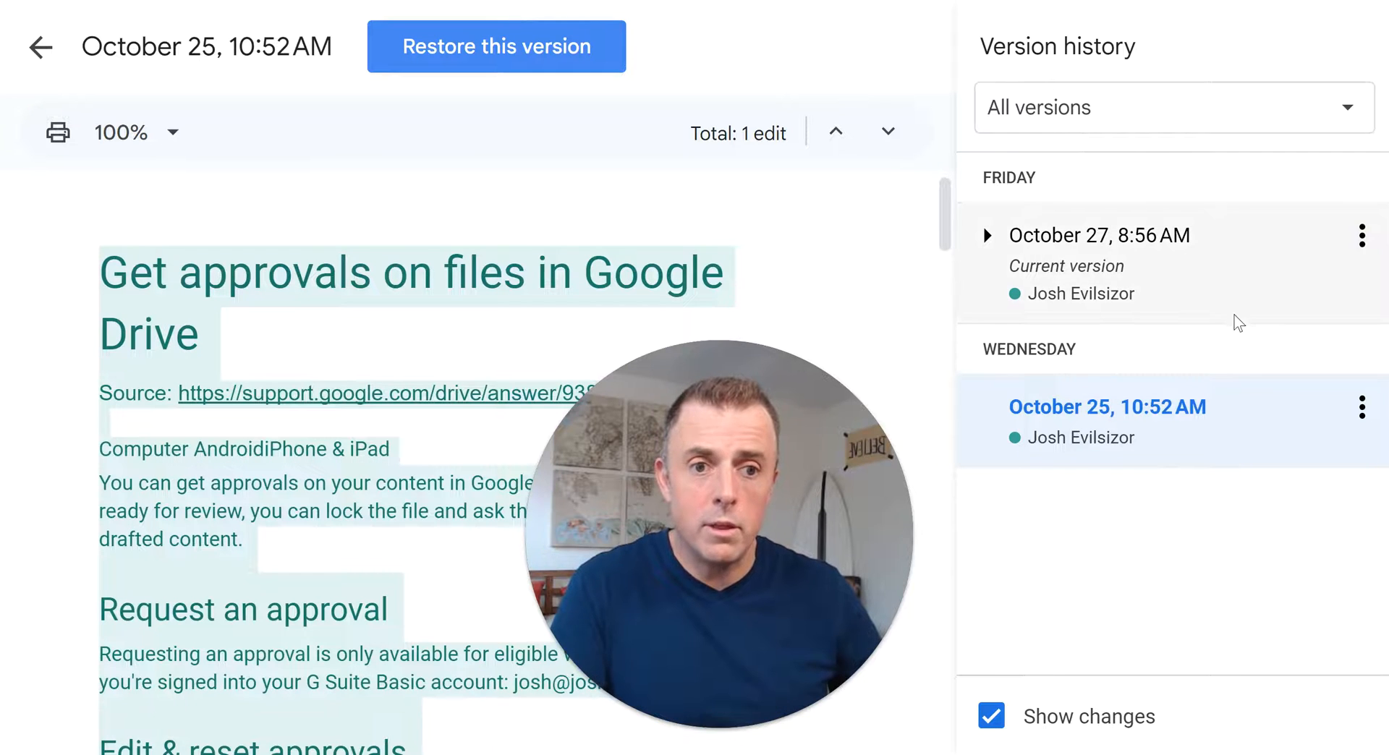
click(1099, 235)
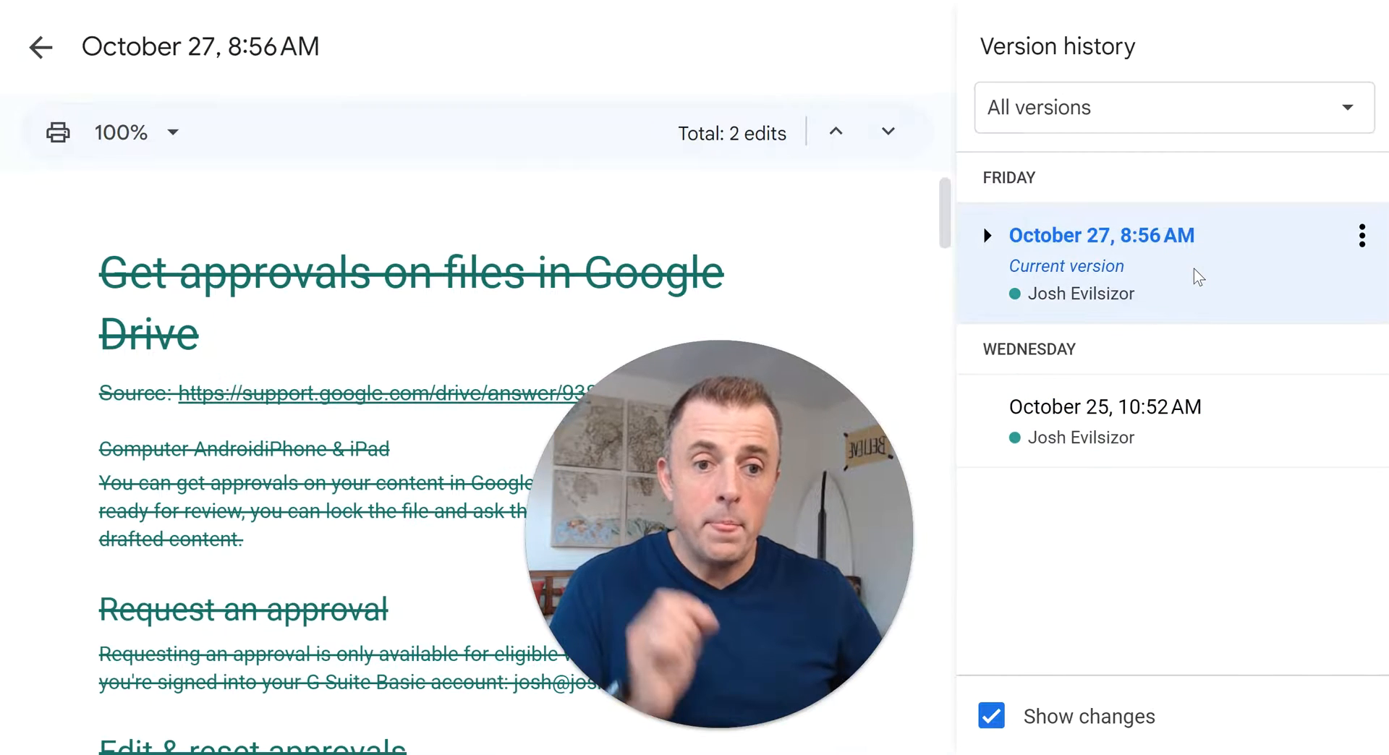
mouse_move(887, 132)
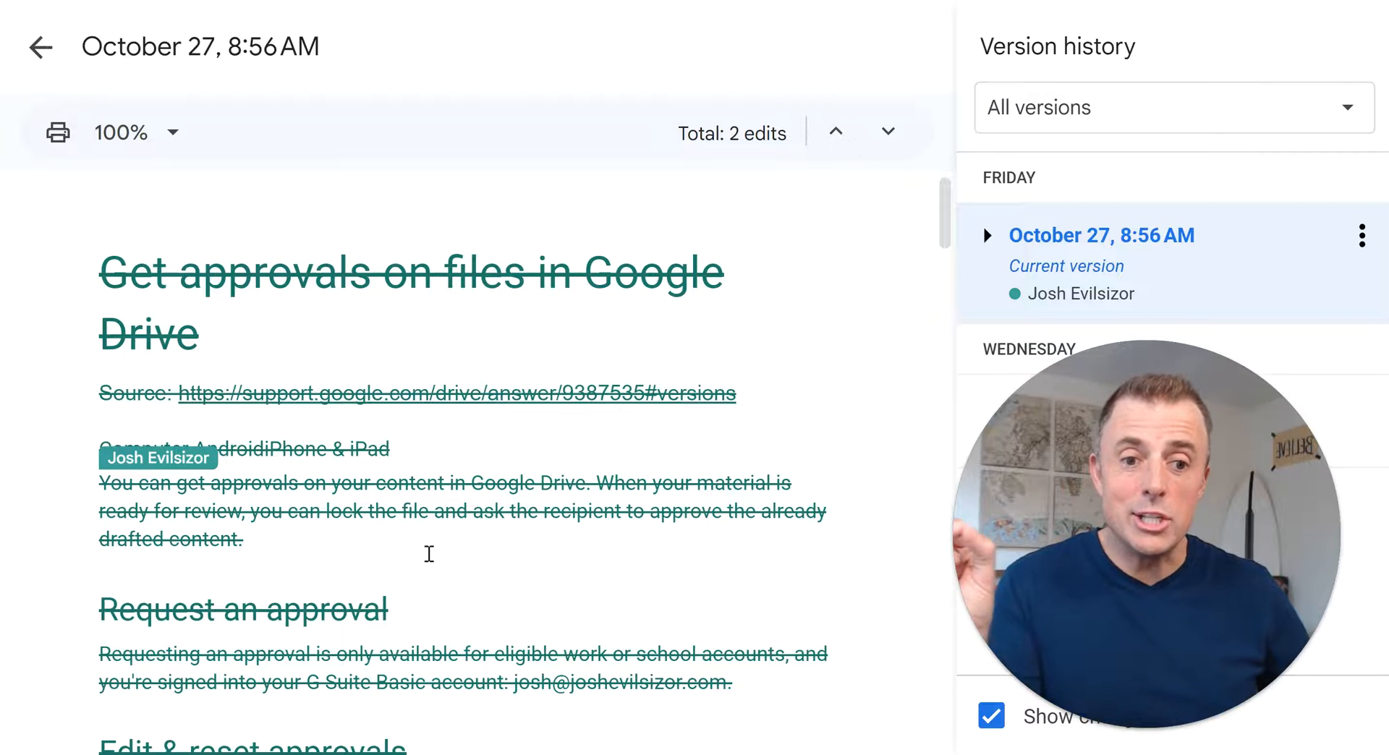
mouse_move(889, 132)
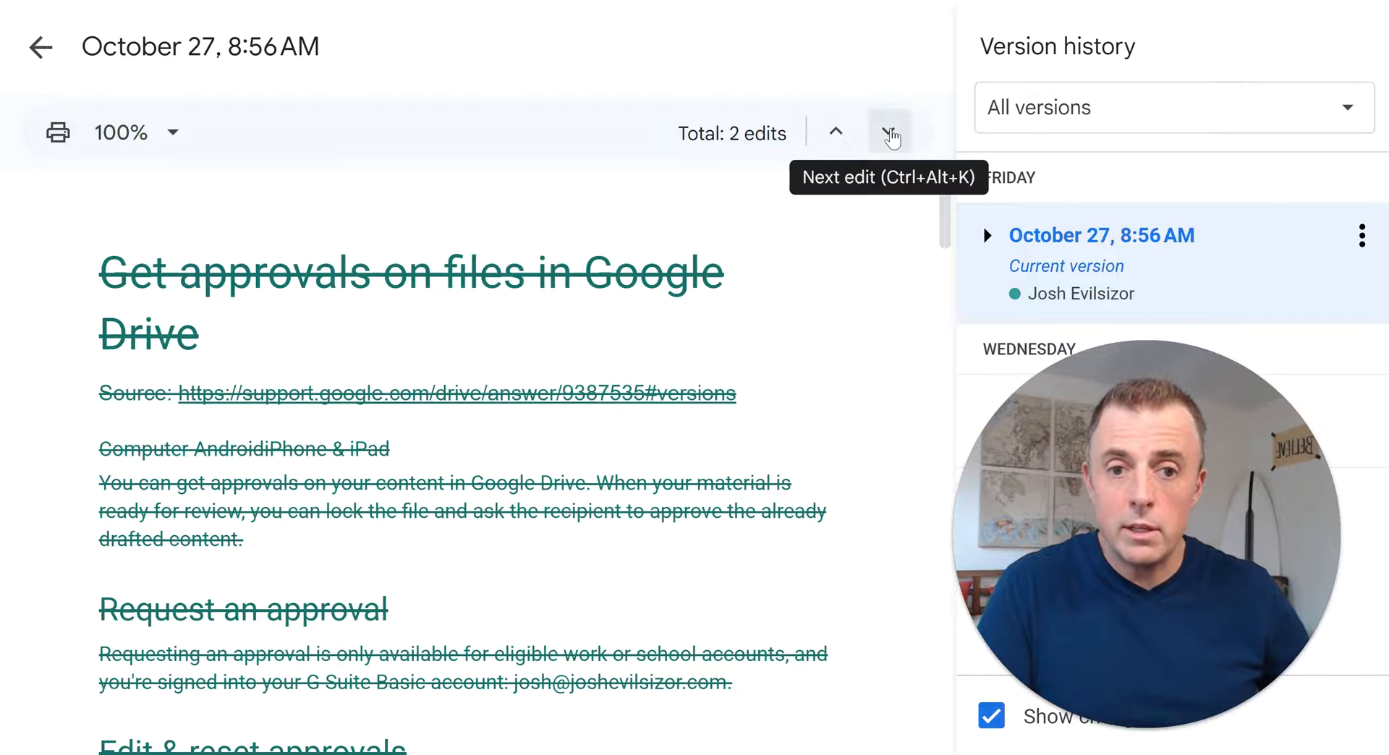
- Step through the two edits of the current version with the next-edit arrows, then return to Drive
click(890, 132)
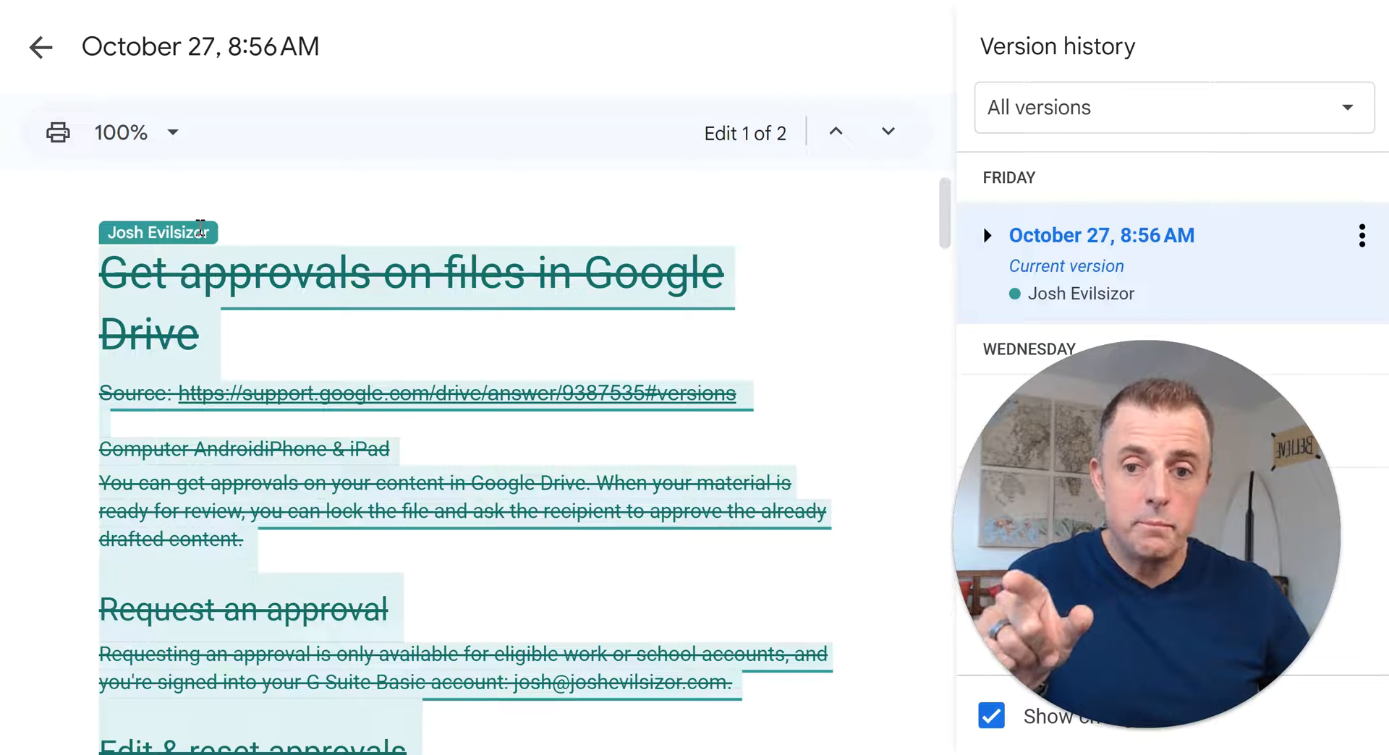
scroll(down, 3)
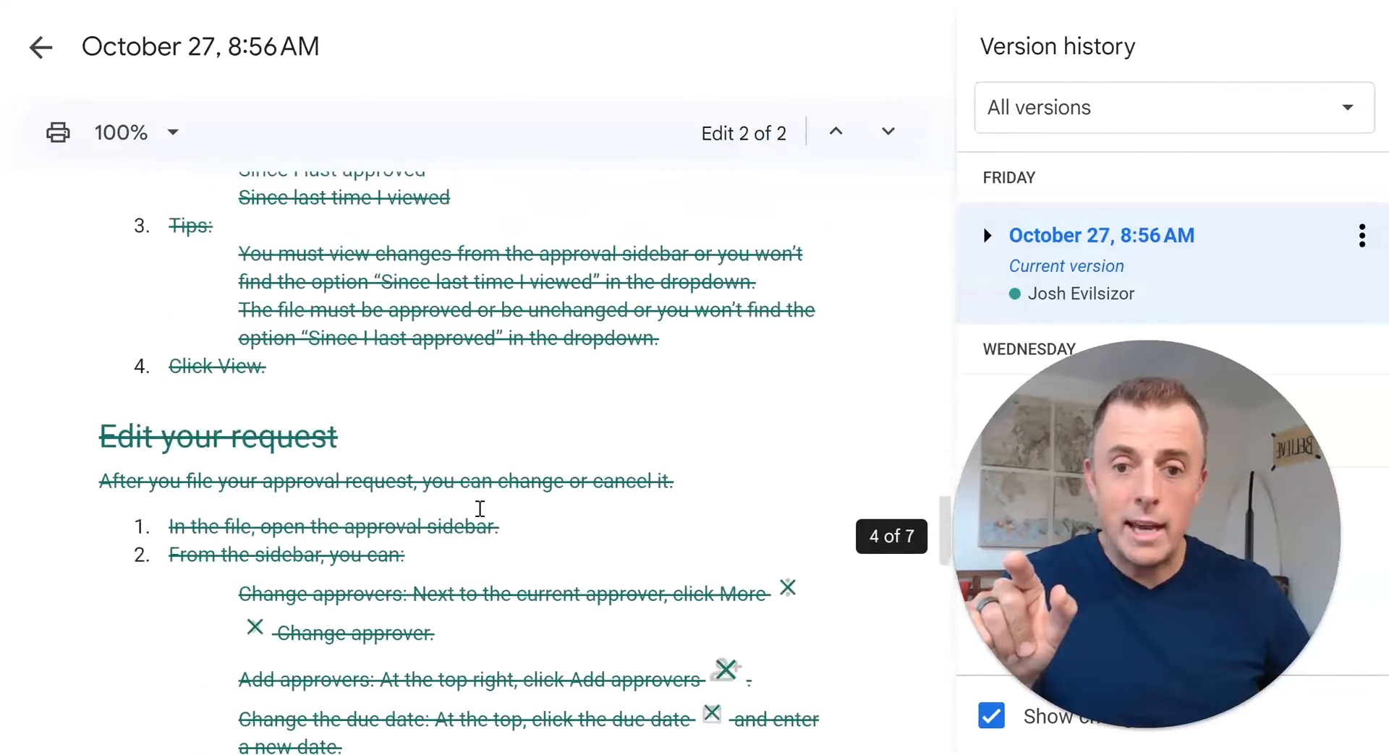
scroll(down, 3)
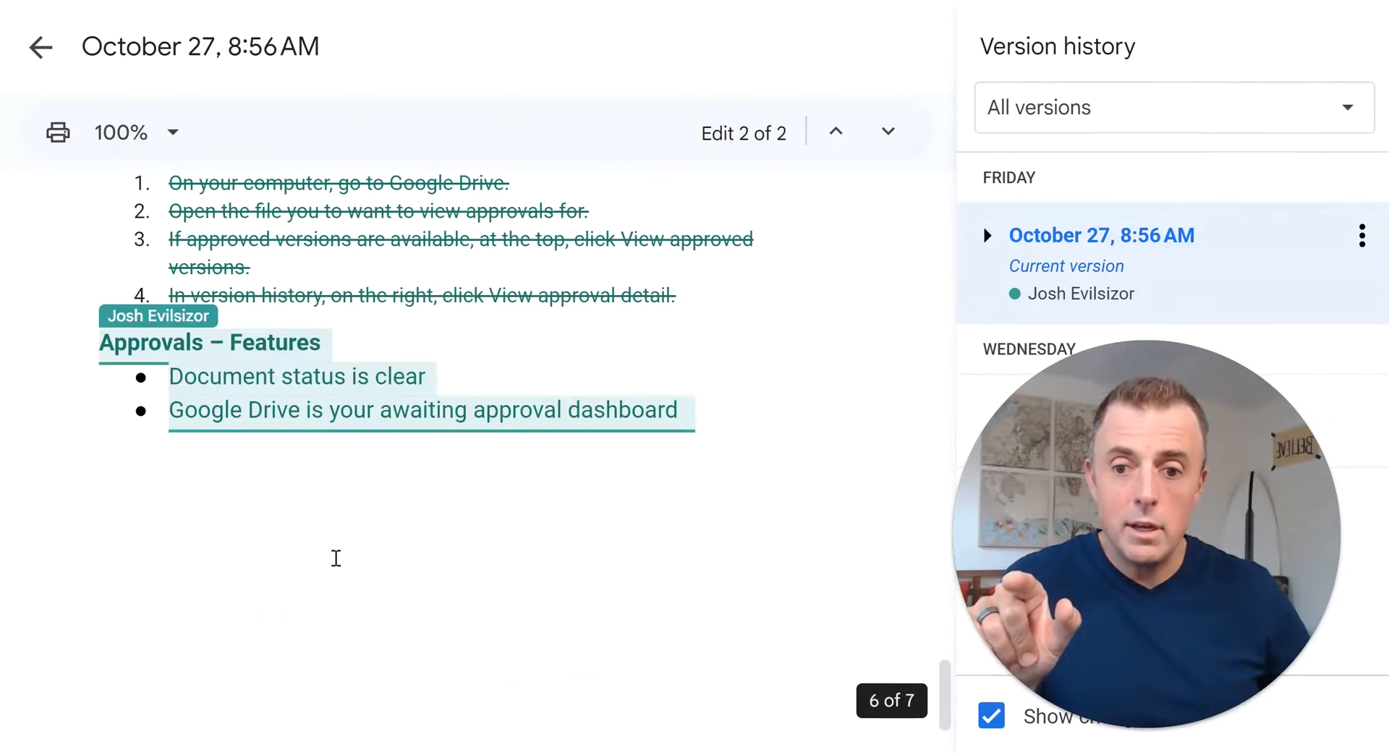
click(887, 131)
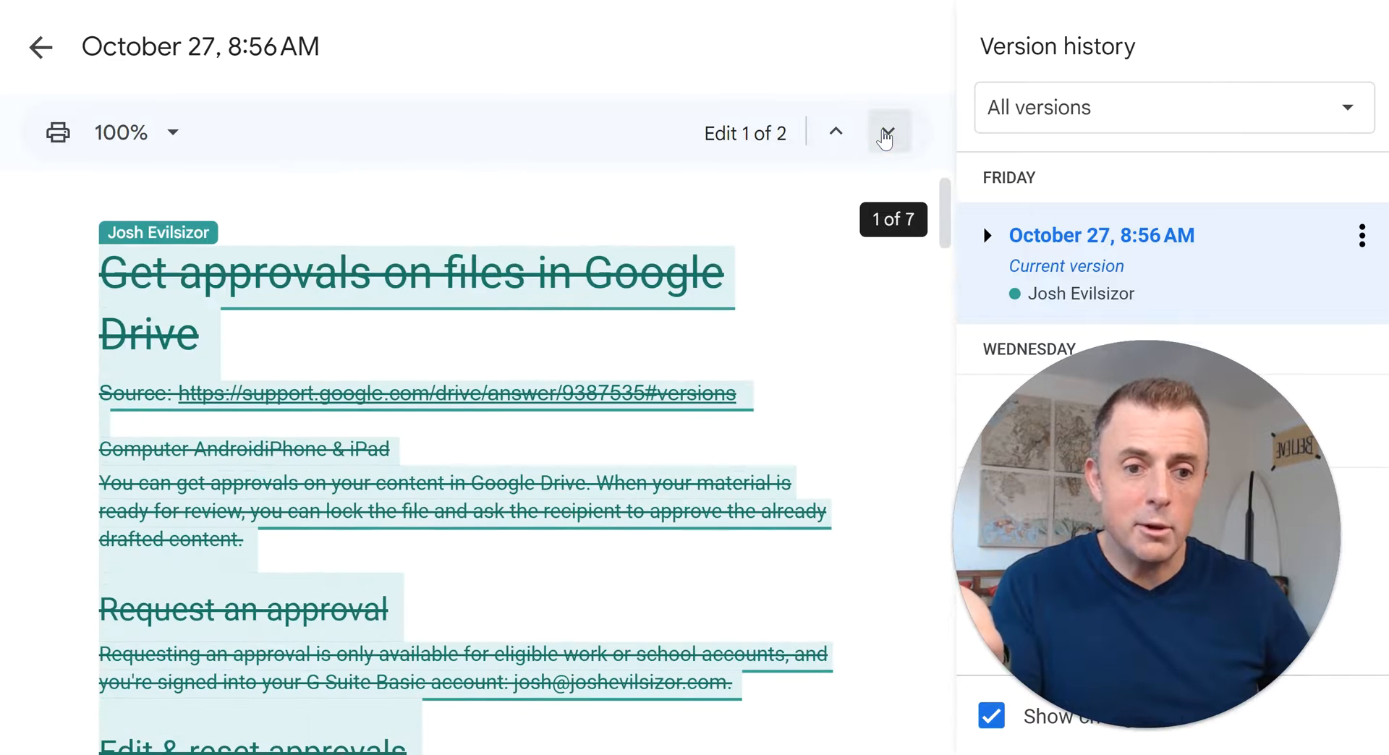
click(889, 132)
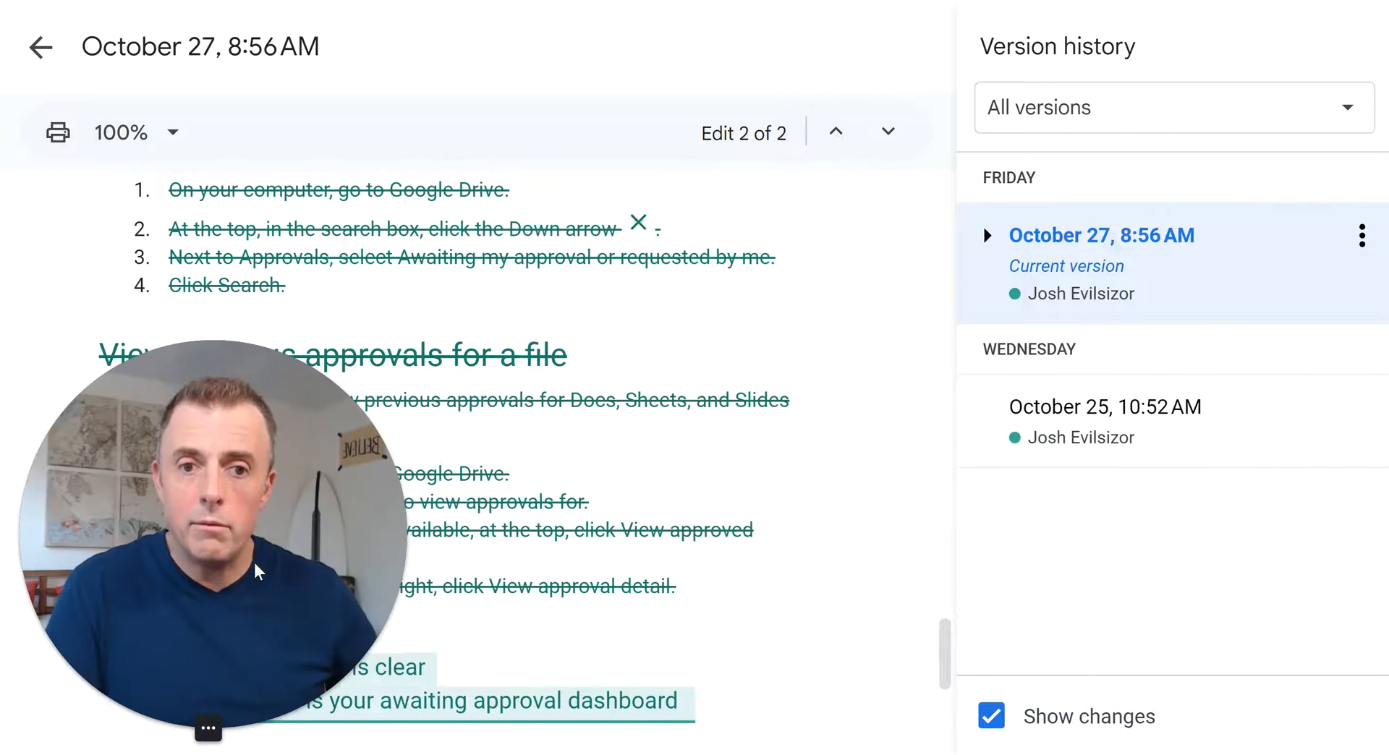
click(41, 47)
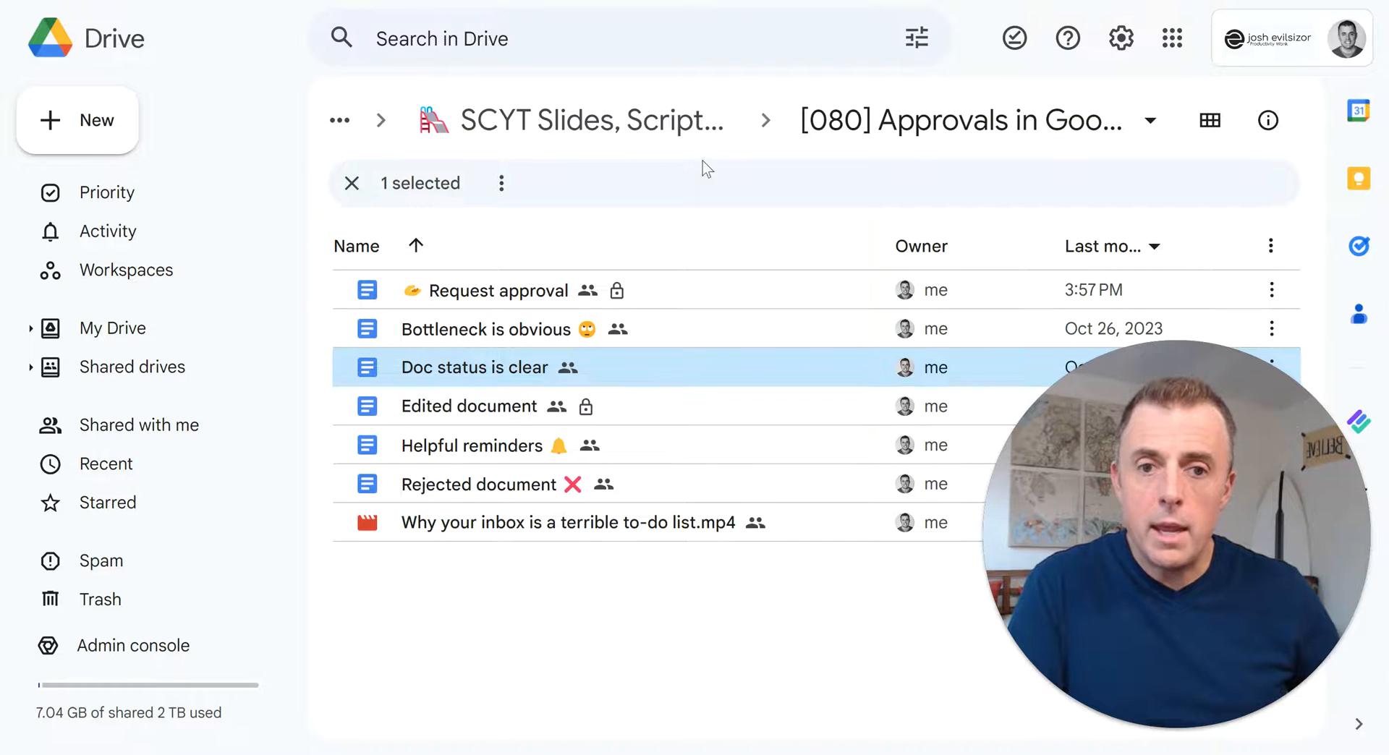
mouse_move(918, 37)
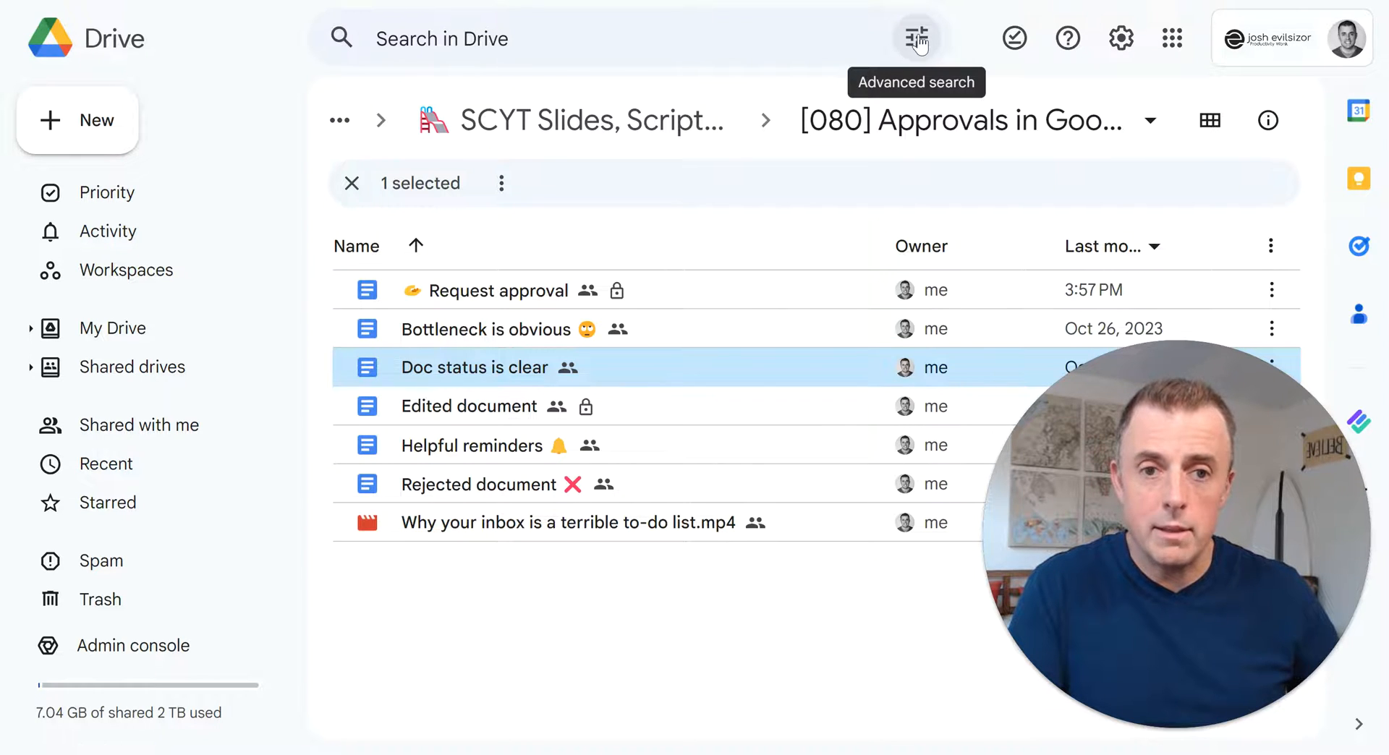
- Search Drive for files awaiting my approval, which finds nothing
click(916, 38)
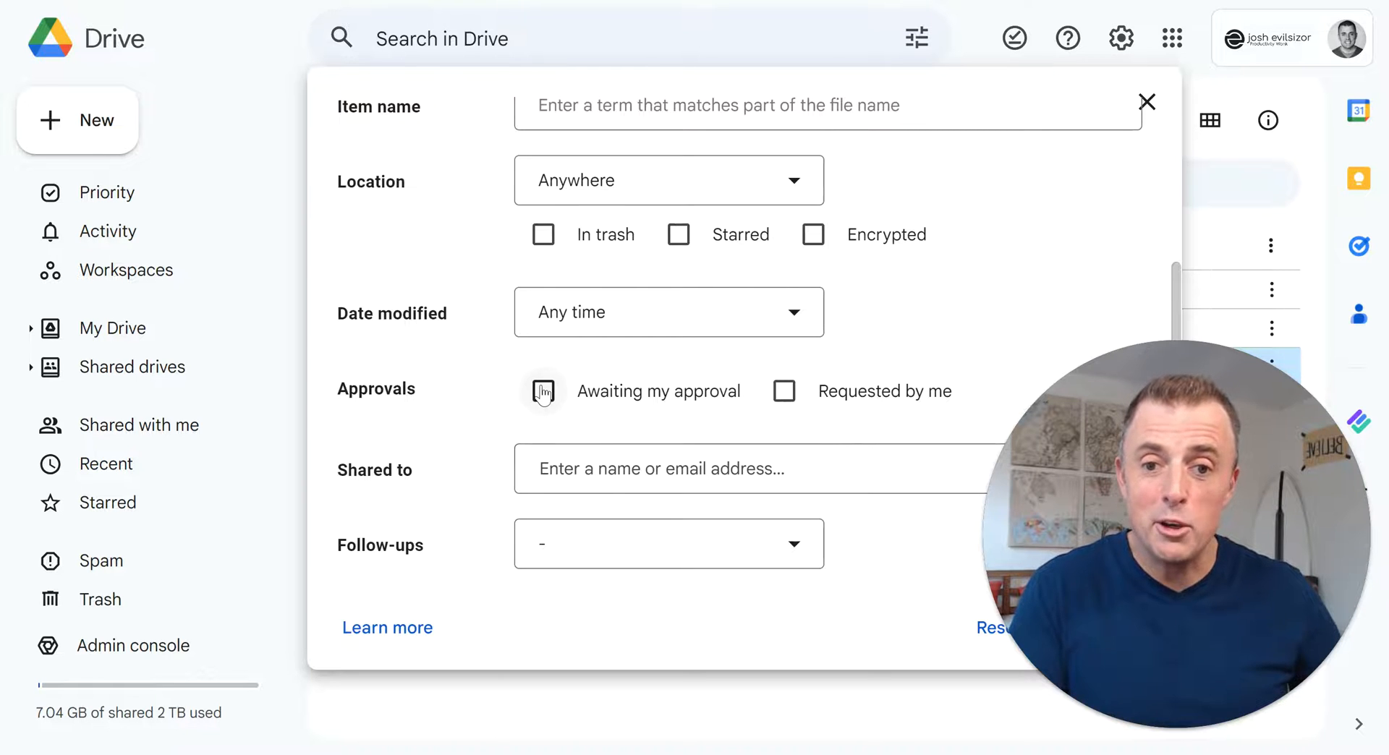
click(542, 391)
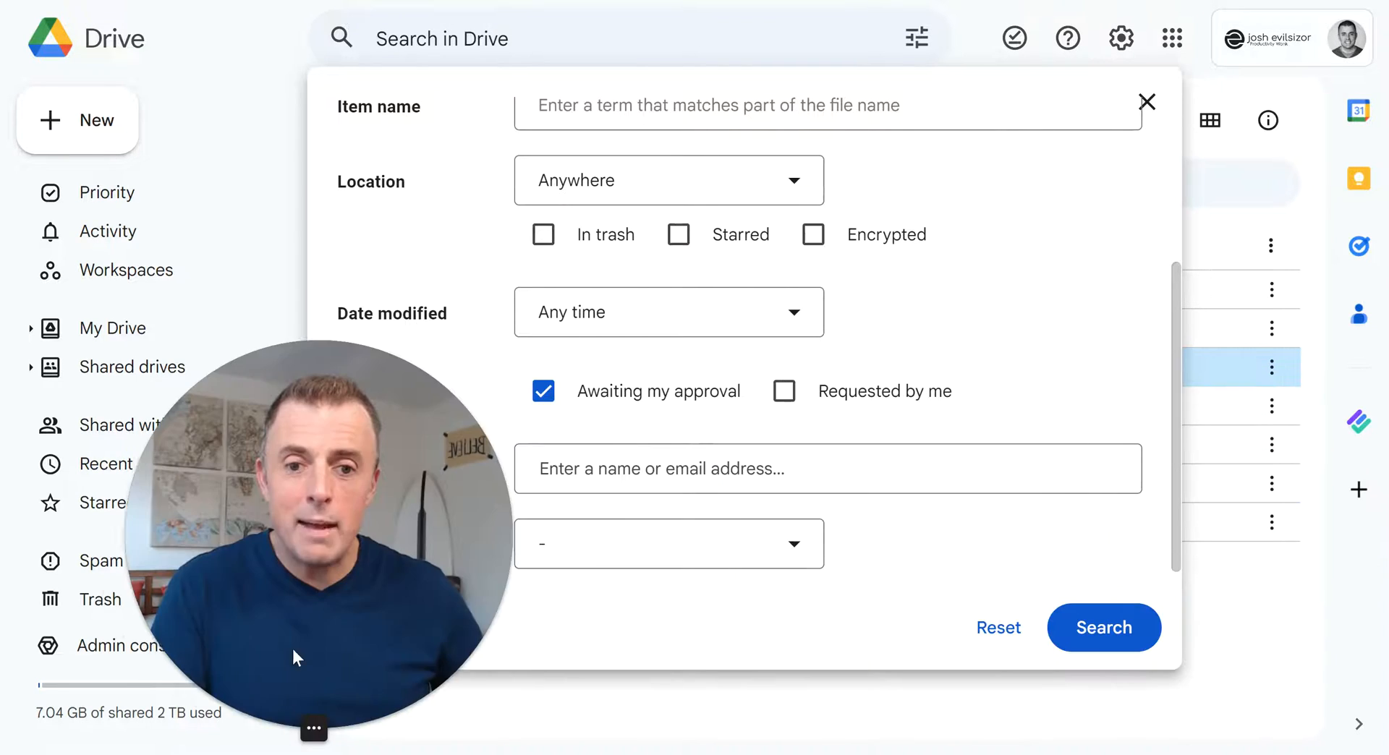
click(1102, 628)
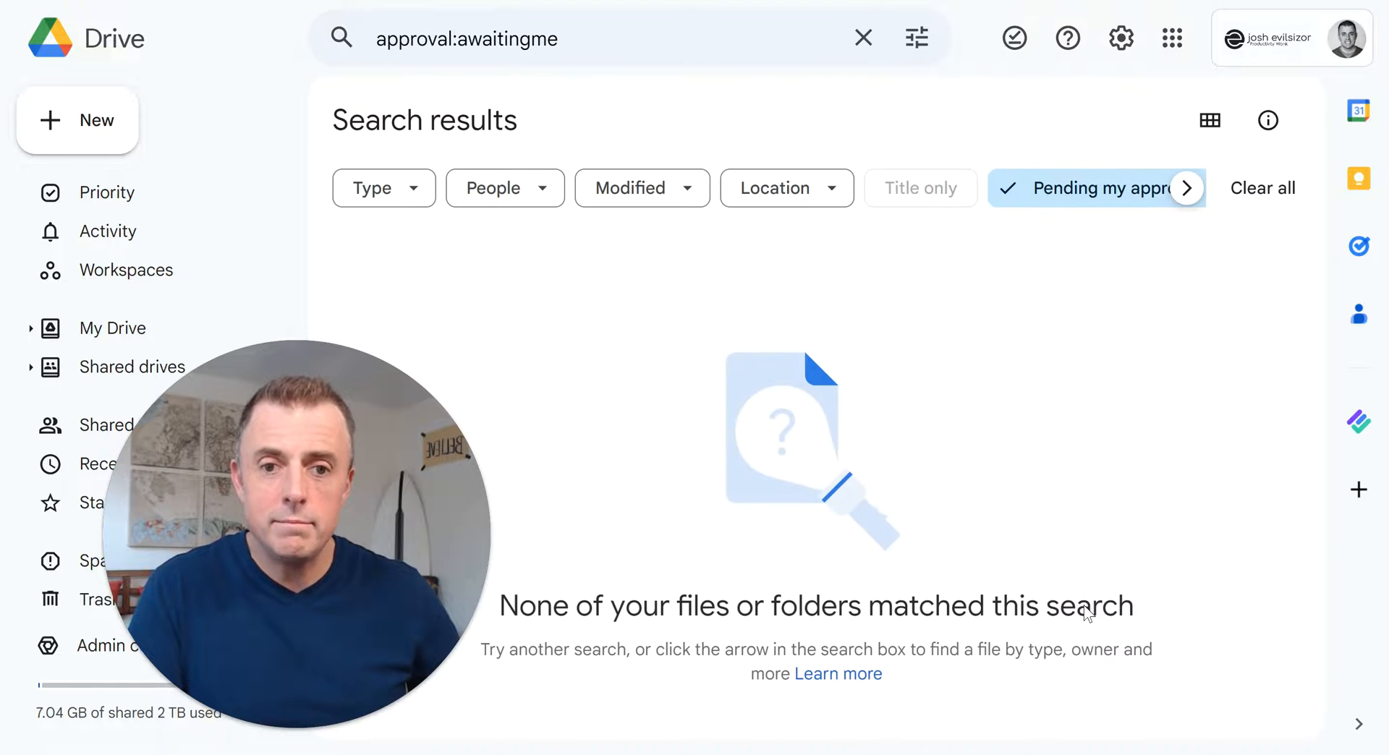
mouse_move(957, 468)
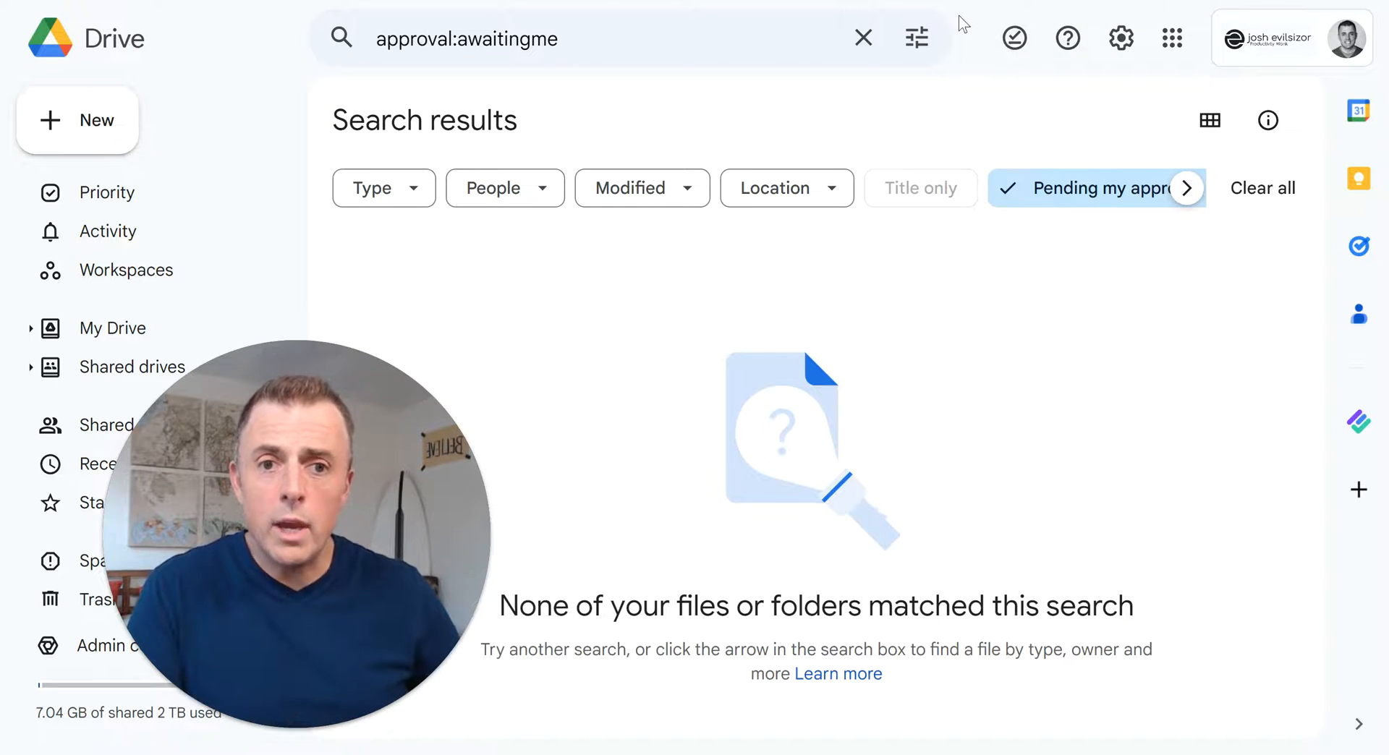
mouse_move(918, 37)
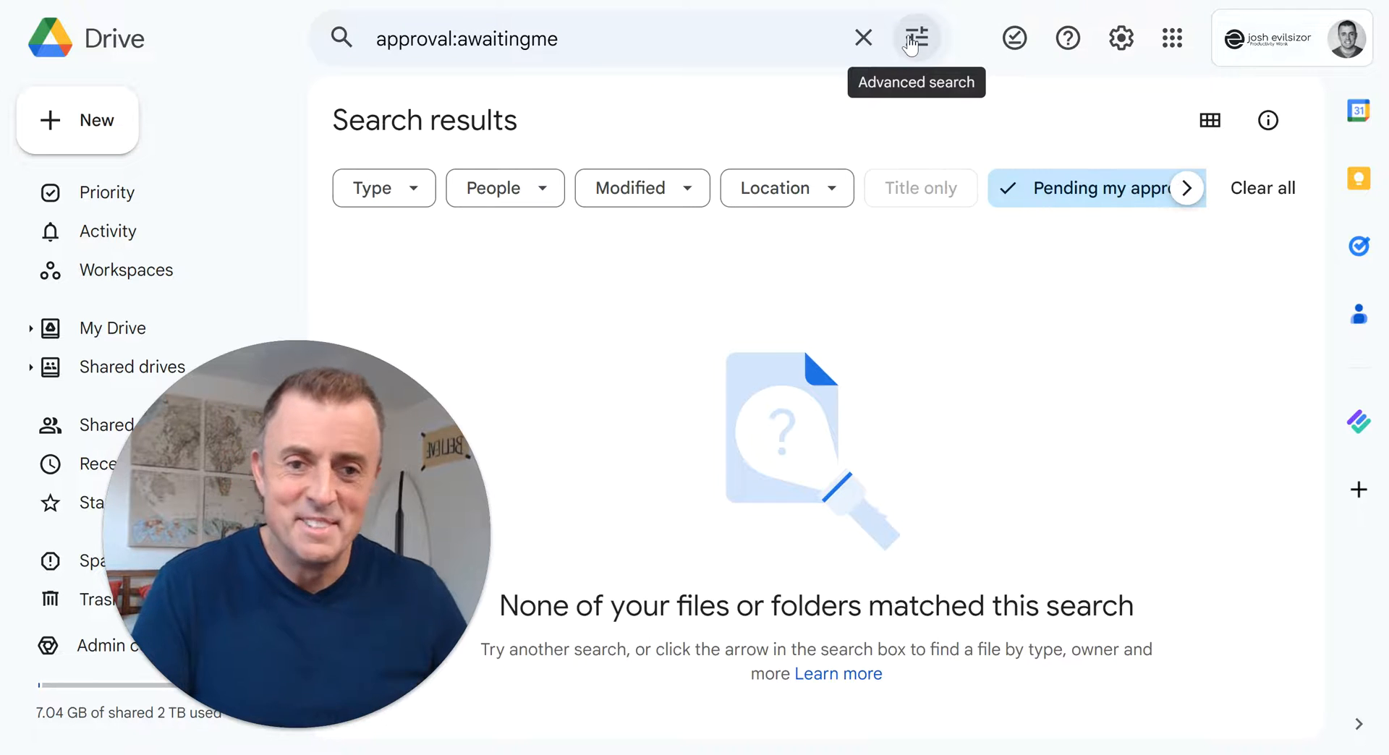
- Search instead for approvals requested by me, listing four documents
click(915, 38)
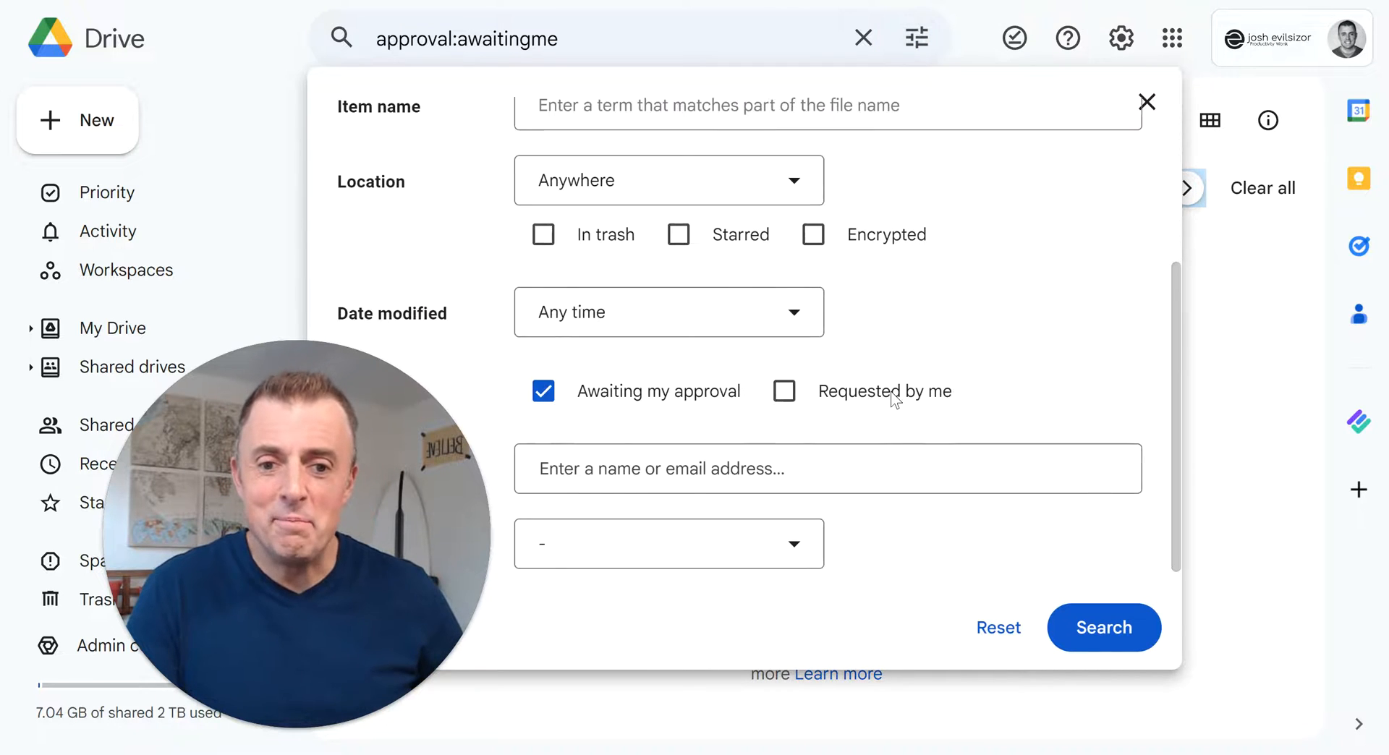
click(783, 391)
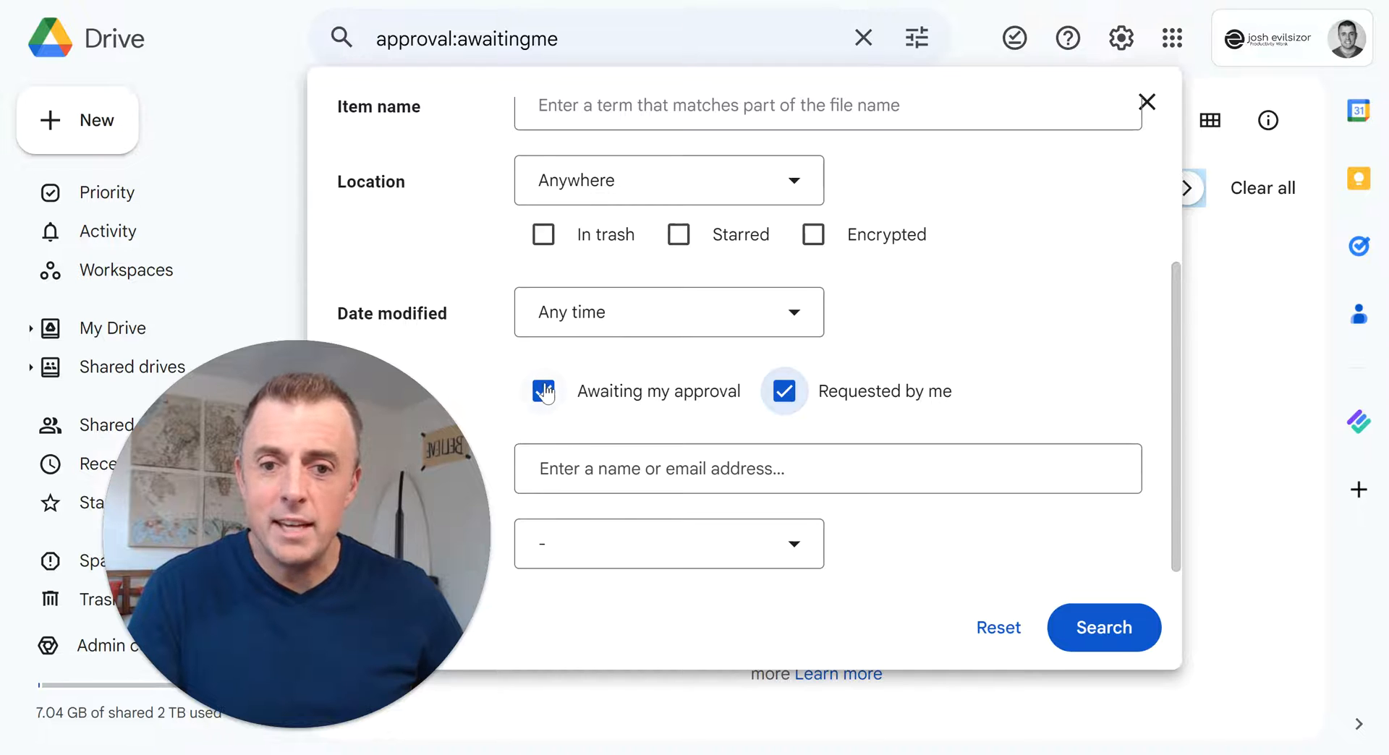
click(543, 390)
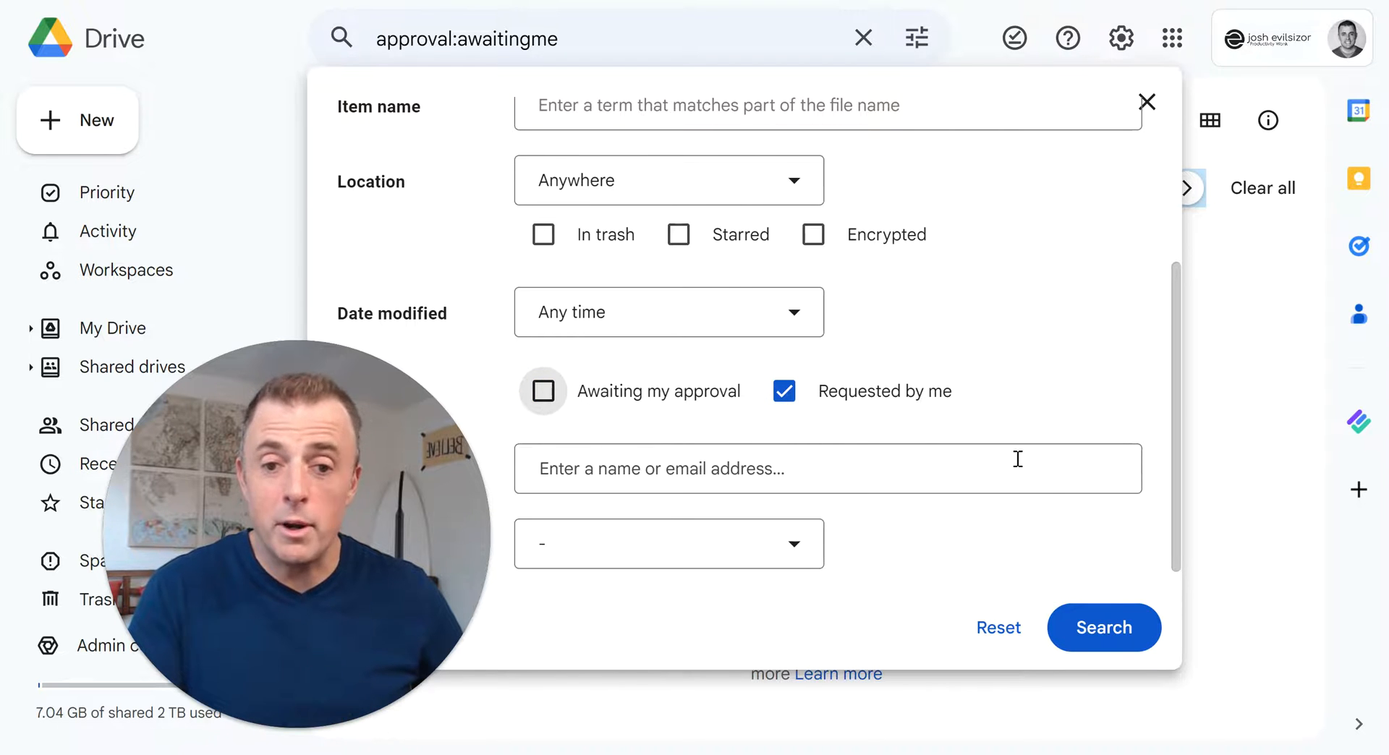
click(1104, 626)
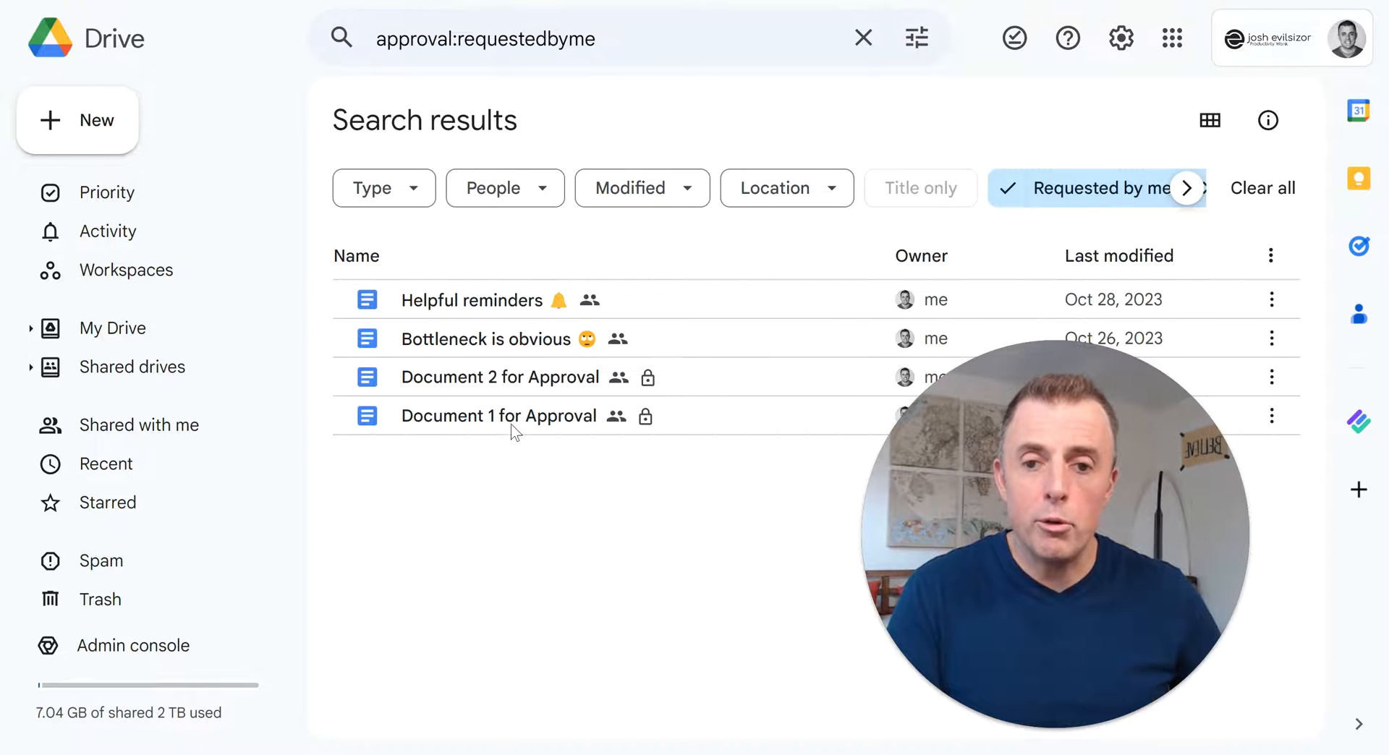
- Check the Approvals details of 'Bottleneck is obvious' (partially approved), then go back to the approvals demo folder
click(487, 338)
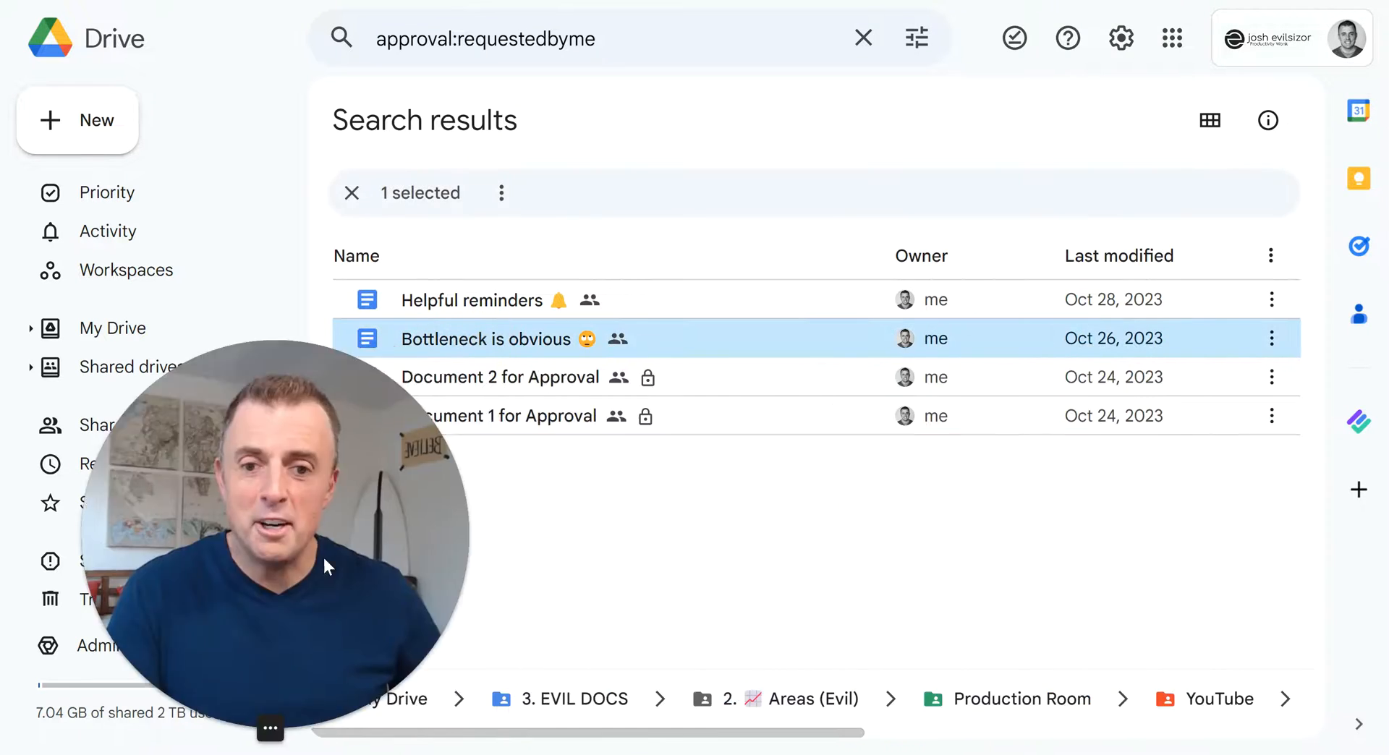
click(1268, 120)
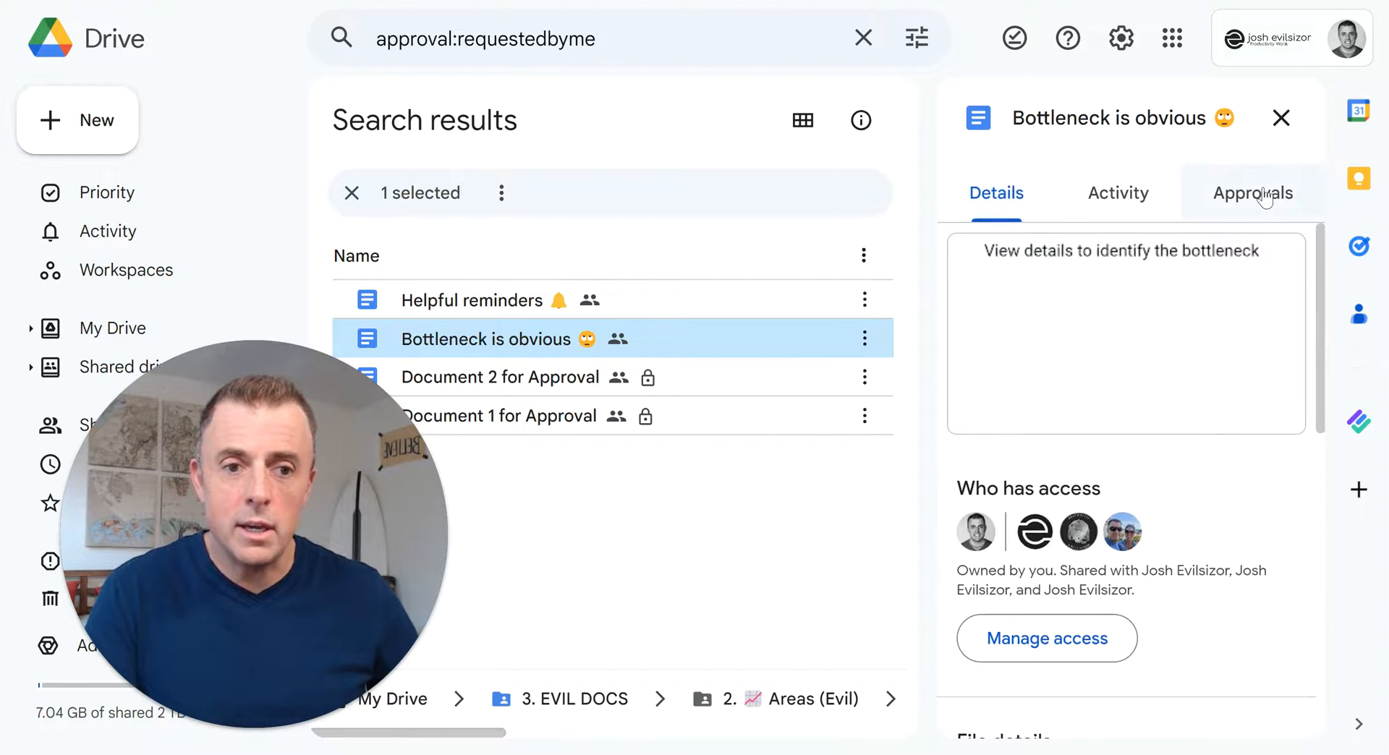
click(1253, 193)
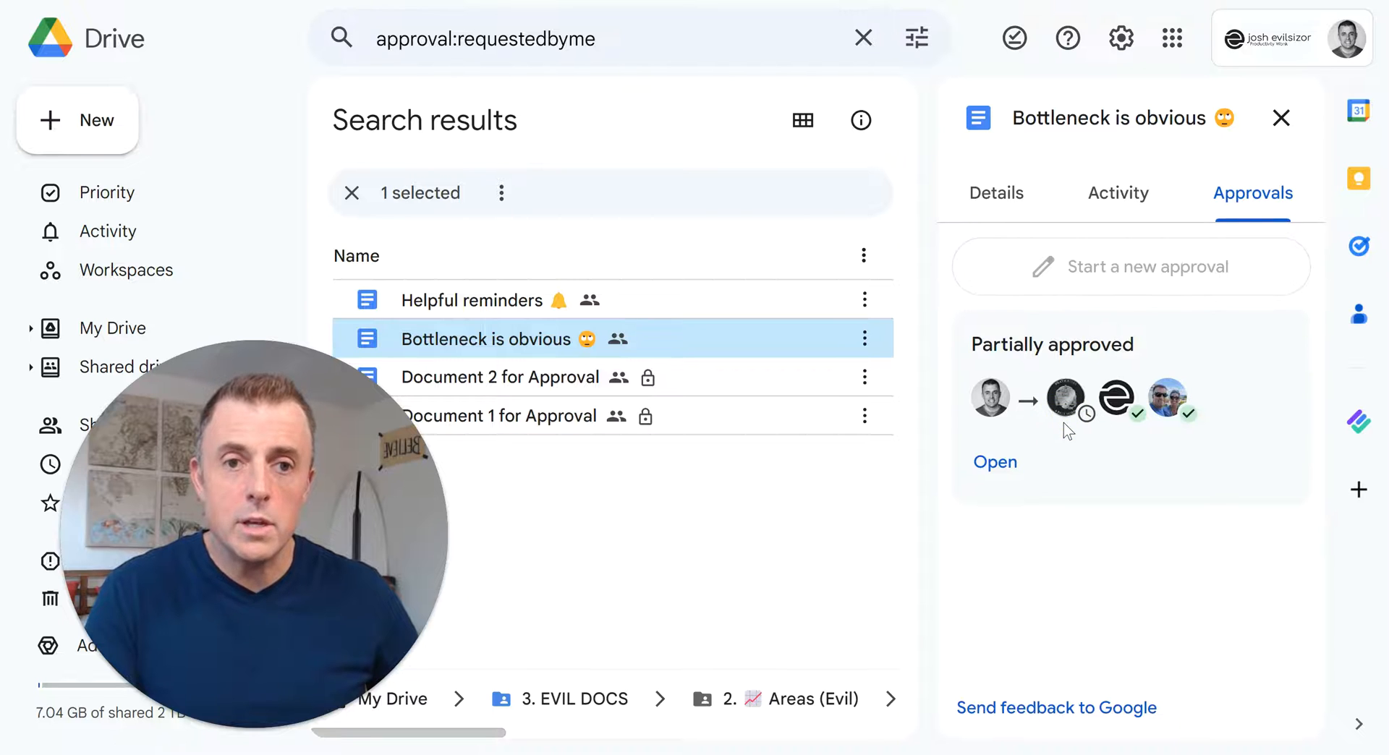
click(1281, 118)
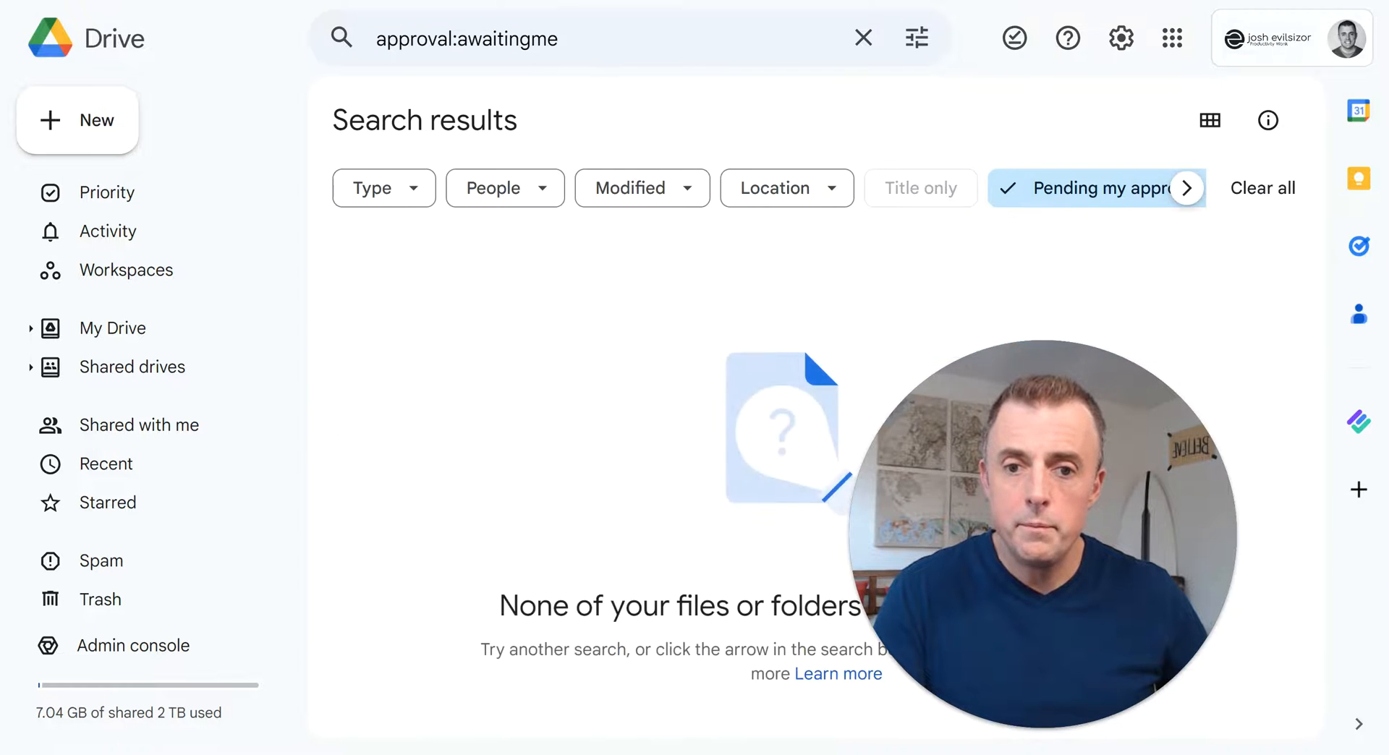
click(861, 37)
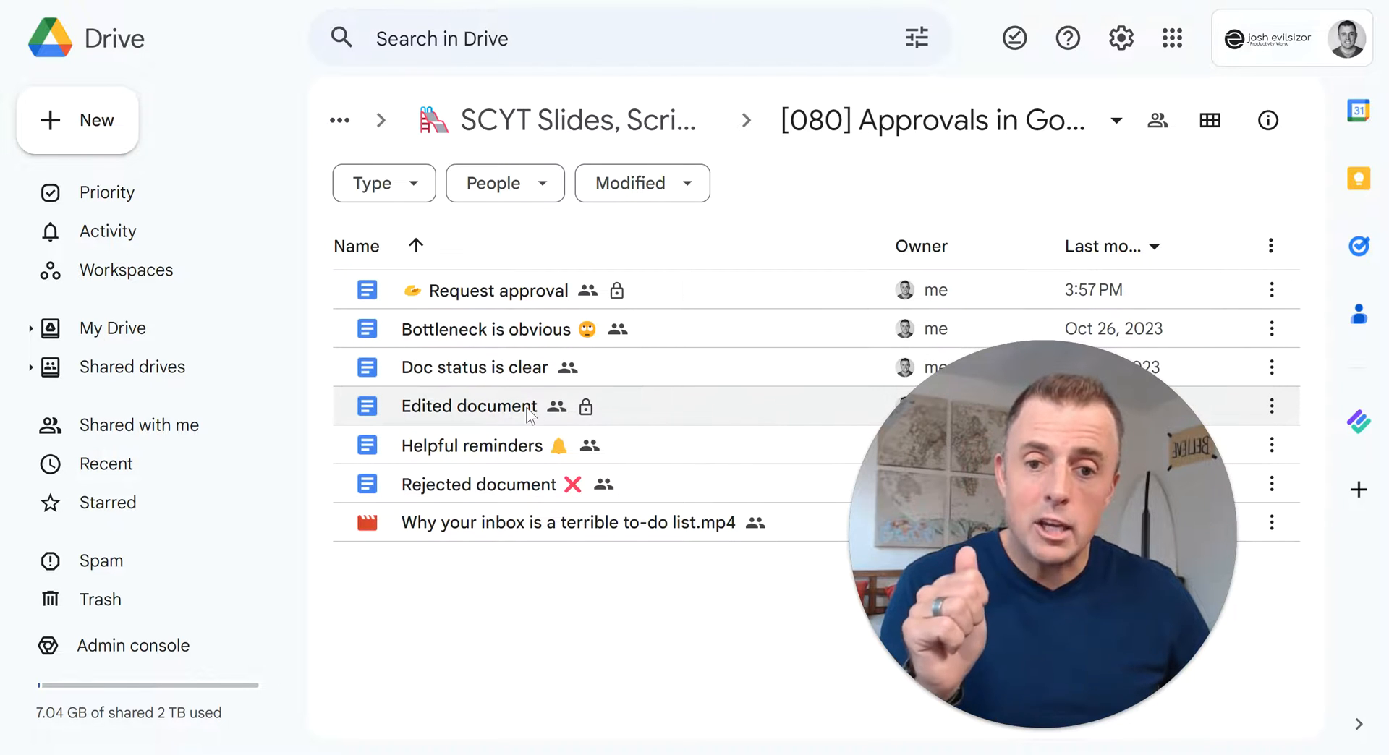
- Open 'Edited document' from the [080] Approvals folder
double_click(469, 405)
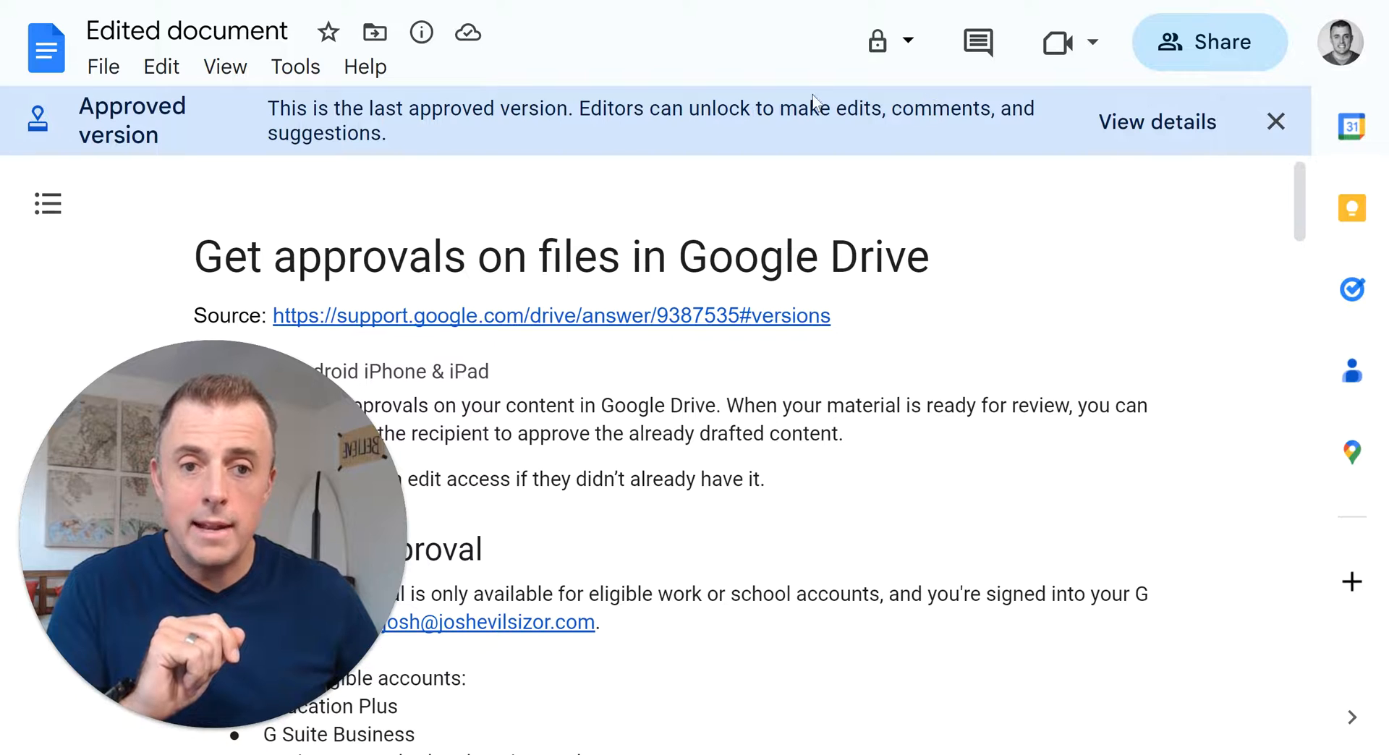
mouse_move(713, 221)
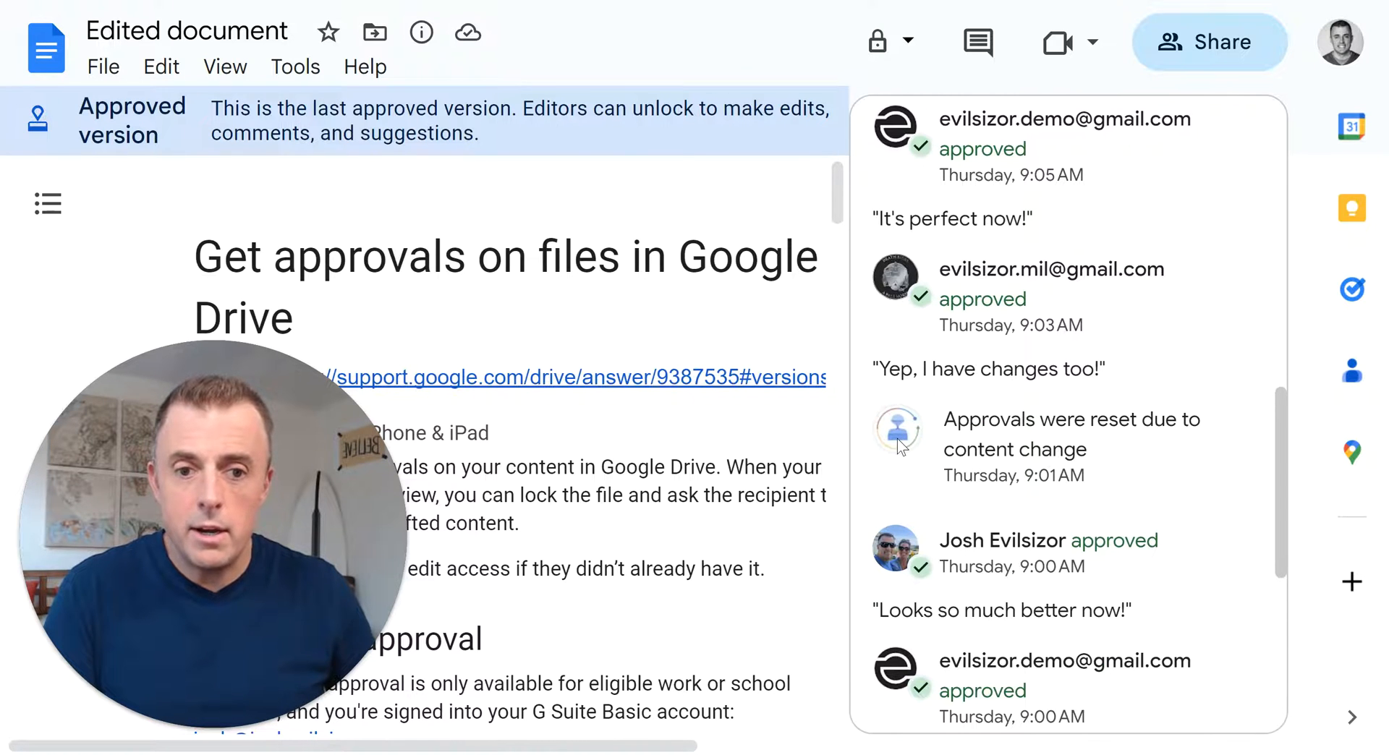
scroll(down, 3)
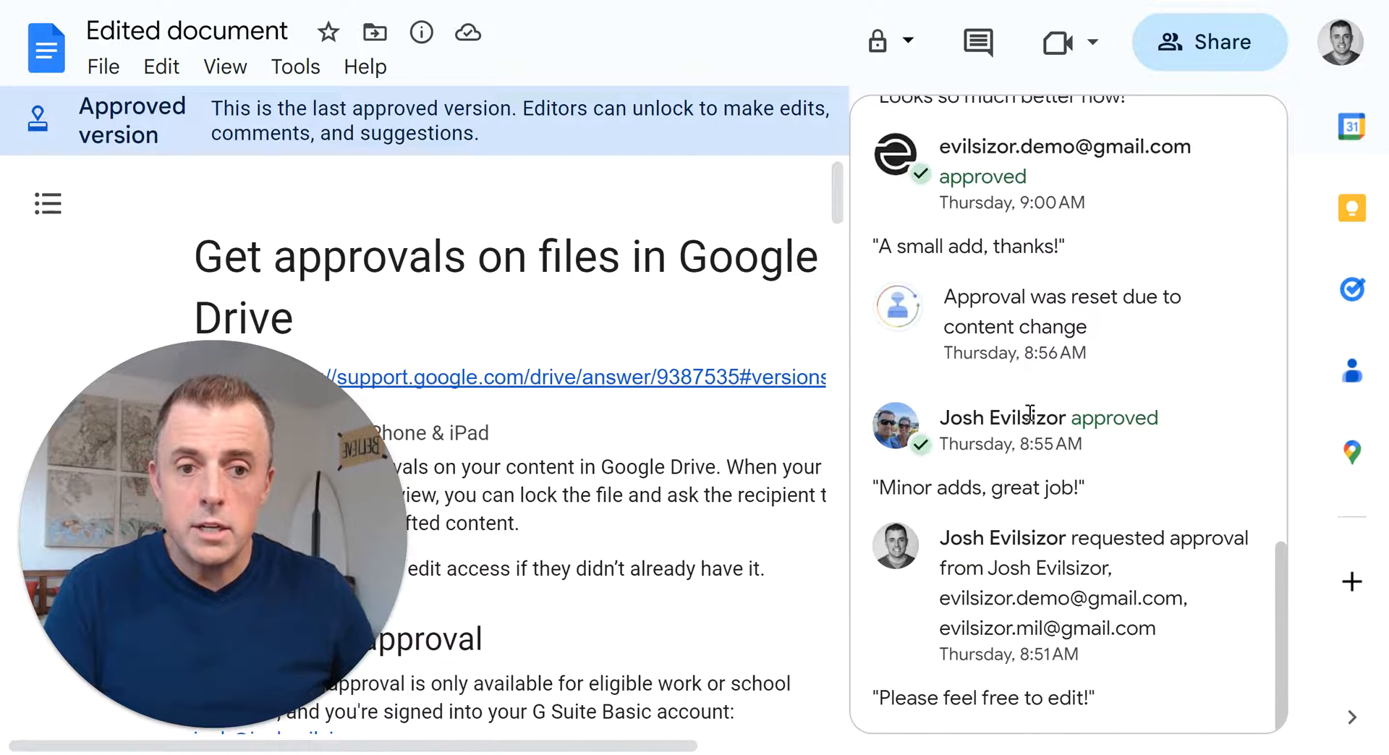
mouse_move(926, 385)
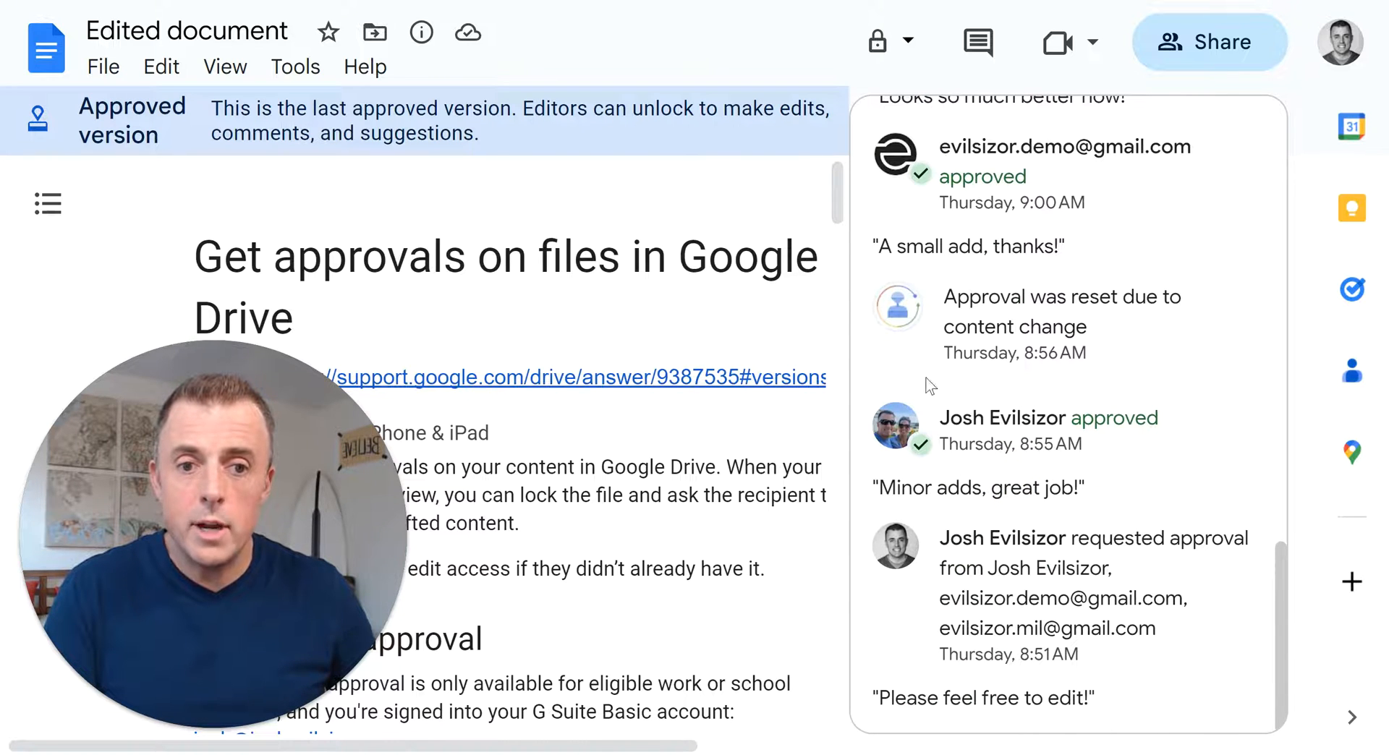
scroll(down, 3)
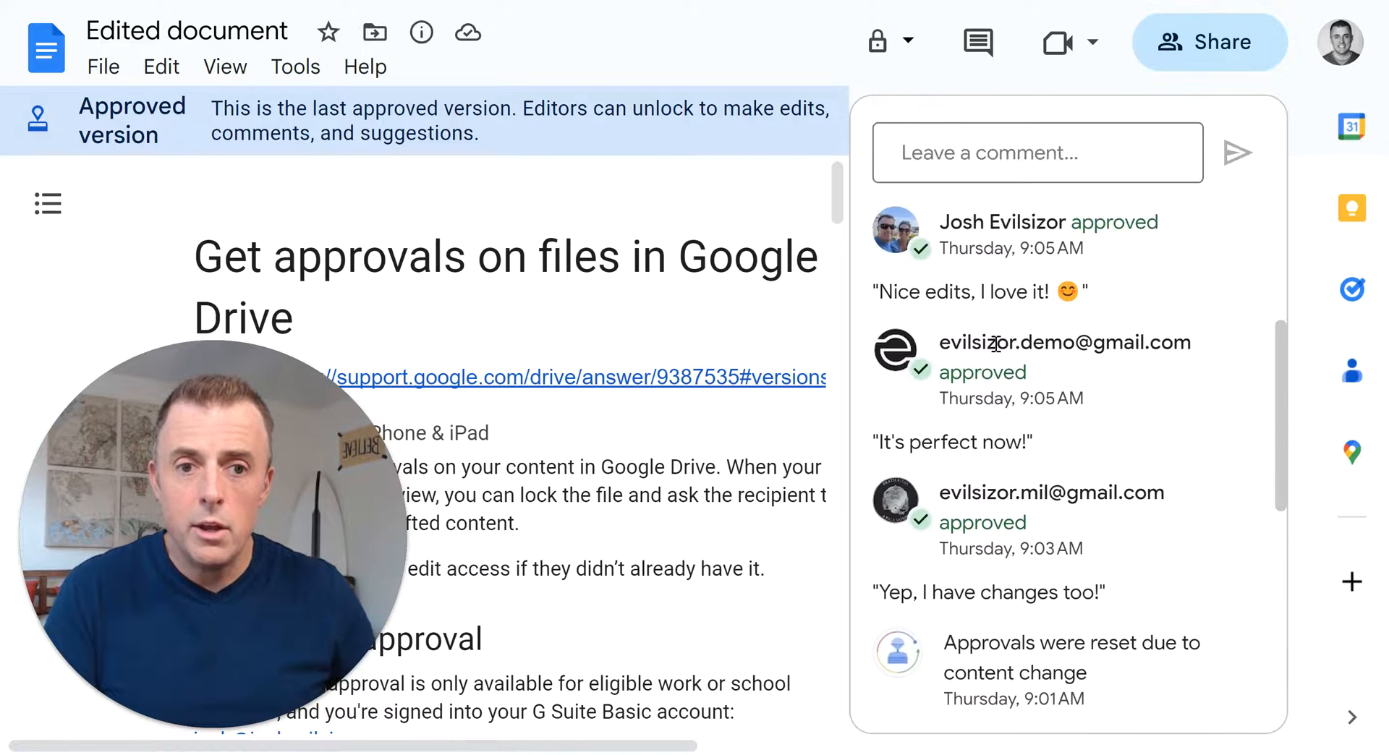
click(937, 116)
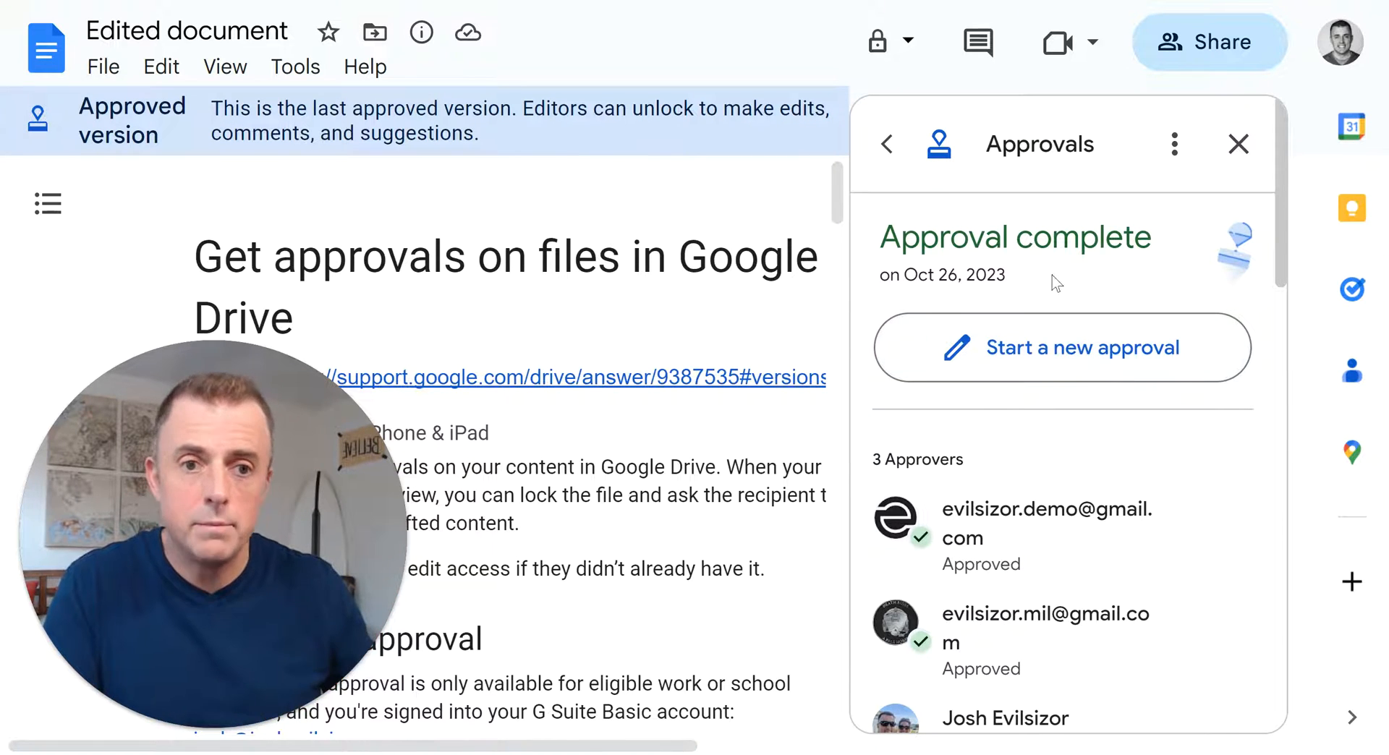
click(1239, 143)
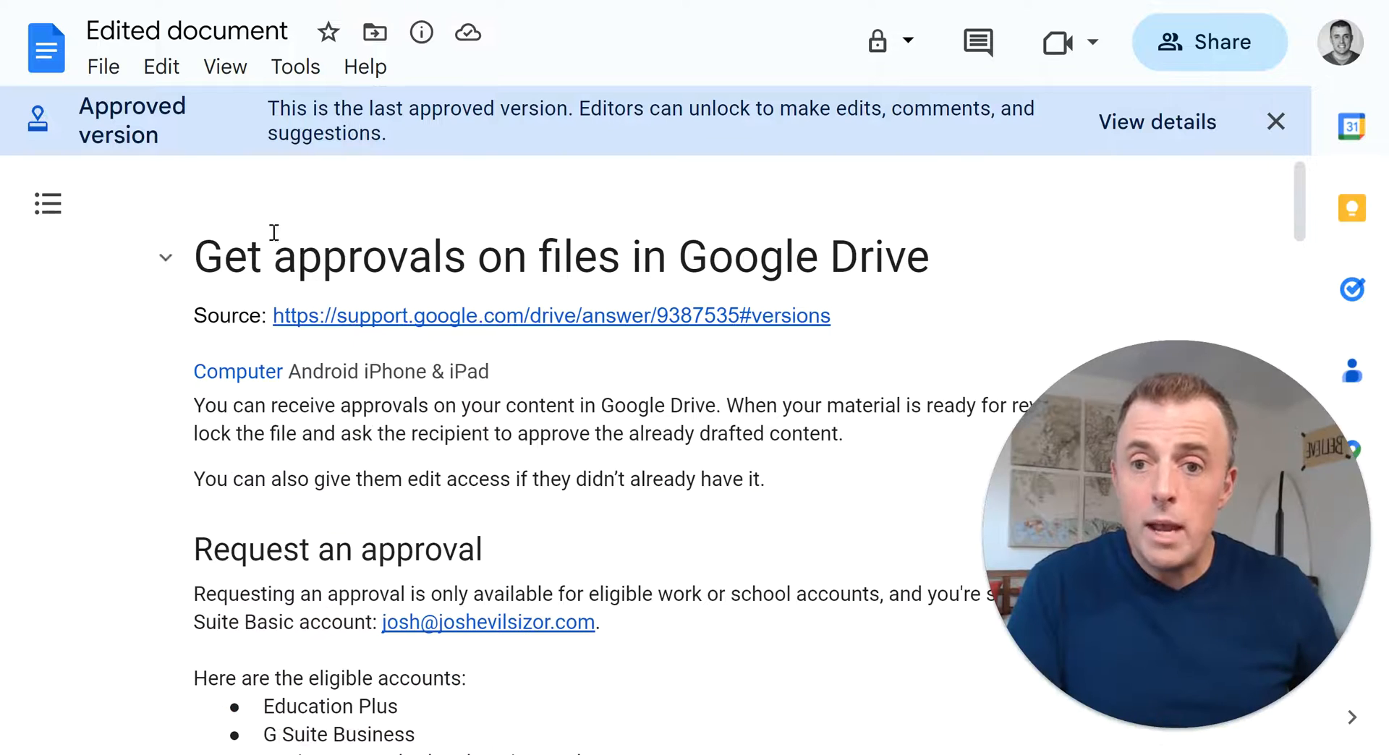
- Show the full version history of 'Edited document' via the File menu
click(102, 66)
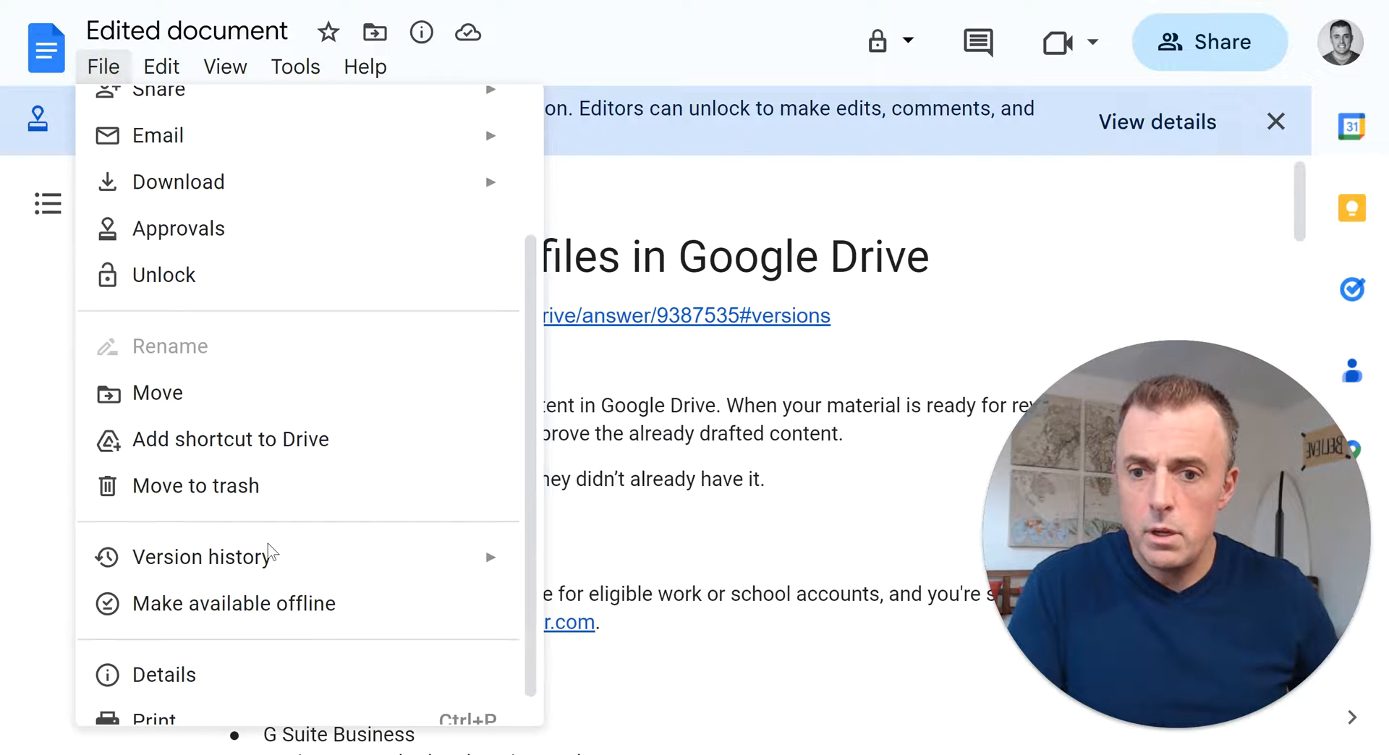
mouse_move(202, 555)
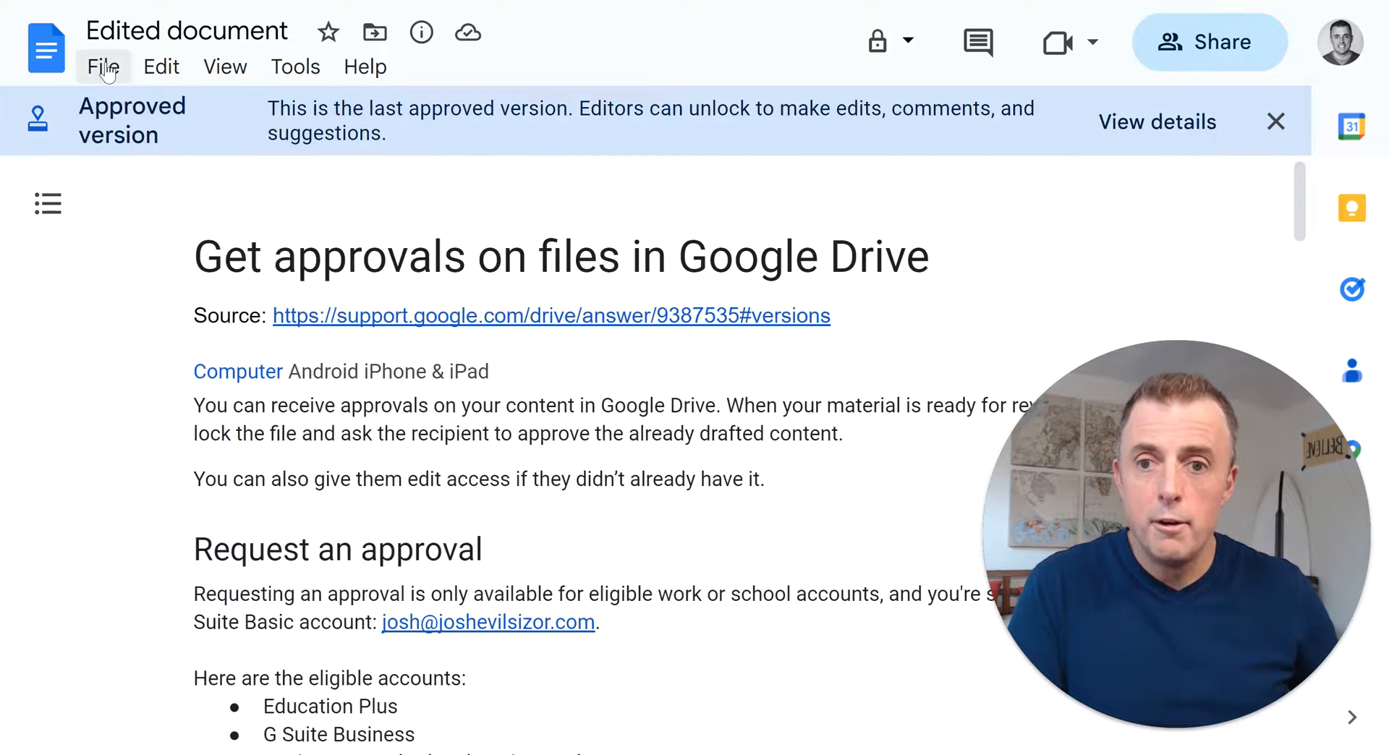
click(103, 67)
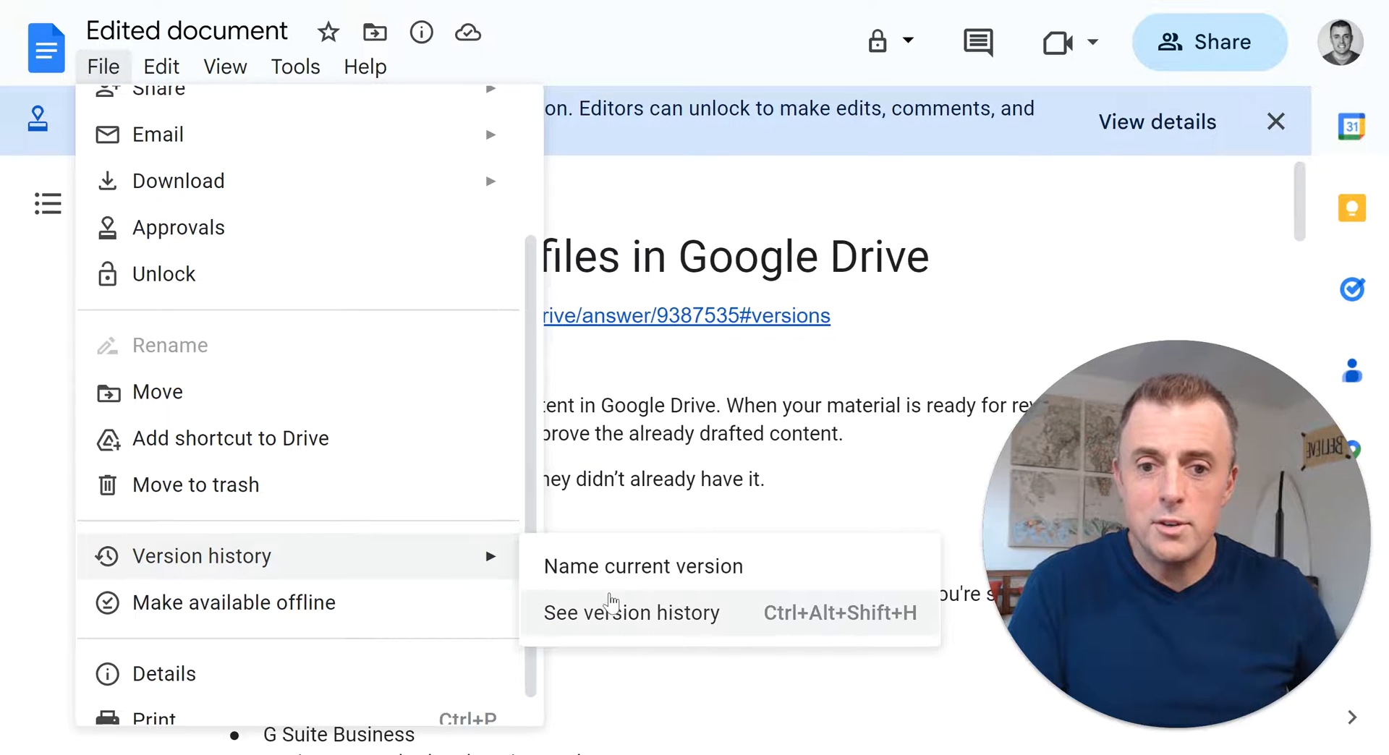
mouse_move(742, 622)
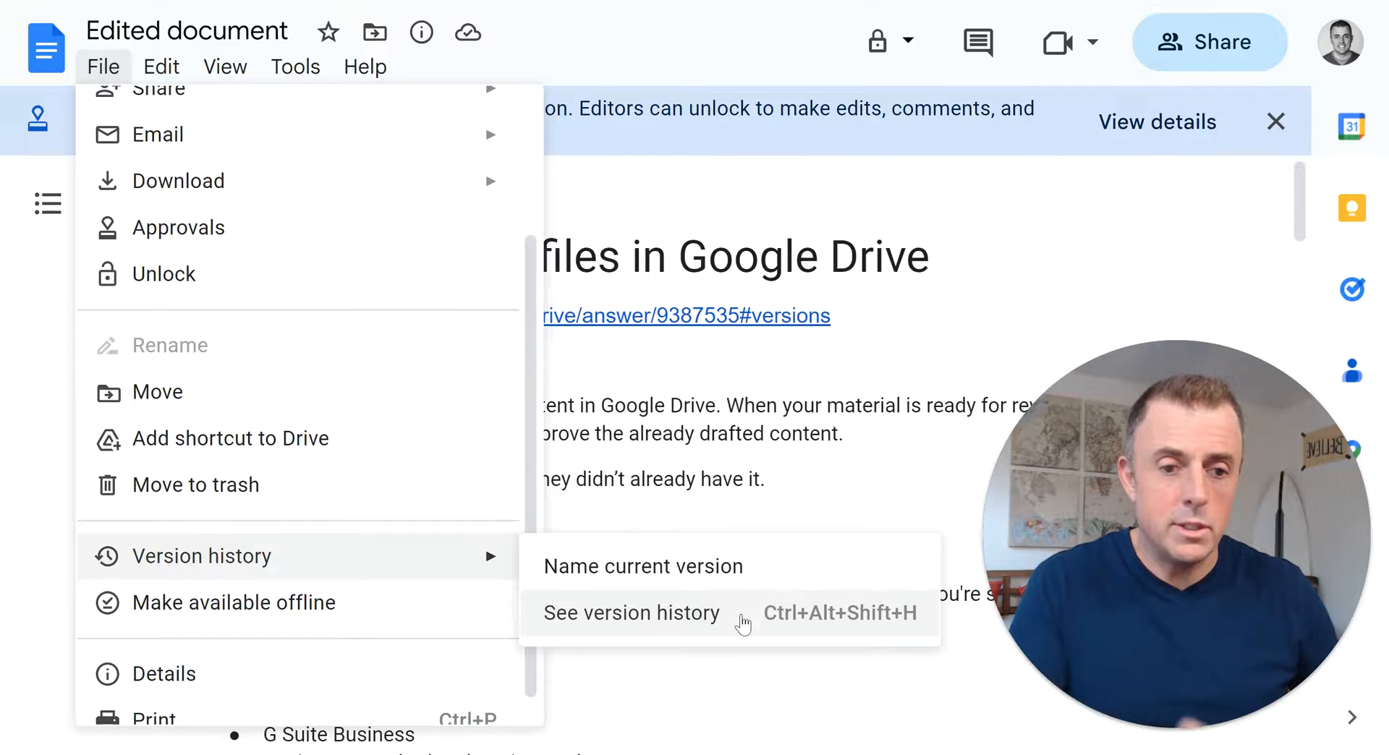
click(631, 612)
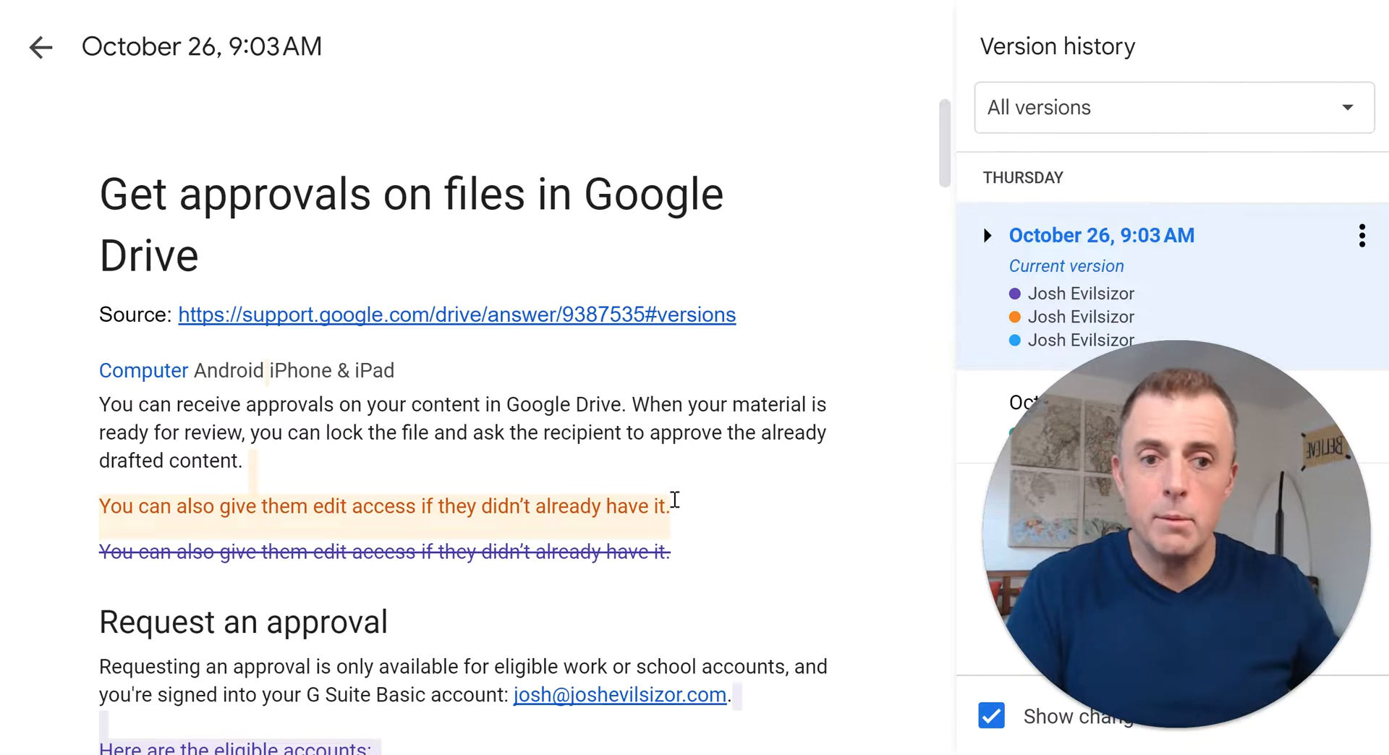
- Scroll through the Oct 26 version's highlighted edits and return to the Drive folder
scroll(down, 3)
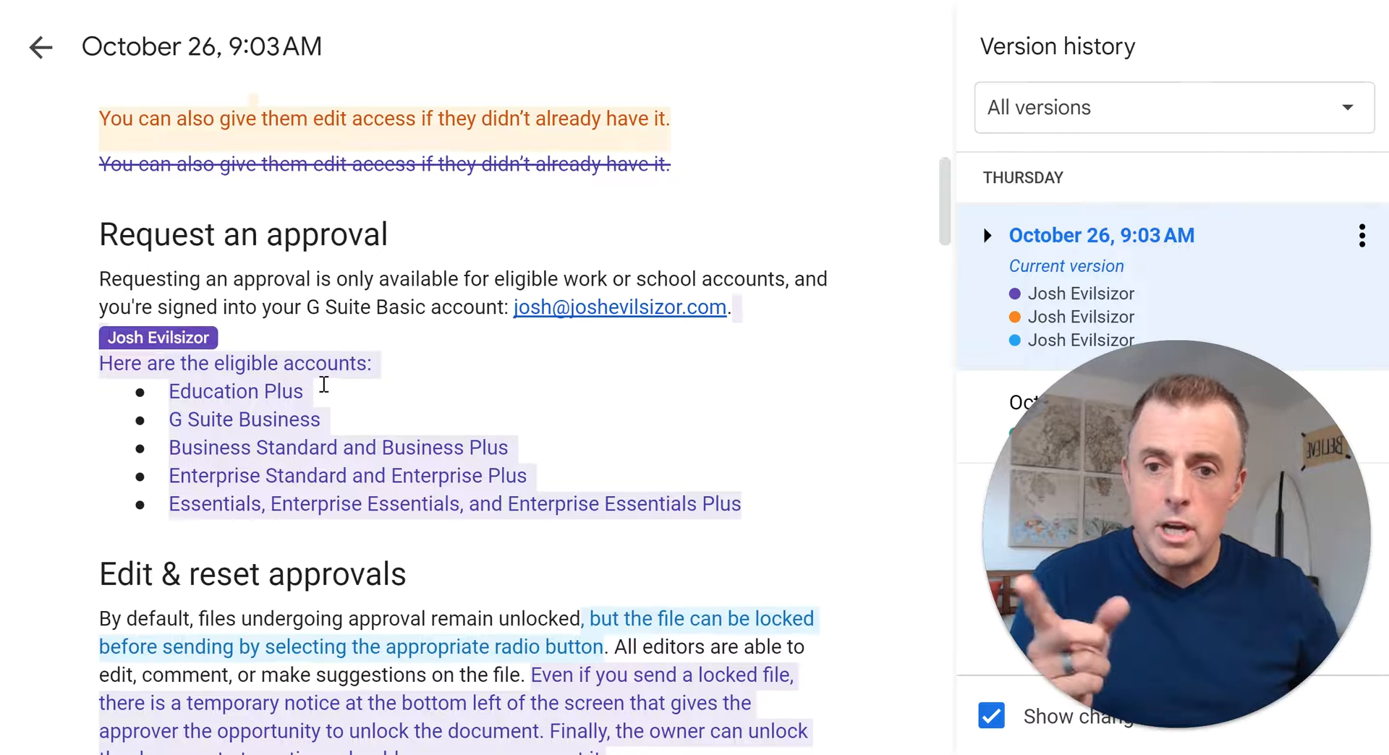
scroll(down, 3)
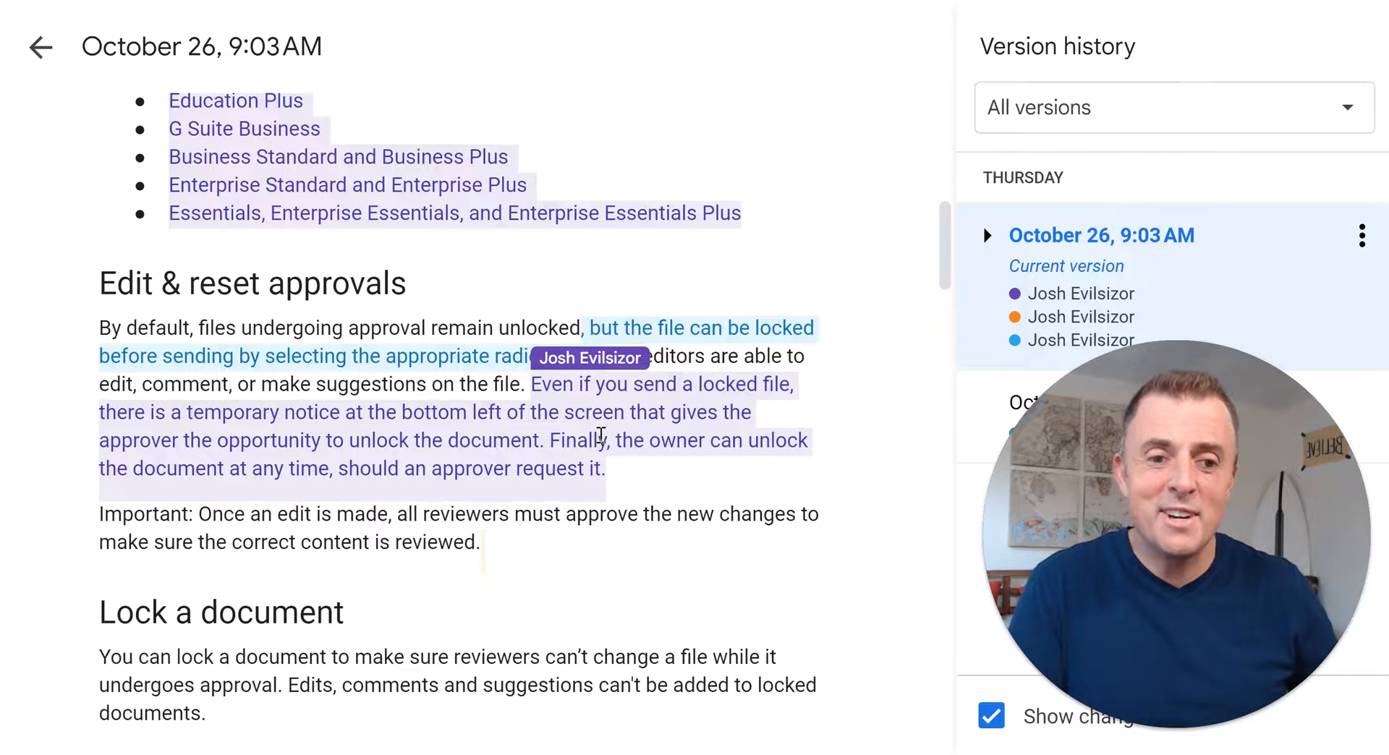
click(40, 47)
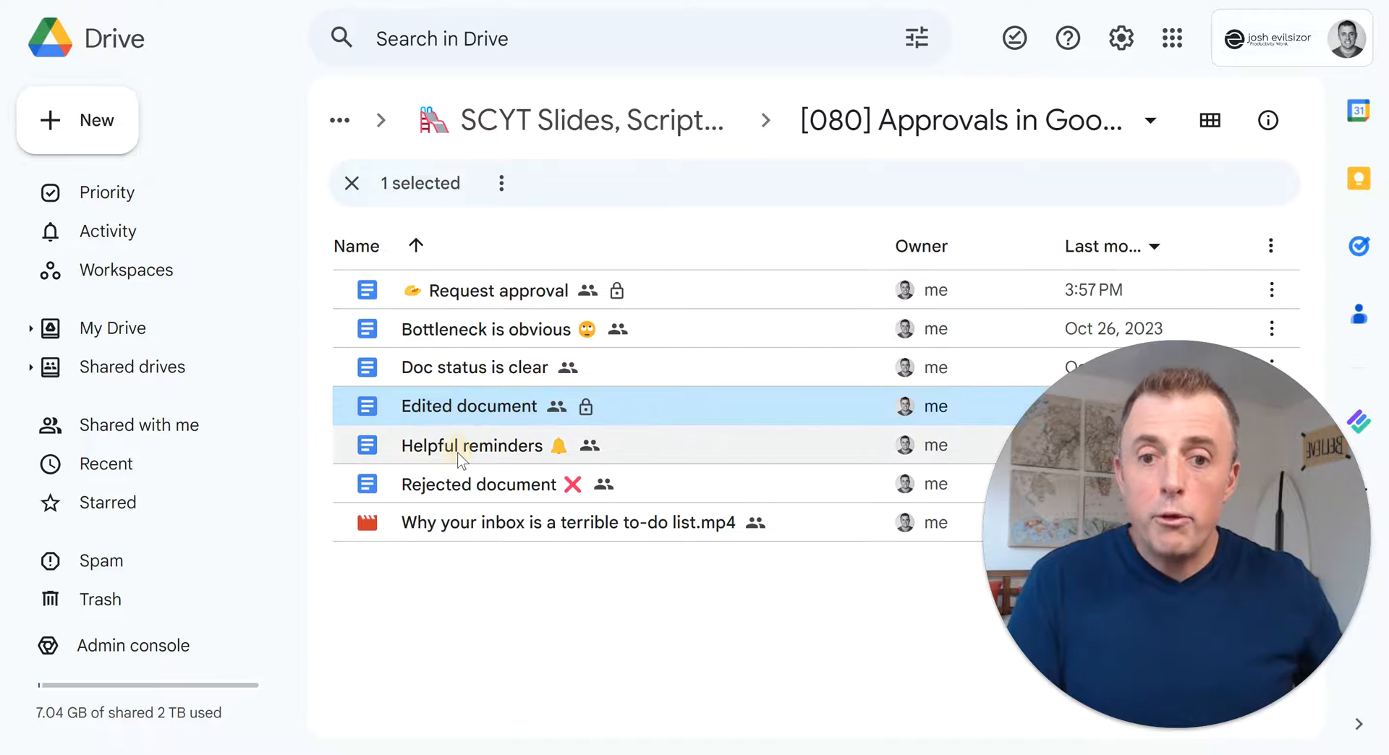
click(472, 446)
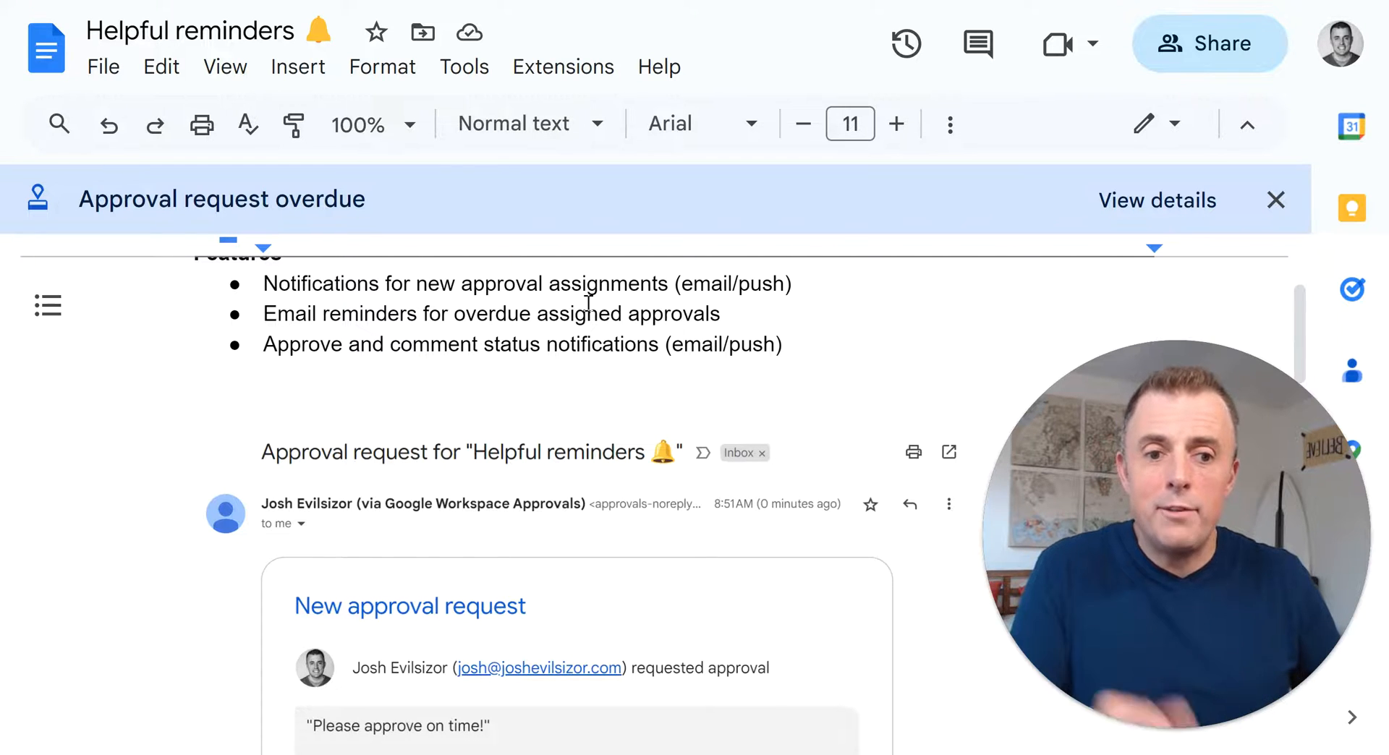
- Scroll through the pasted approval-request and due-soon reminder emails in the Helpful reminders doc
scroll(down, 3)
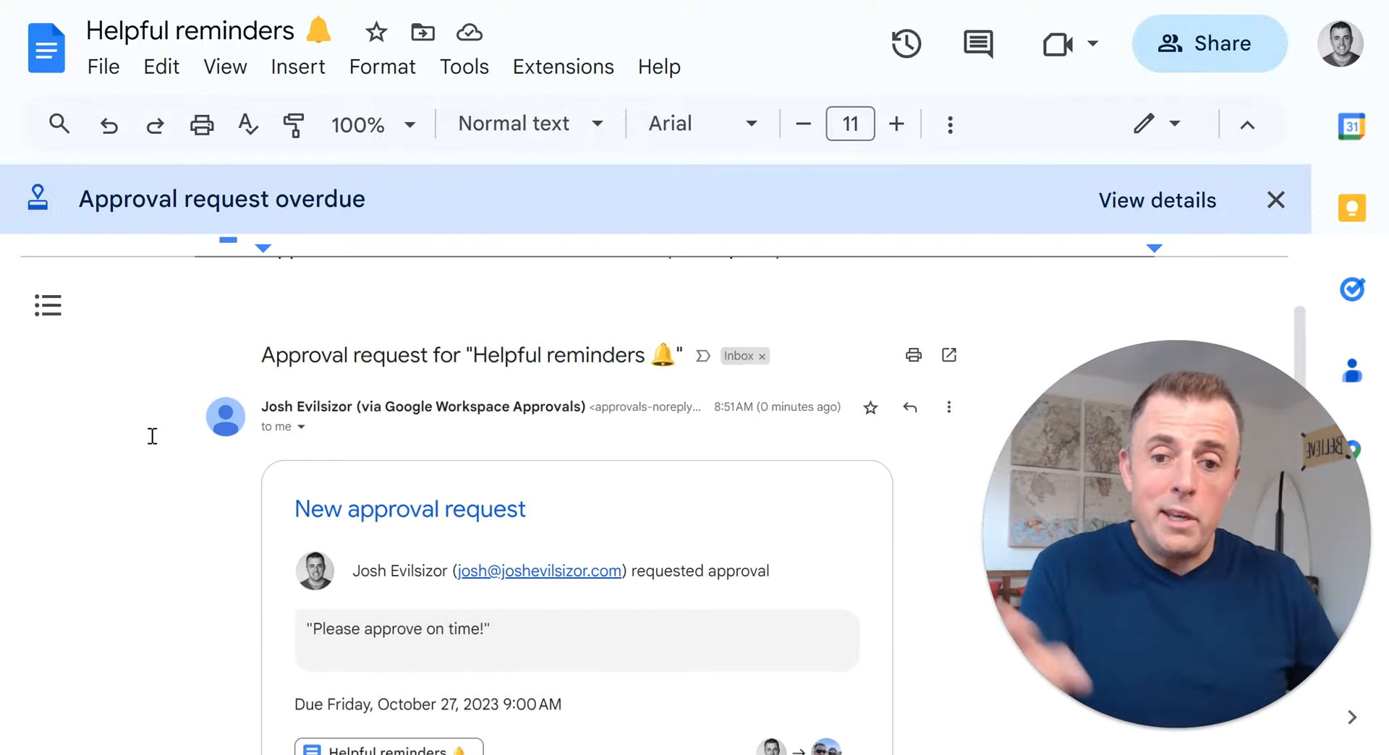
scroll(down, 3)
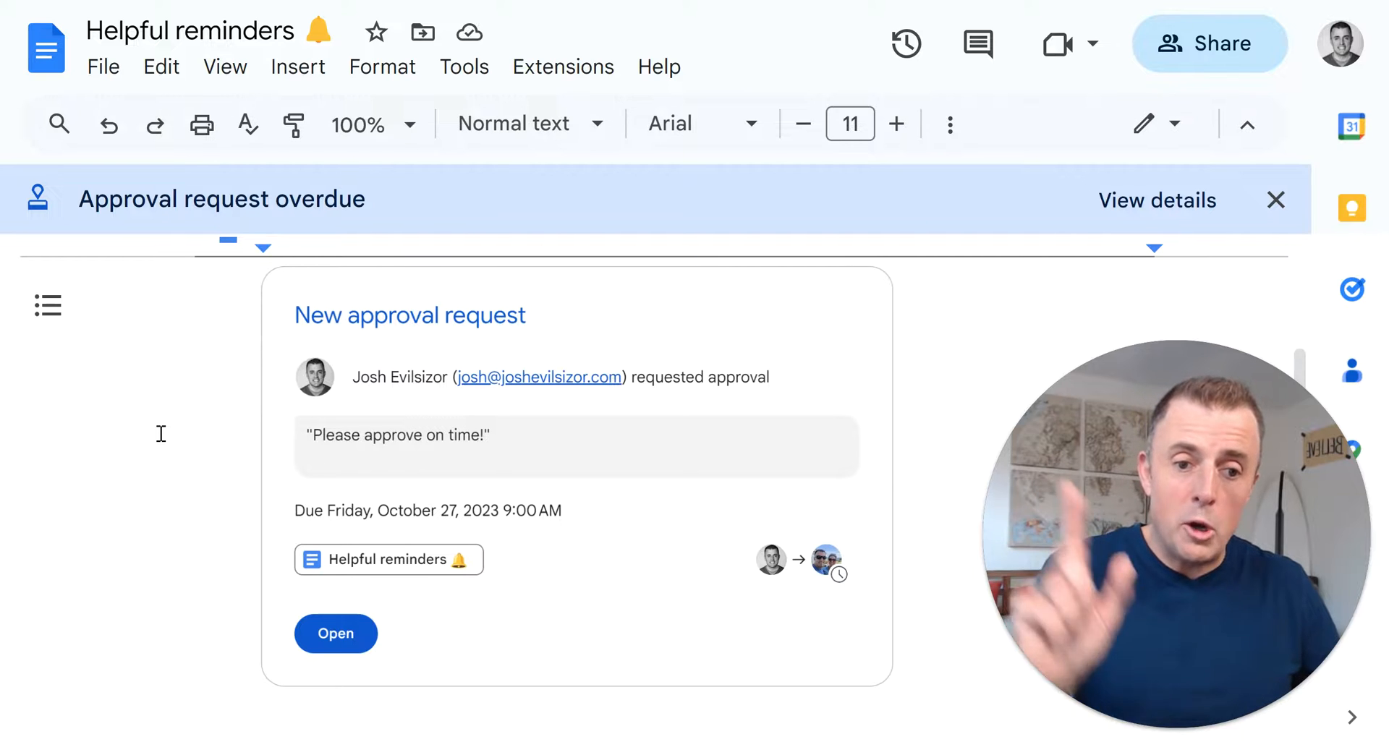
scroll(down, 3)
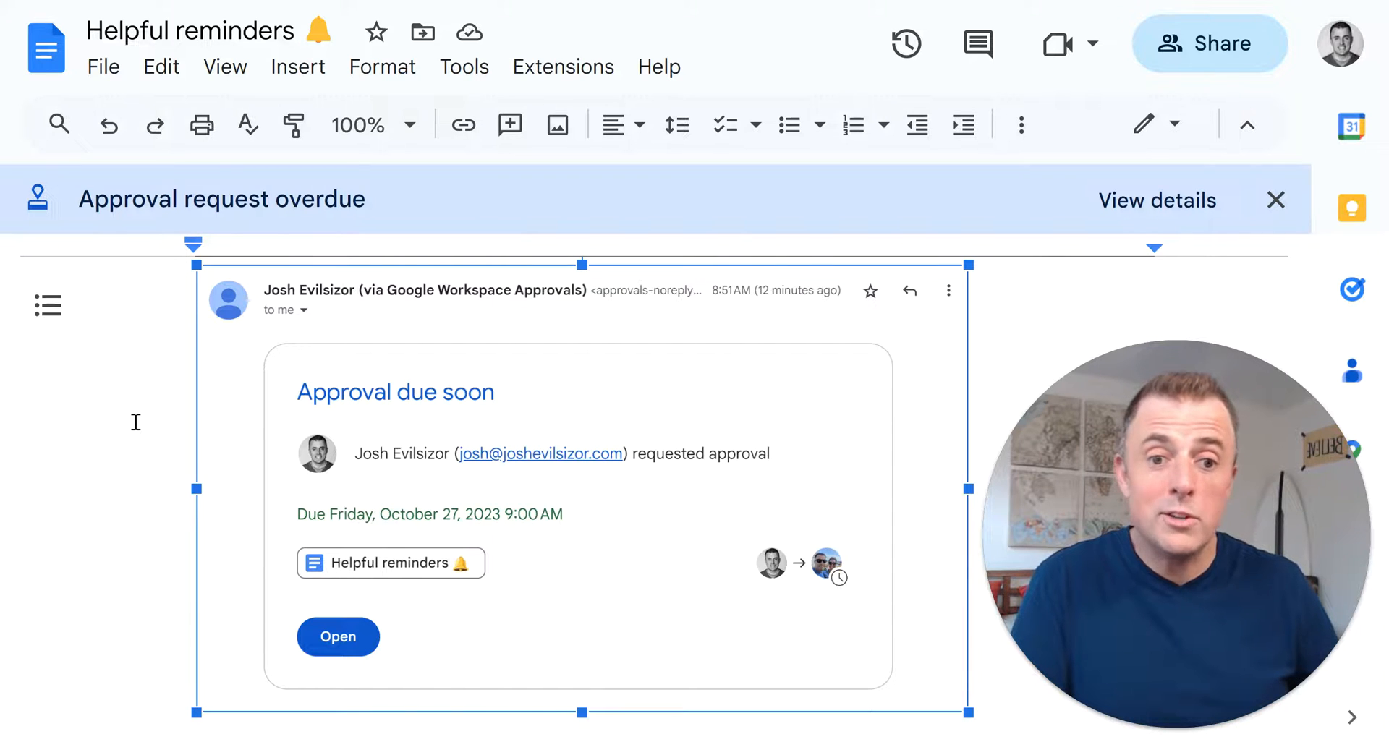
scroll(down, 3)
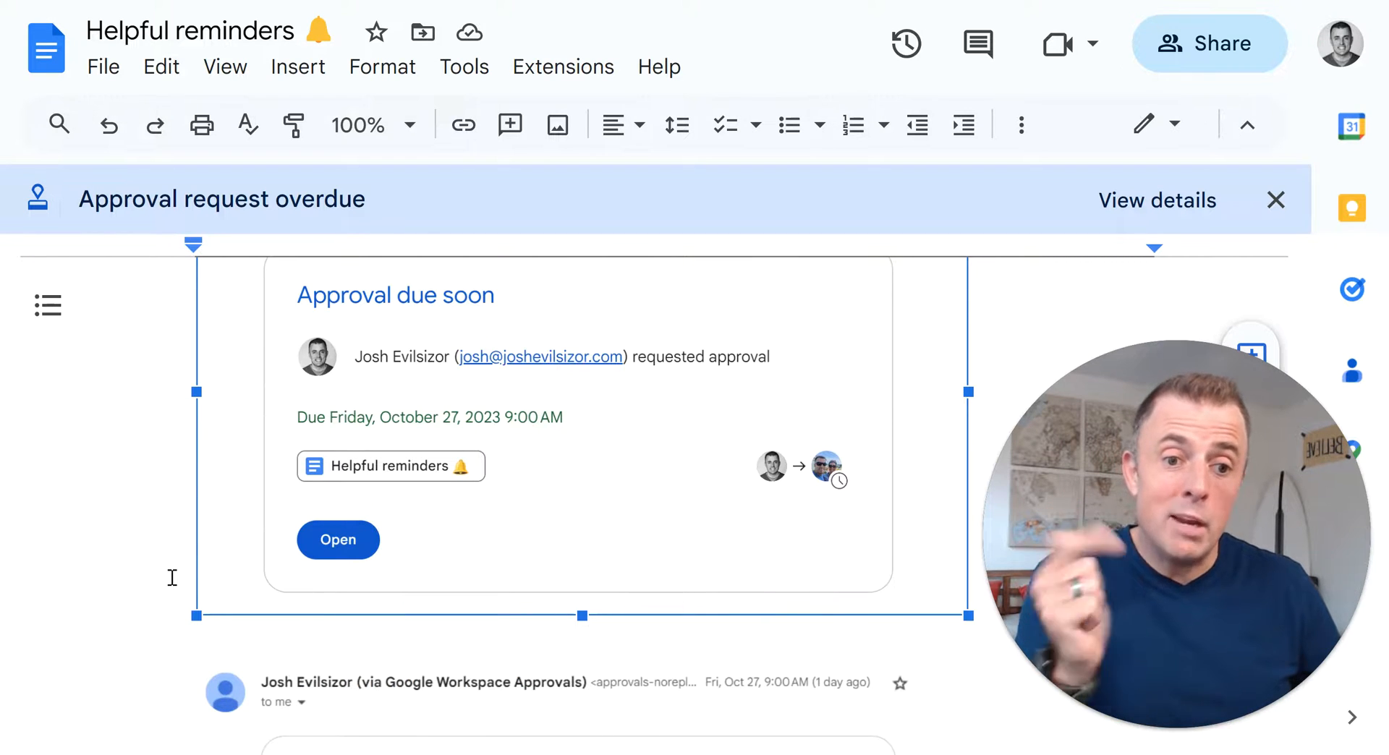
scroll(down, 3)
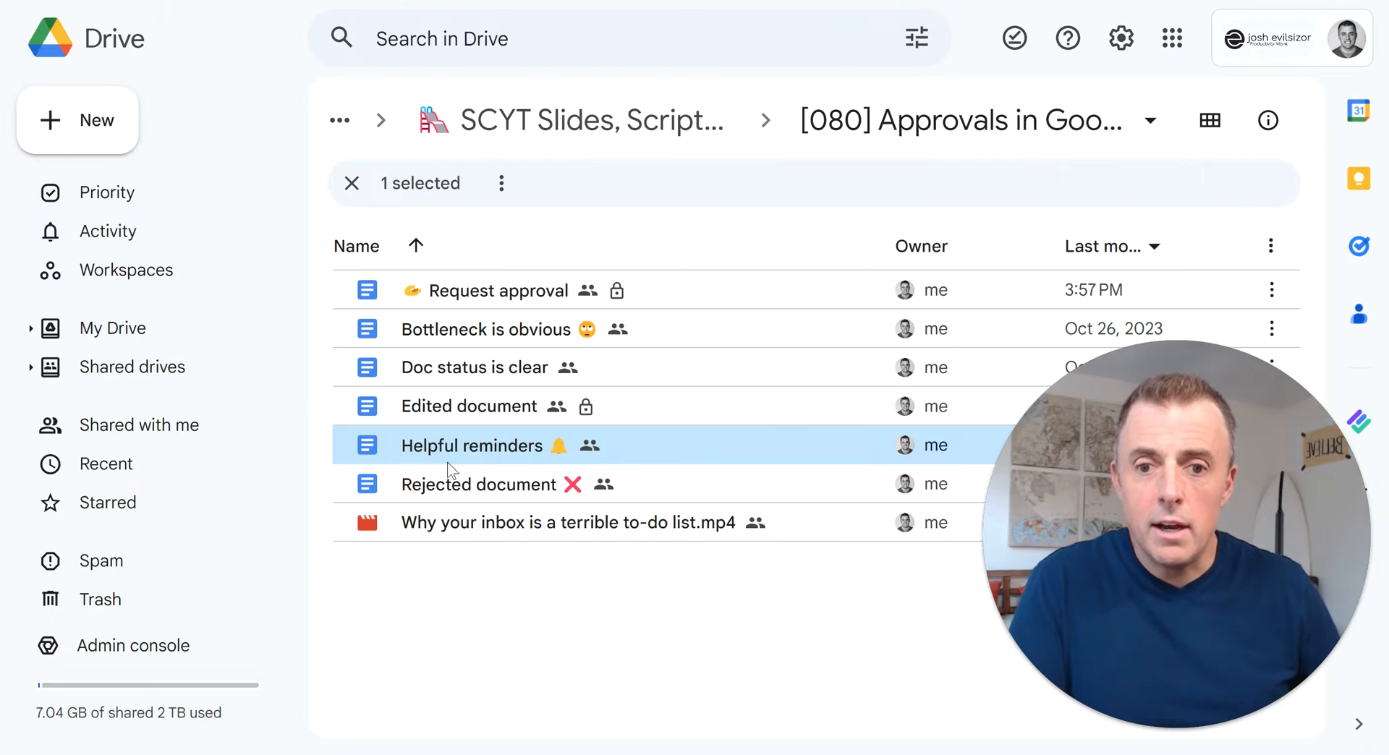
double_click(472, 446)
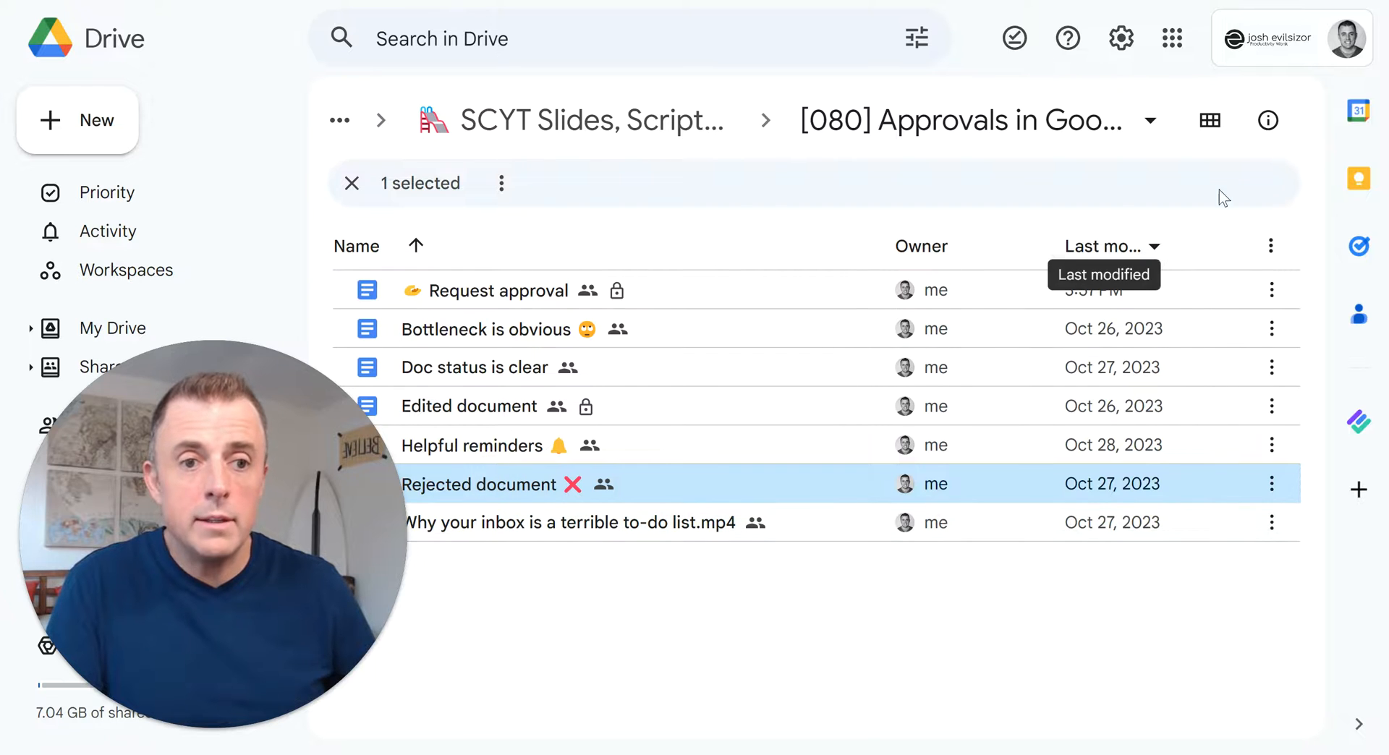
click(1267, 121)
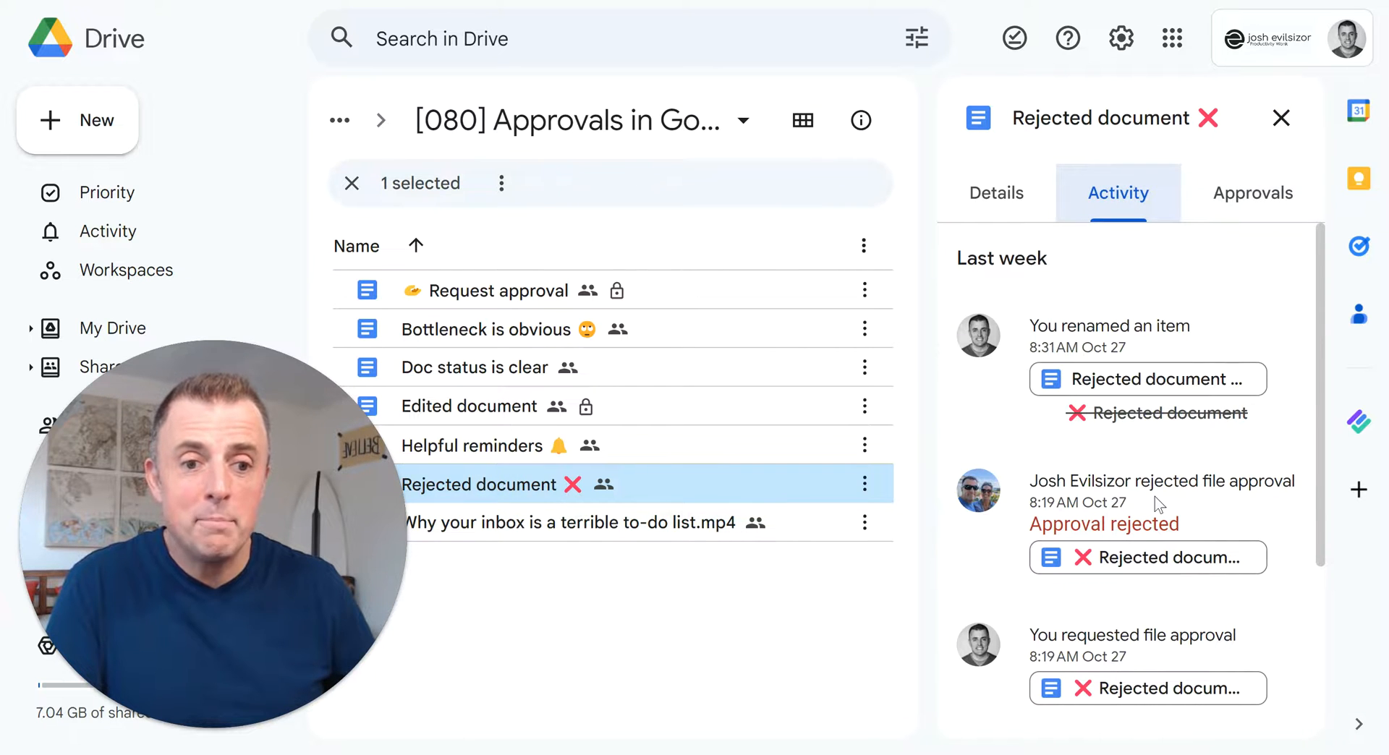
click(1253, 192)
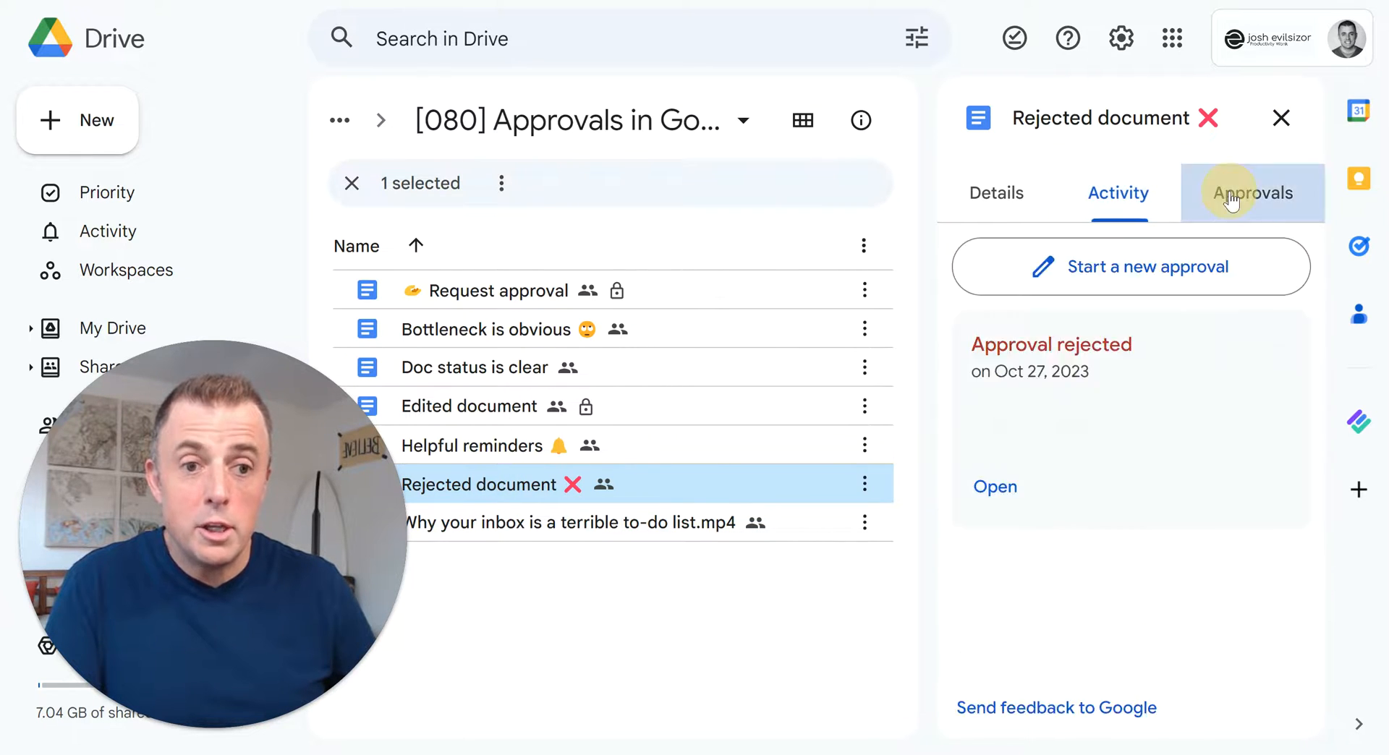
click(1253, 192)
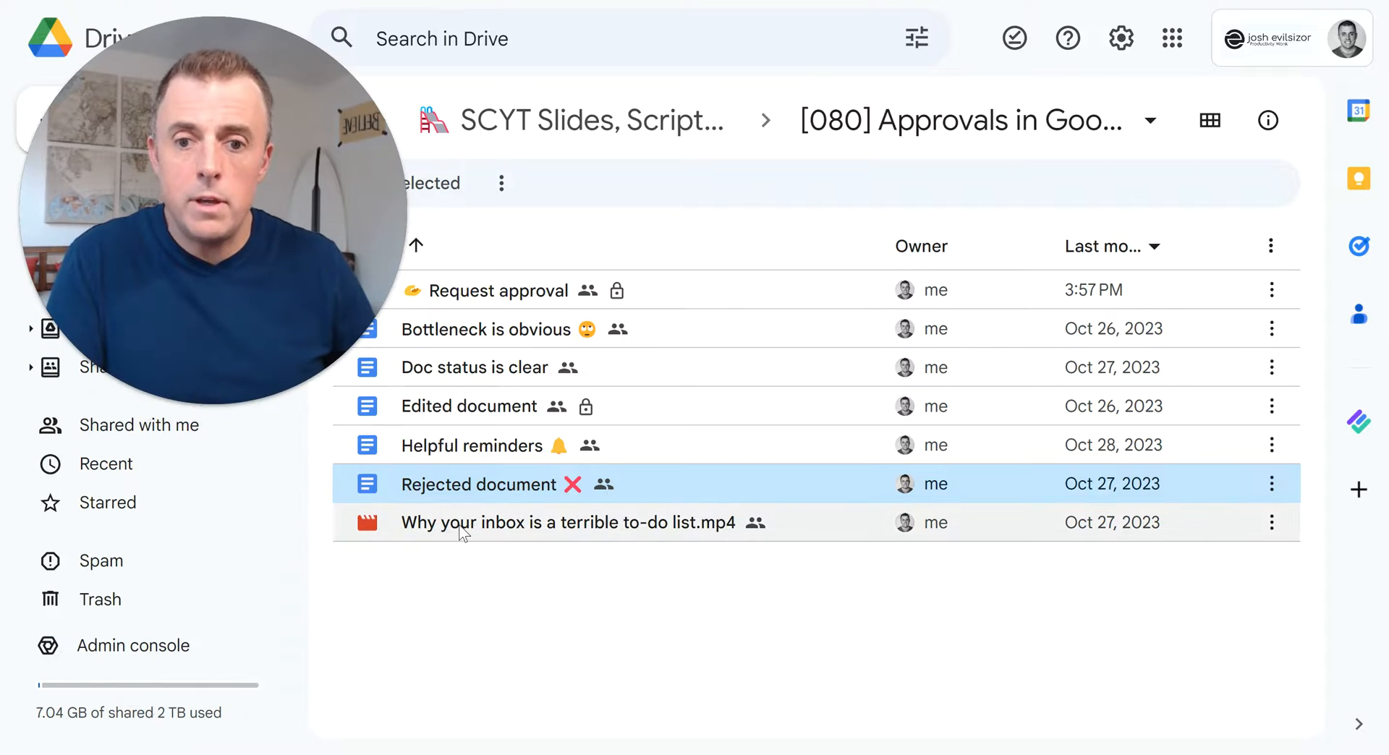
- Start an approval request on the .mp4 video file, then switch to the summary notes doc
click(567, 523)
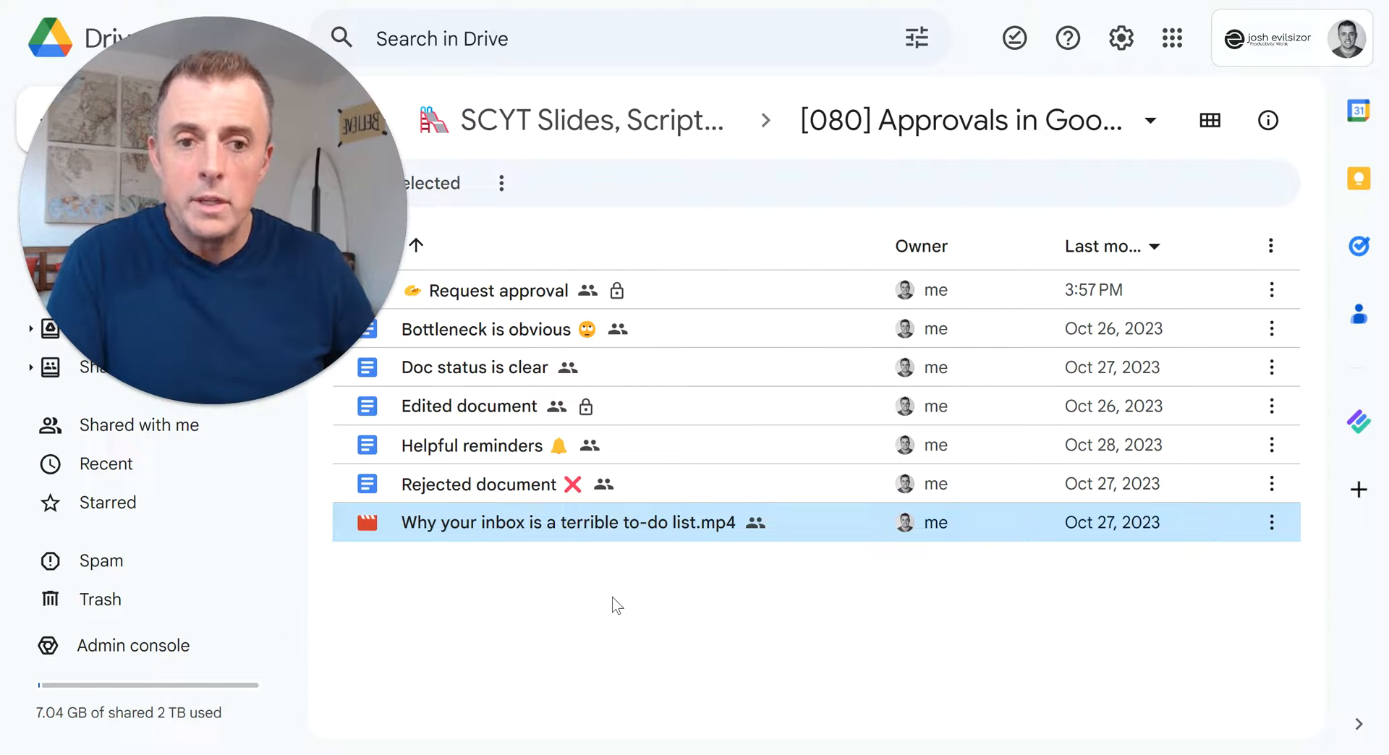
mouse_move(513, 544)
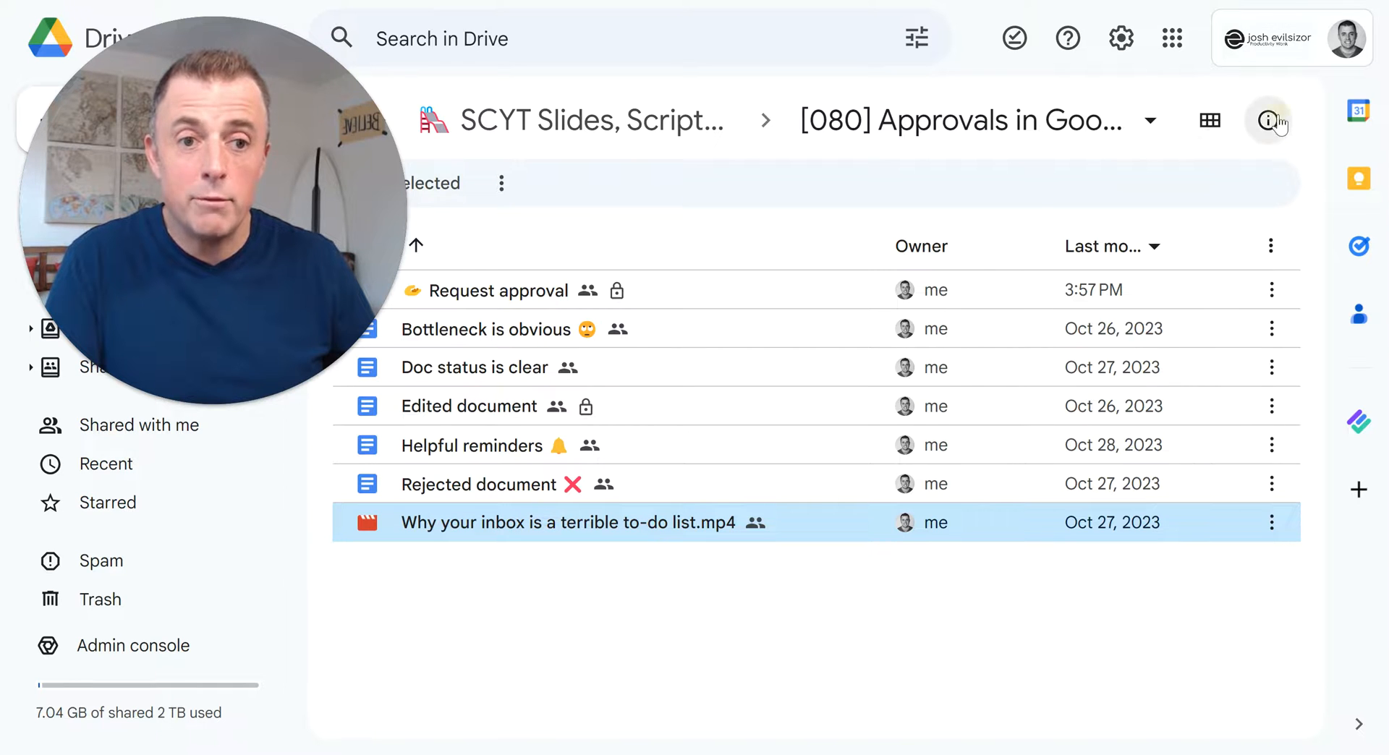
click(1269, 120)
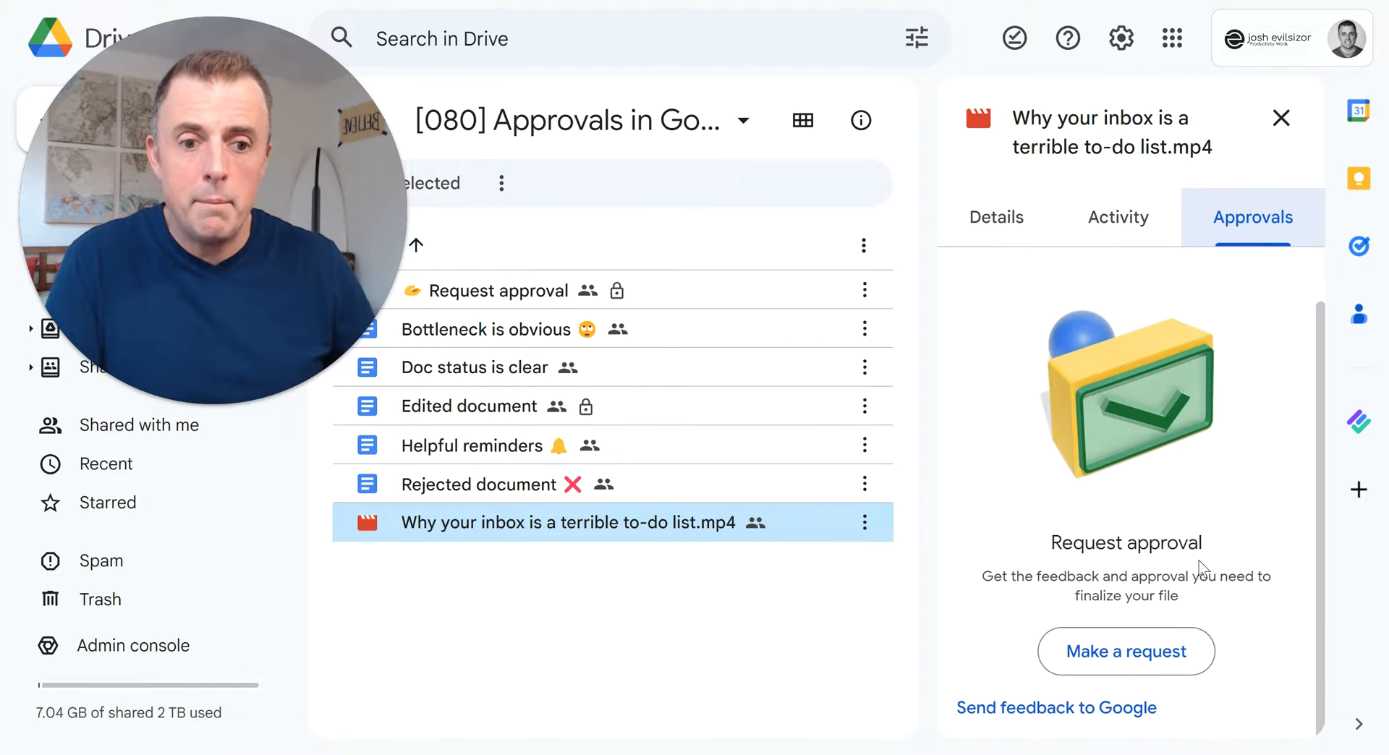
click(1125, 652)
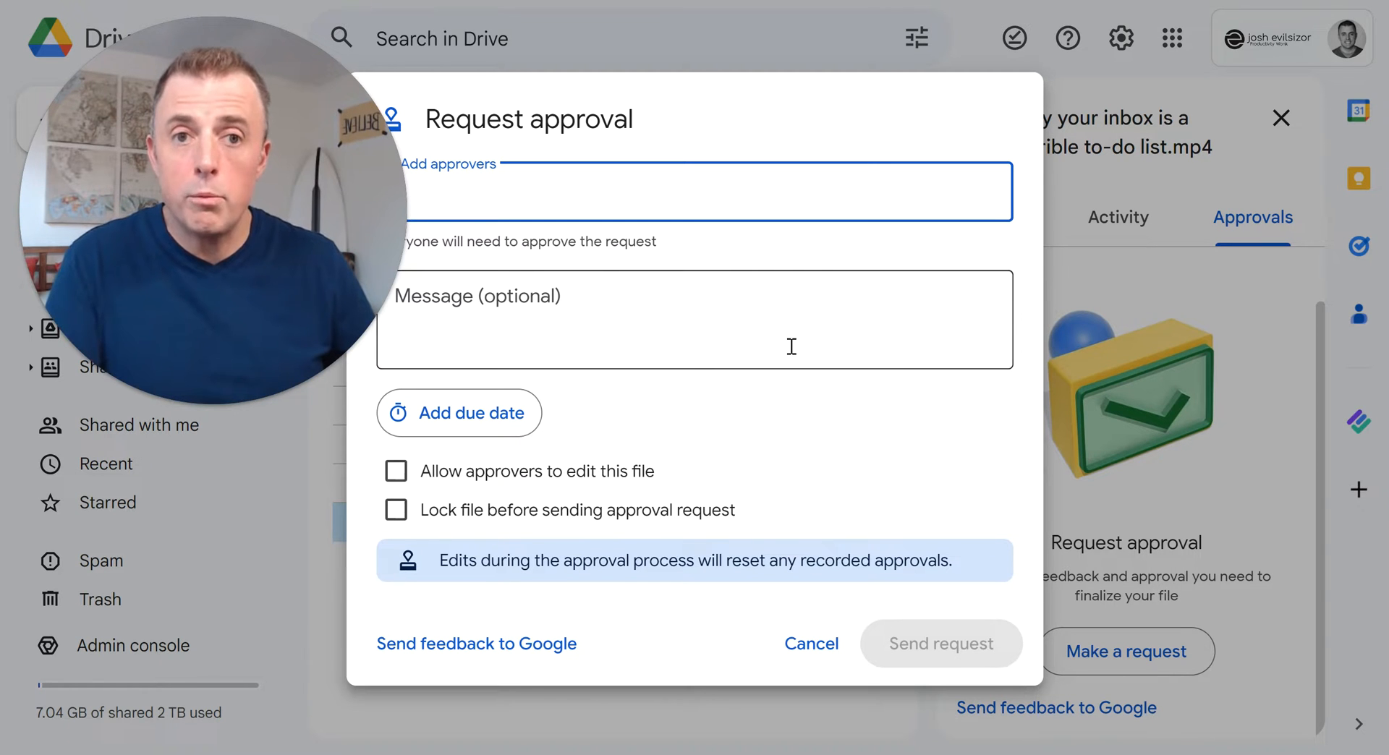
click(810, 644)
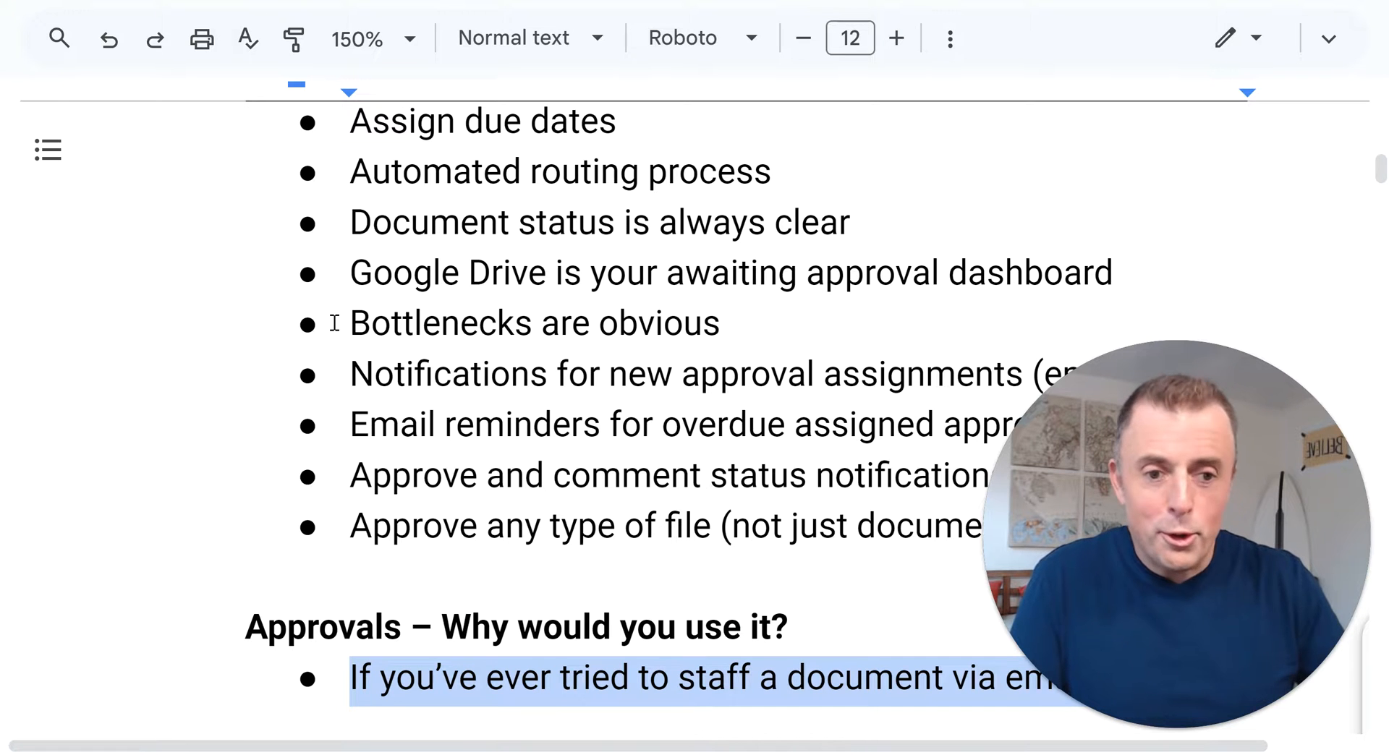
- Finish the bullet with "it's communication chaos!" and add bullets "And when more than 4 people are involved," and "The problem grows geometrically"
scroll(down, 3)
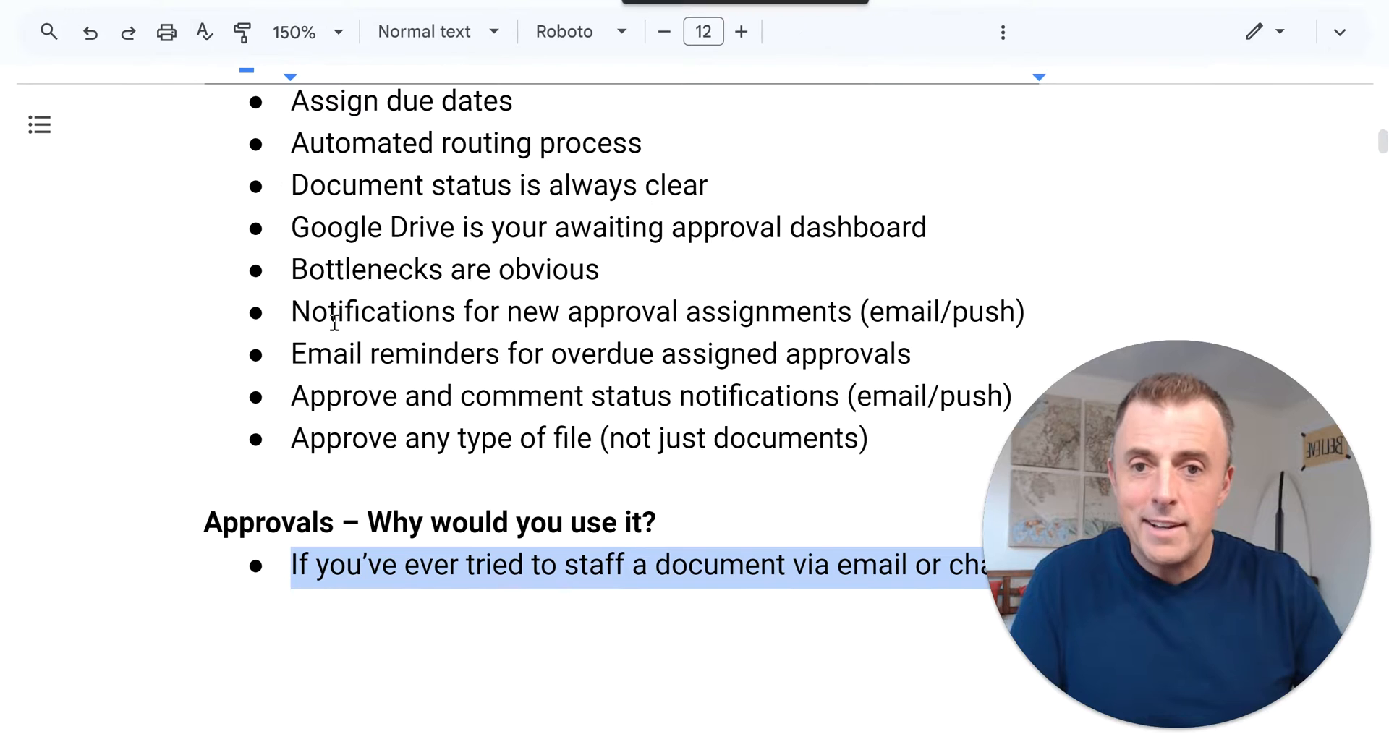
scroll(down, 3)
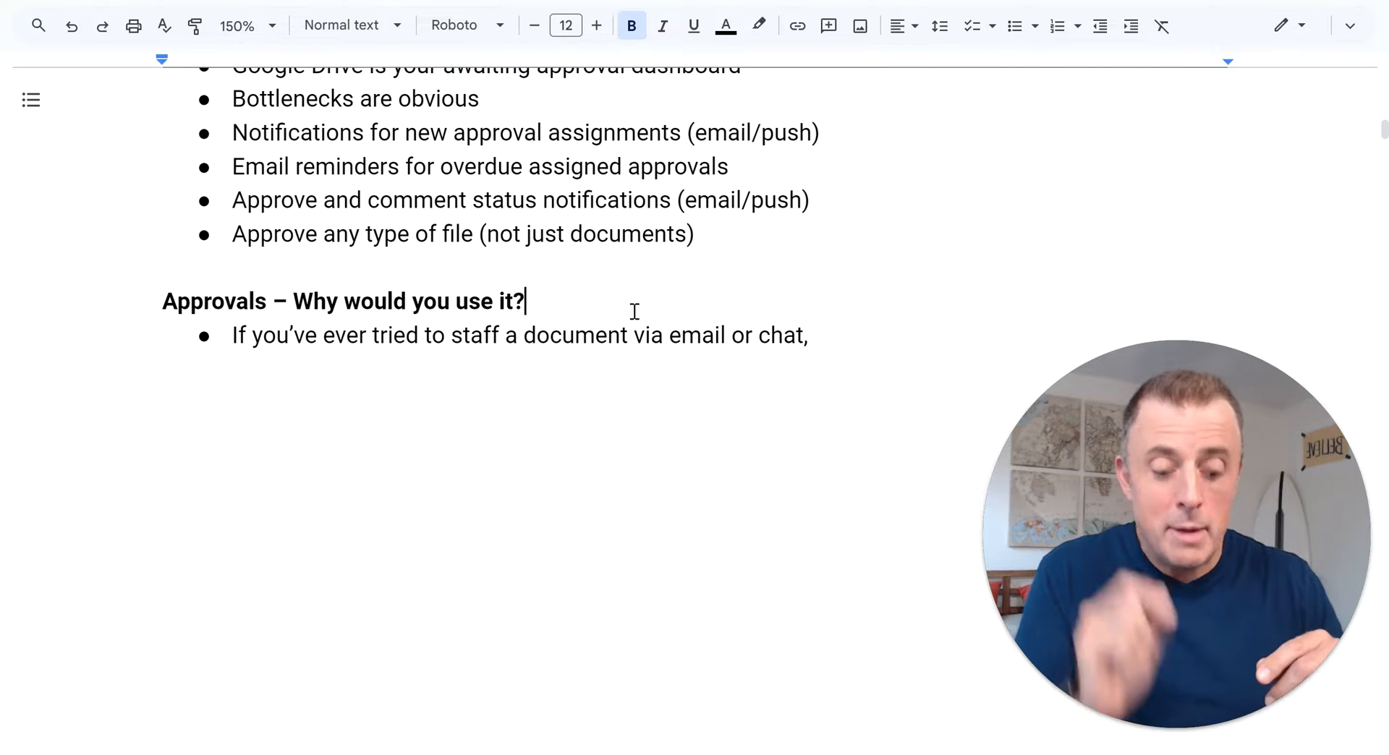
text(it's communication chaos!)
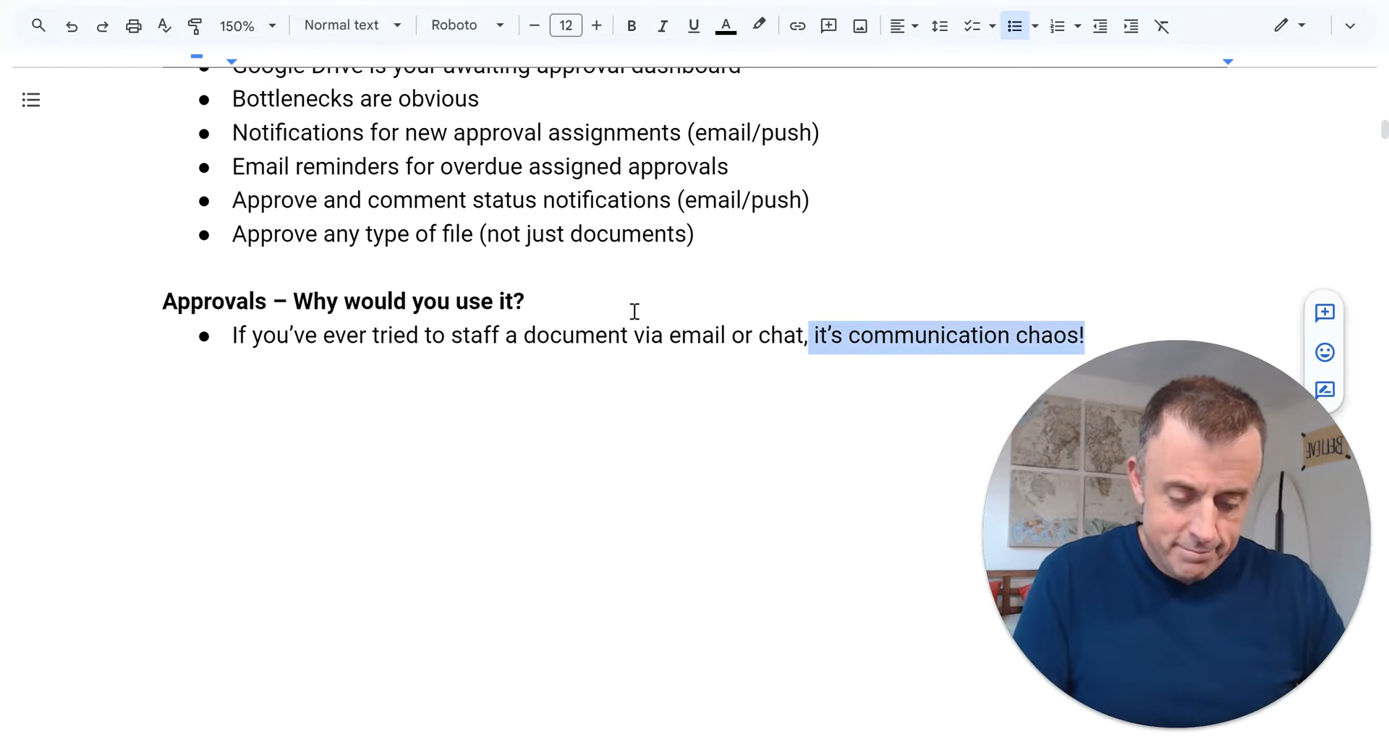
text(And when more than 4 people are involved,)
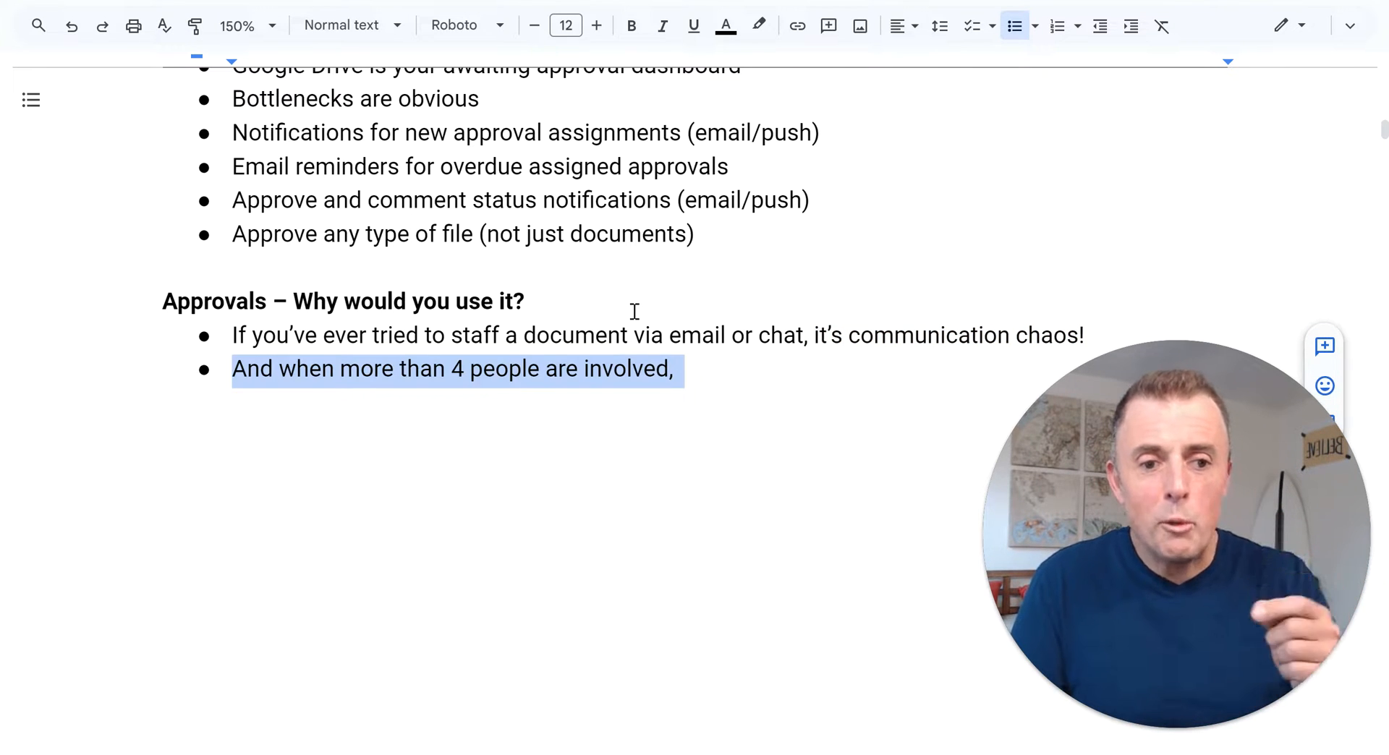
text(The problem grows geometrically)
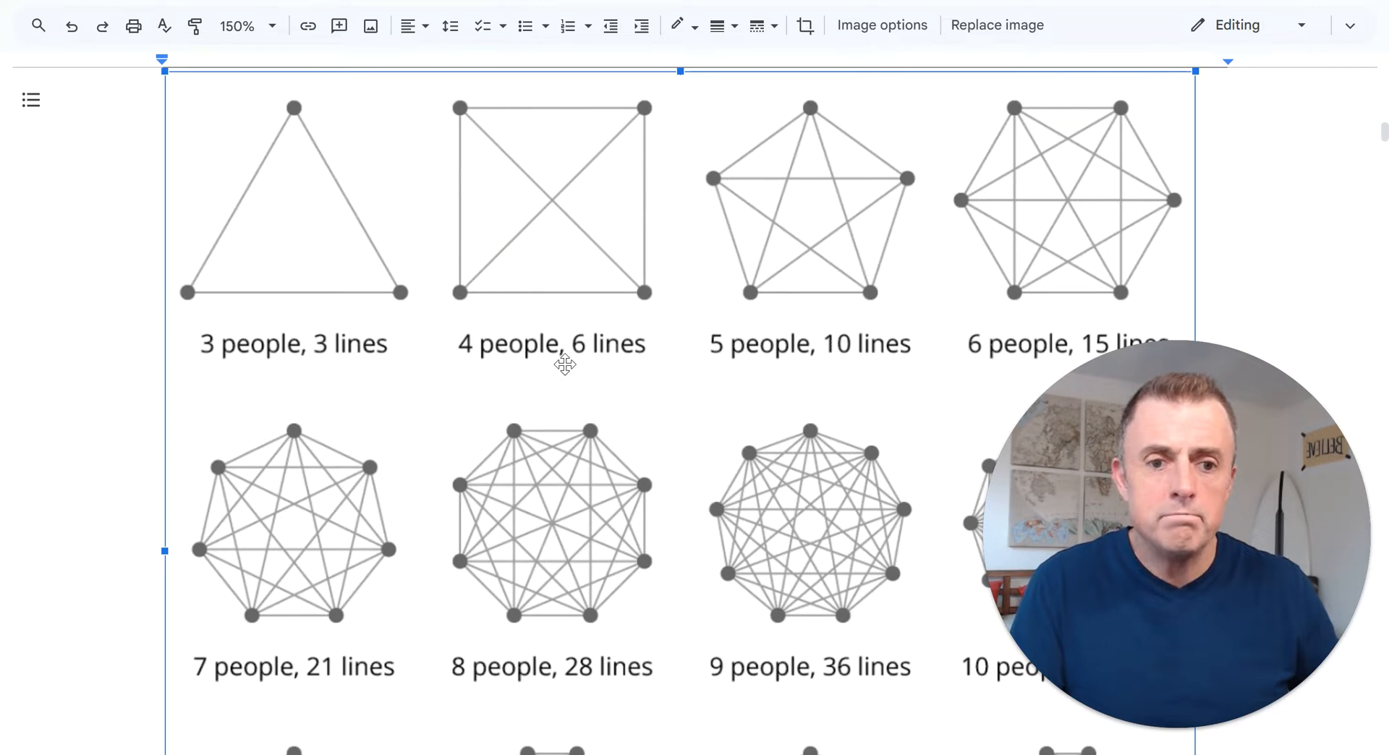
mouse_move(764, 385)
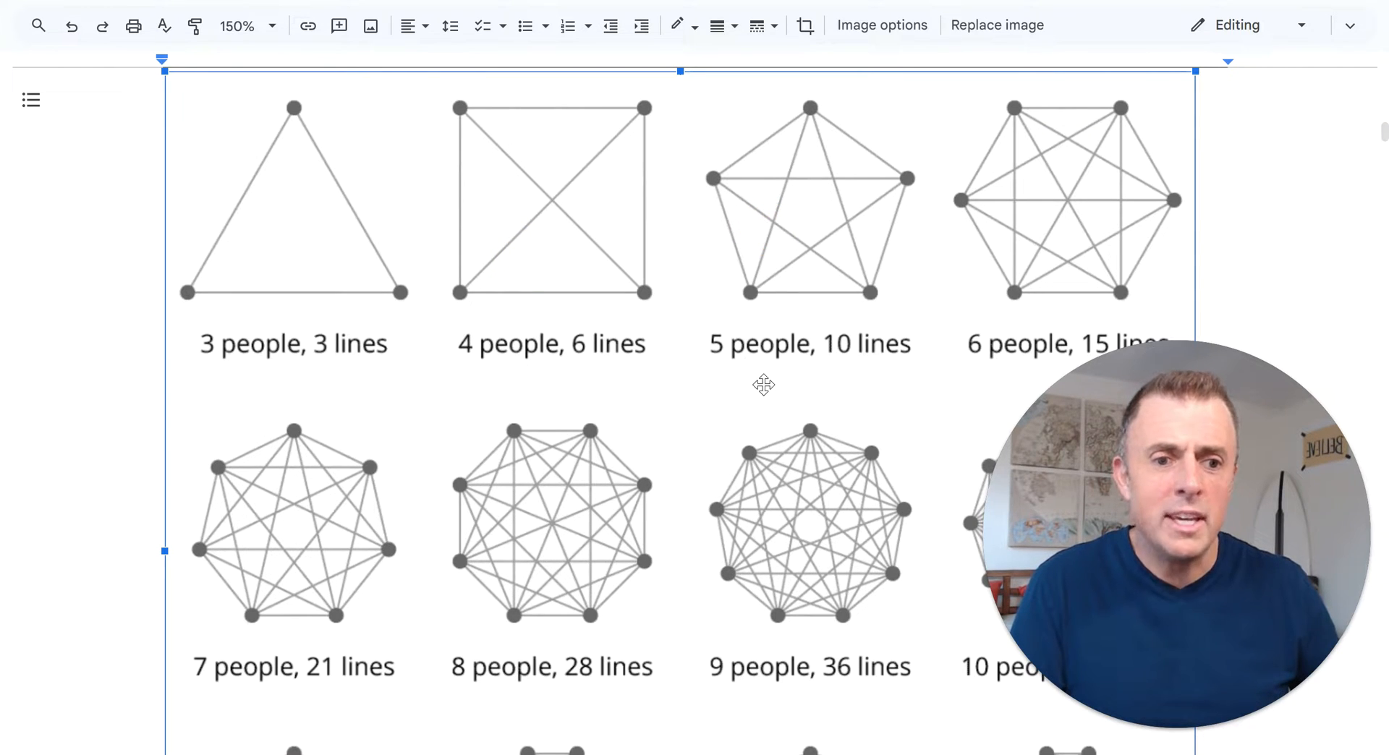
- Scroll past the people-and-lines diagram to the "Approvals eliminates THAT coordination chaos" bullet
scroll(down, 3)
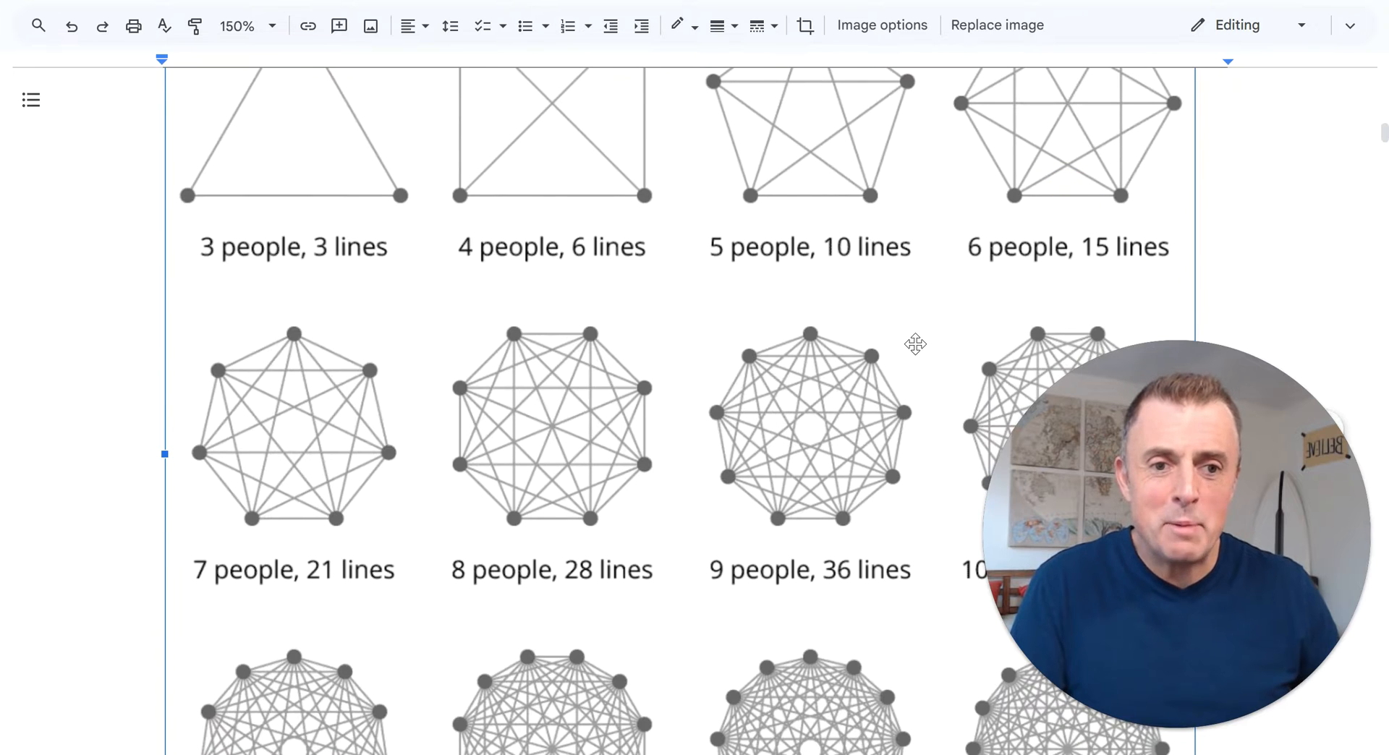
scroll(down, 3)
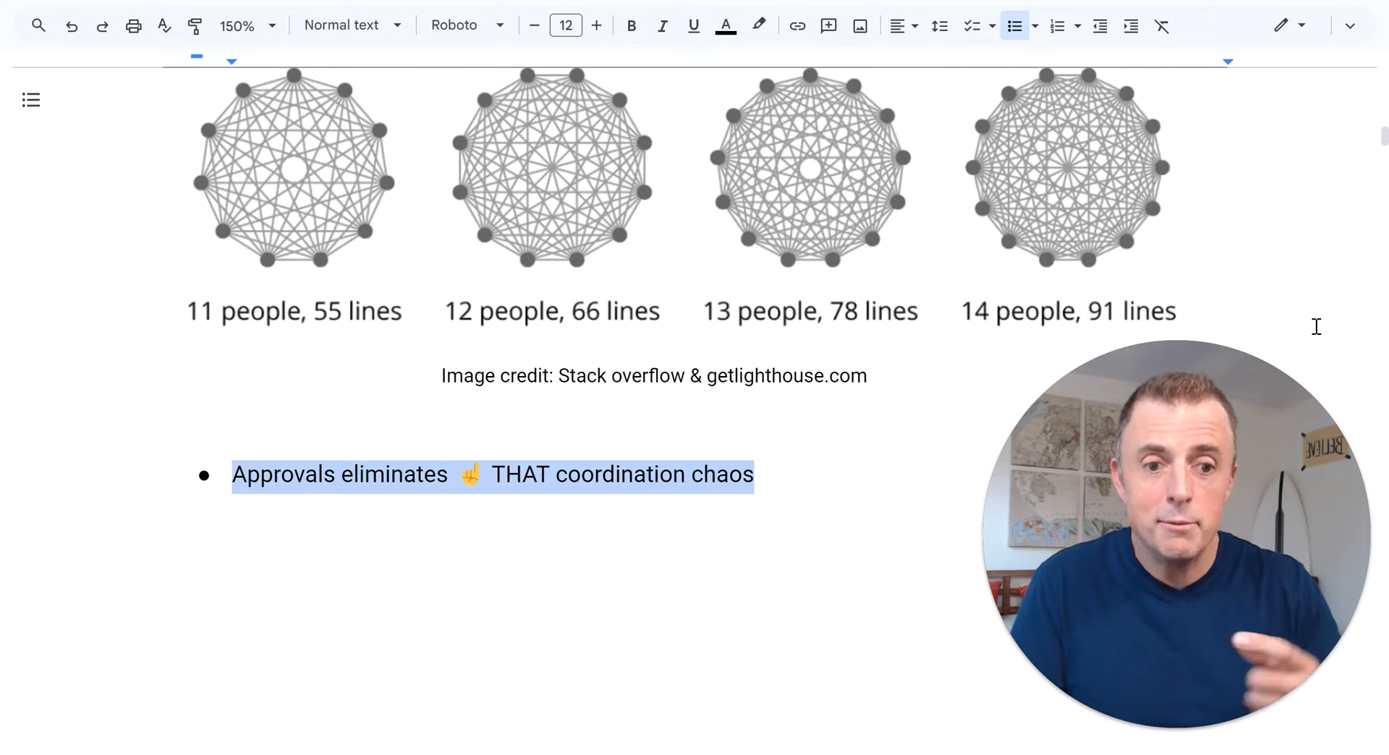
- Add "It eliminates the:" with the "Did approver #1 see changes made by approver #3?" sub-bullet and a closing "Linked goodness below" bullet
text(It eliminates the:)
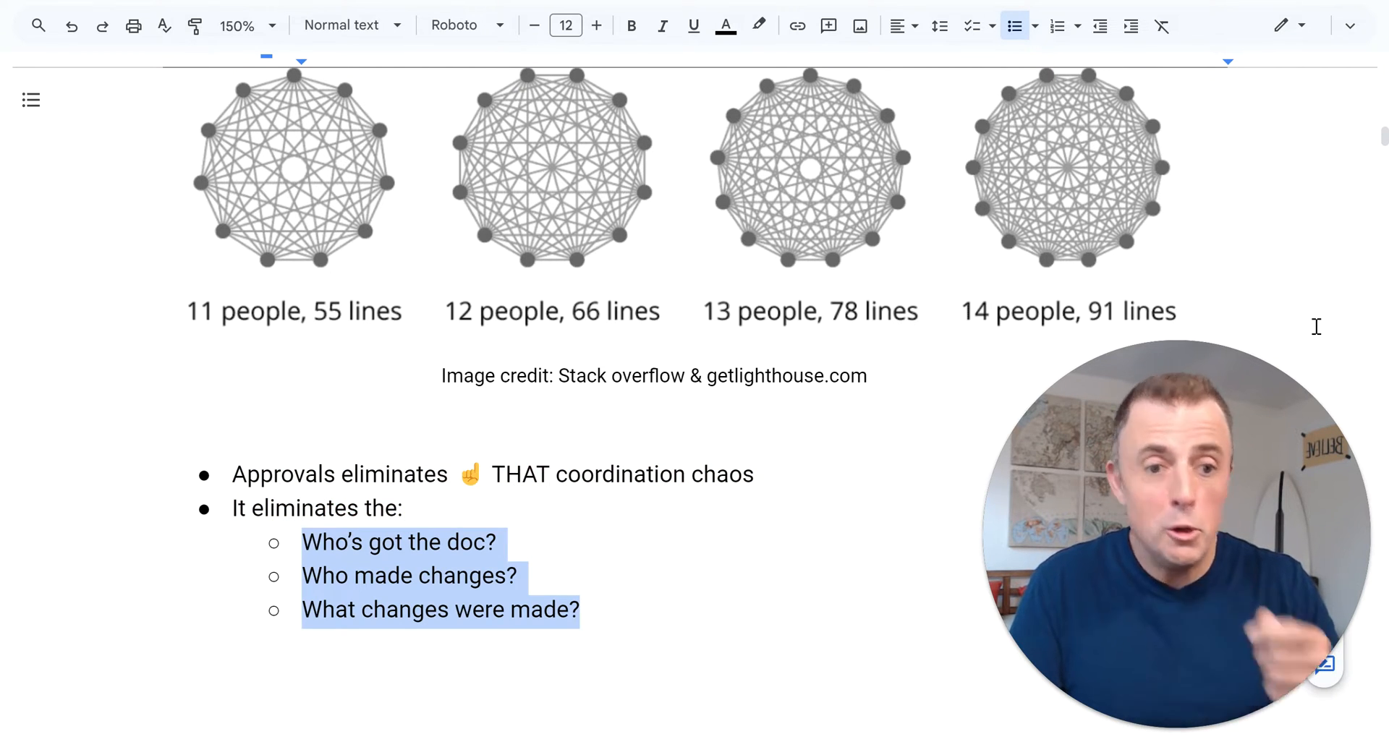
text(Did approver #1 see changes made by approver #3? (etc, etc, etc.))
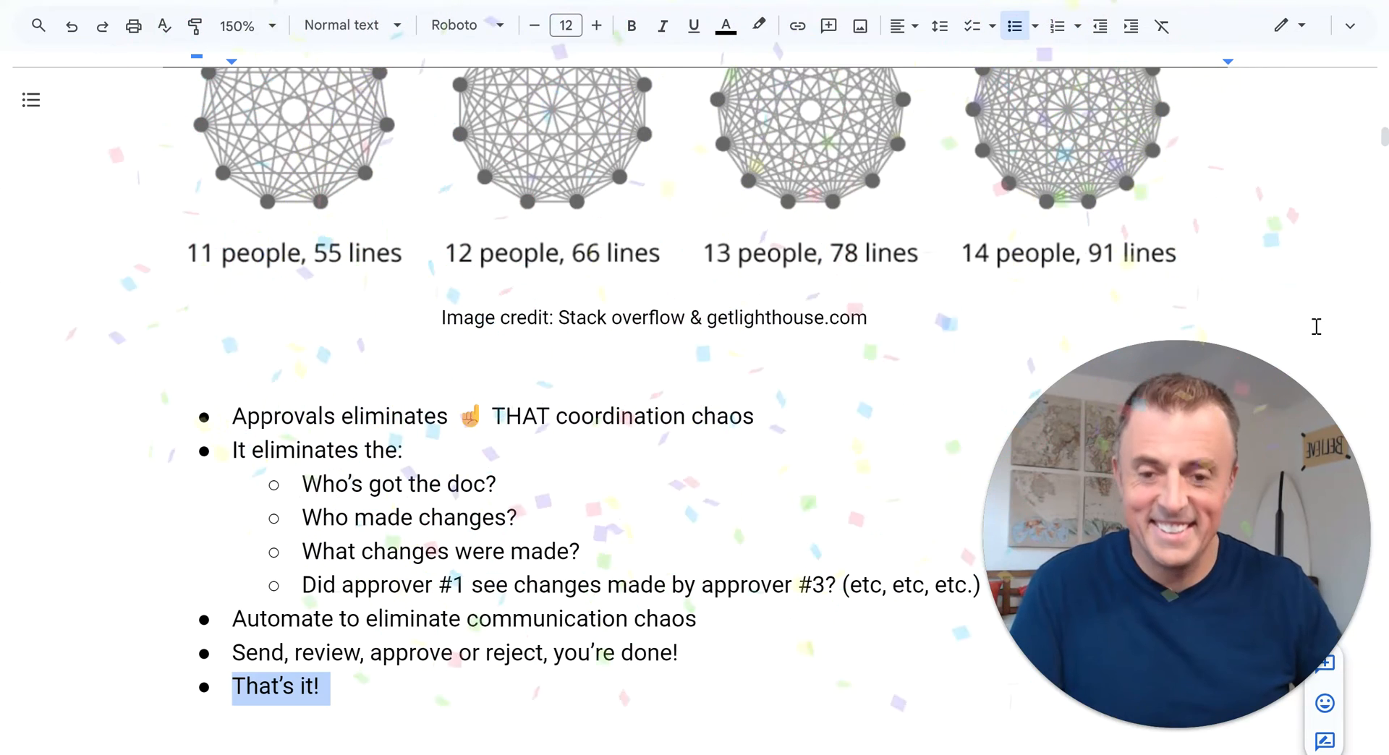
scroll(down, 3)
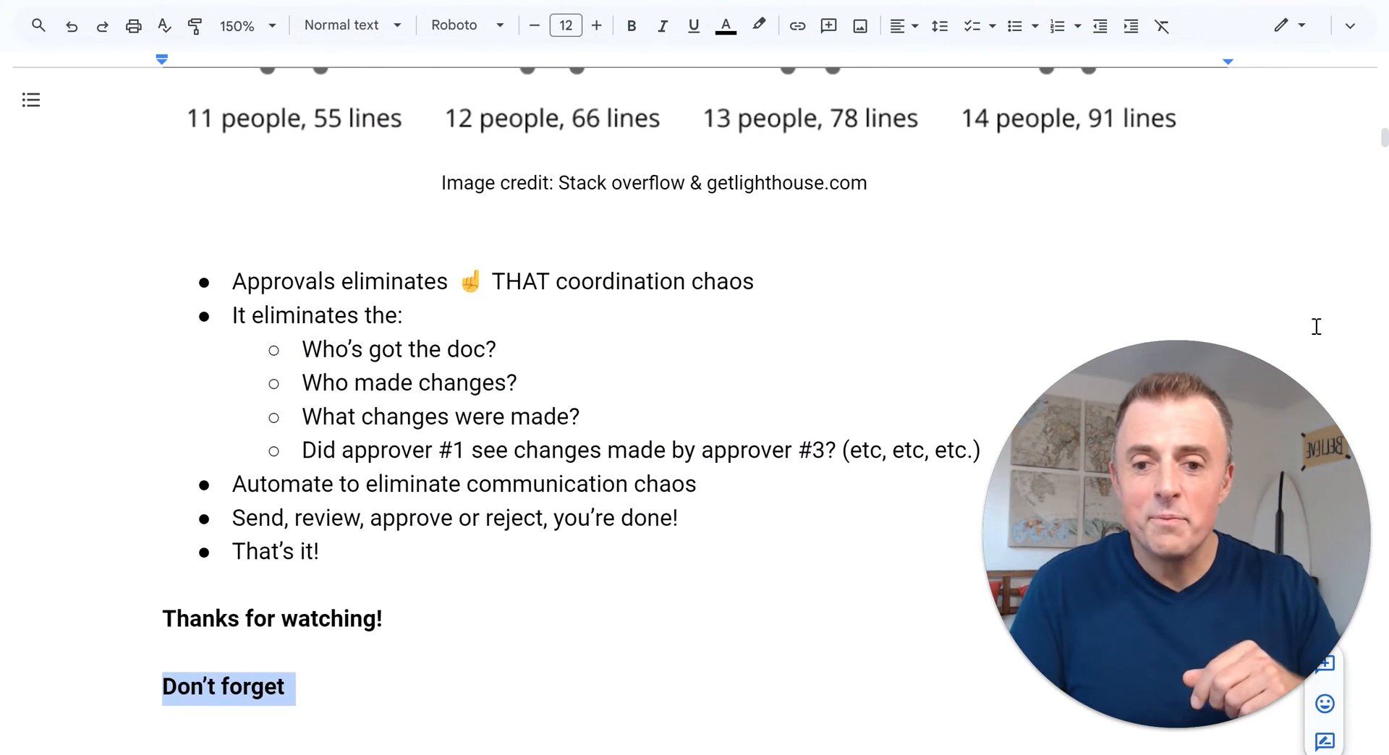
text(Linked goodness below)
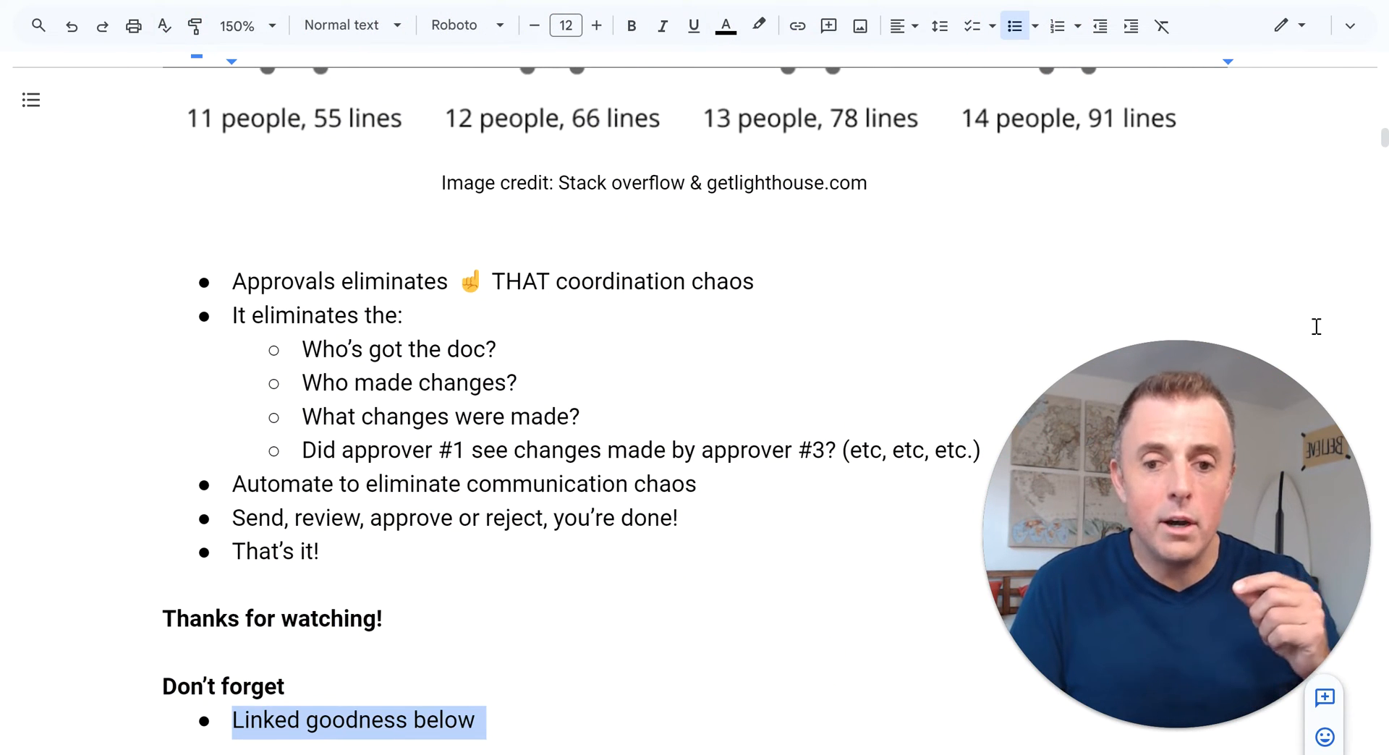